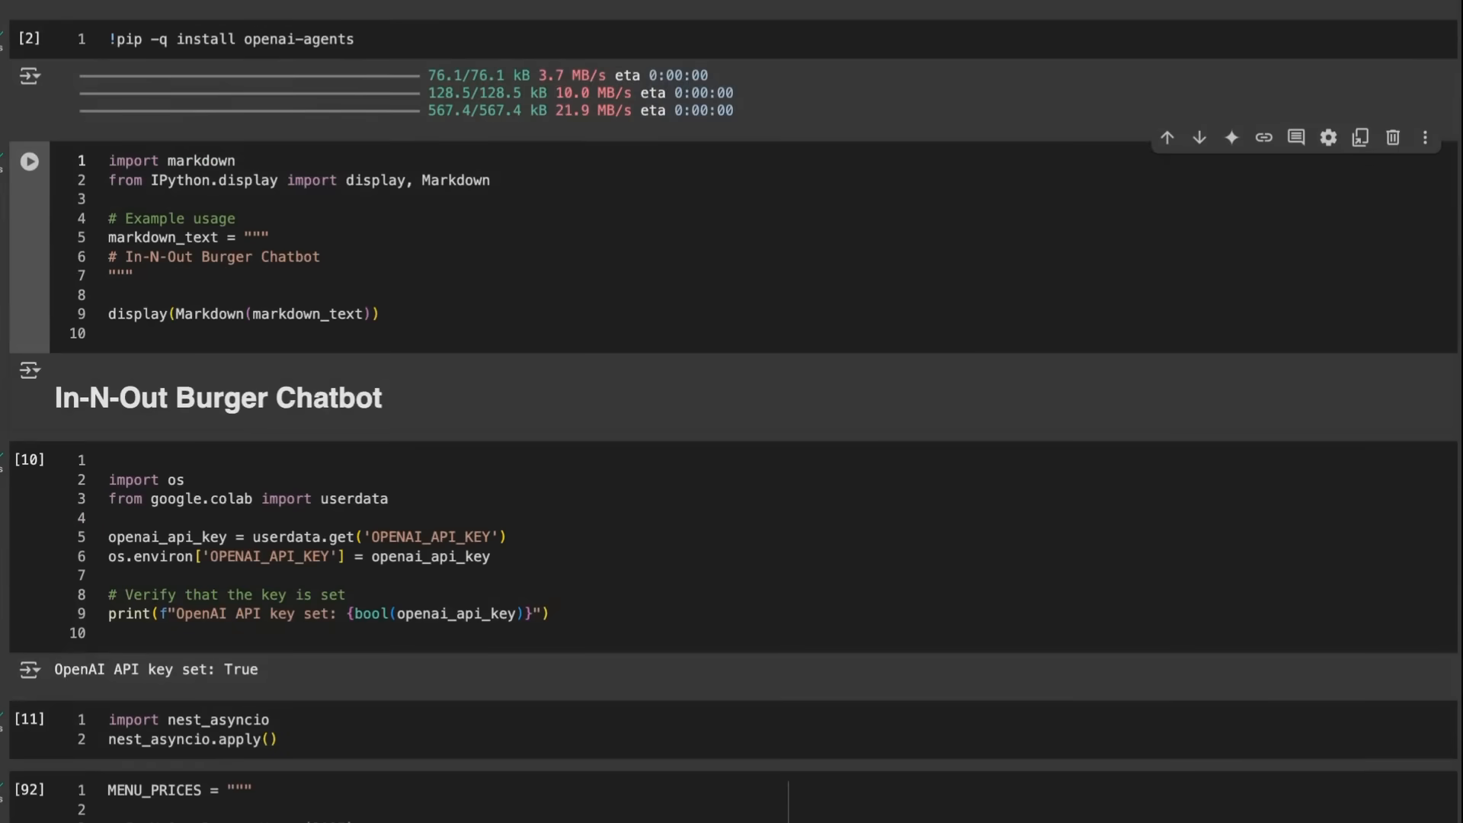
mouse_move(616, 301)
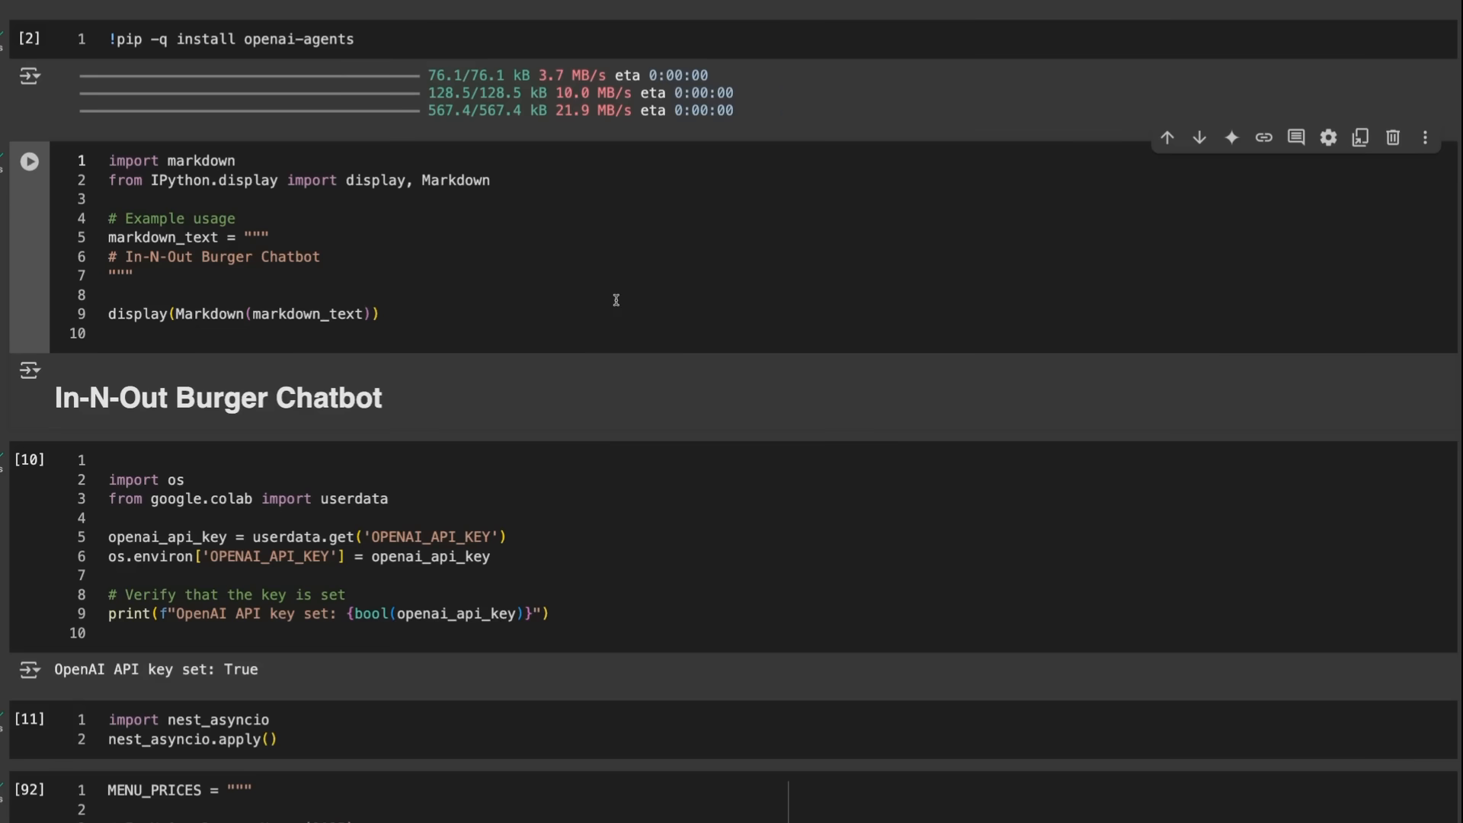
Scroll past the In-N-Out Burger Chatbot heading to the API key, nest_asyncio and MENU_PRICES cells
scroll("up", 3)
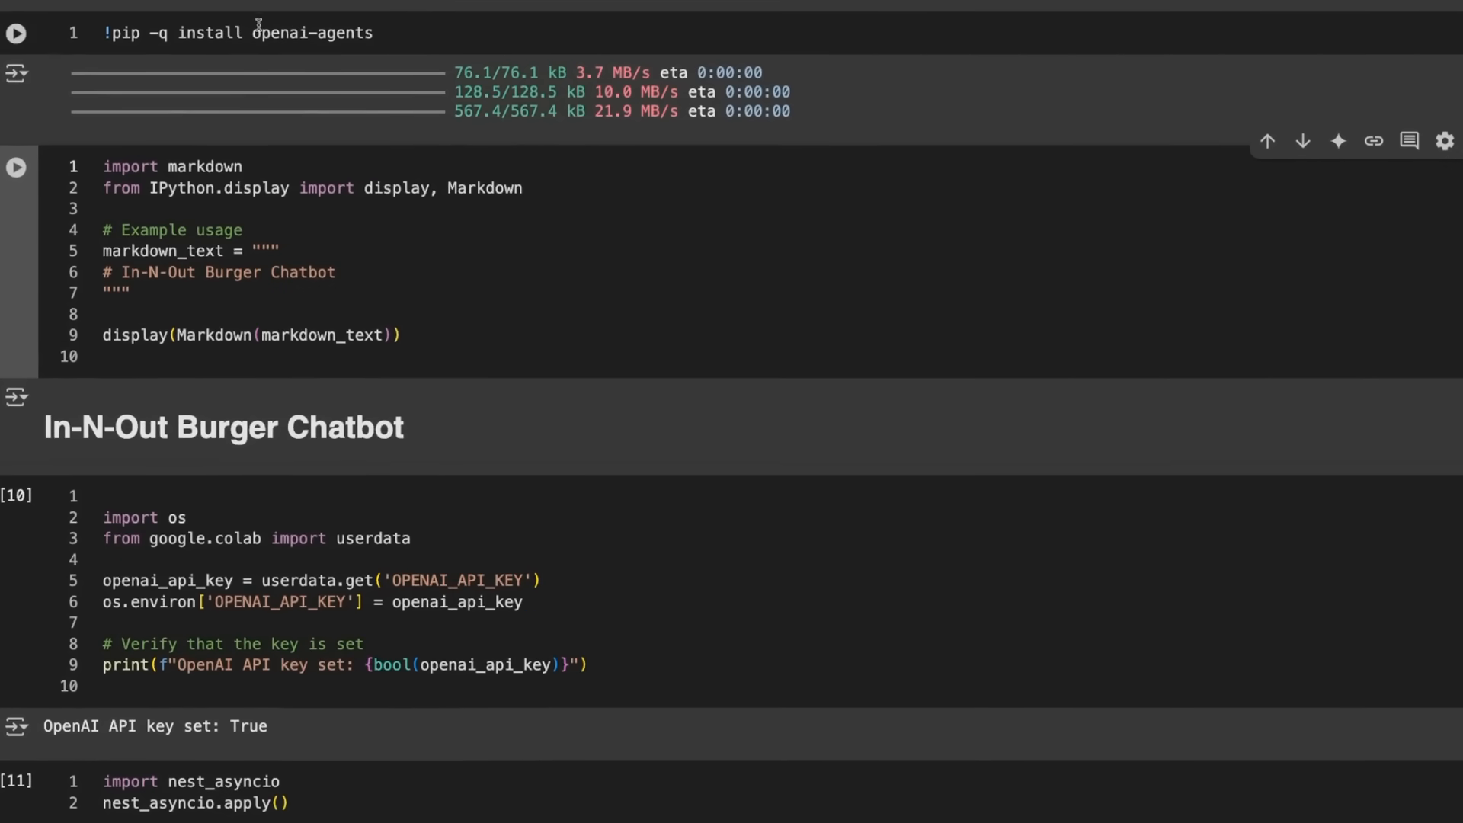
mouse_move(475, 61)
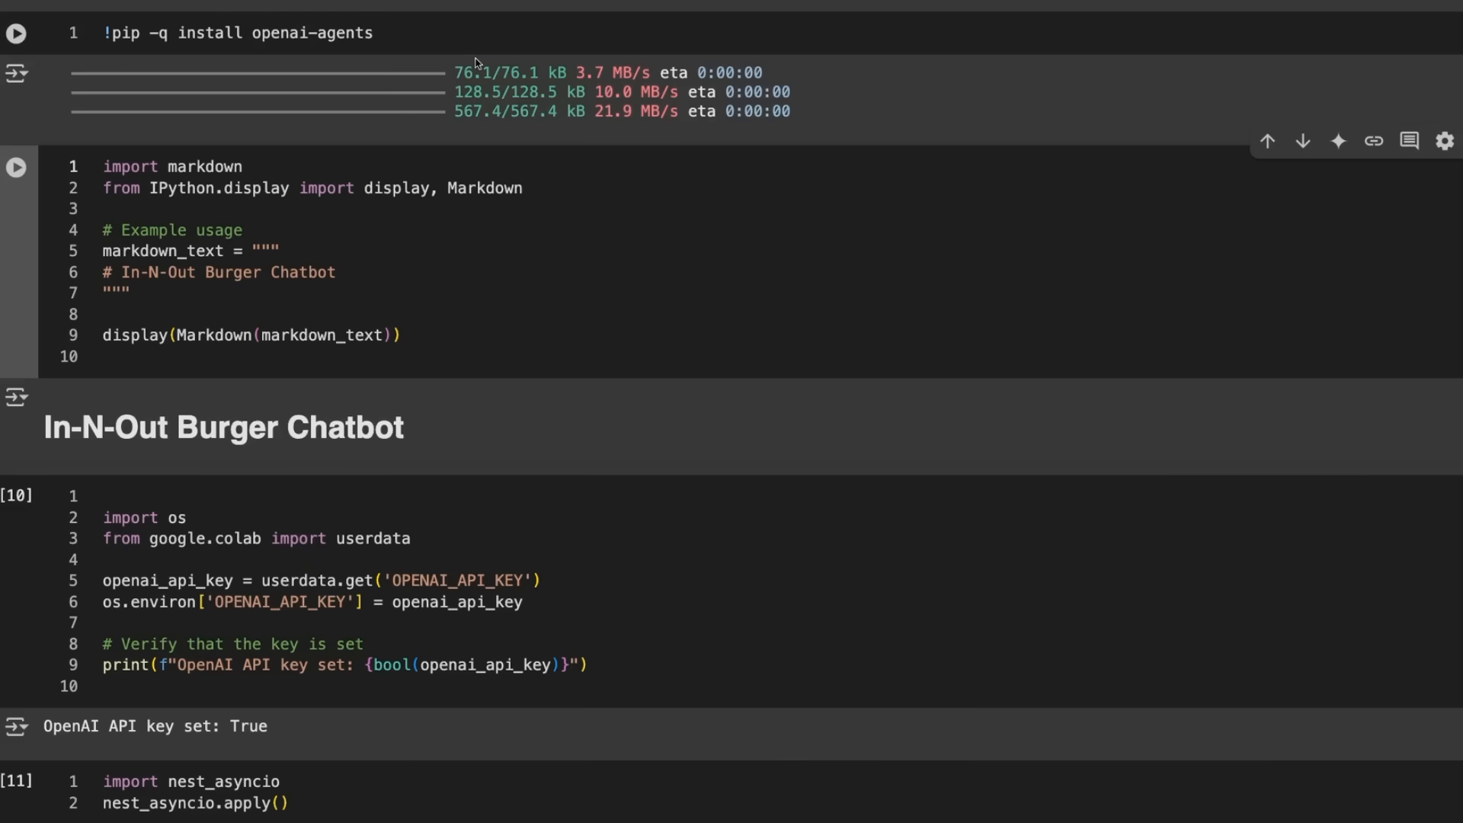
mouse_move(405, 40)
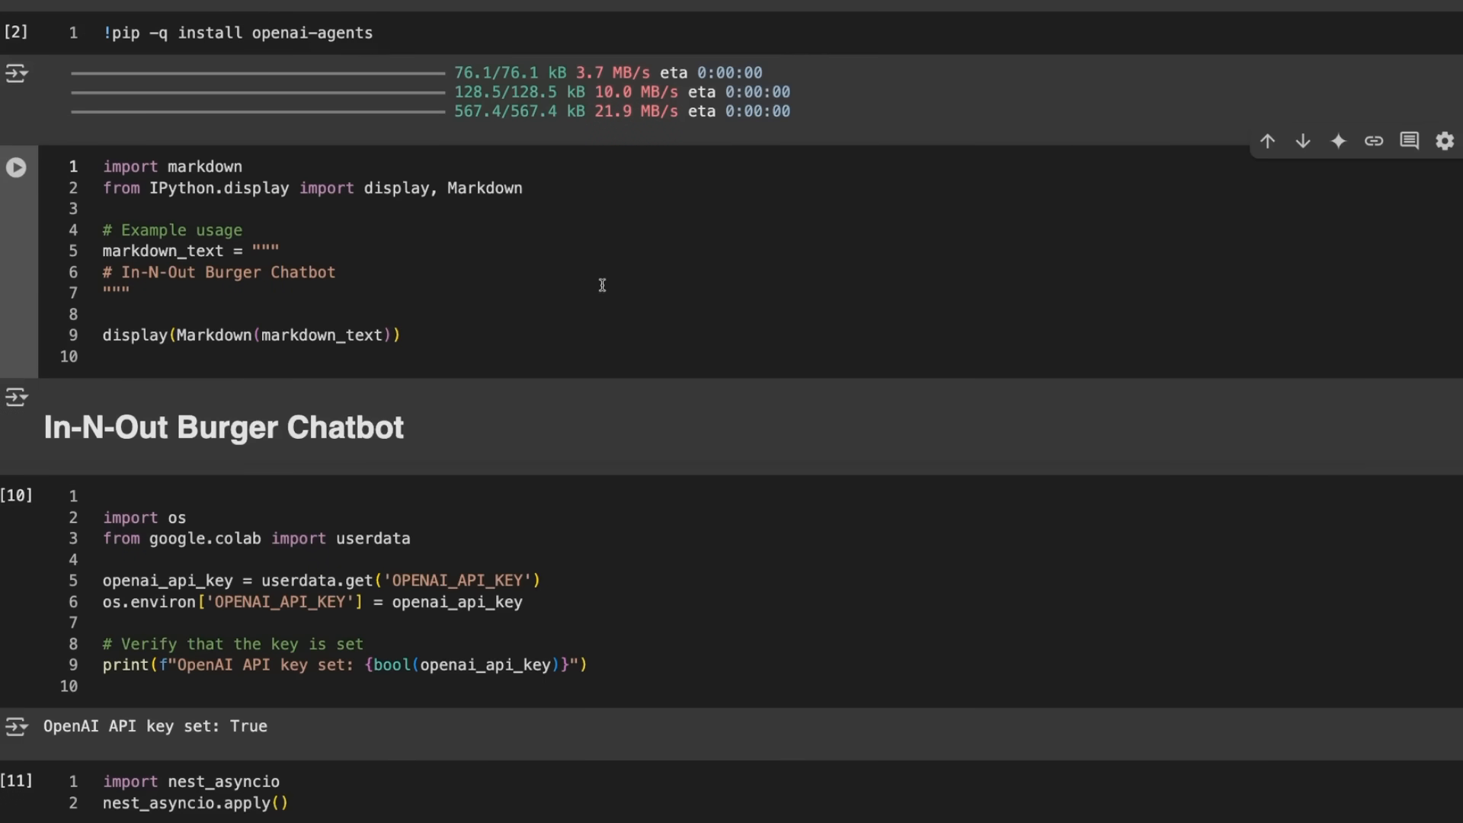
scroll("up", 3)
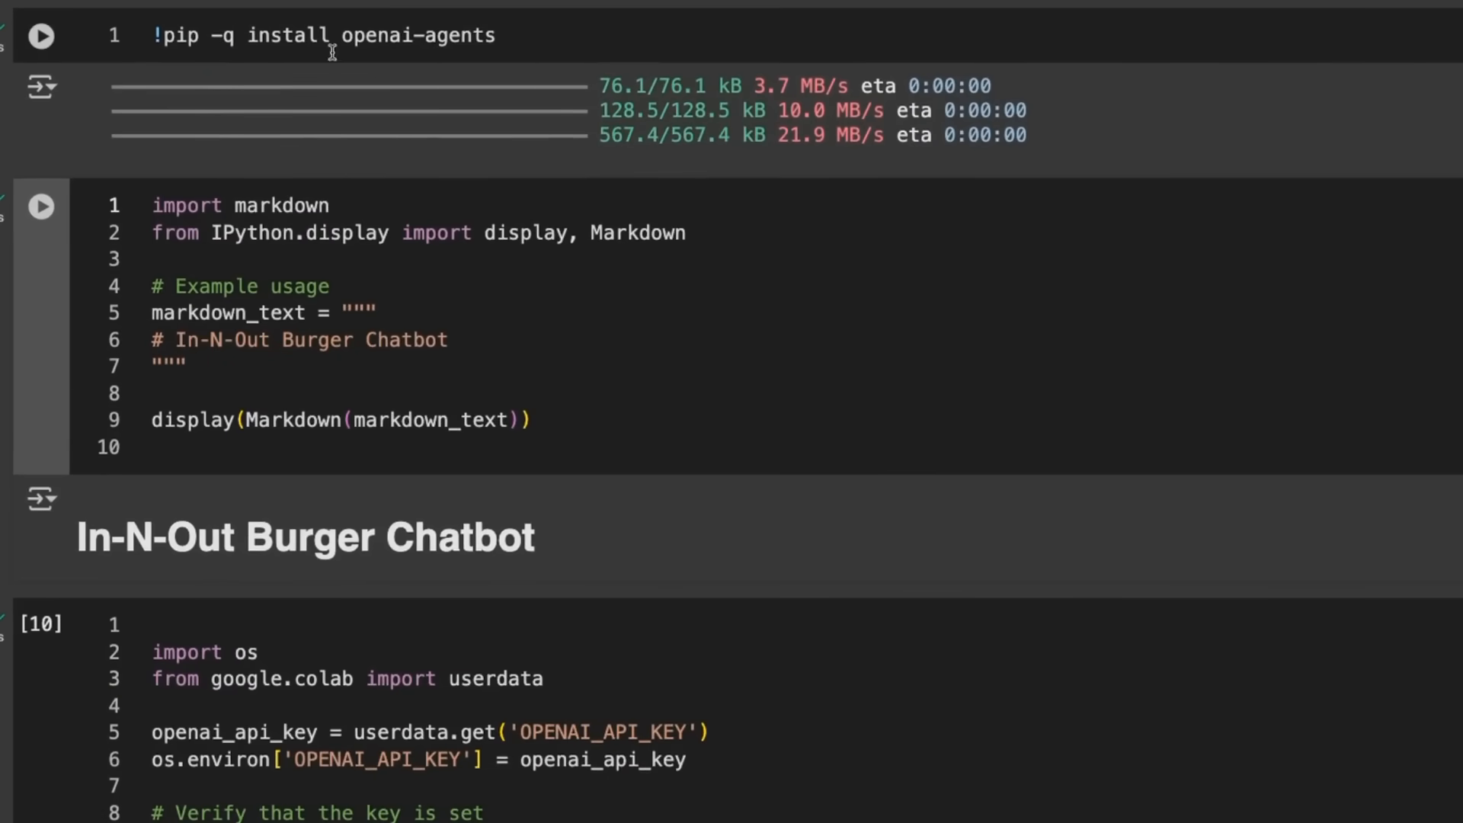
scroll("down", 3)
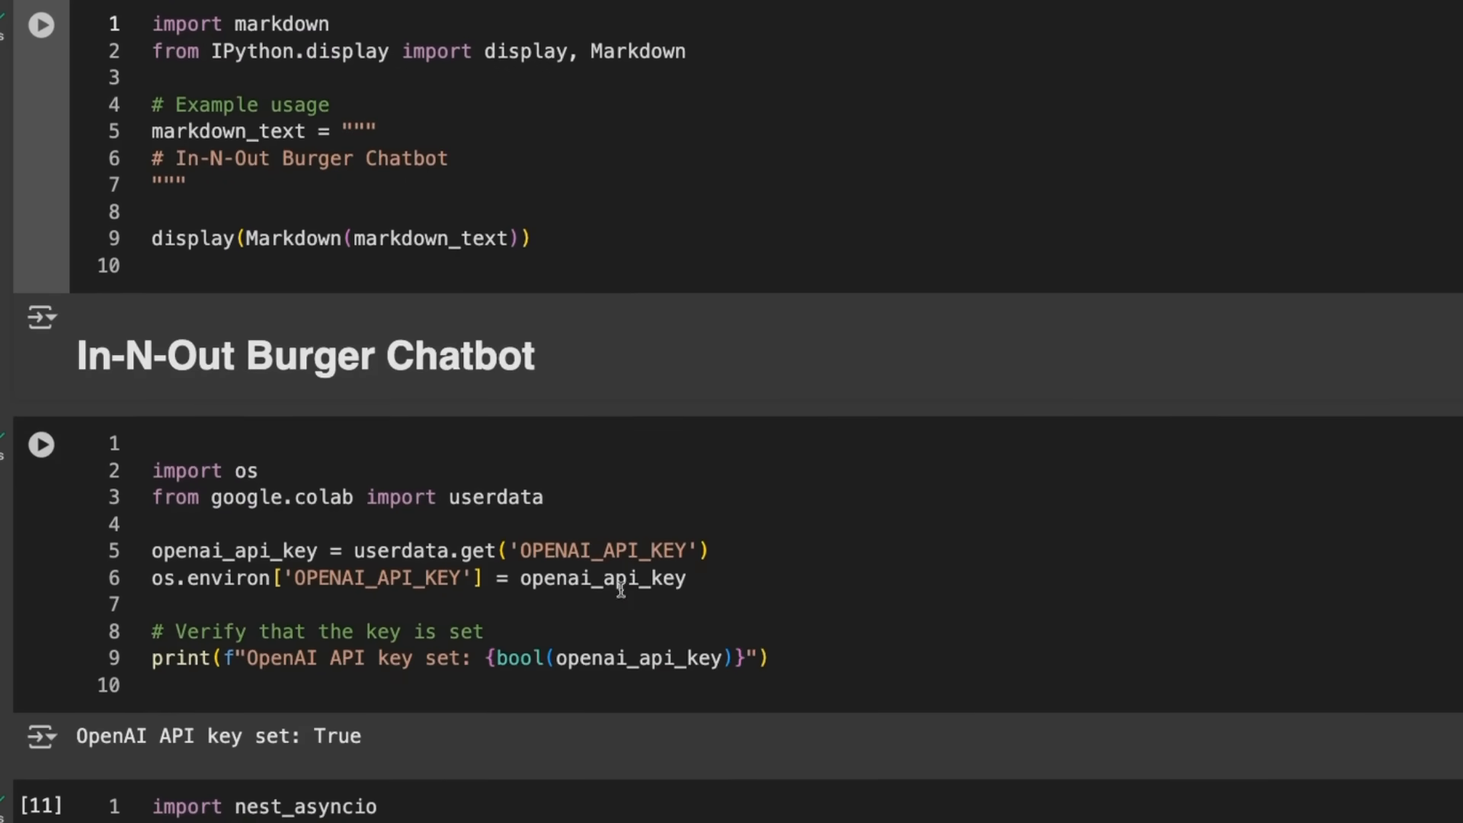
scroll("down", 3)
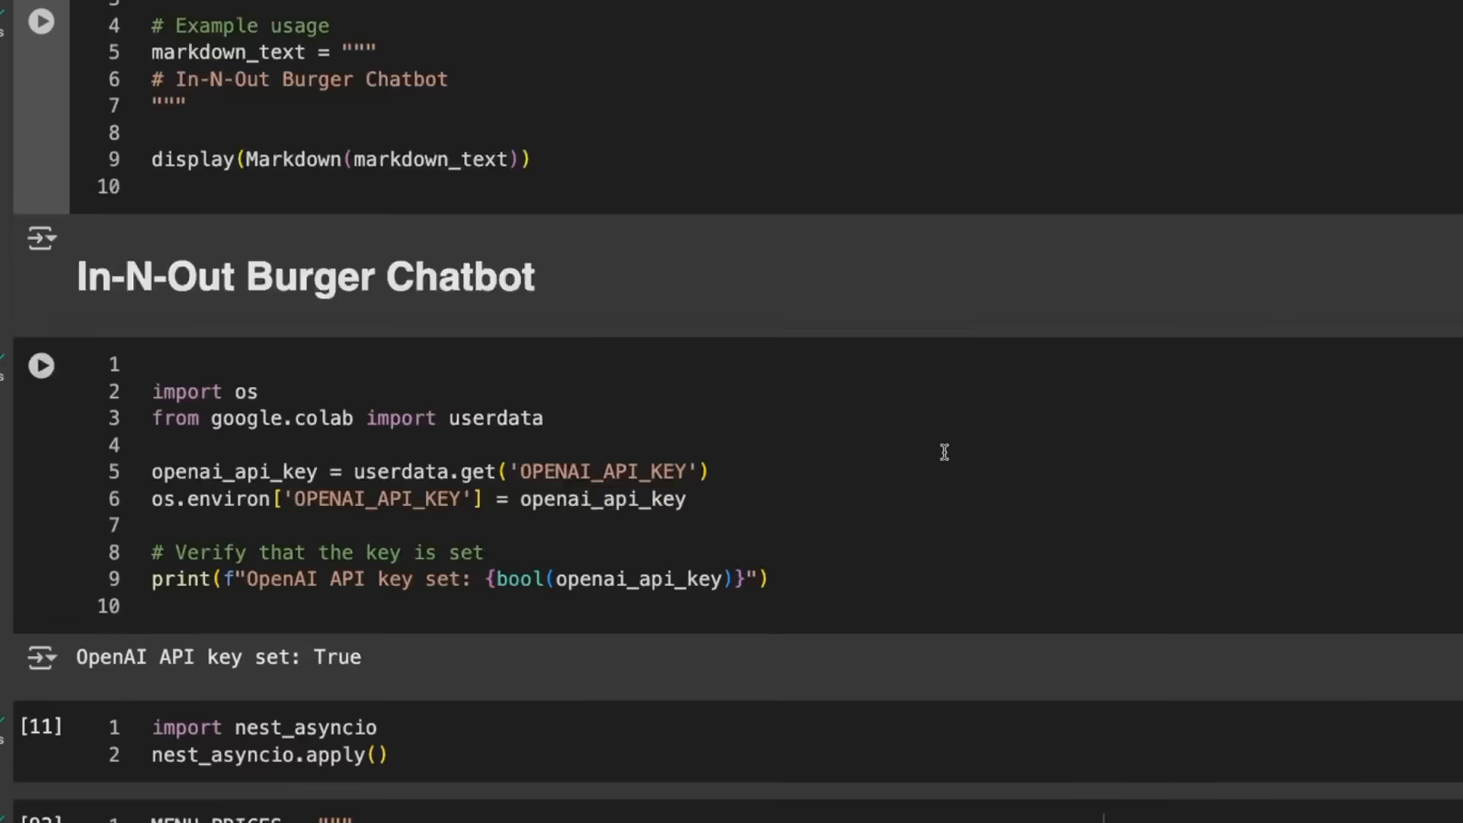
scroll("down", 3)
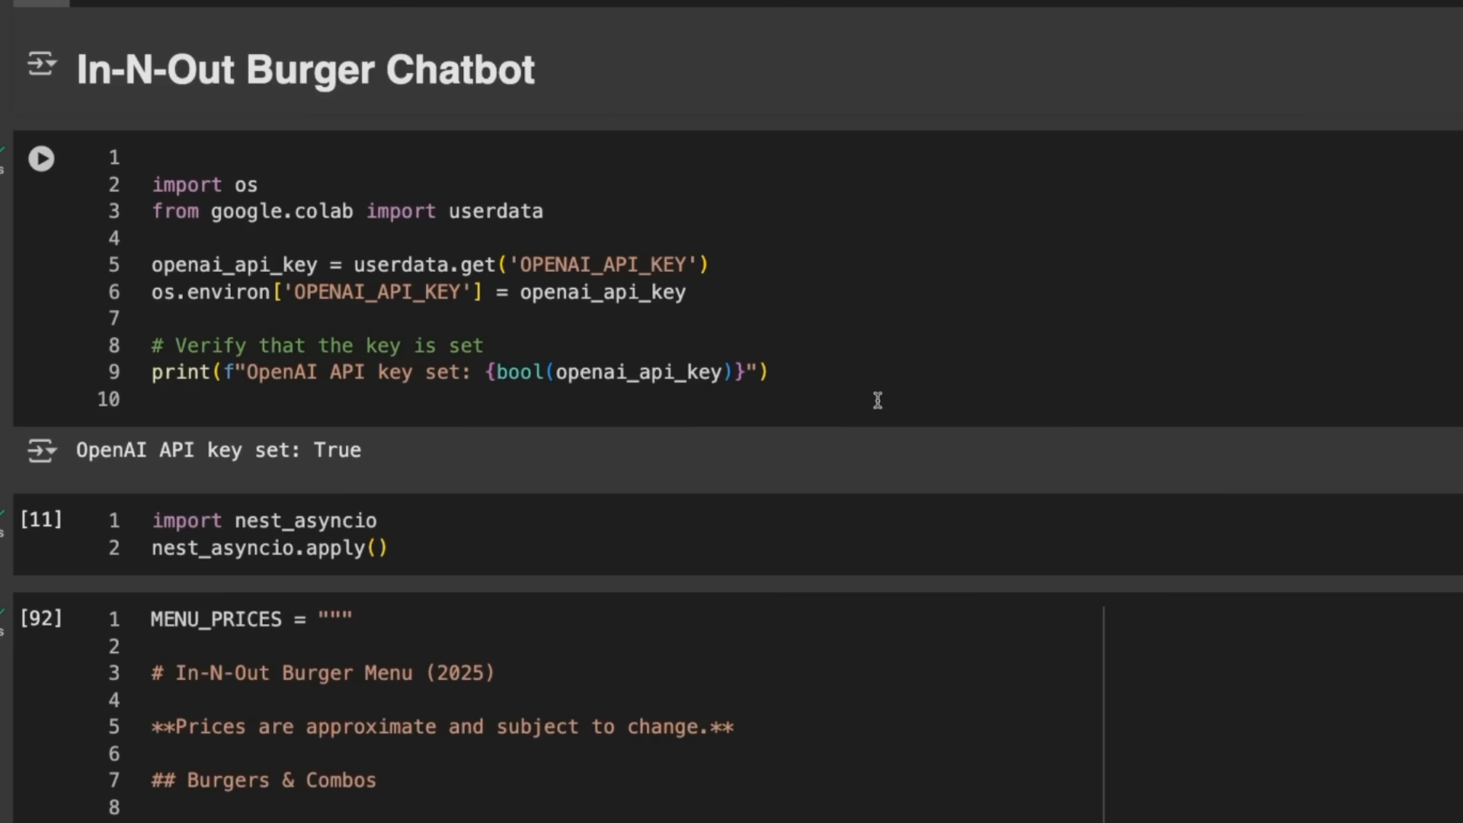
mouse_move(743, 418)
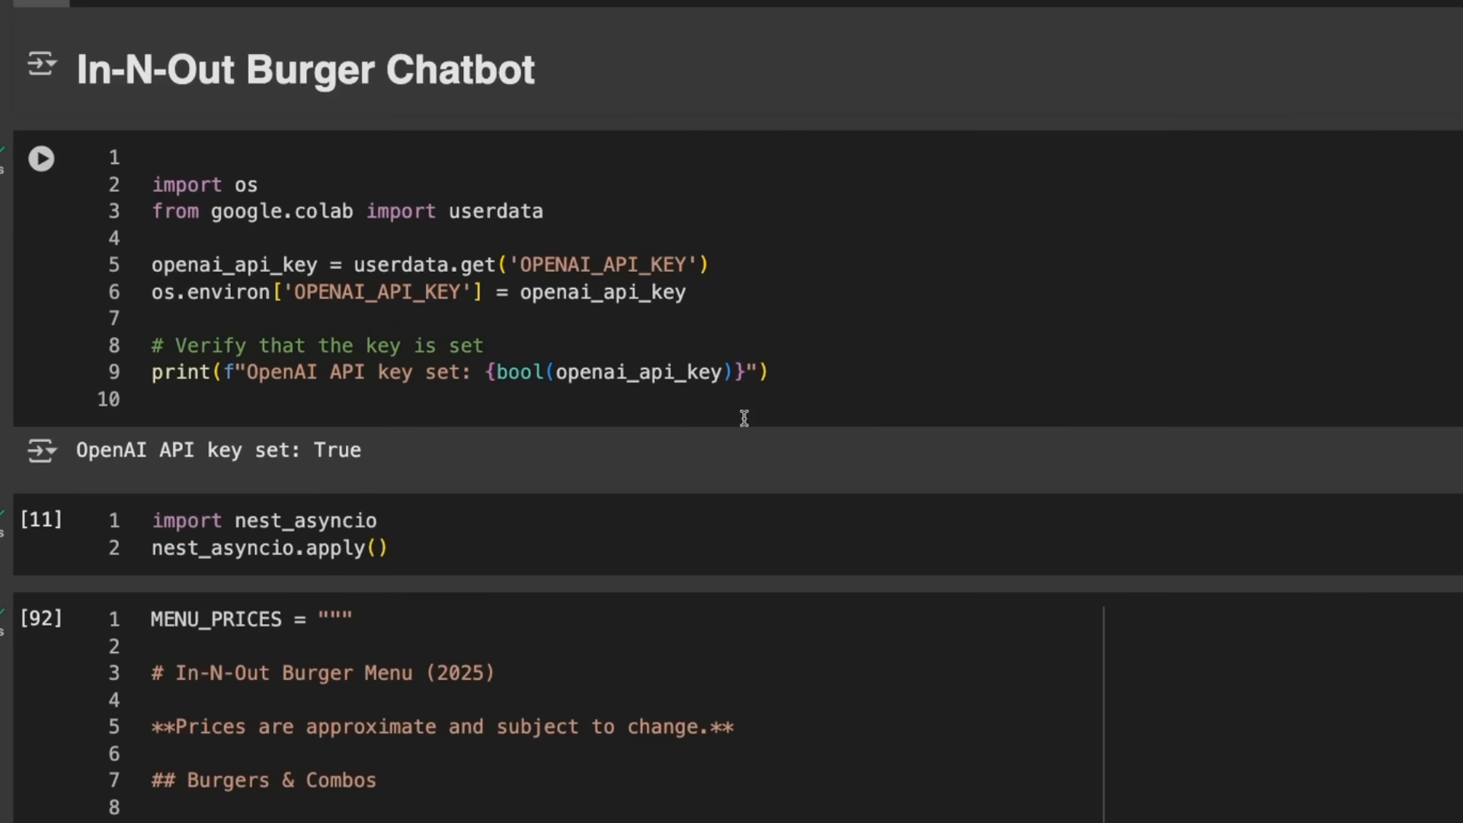
mouse_move(1134, 193)
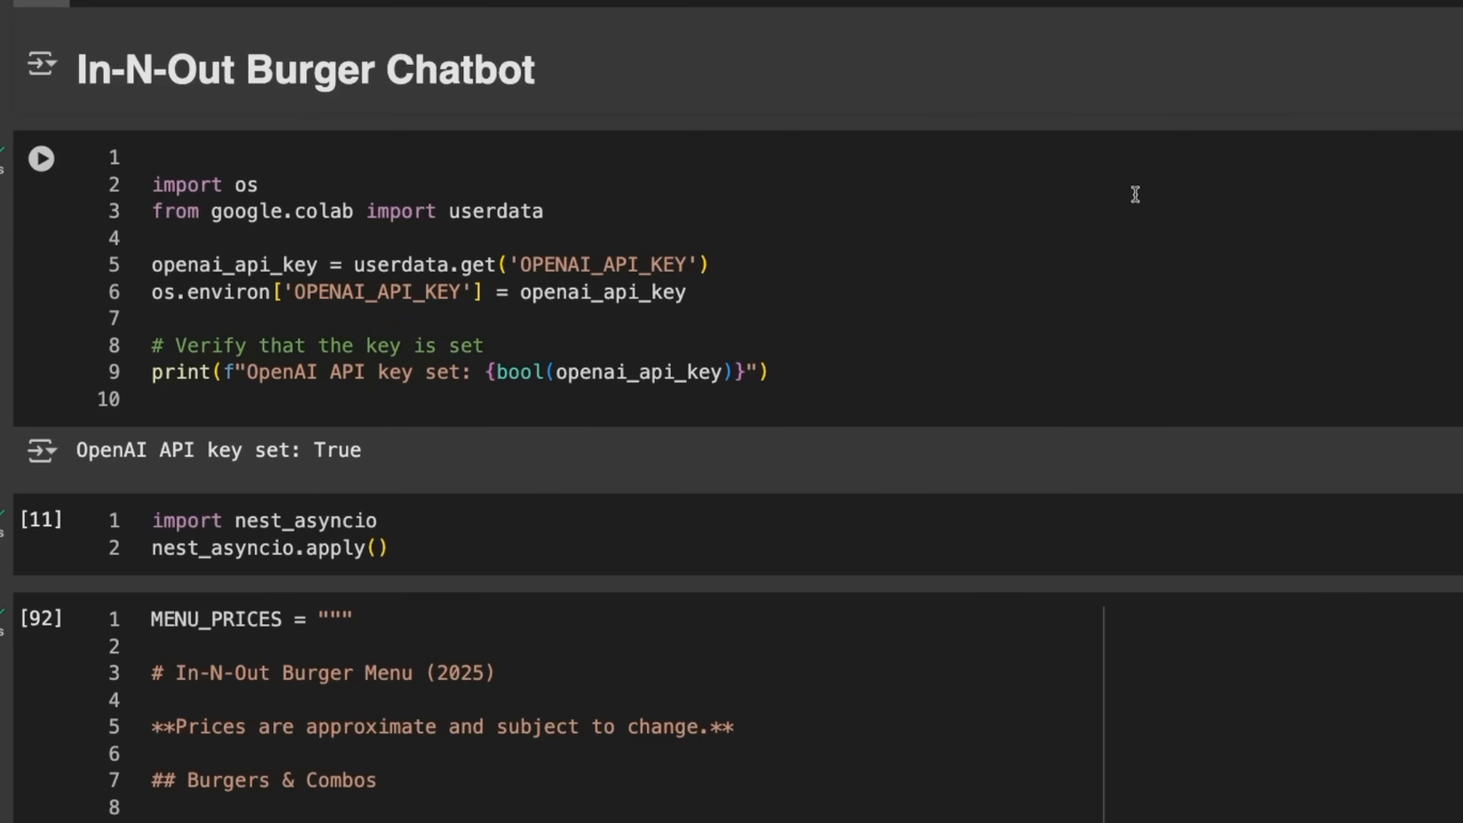
Scroll through MENU_PRICES to read the burger, beverage and not-so-secret tables with 7.25% tax note
scroll("down", 3)
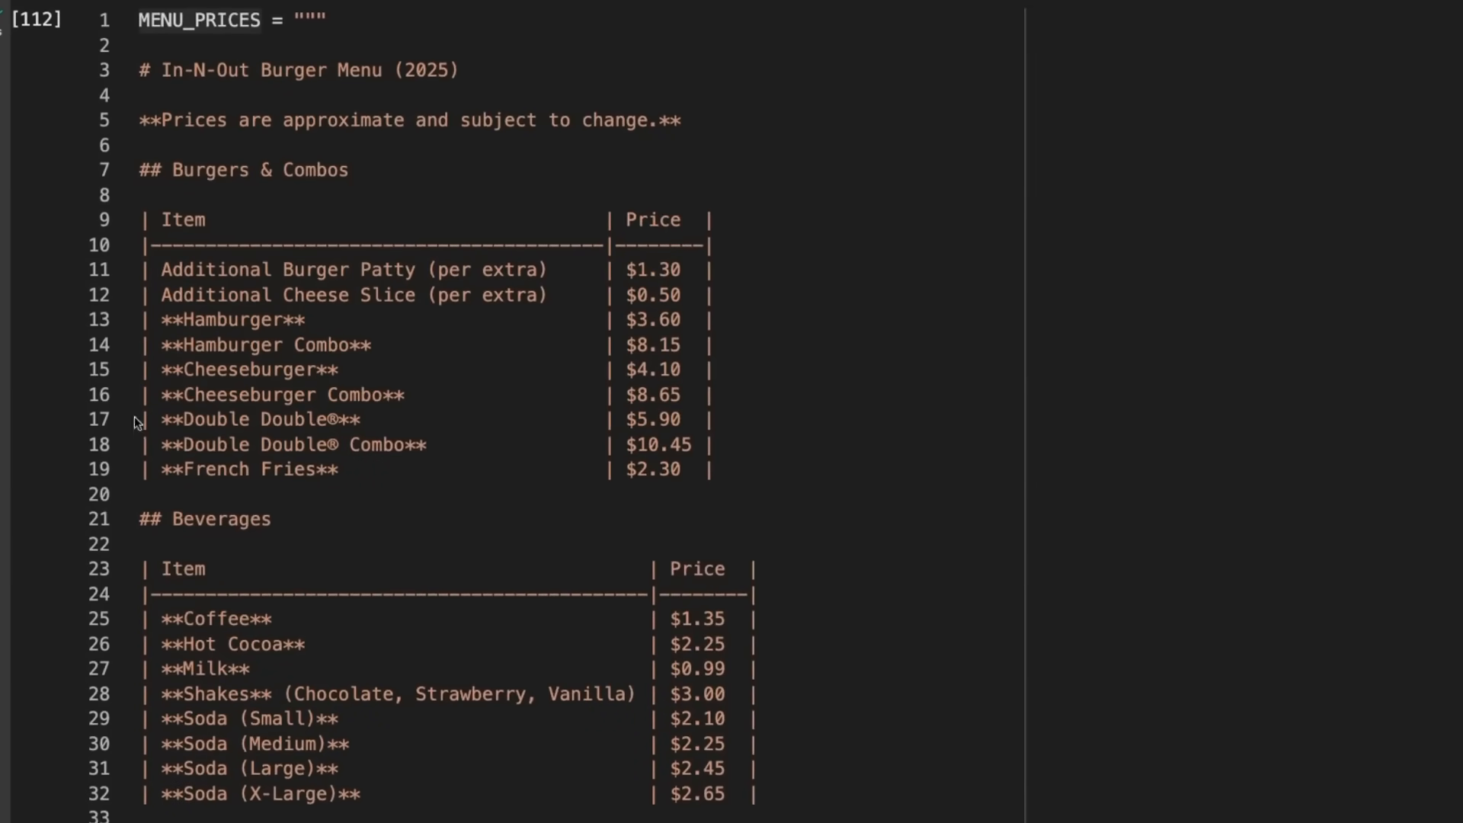
mouse_move(532, 222)
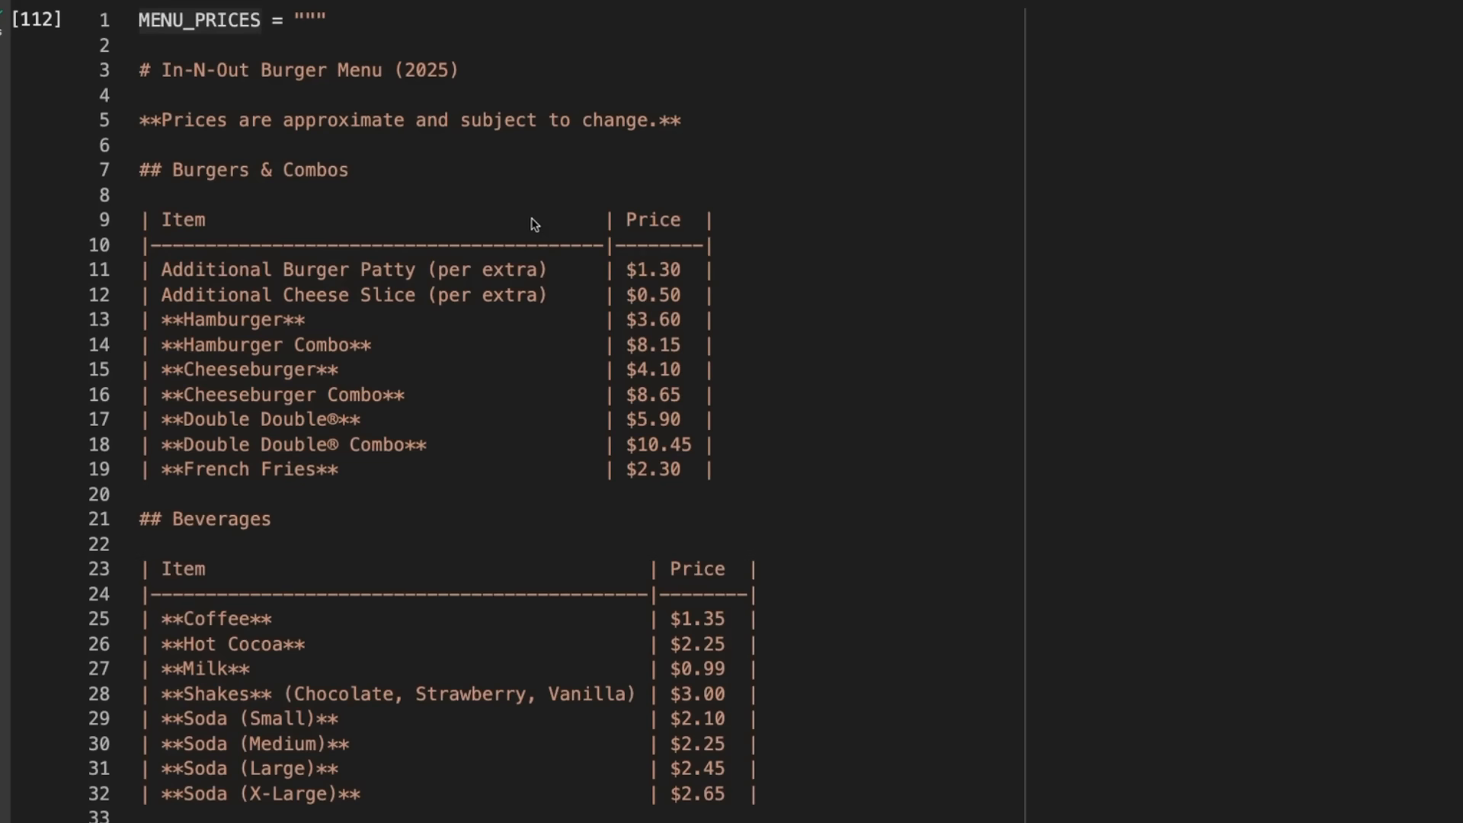
mouse_move(555, 174)
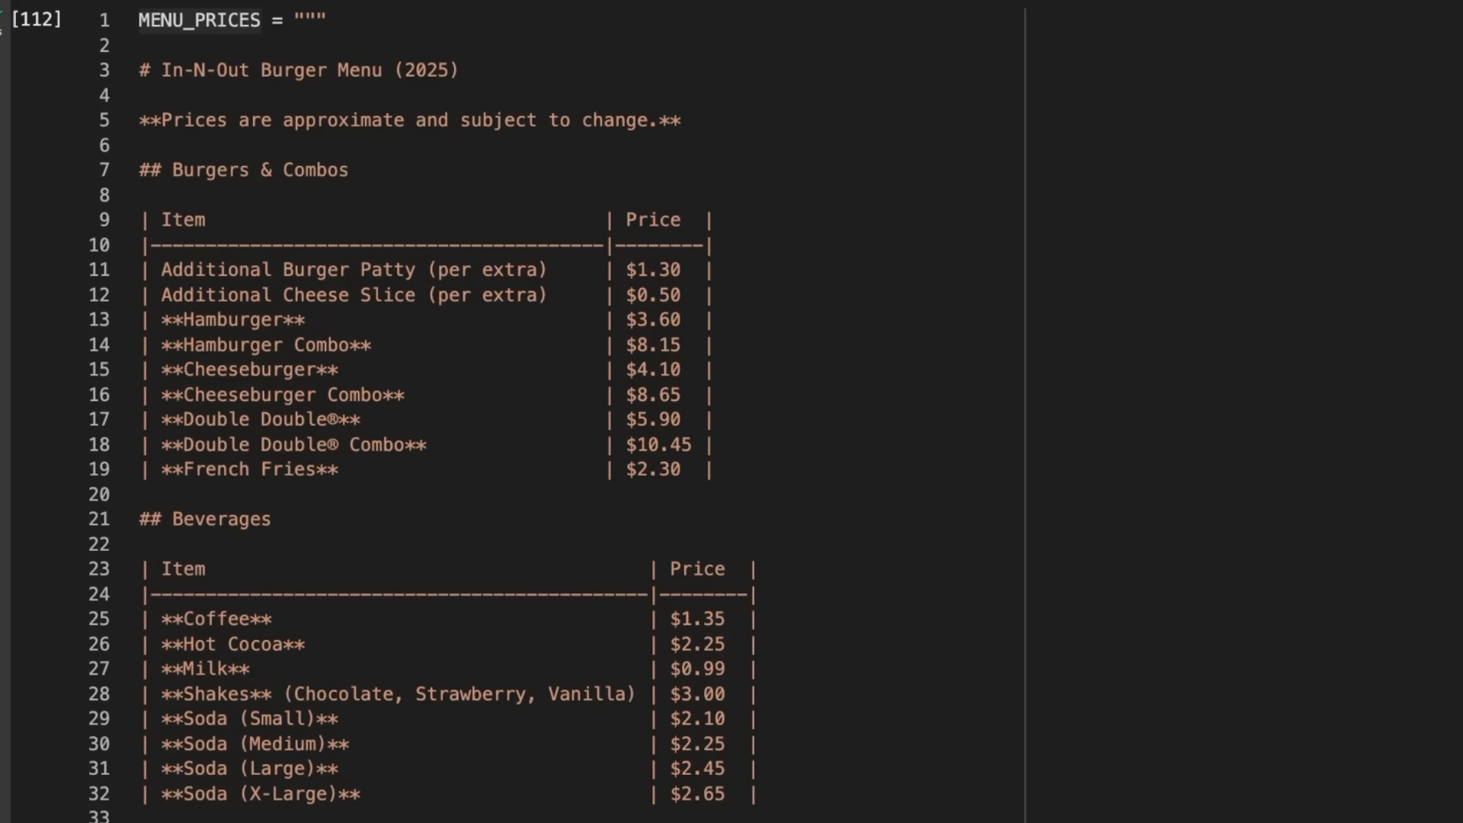
scroll("down", 3)
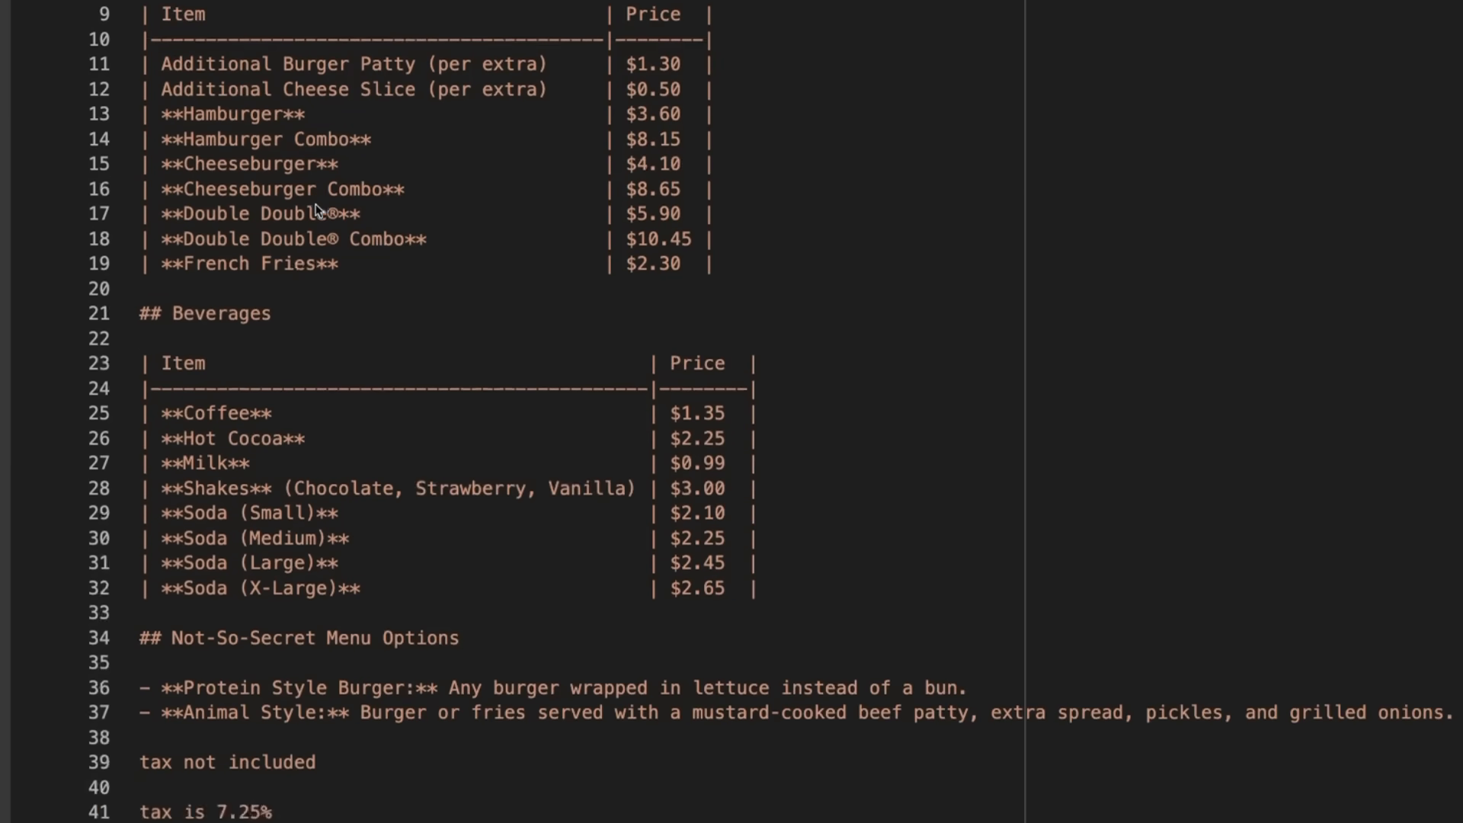
scroll("down", 3)
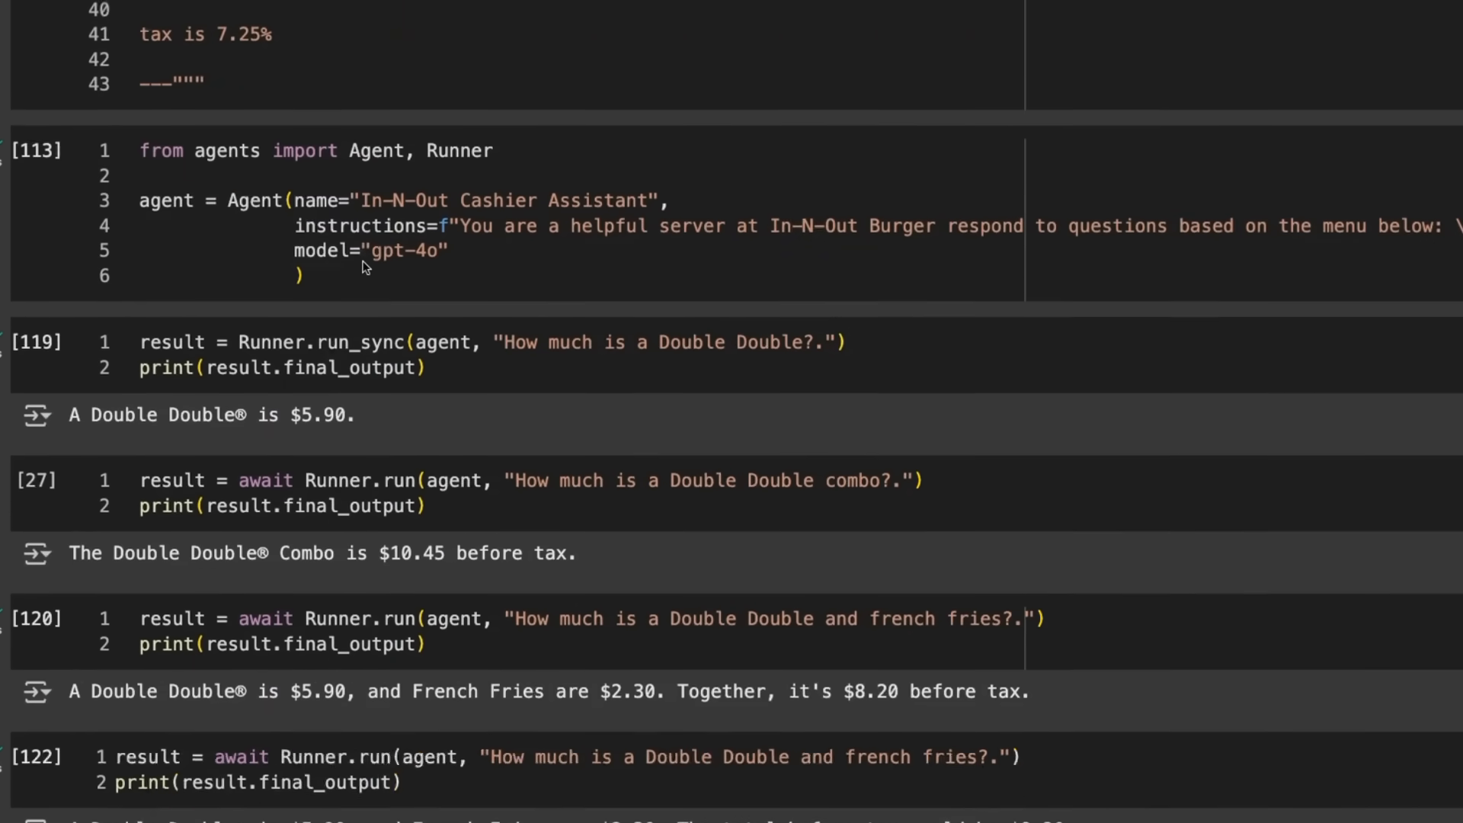
scroll("down", 3)
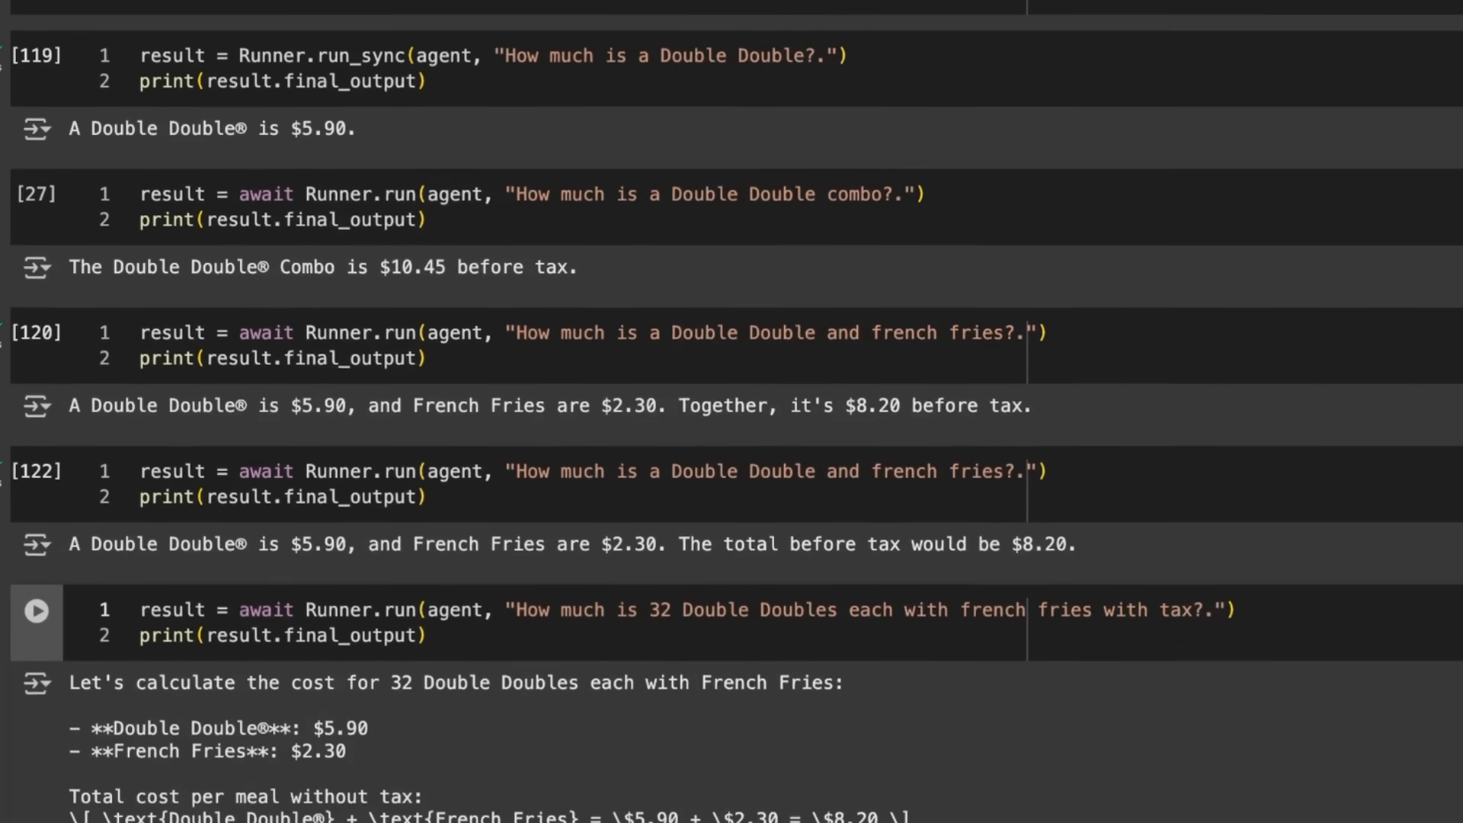
scroll("up", 3)
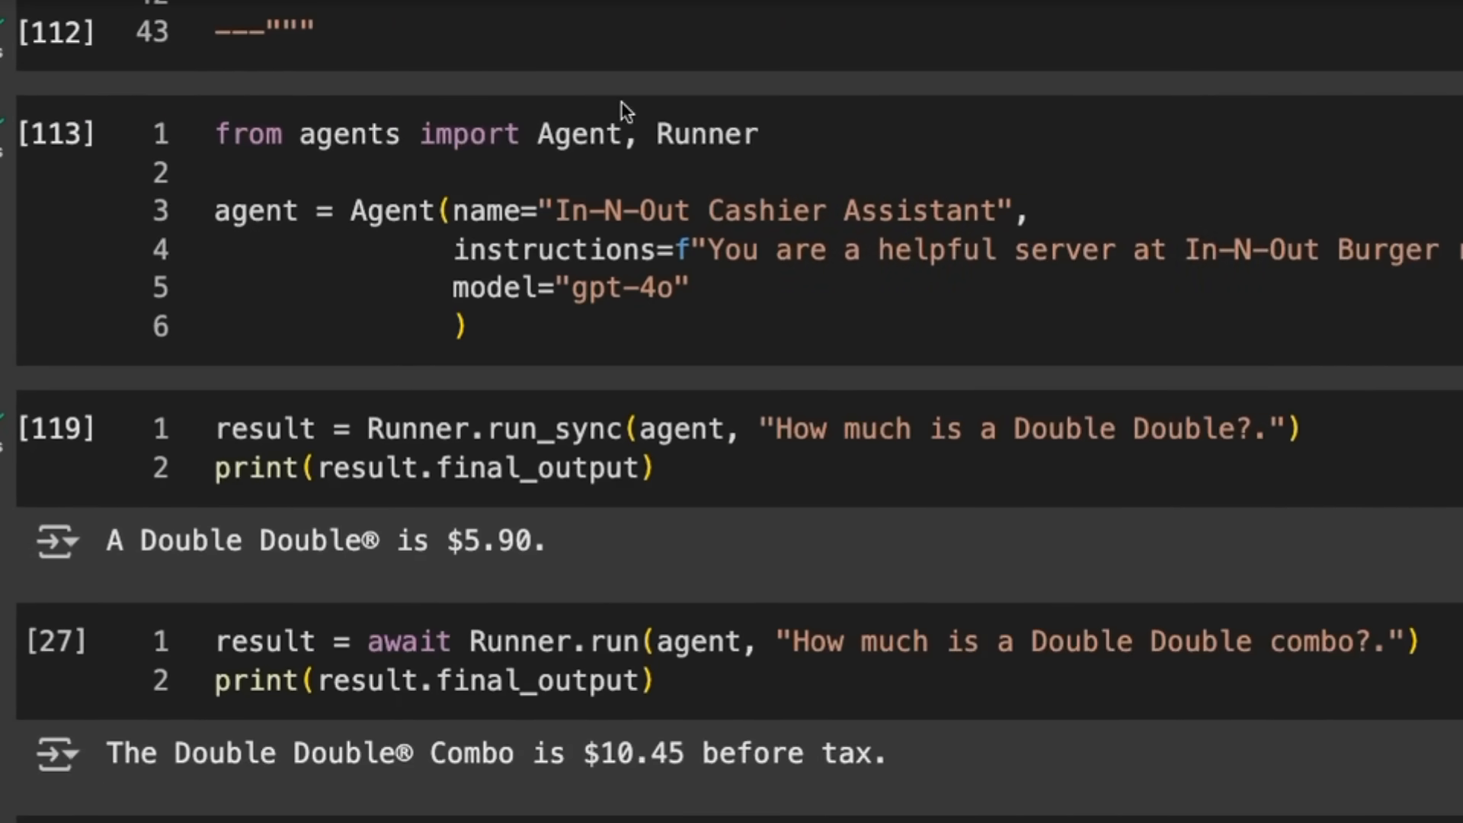
mouse_move(783, 148)
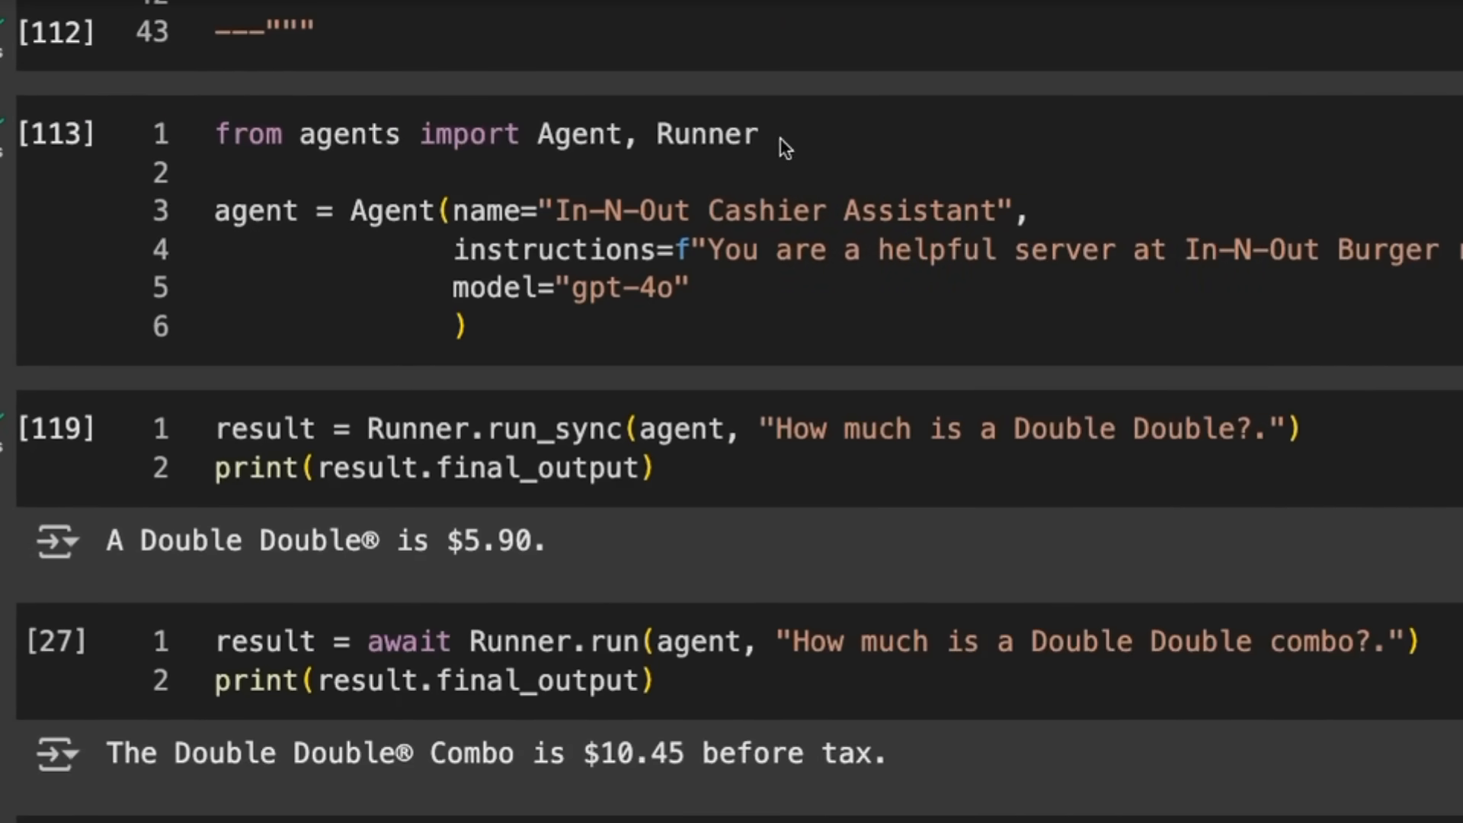
mouse_move(593, 134)
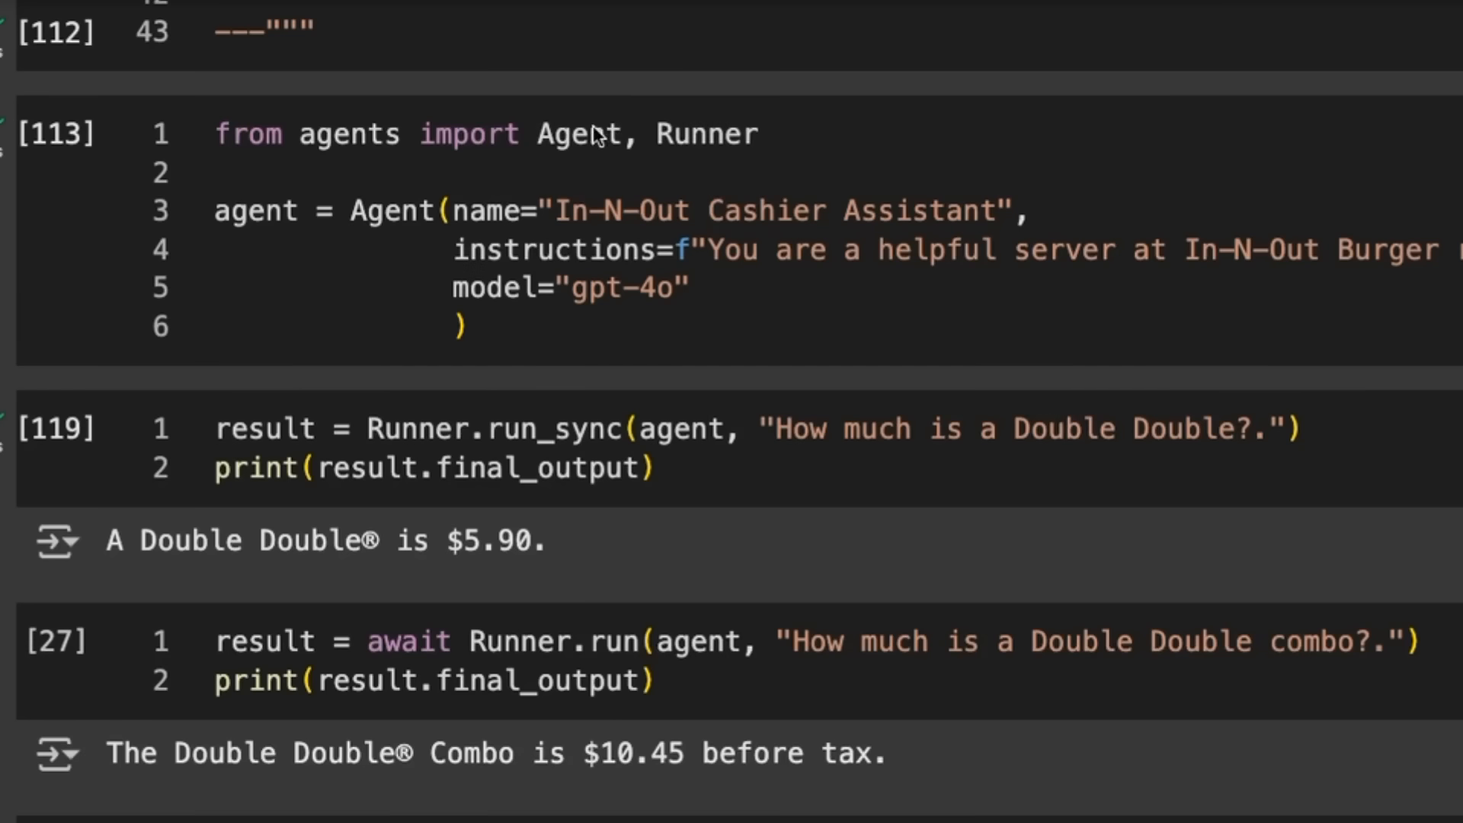
mouse_move(584, 96)
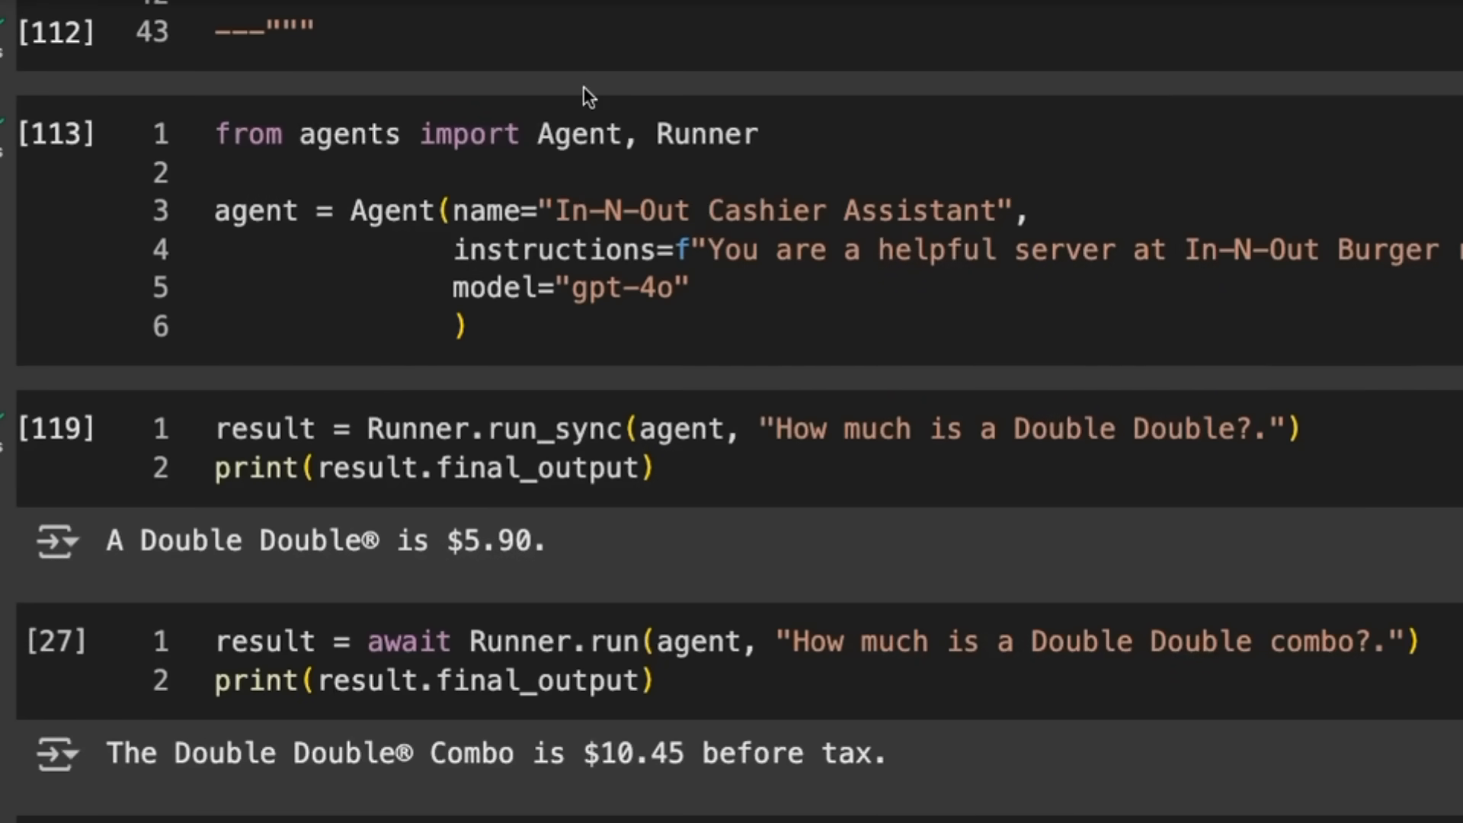
mouse_move(415, 194)
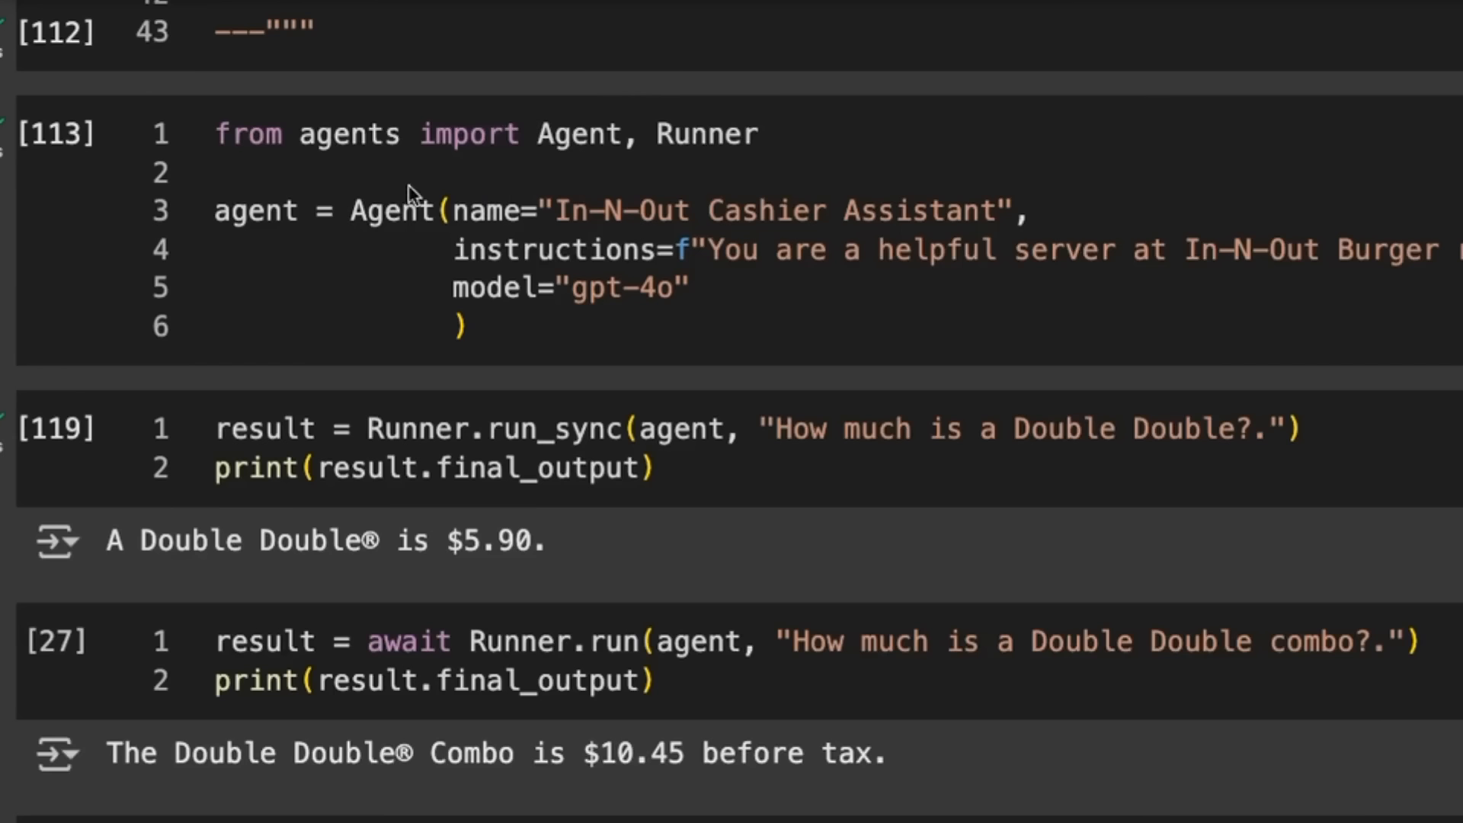
mouse_move(449, 140)
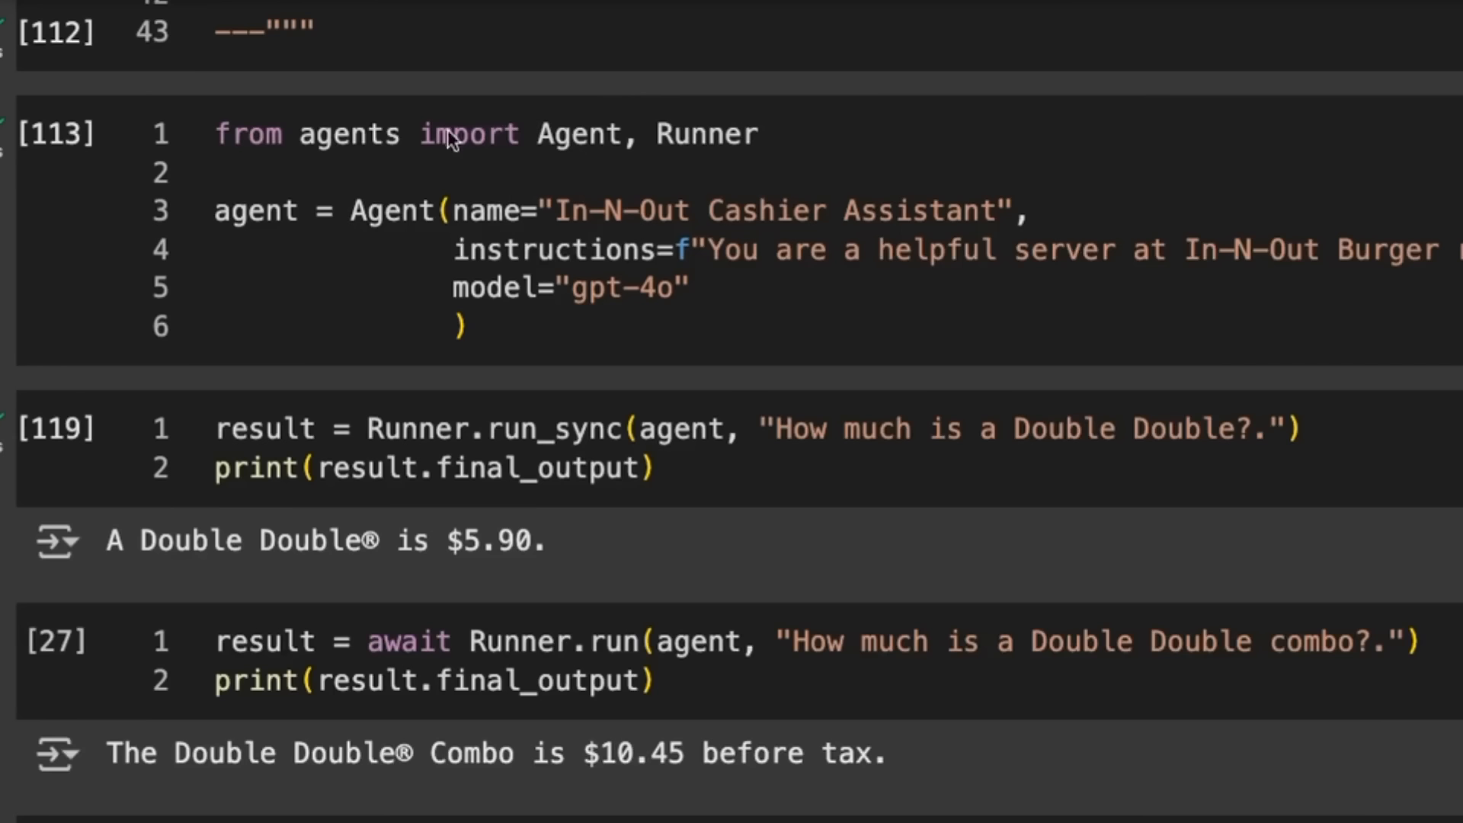
mouse_move(695, 214)
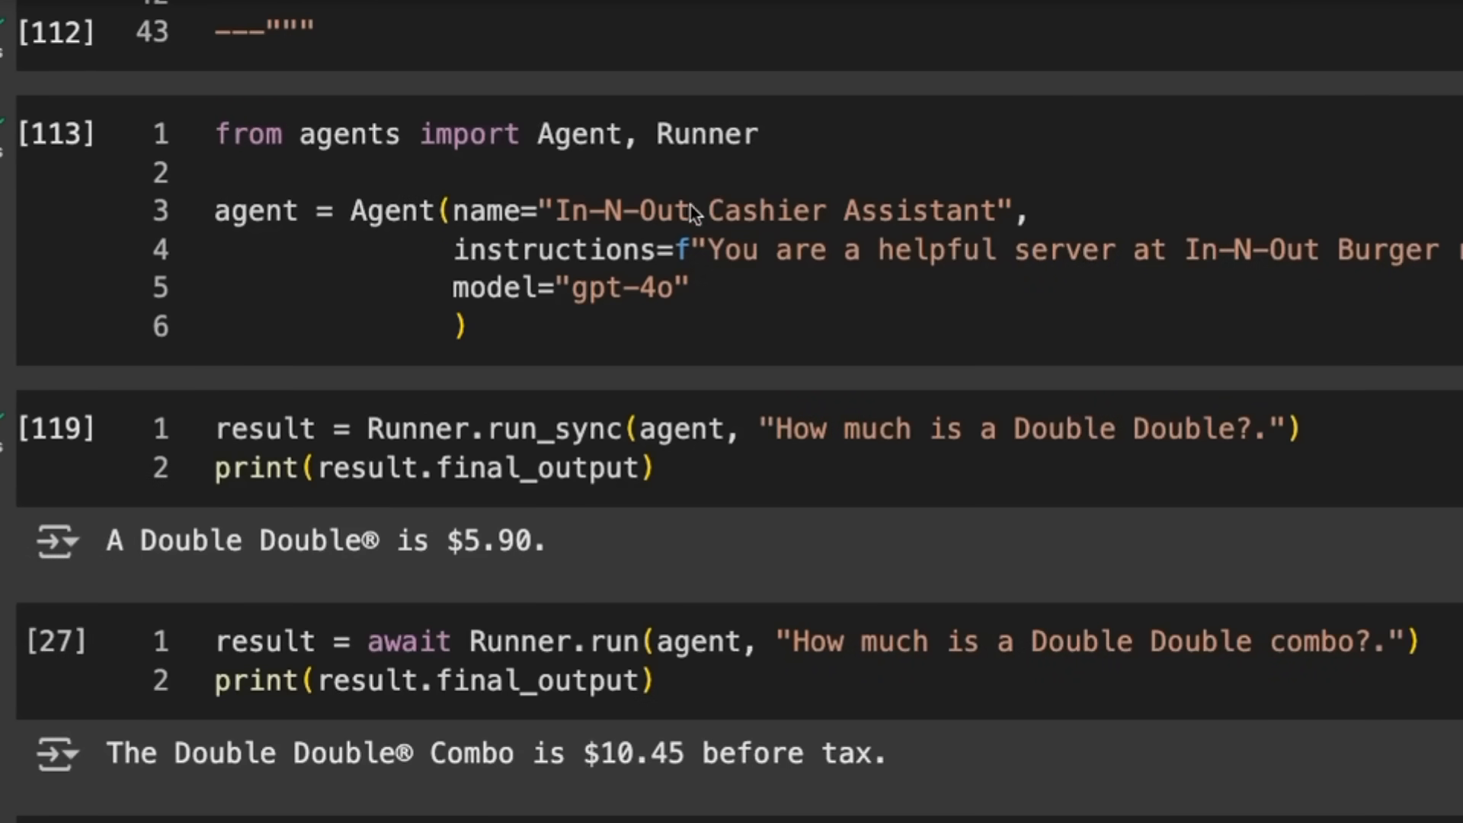
mouse_move(655, 343)
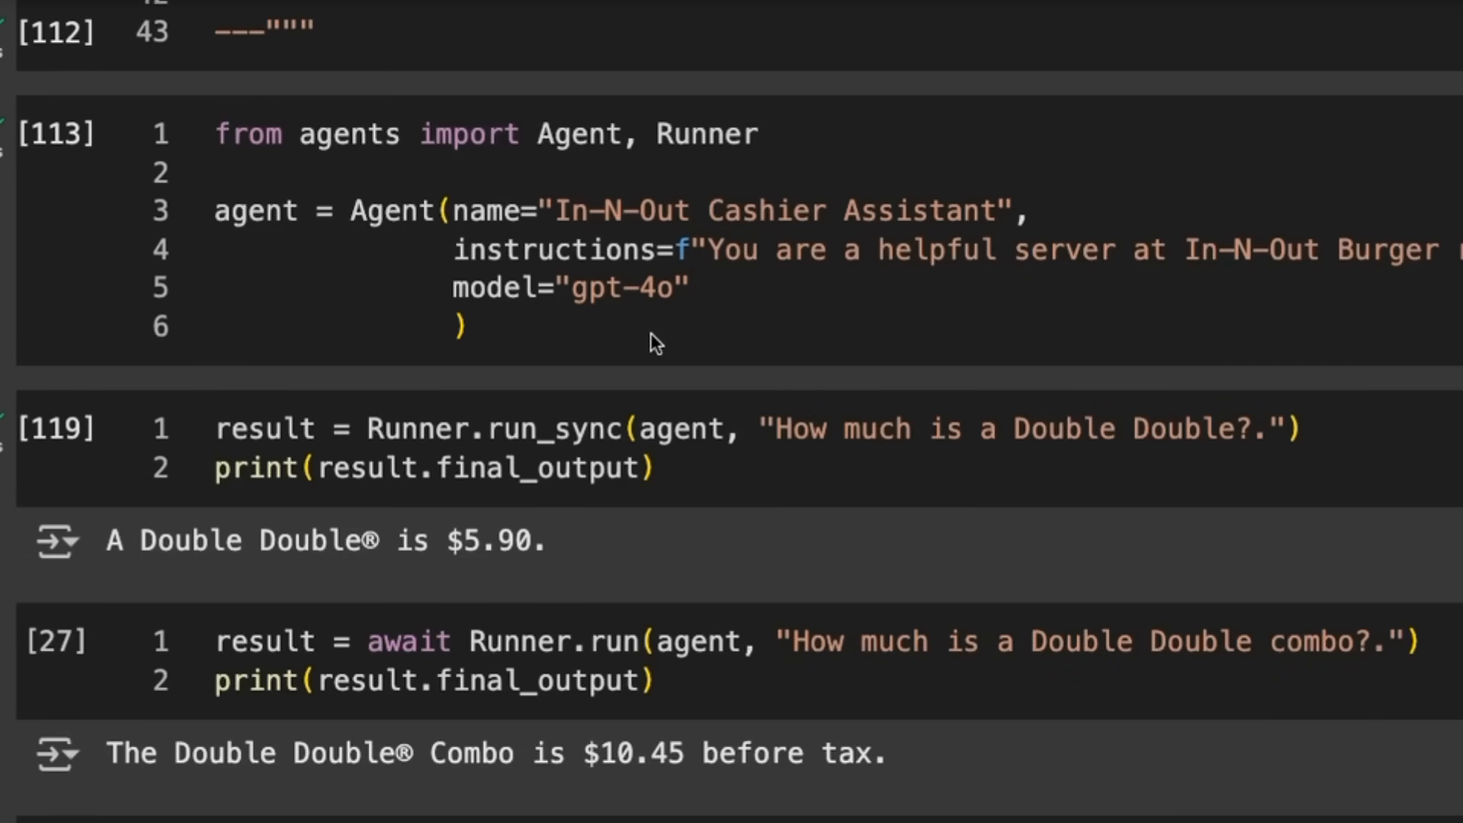
mouse_move(761, 307)
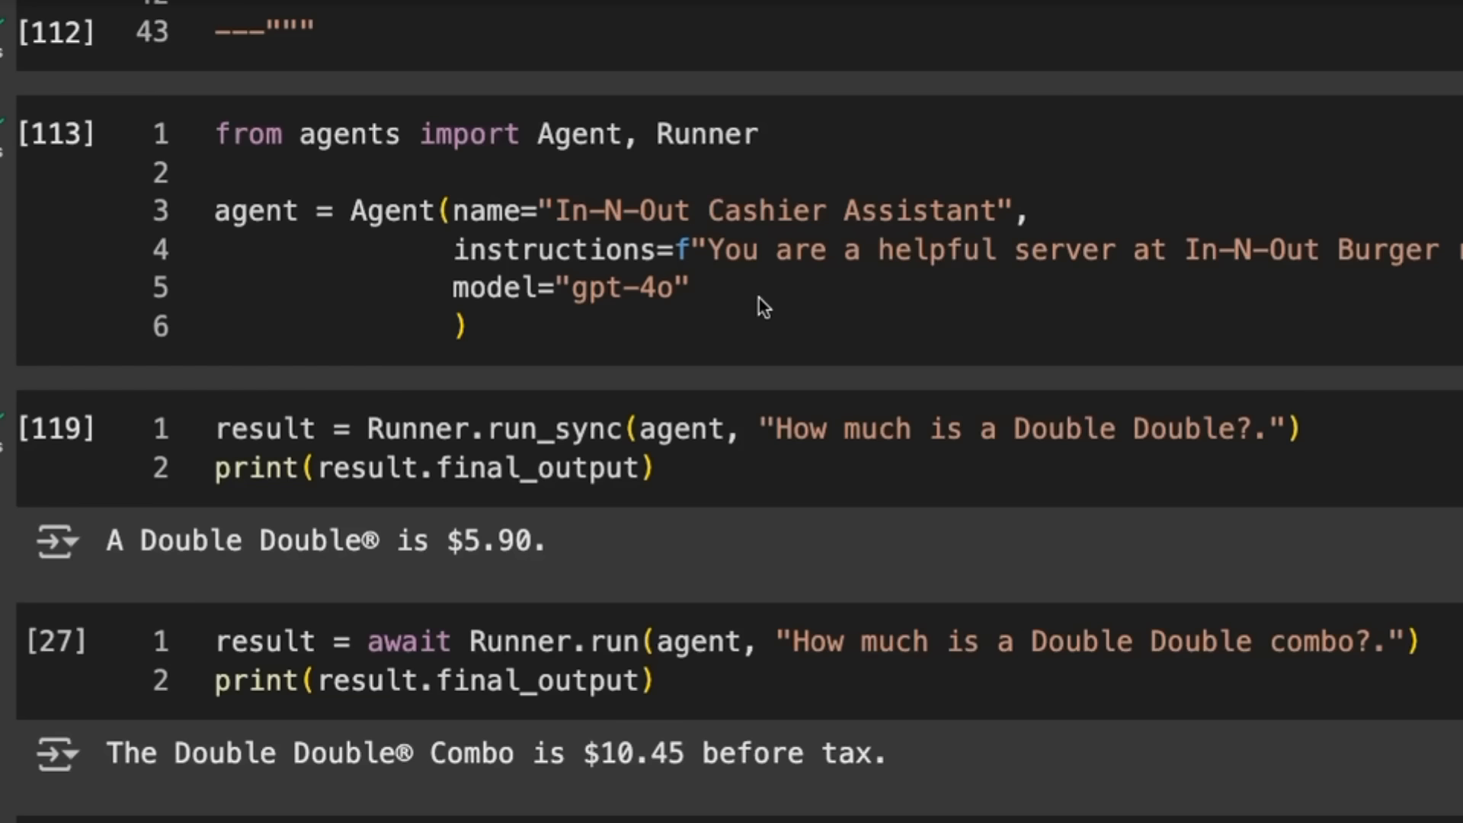
mouse_move(548, 245)
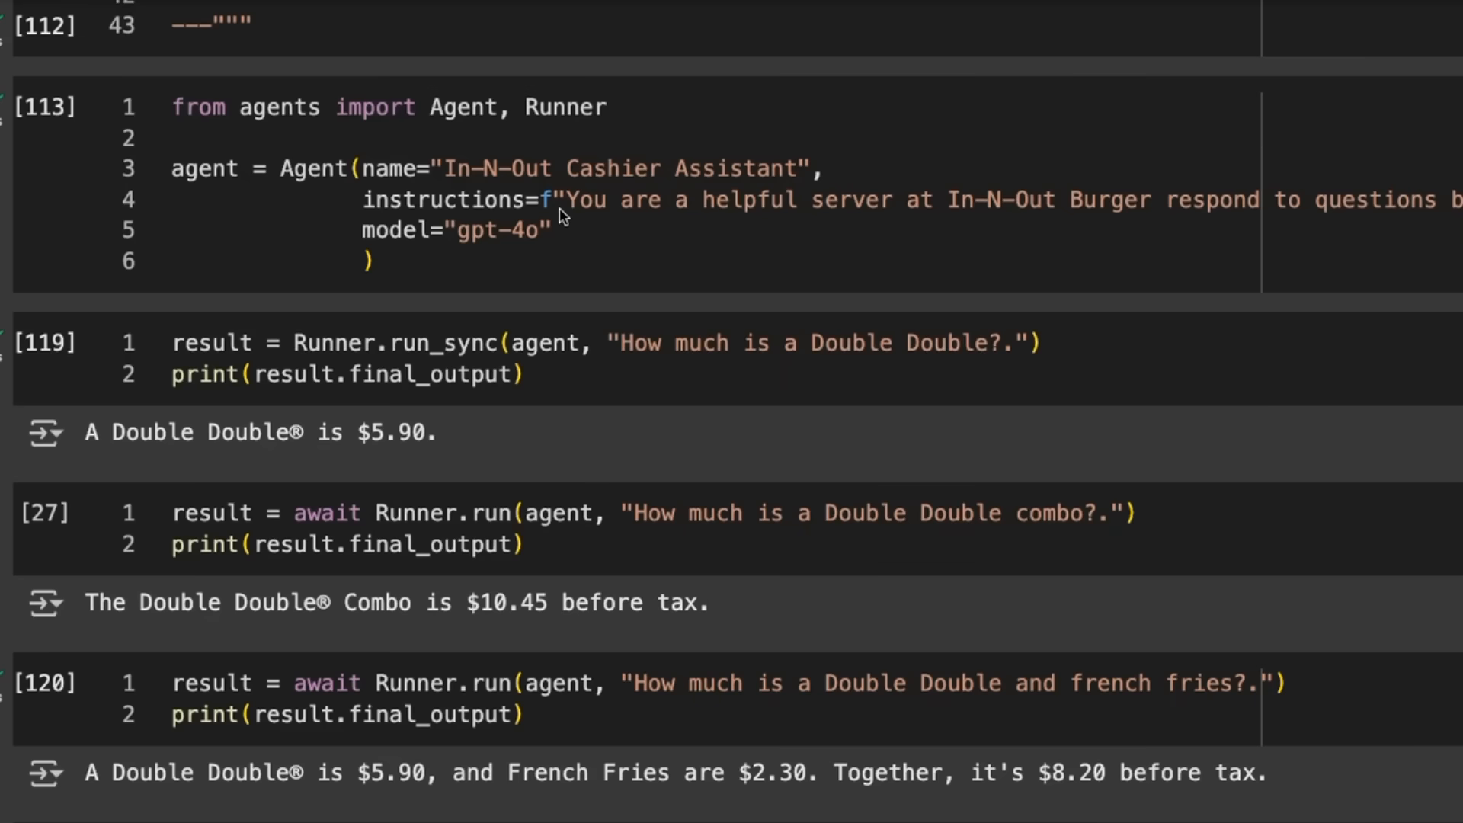
mouse_move(672, 126)
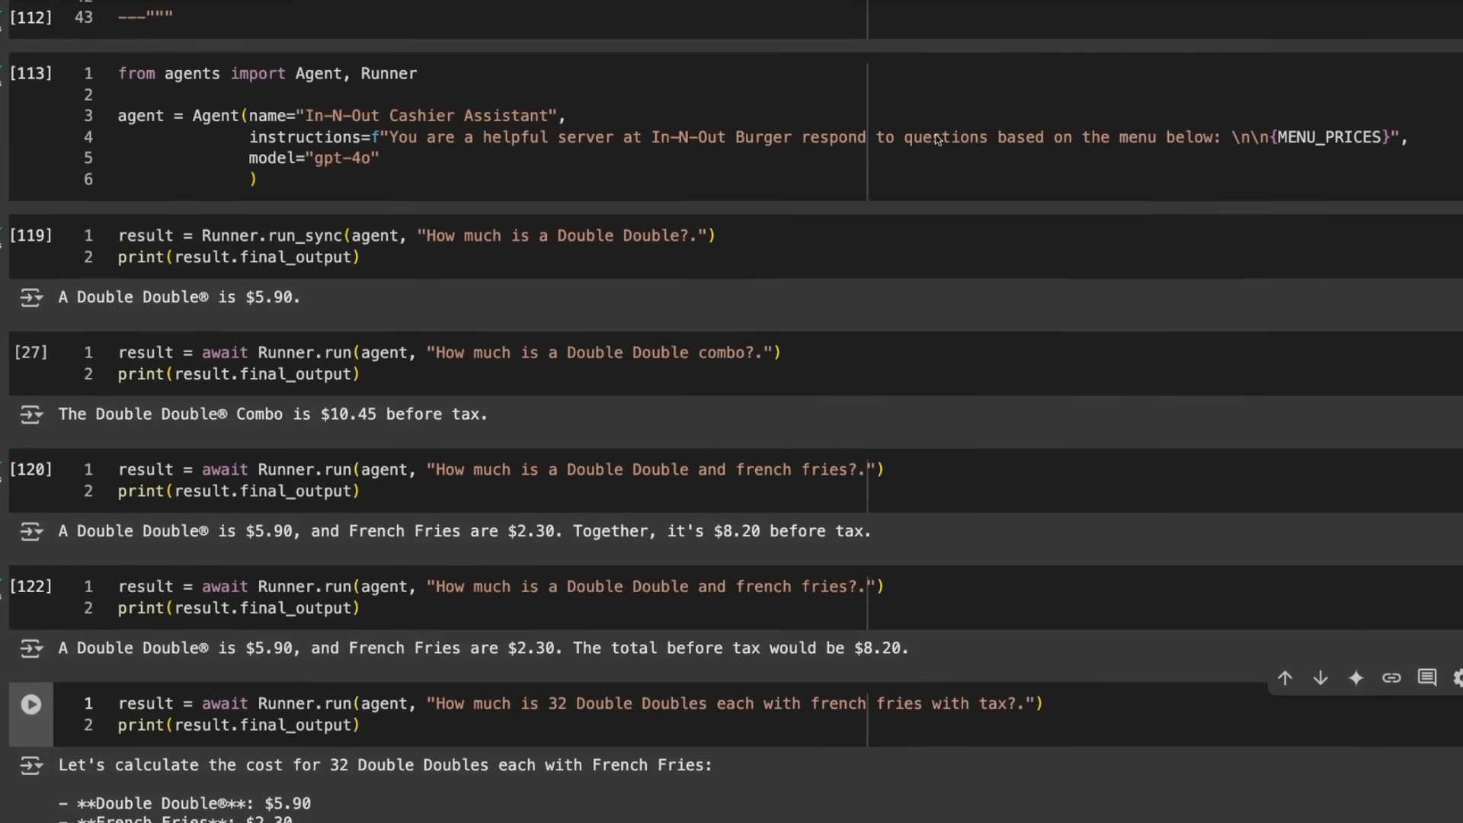
mouse_move(1386, 123)
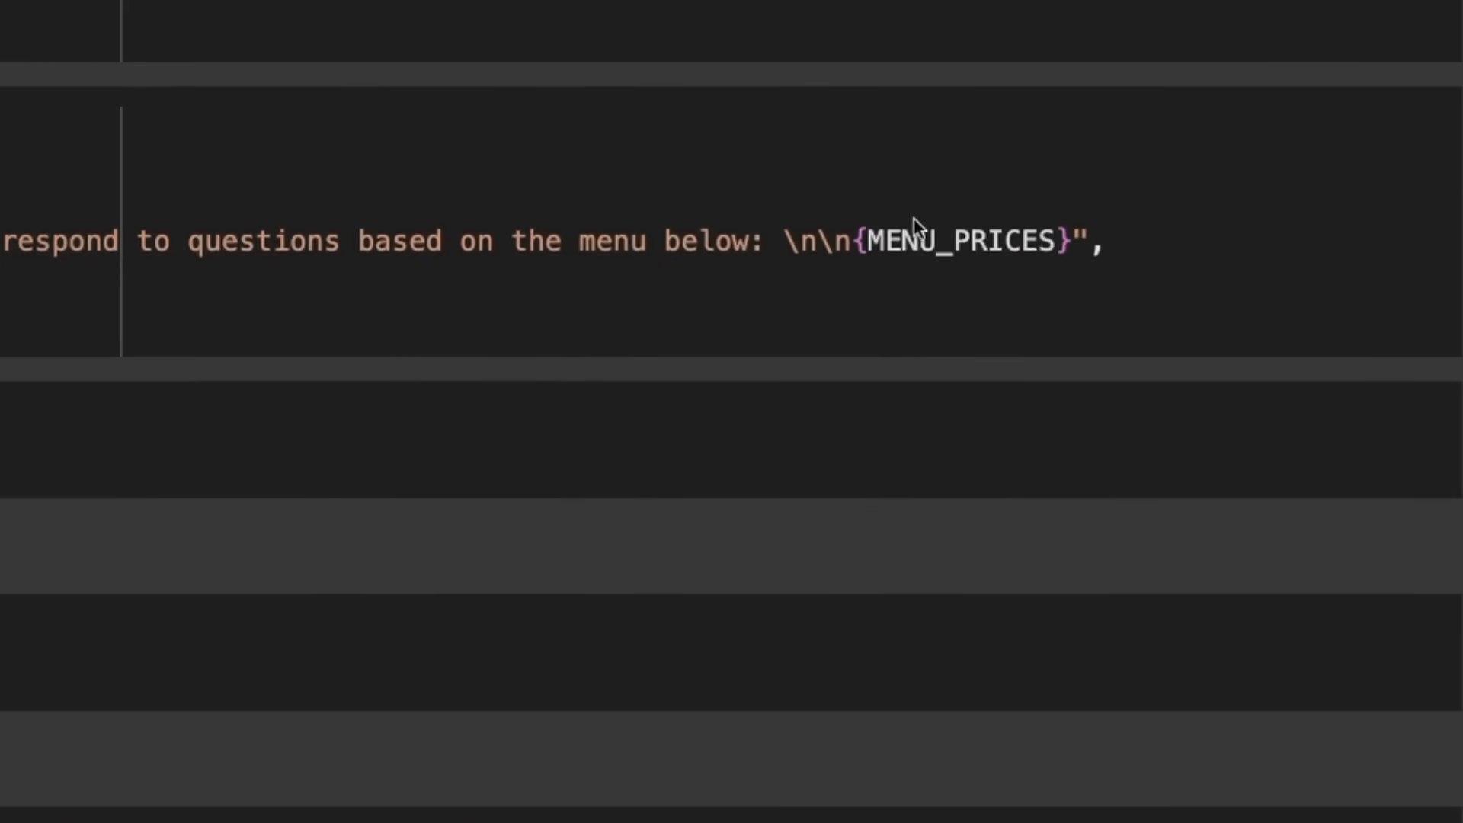
mouse_move(855, 200)
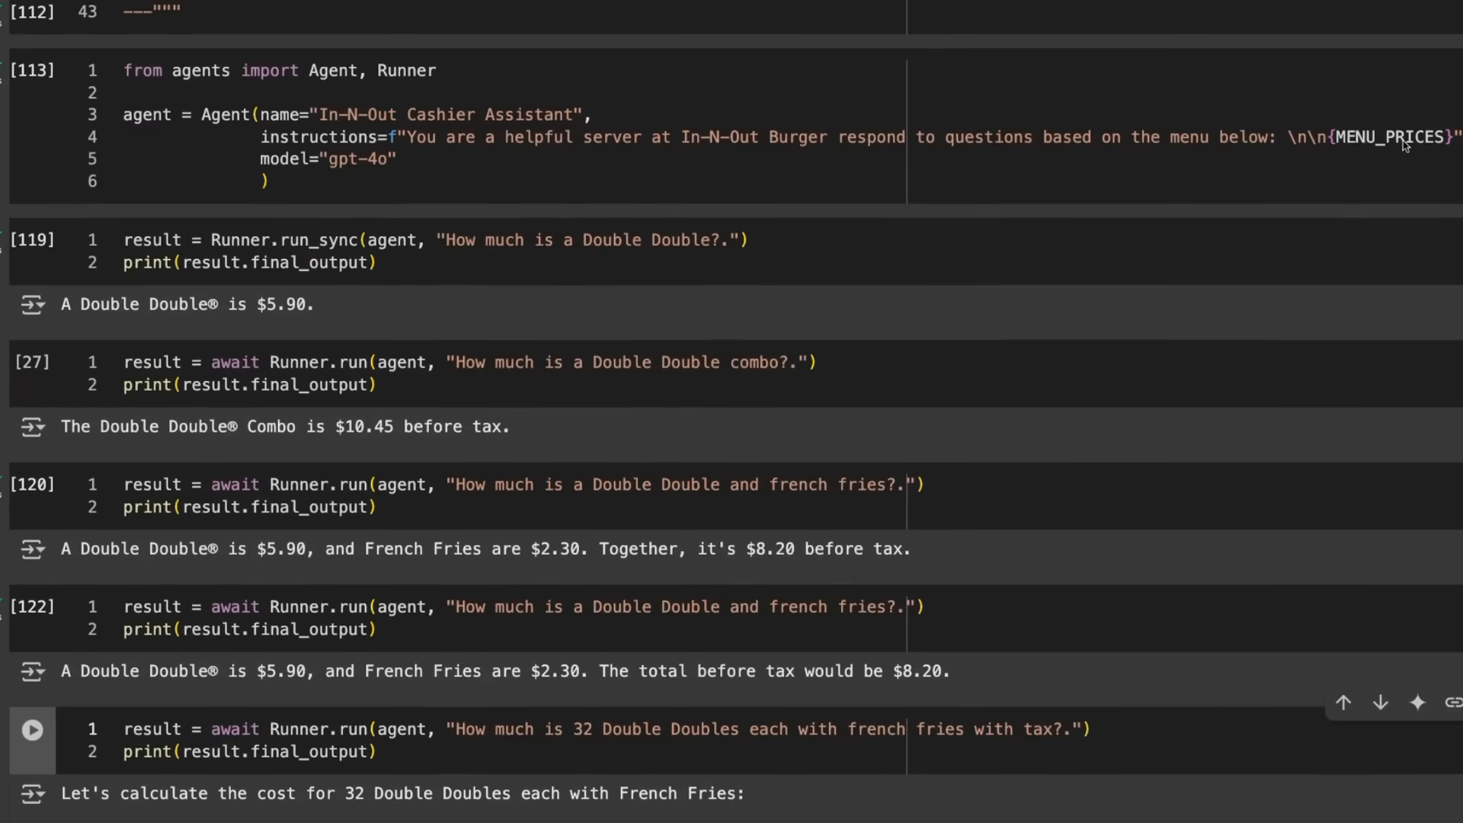
mouse_move(948, 170)
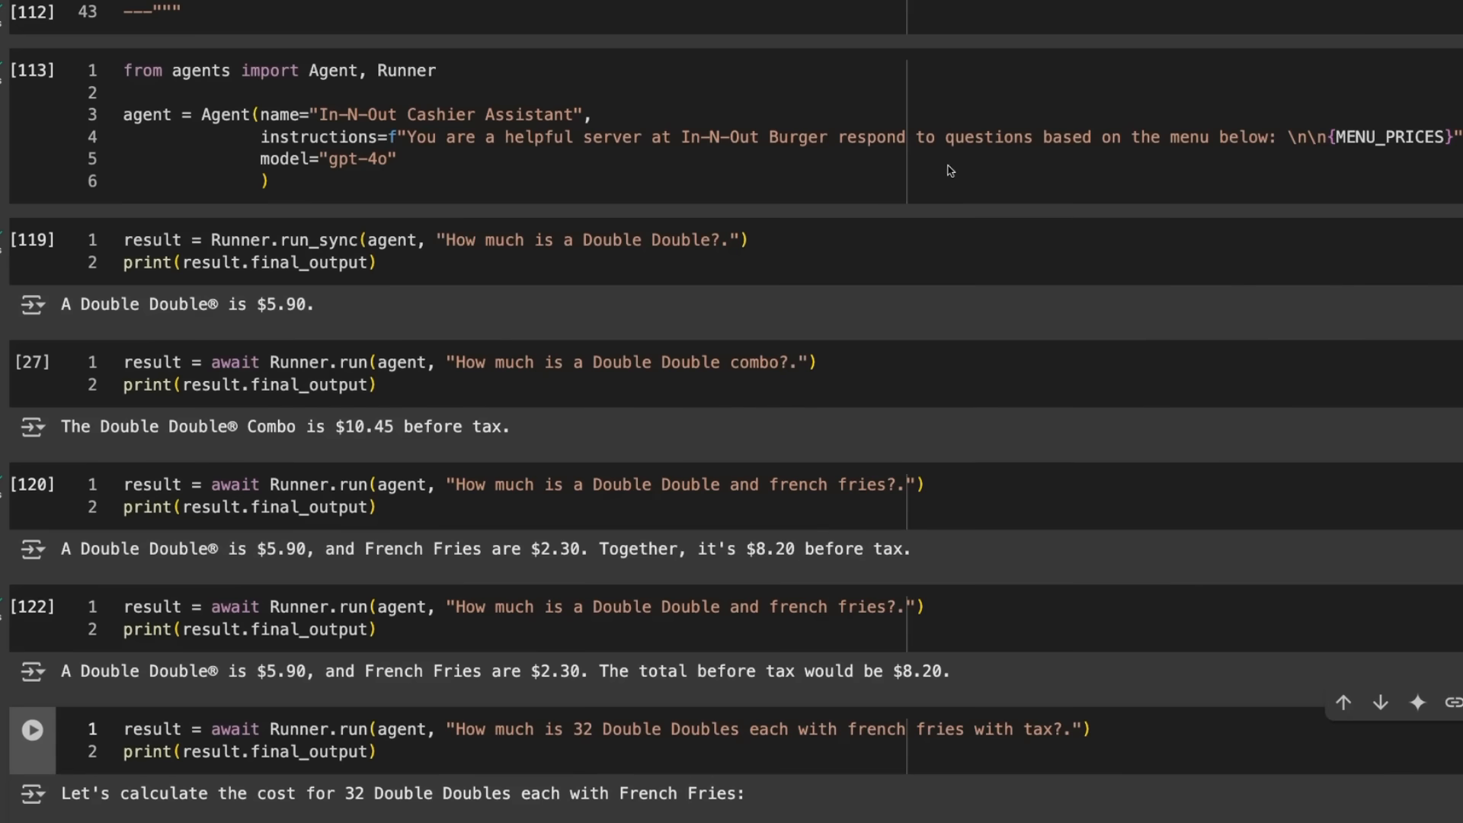
mouse_move(961, 135)
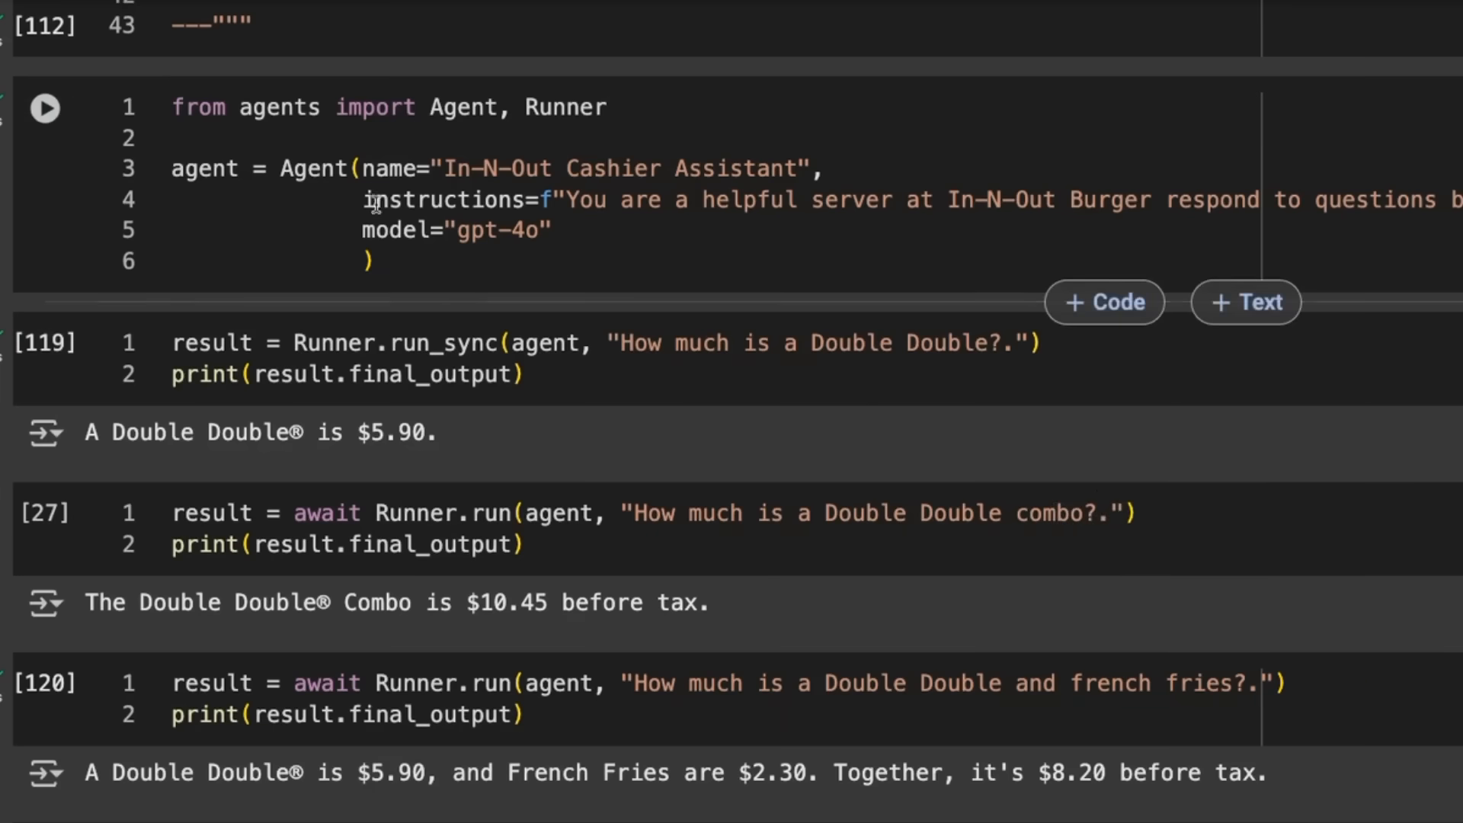
left_click(44, 107)
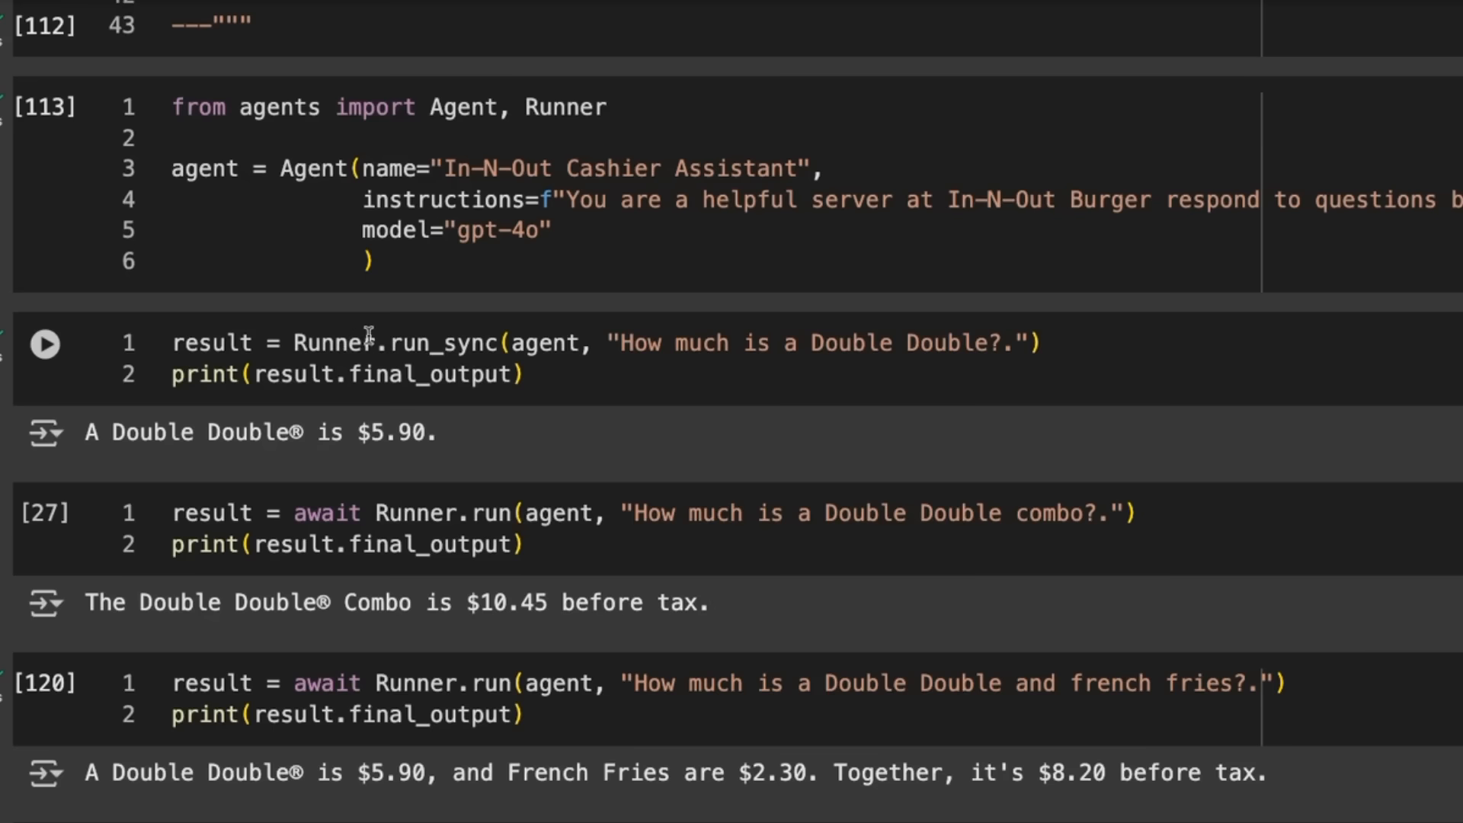
mouse_move(718, 378)
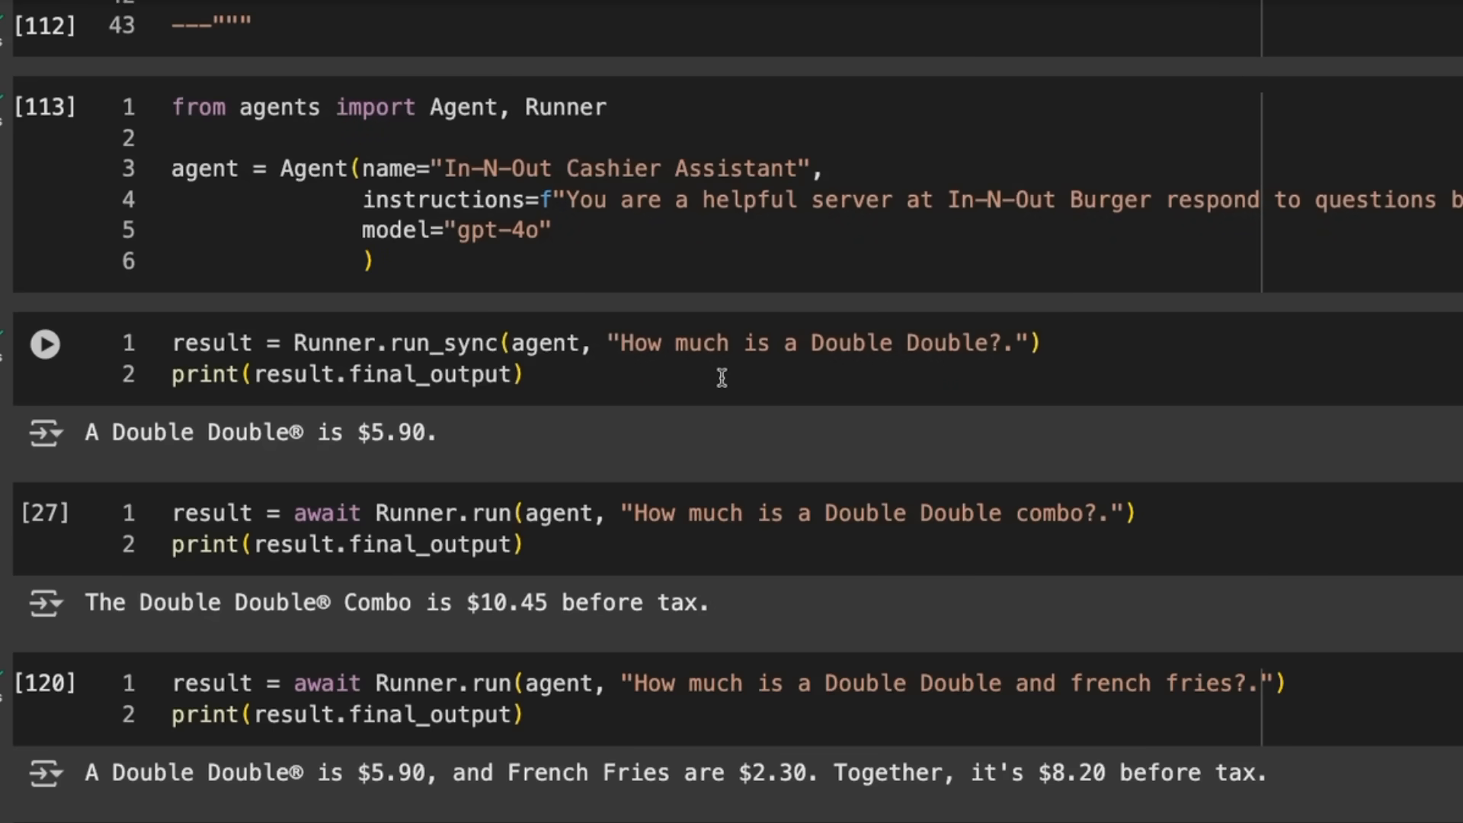
mouse_move(668, 356)
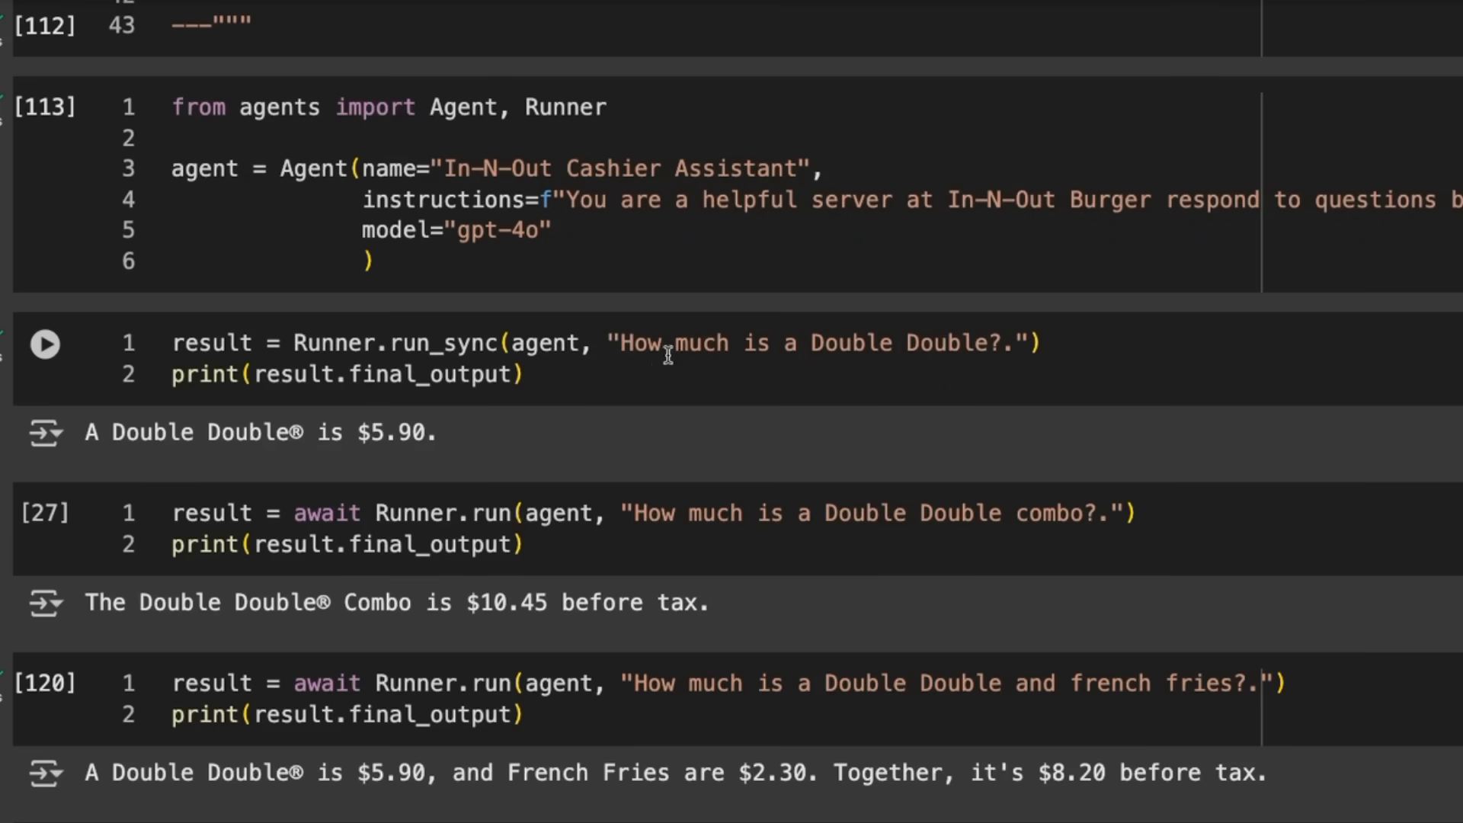
mouse_move(492, 359)
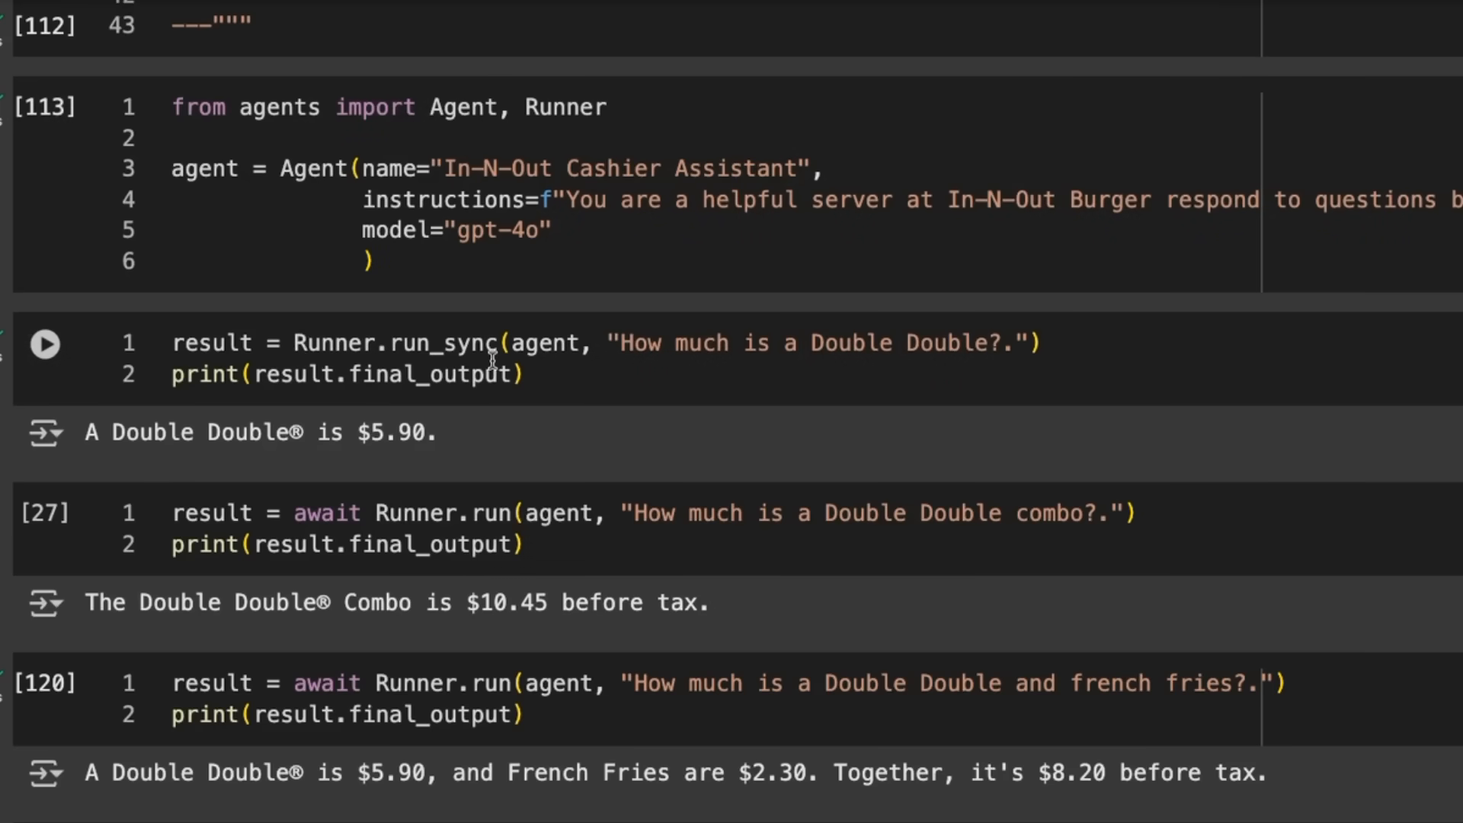
mouse_move(548, 340)
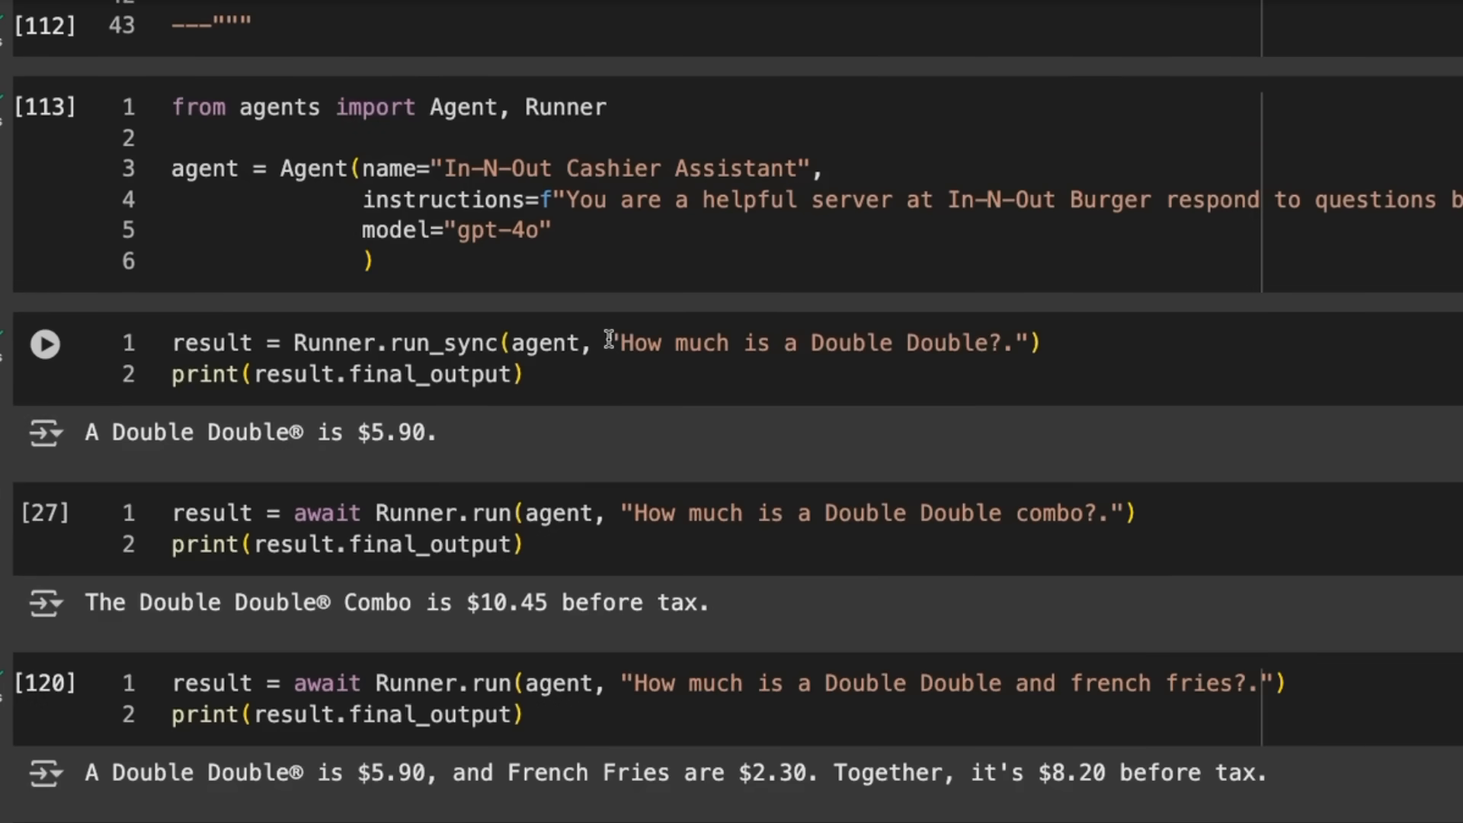
mouse_move(730, 372)
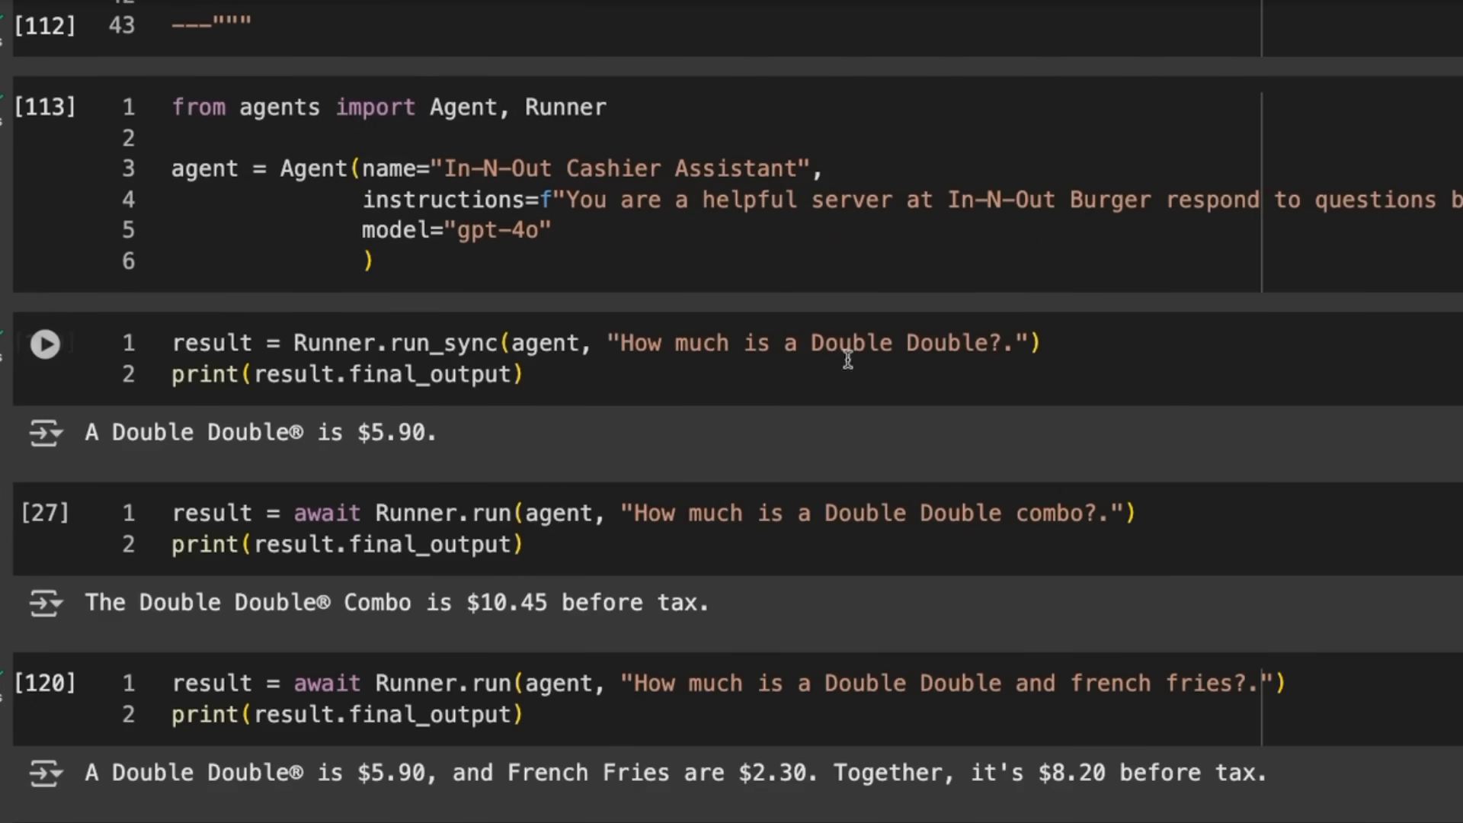
mouse_move(298, 374)
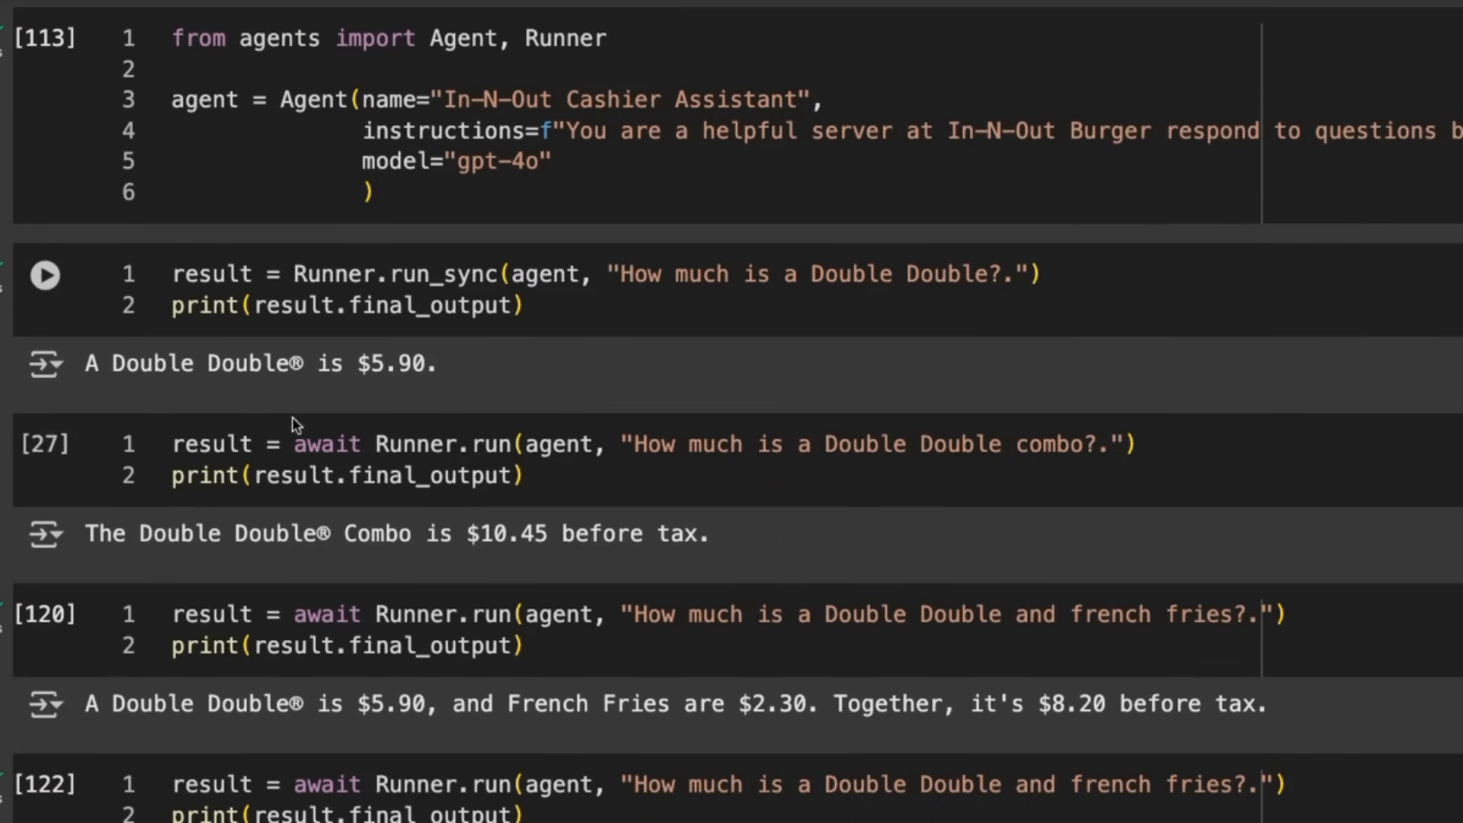
Run the Double Double combo query and the second Double Double with fries query
left_click(44, 274)
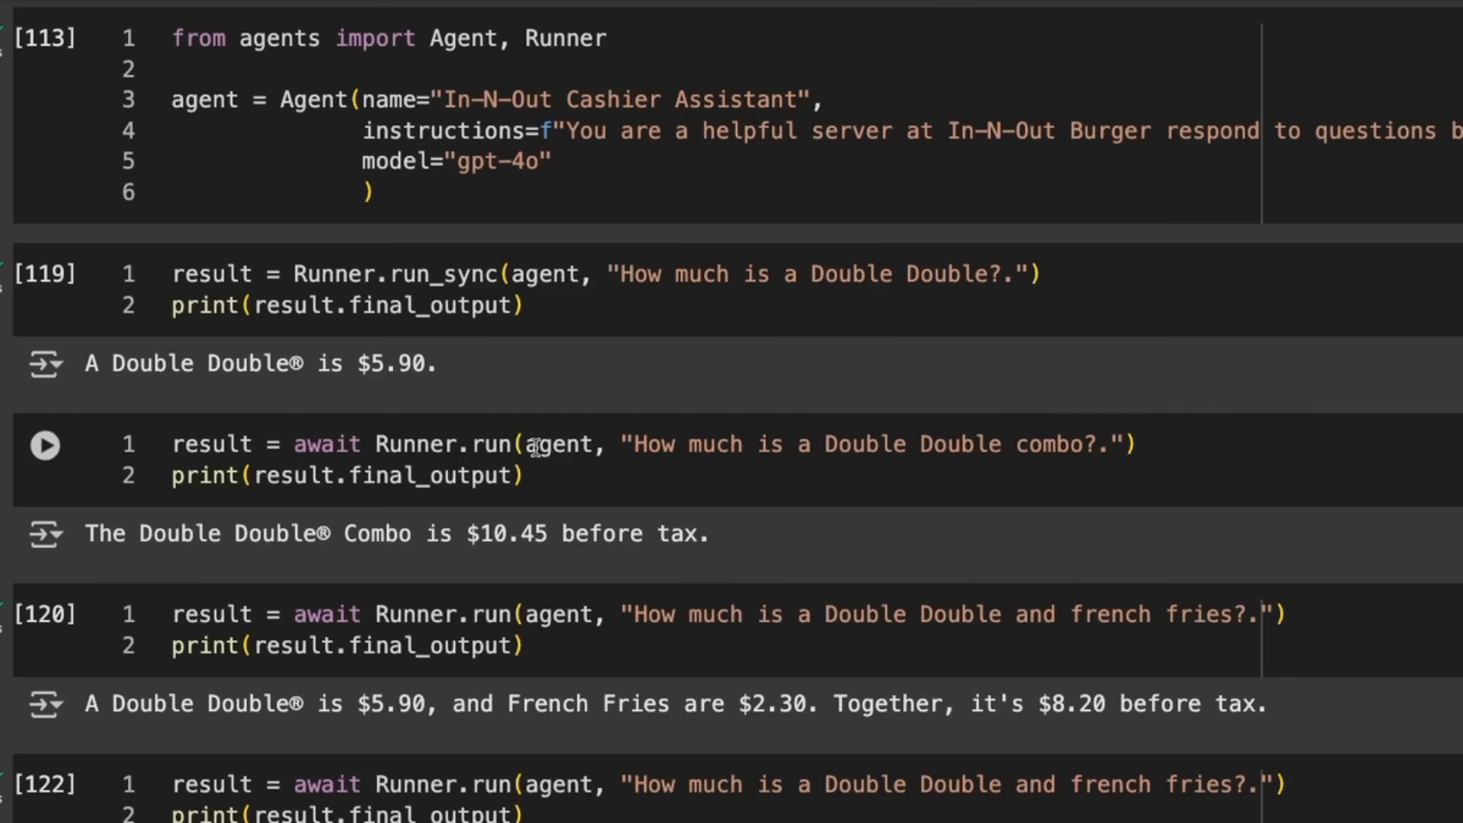
mouse_move(619, 497)
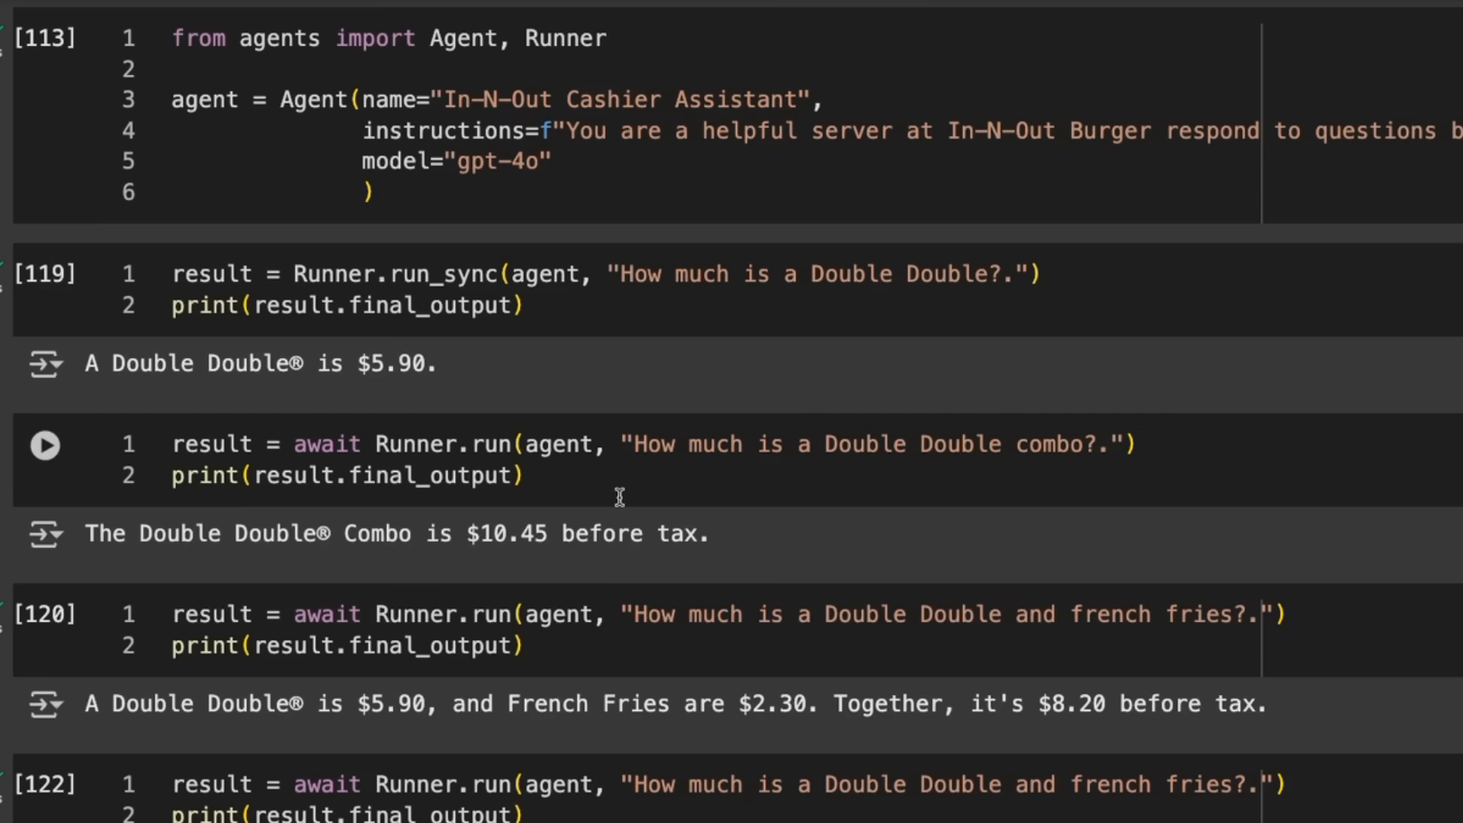
mouse_move(111, 534)
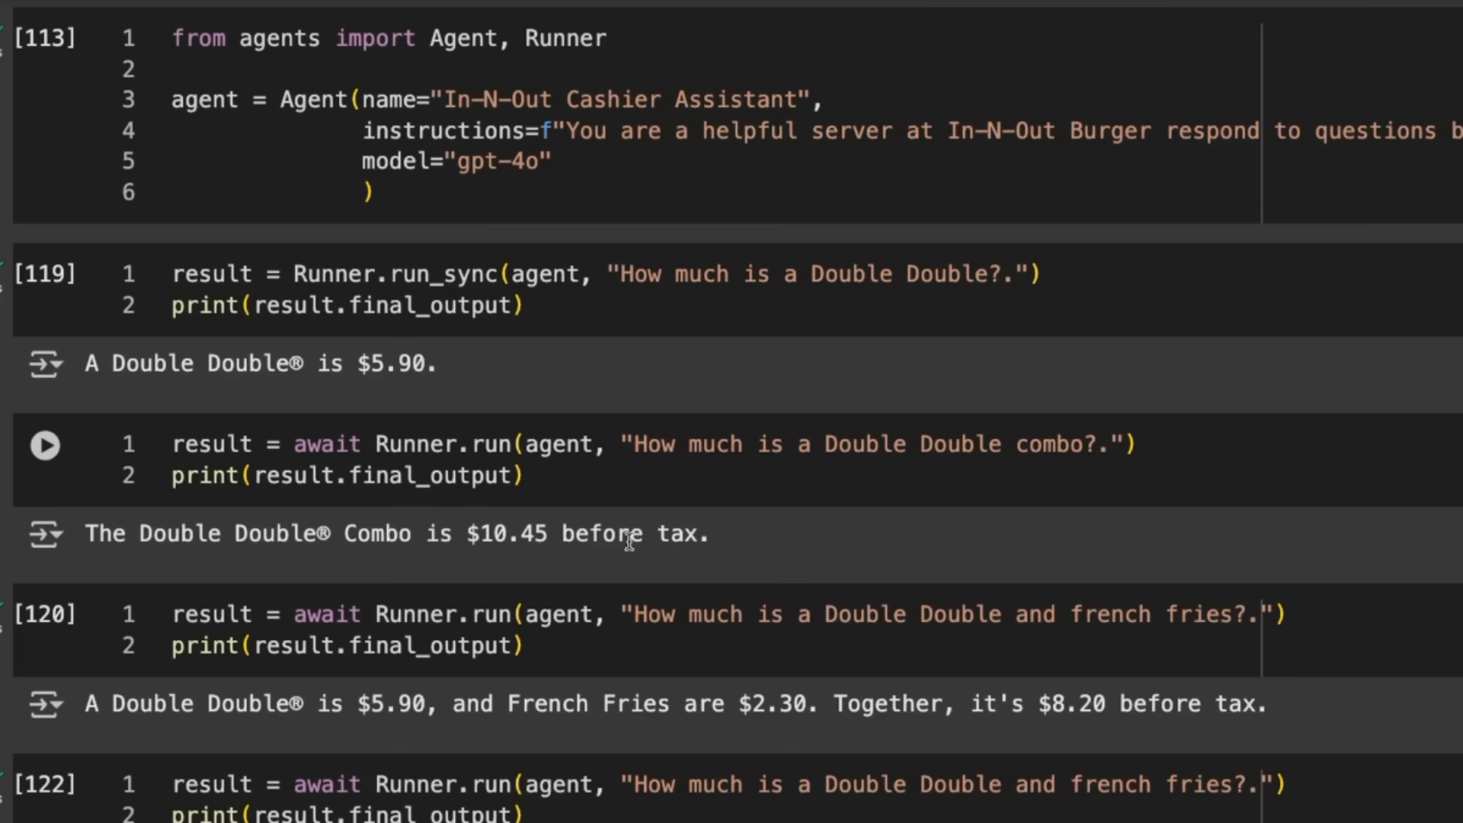
mouse_move(807, 559)
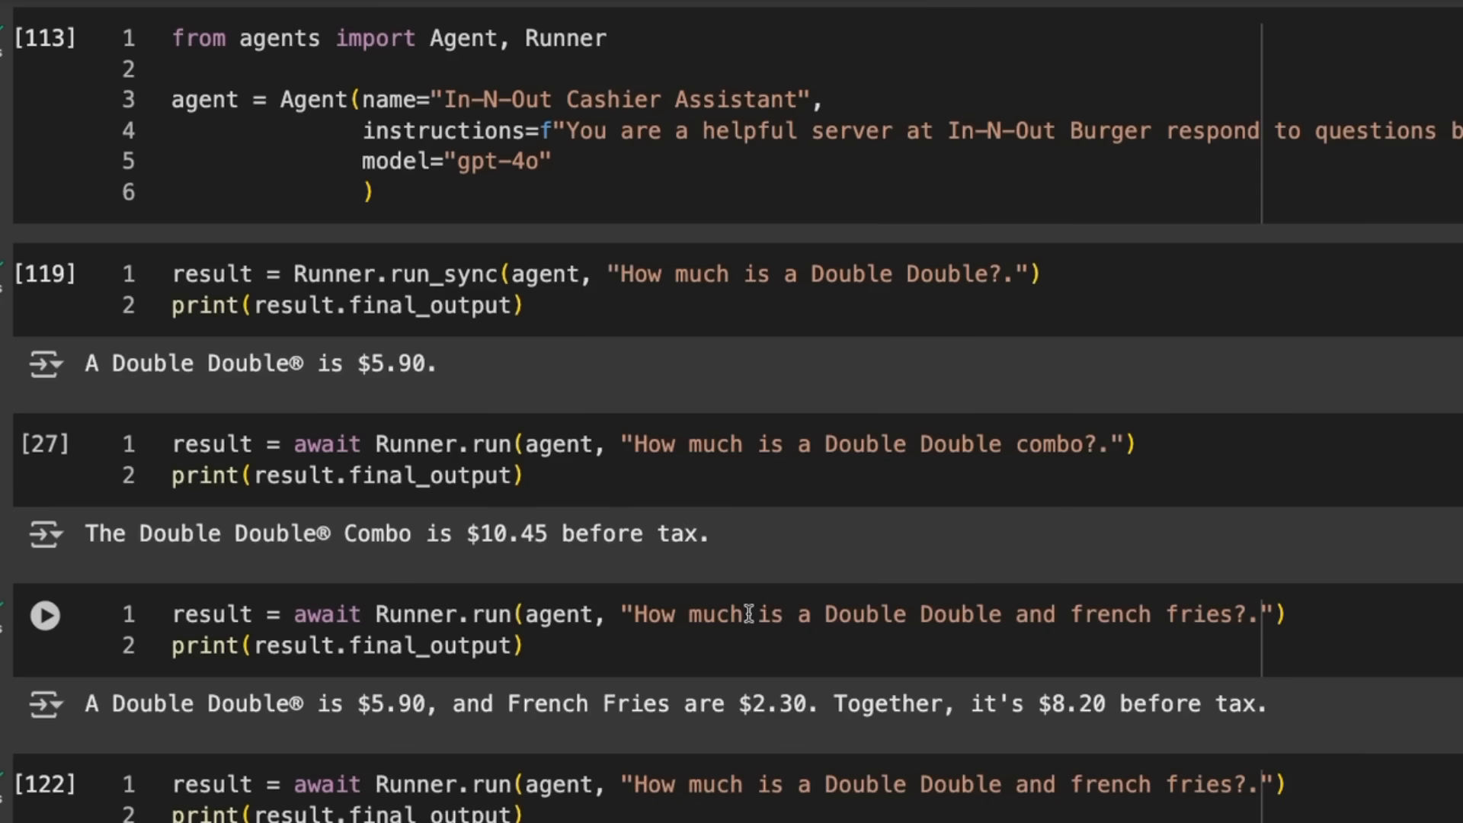
mouse_move(741, 695)
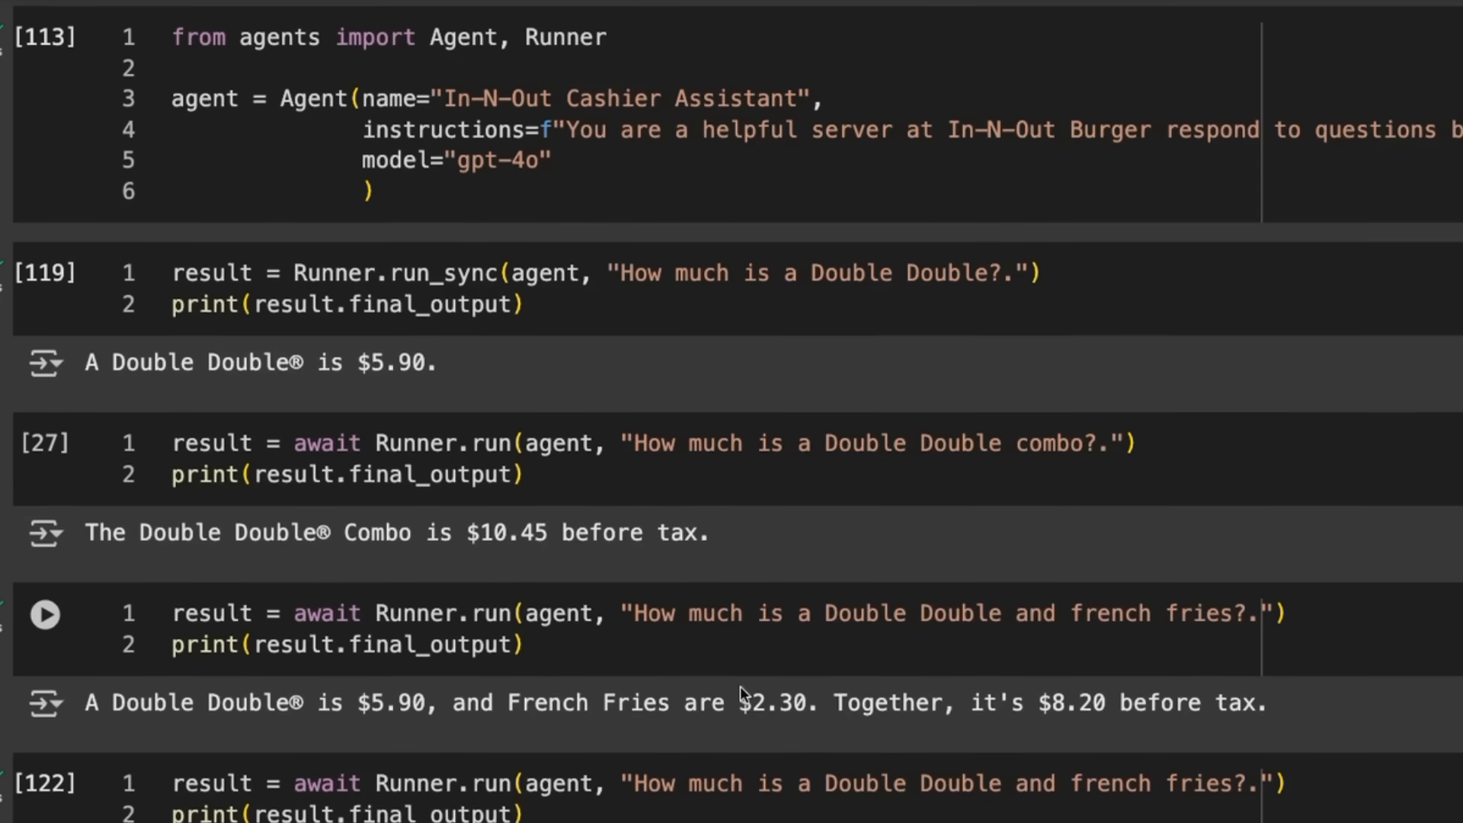
scroll("down", 3)
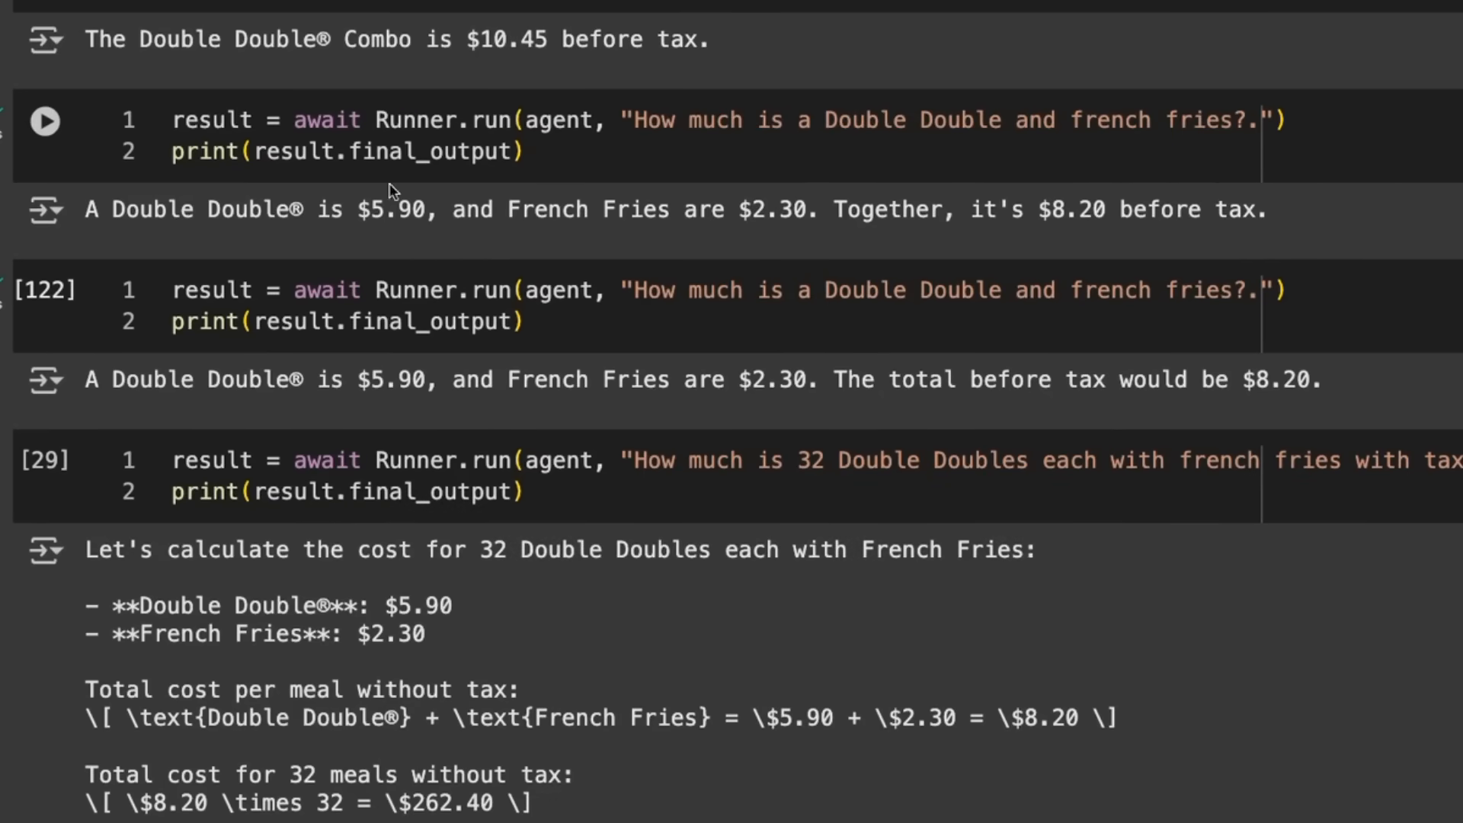
mouse_move(702, 110)
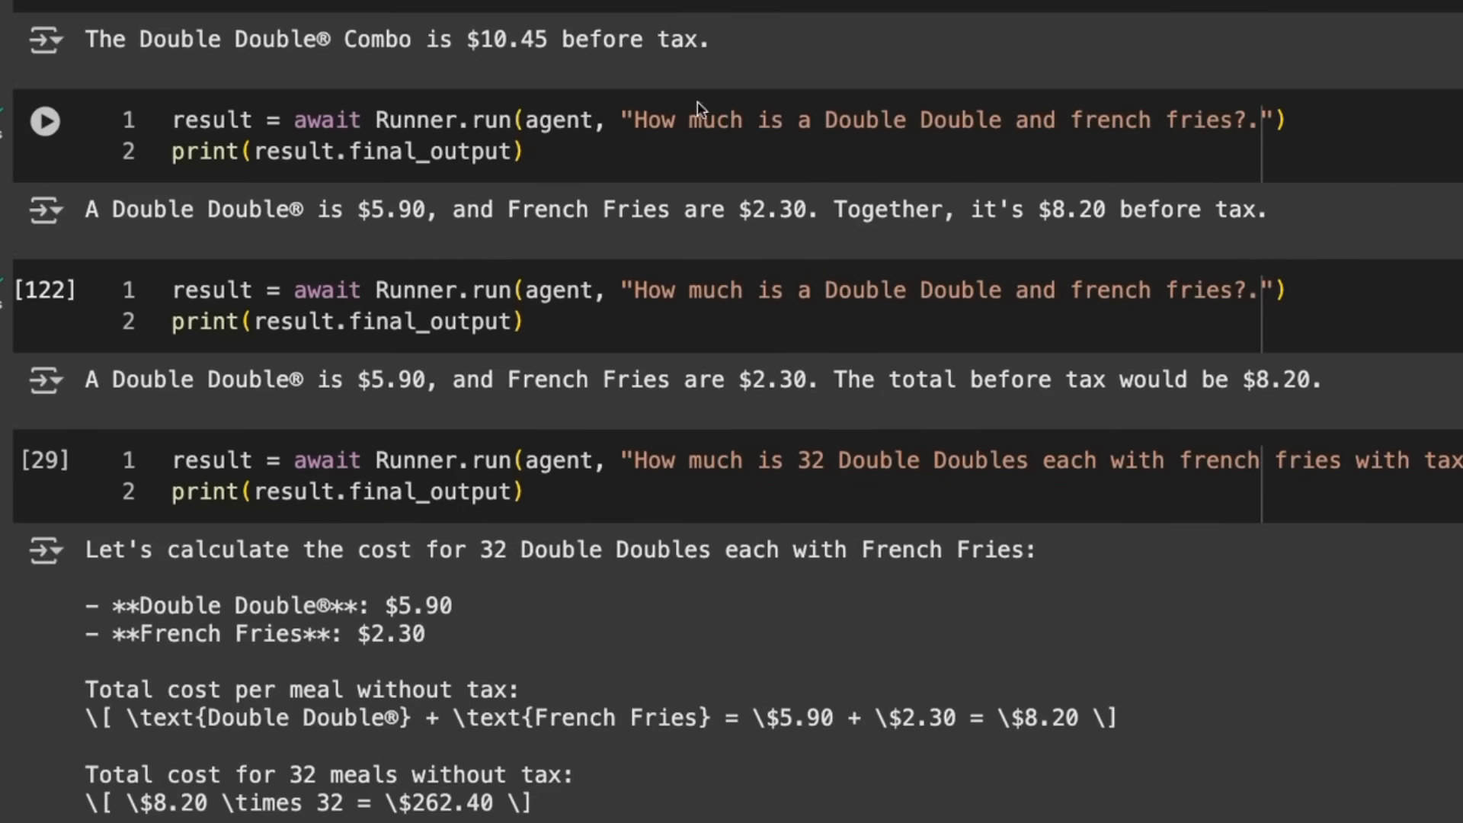
mouse_move(1005, 160)
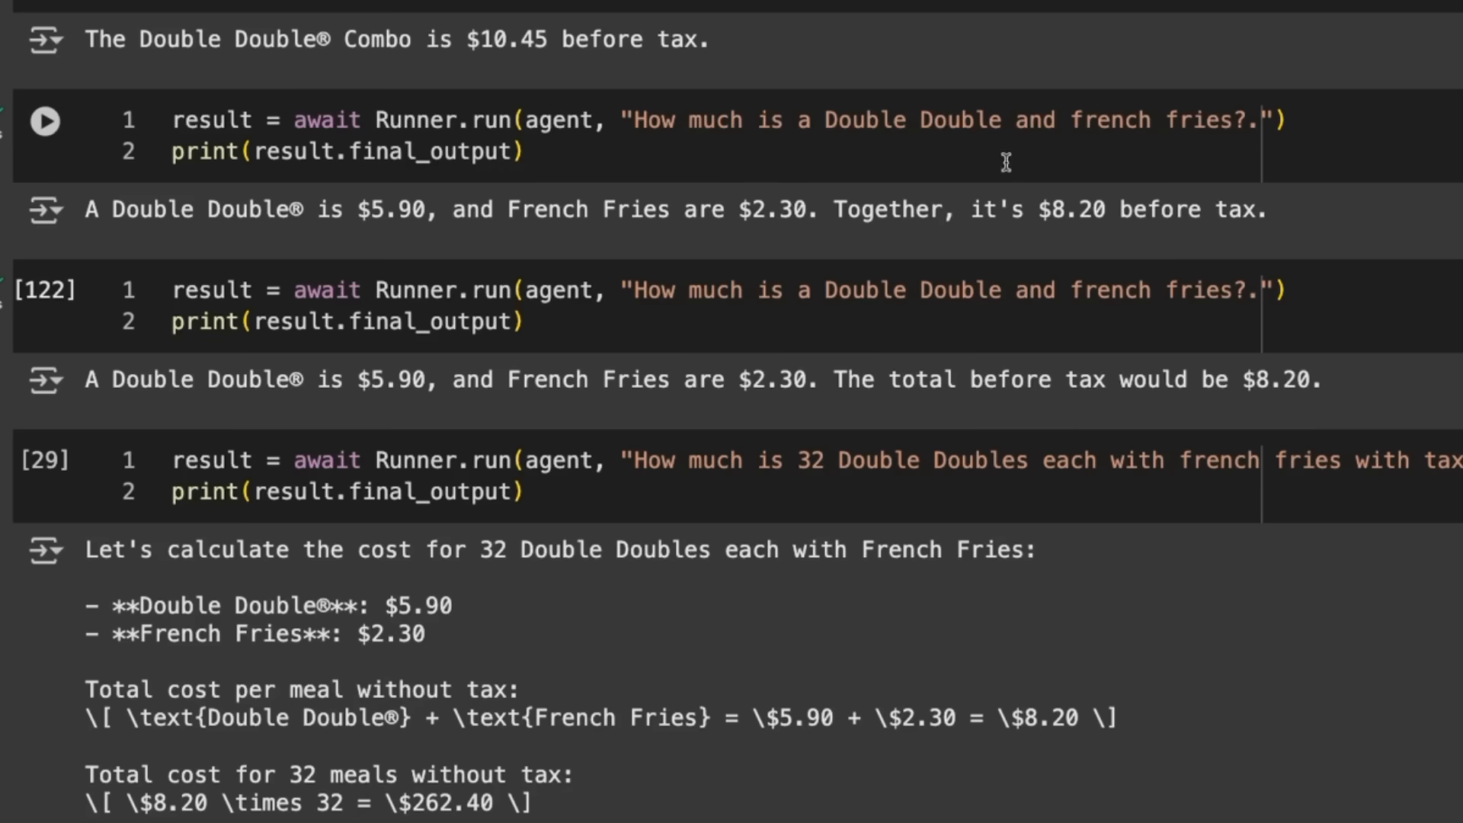
mouse_move(1060, 208)
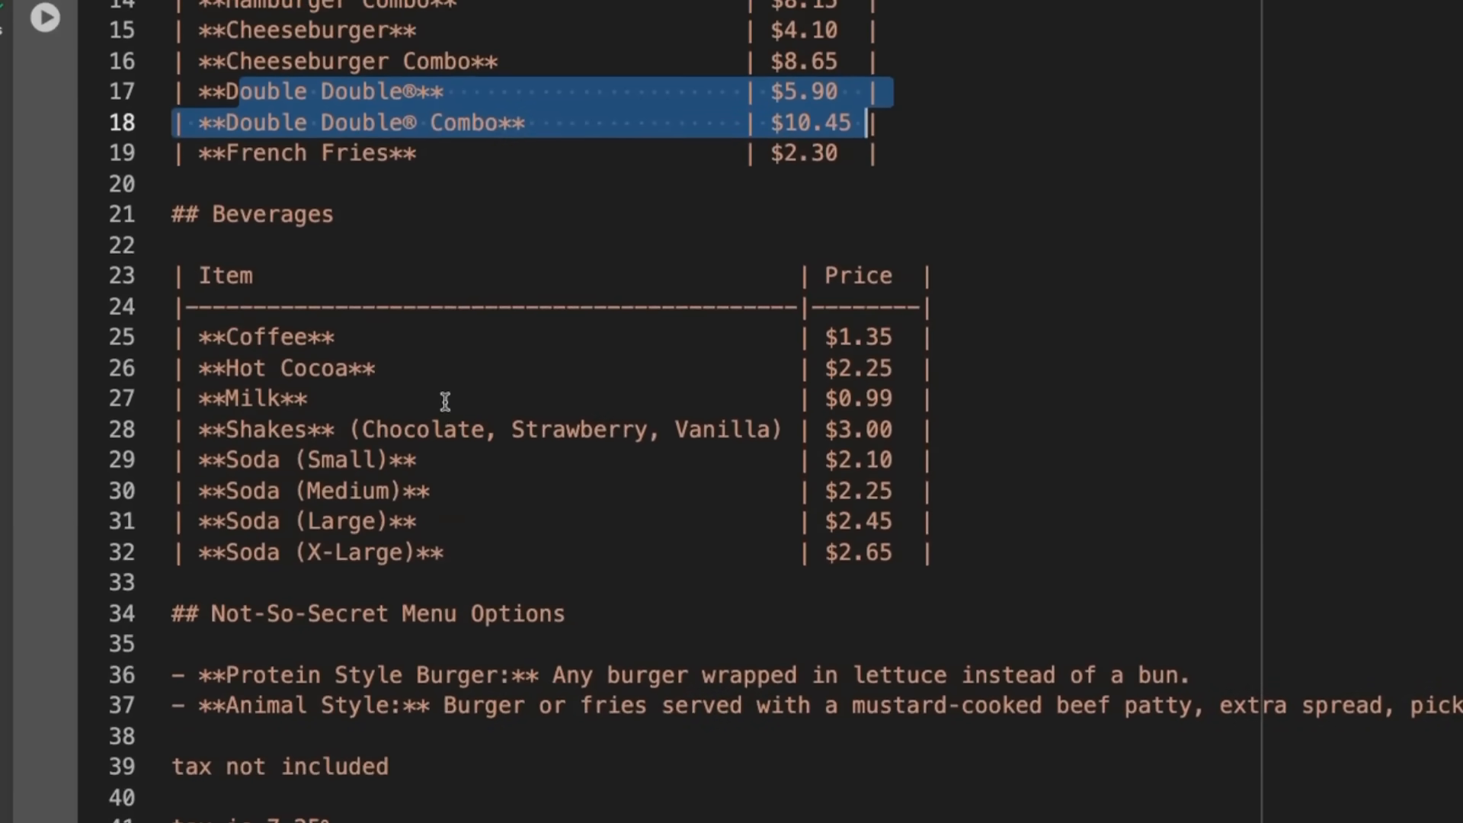
mouse_move(446, 291)
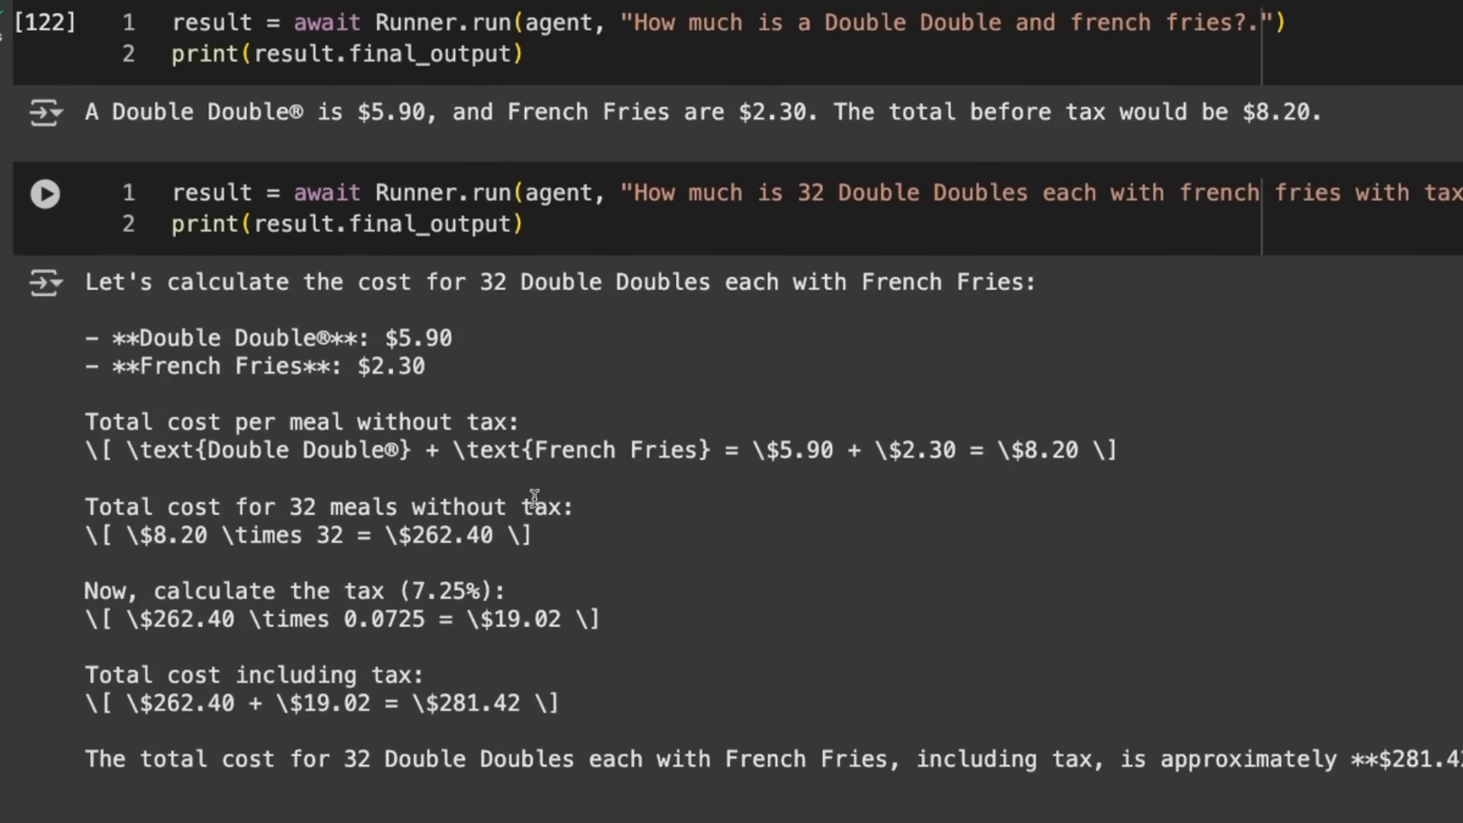
scroll("up", 3)
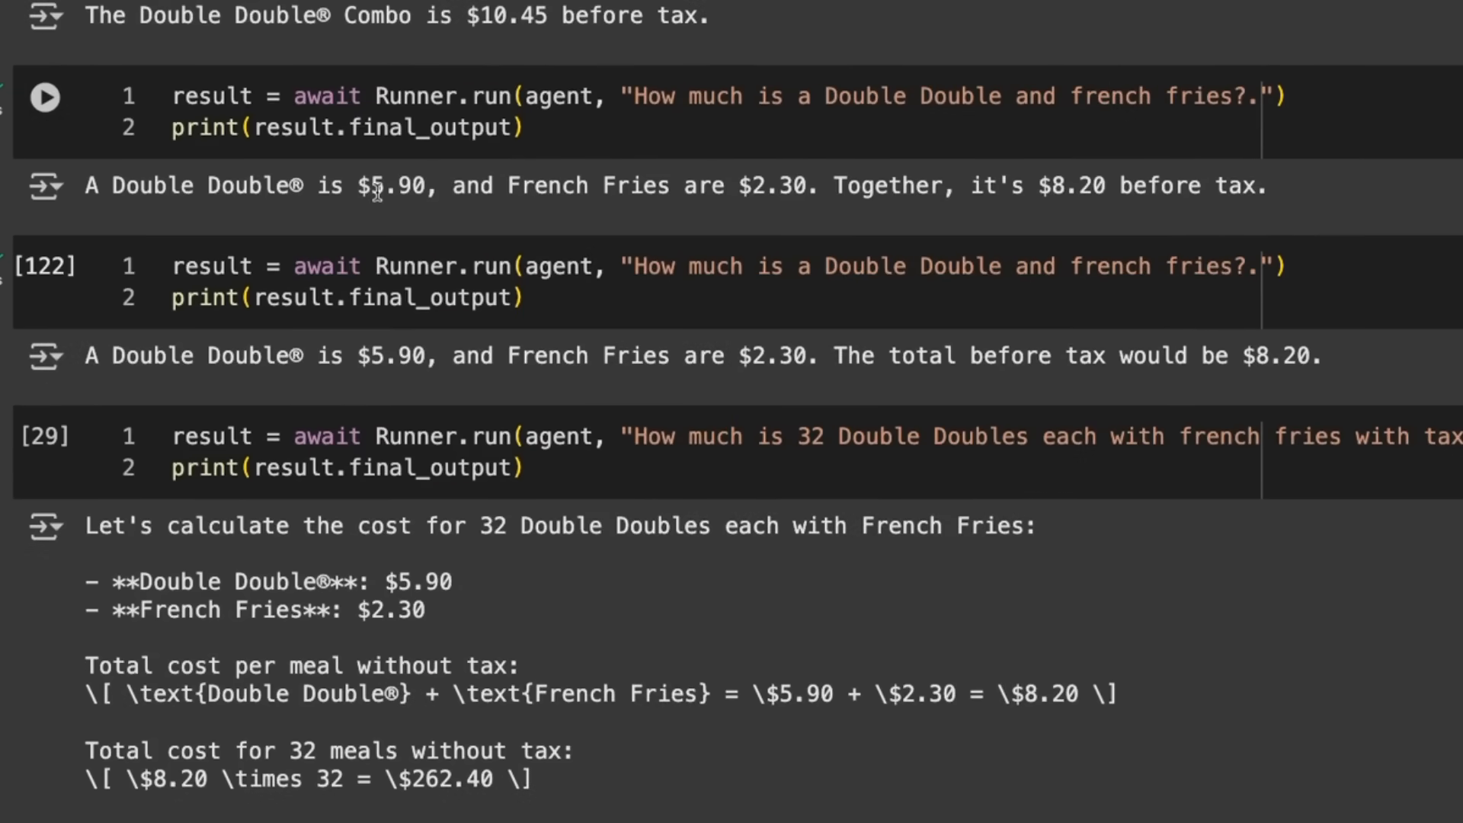
left_click(45, 96)
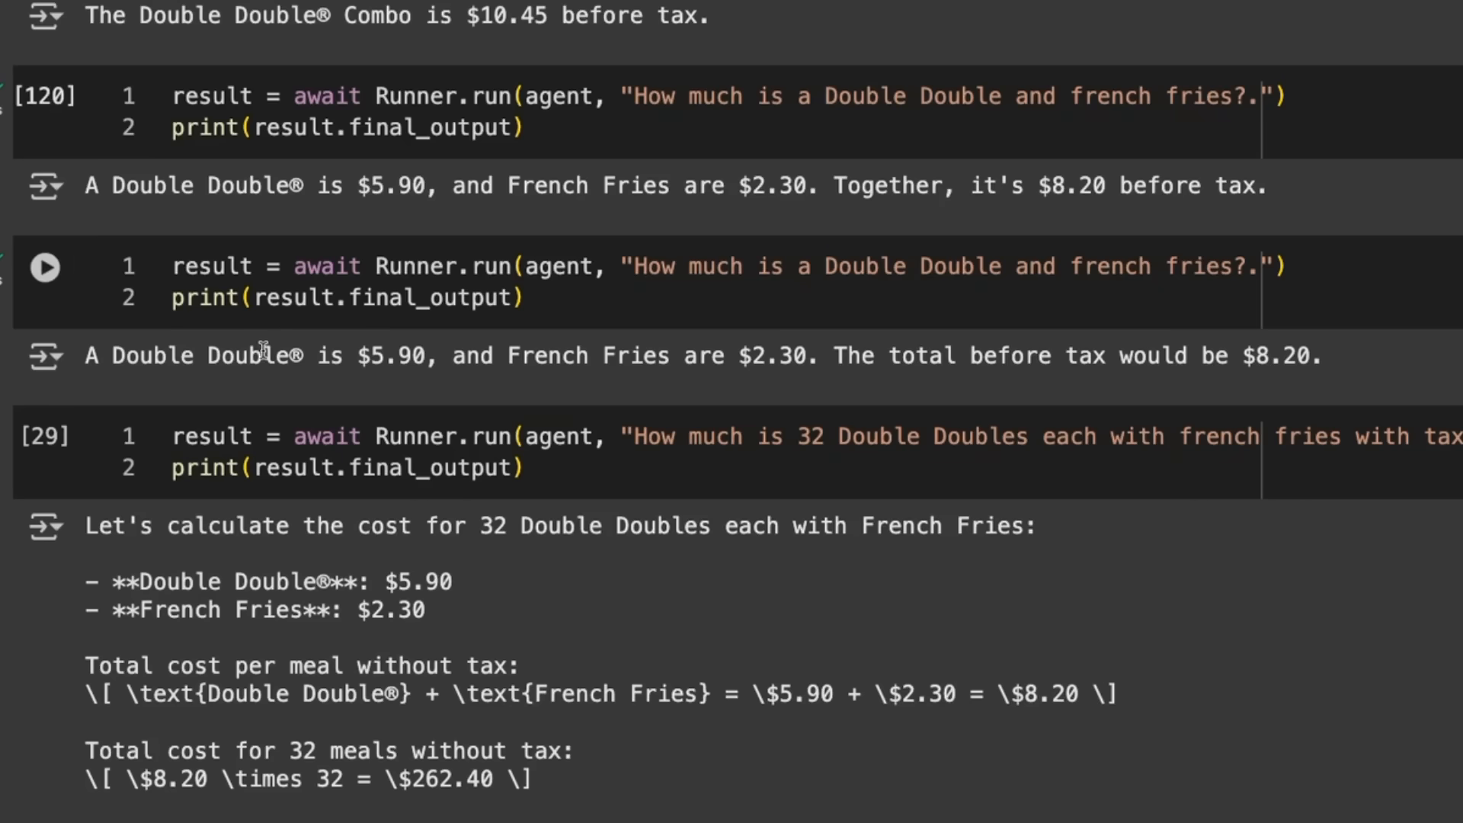
mouse_move(683, 346)
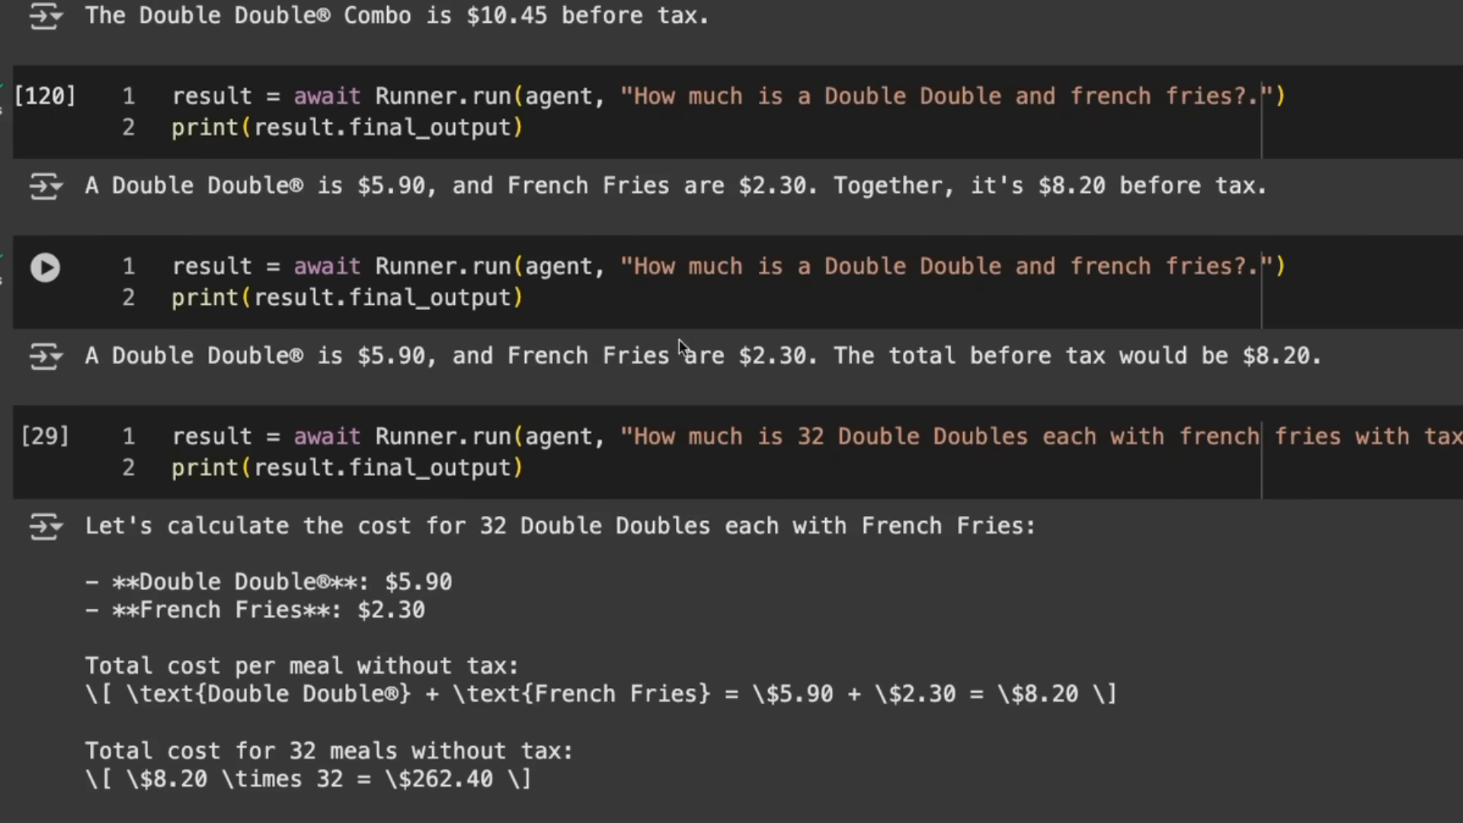
mouse_move(795, 395)
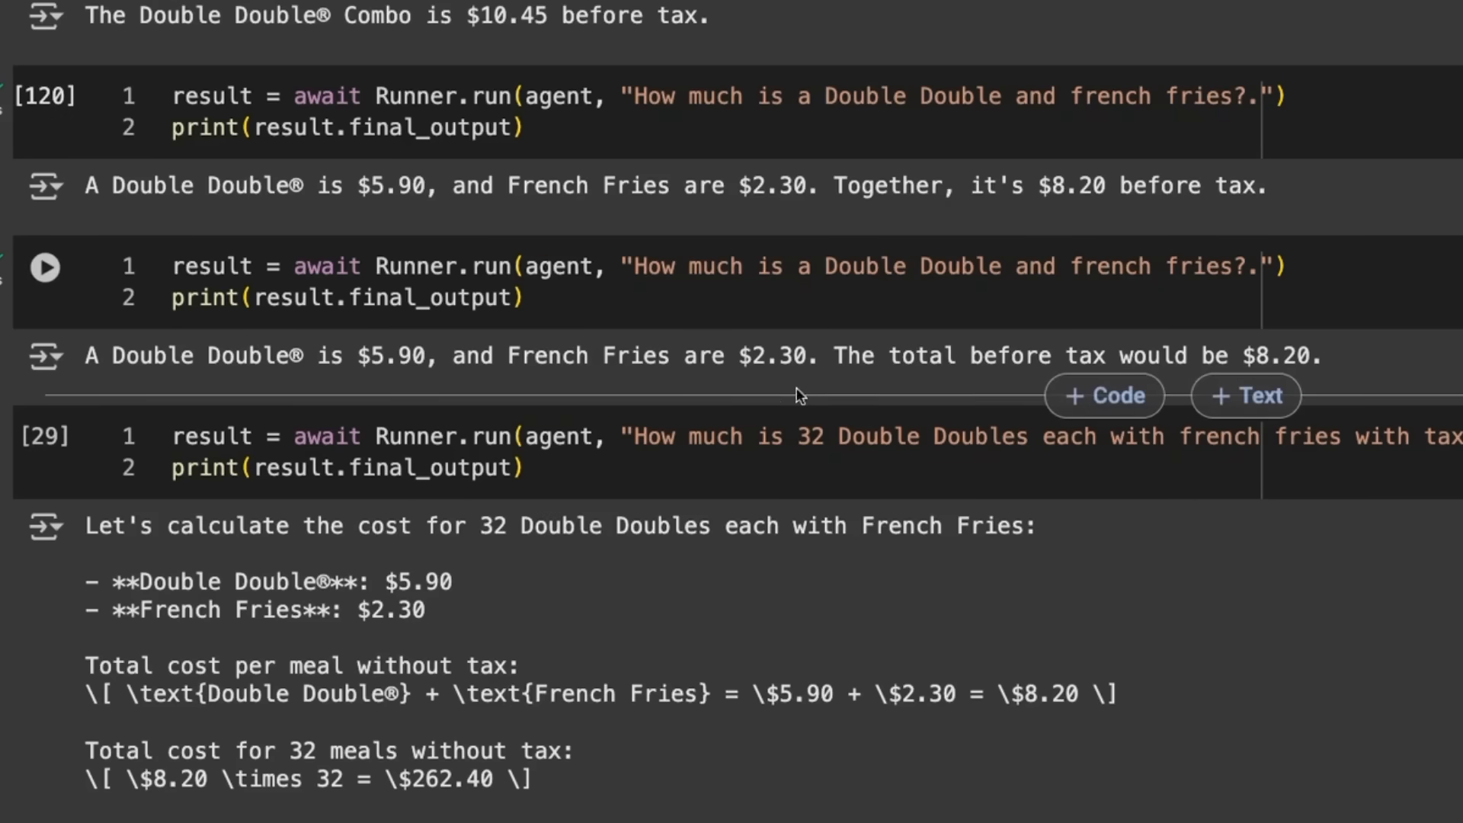
Run the 32 Double Doubles with fries query, getting $281.42 including 7.25% tax
left_click(44, 266)
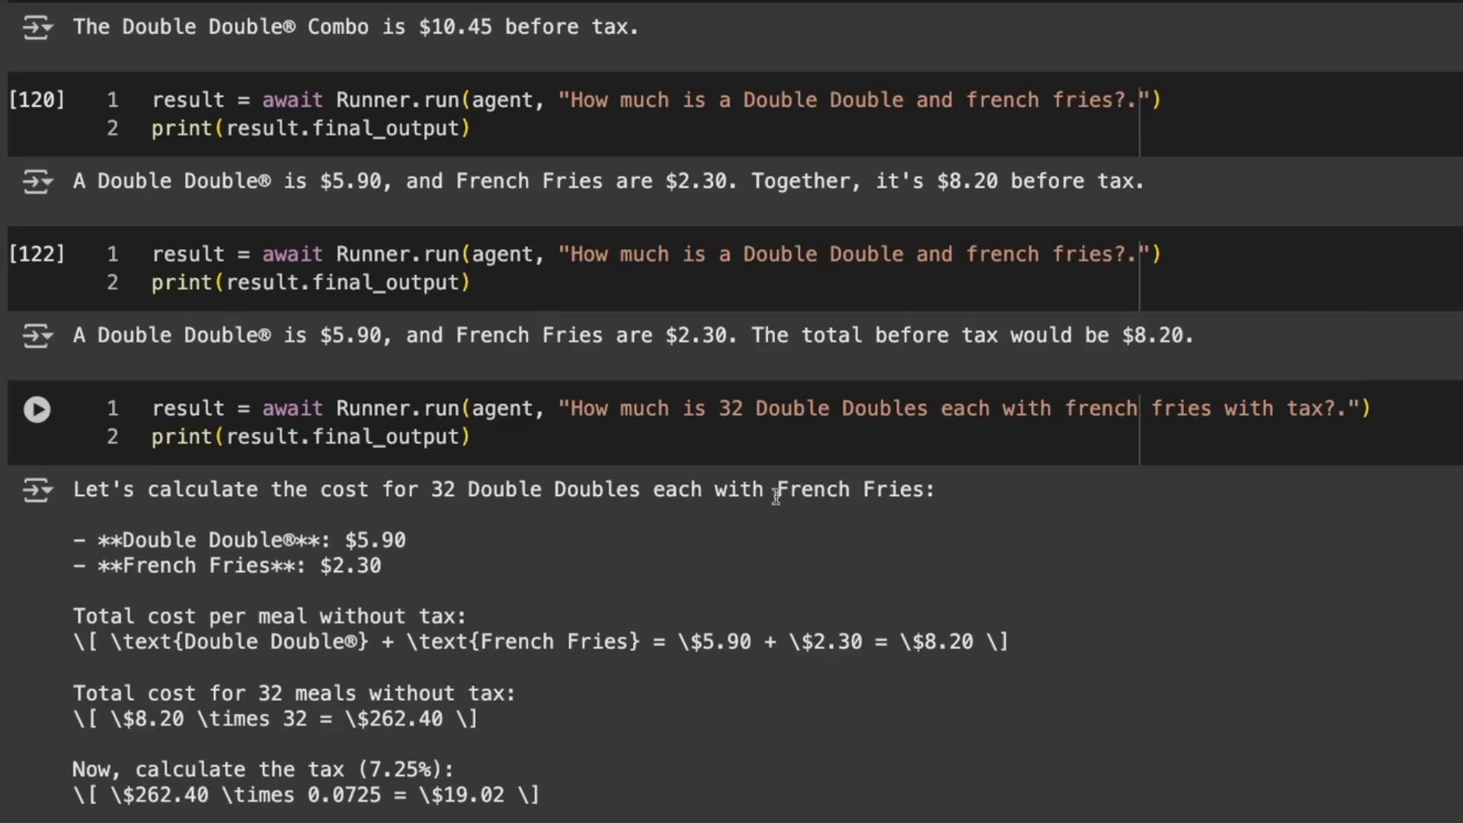
mouse_move(444, 523)
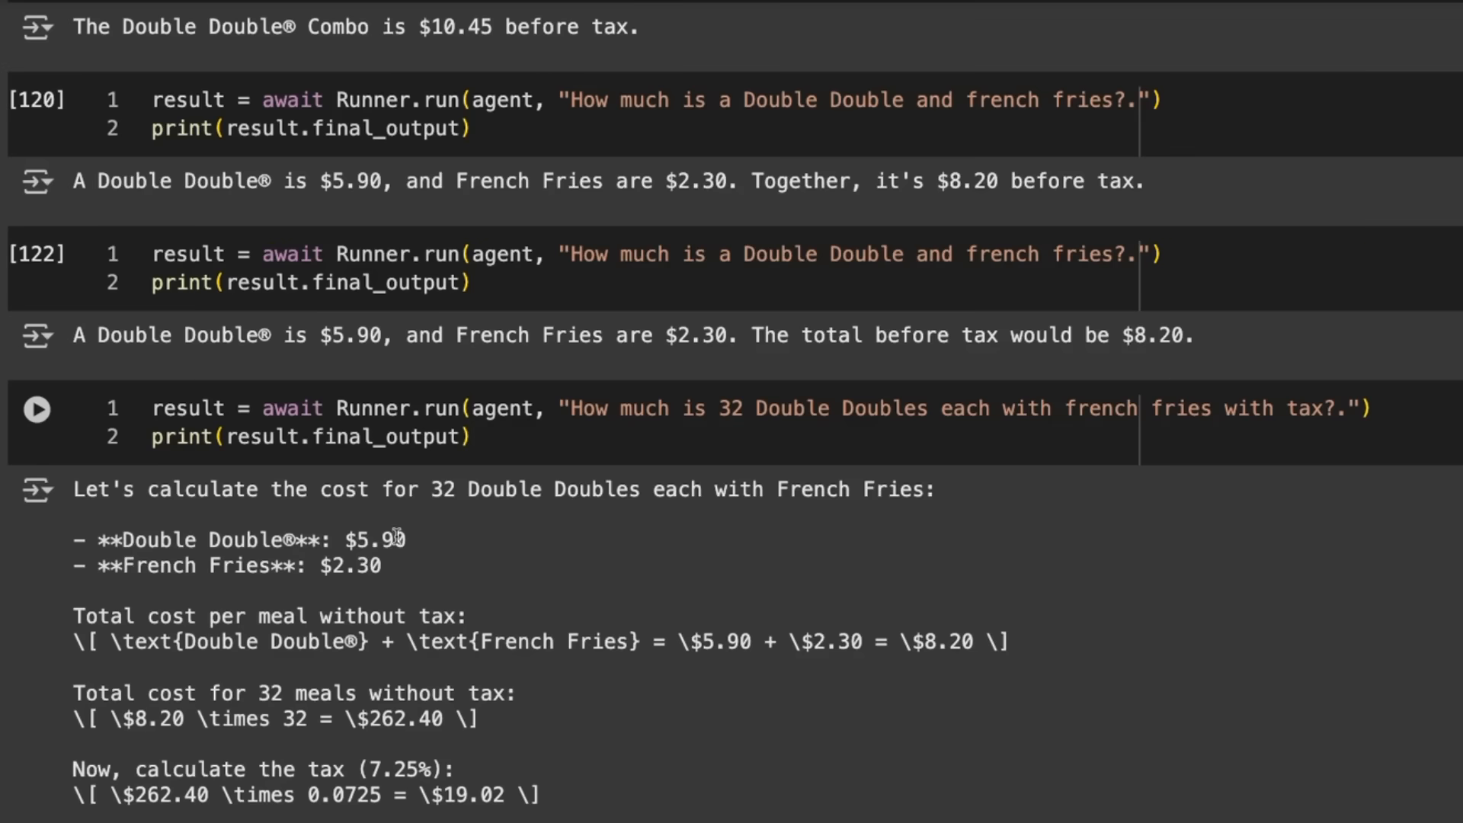
scroll("down", 3)
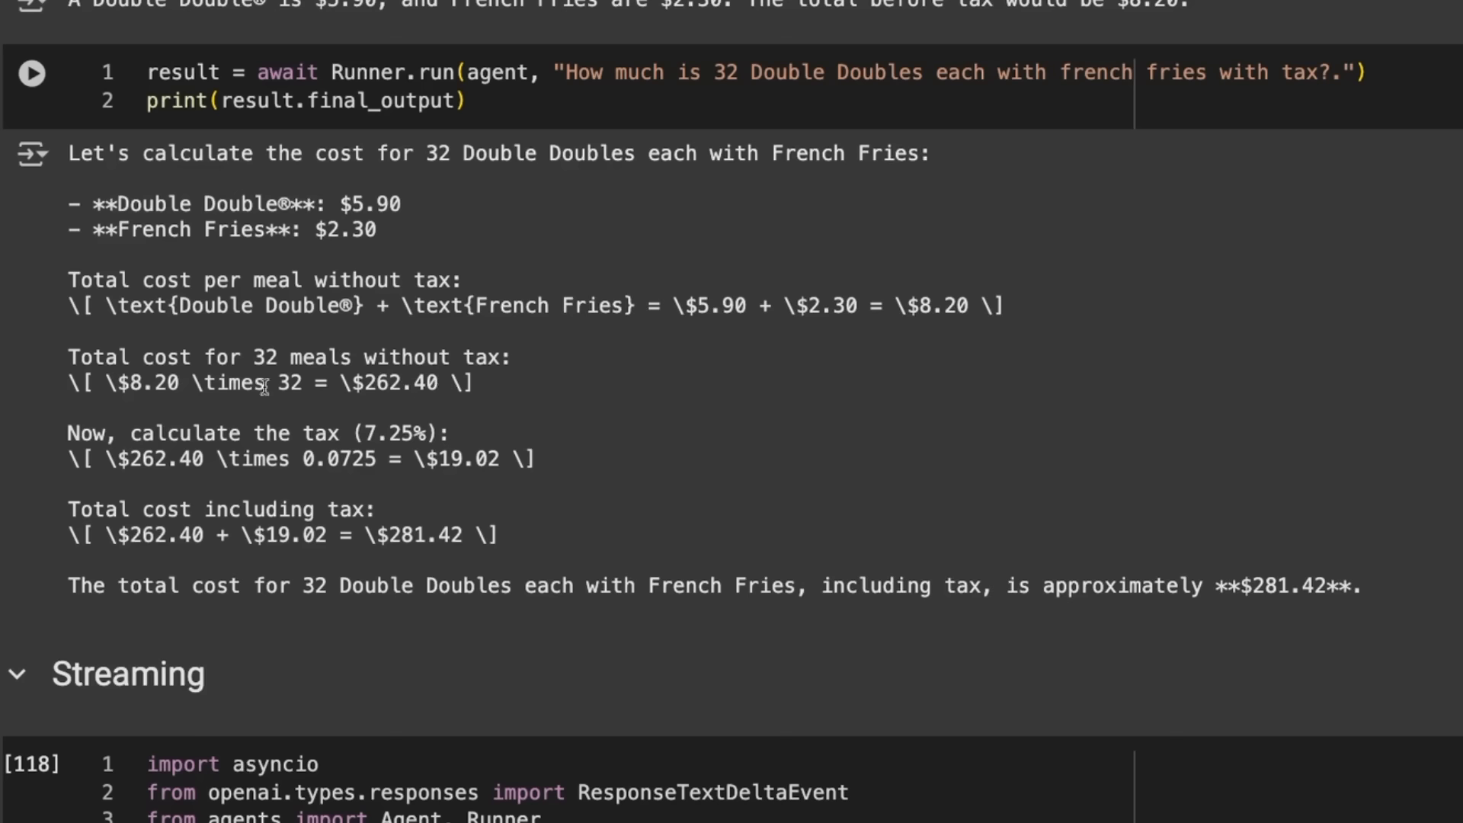
mouse_move(441, 486)
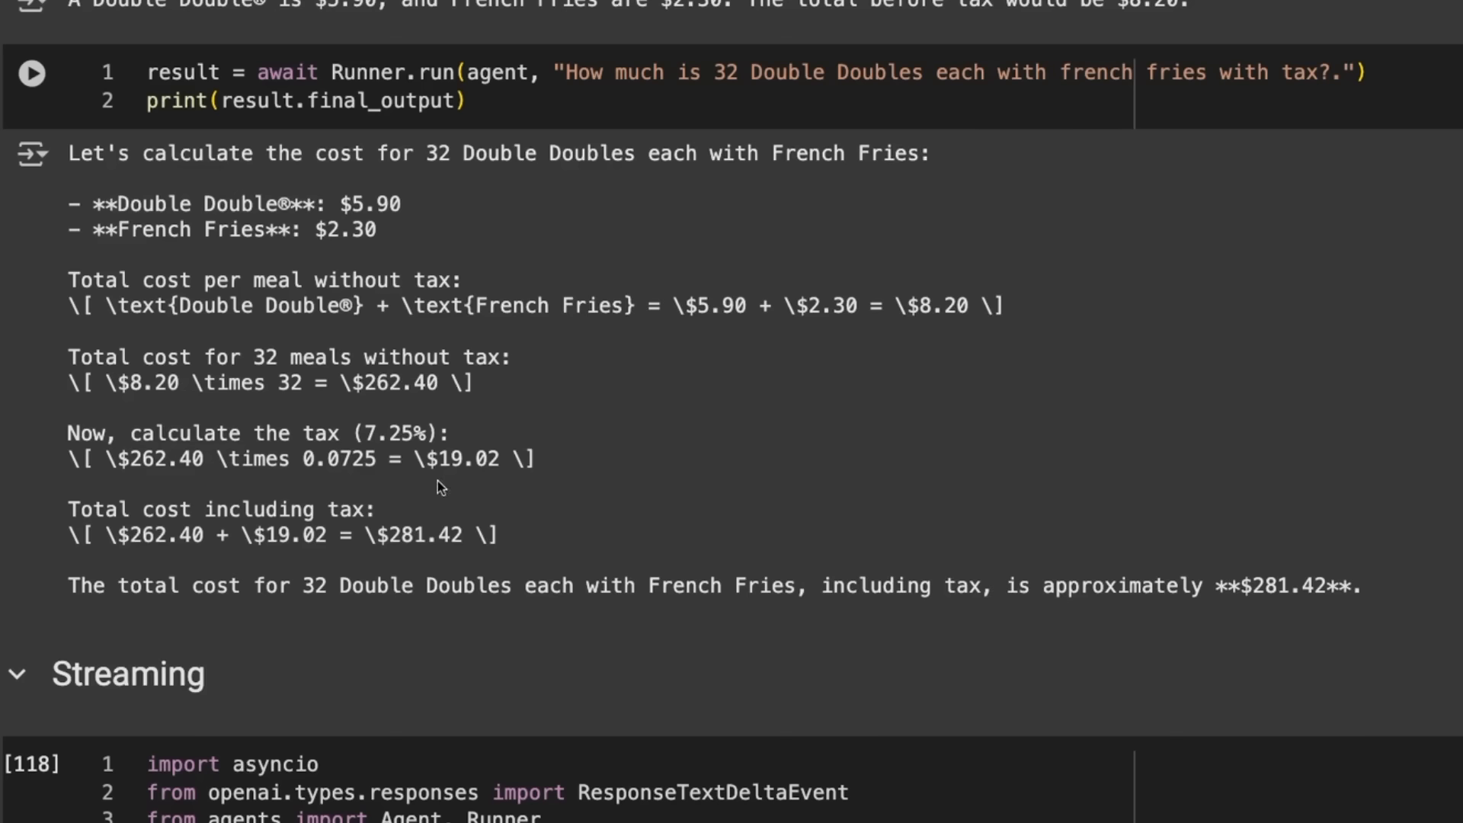
mouse_move(456, 562)
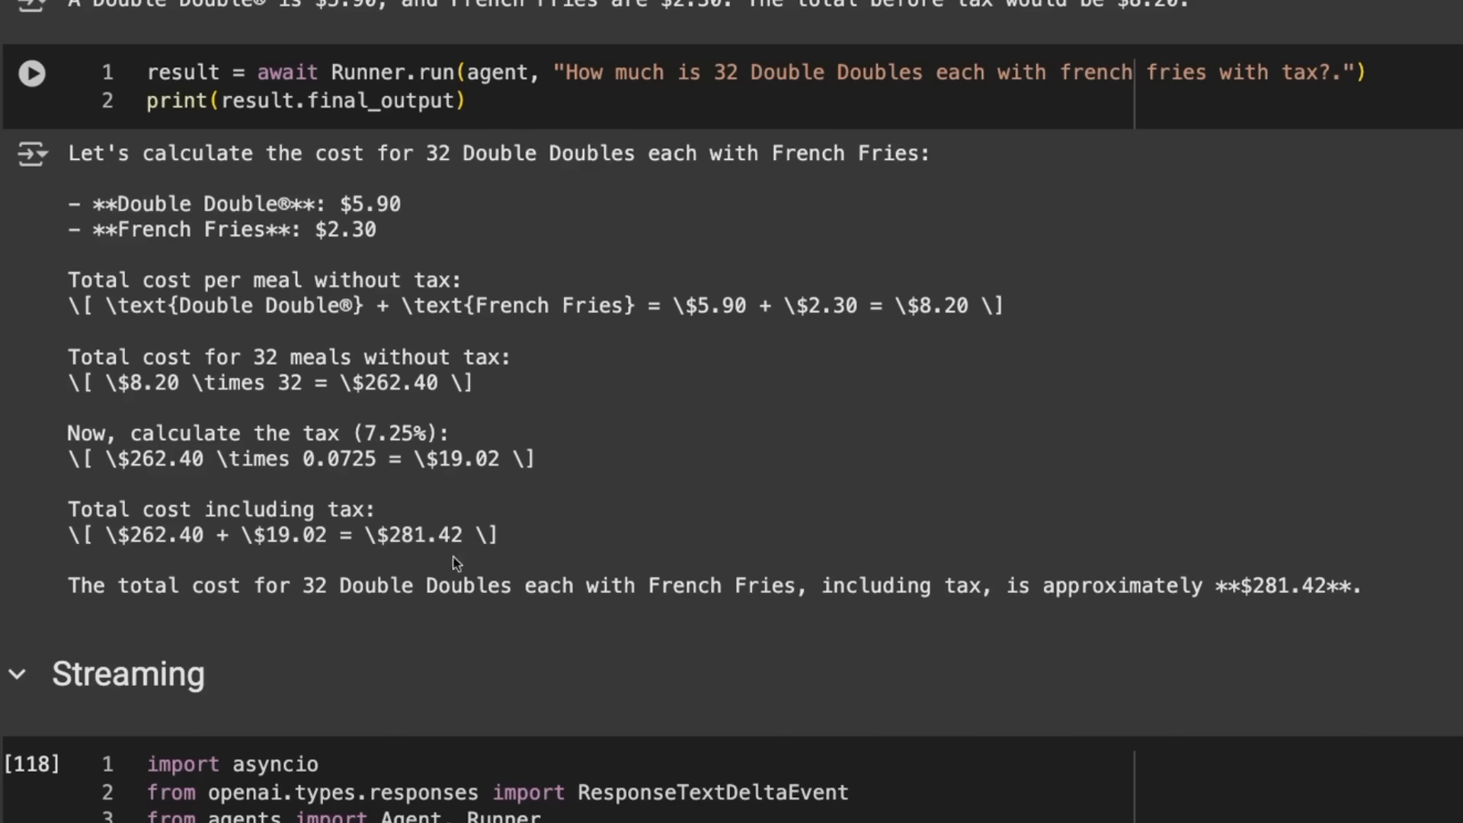
mouse_move(346, 382)
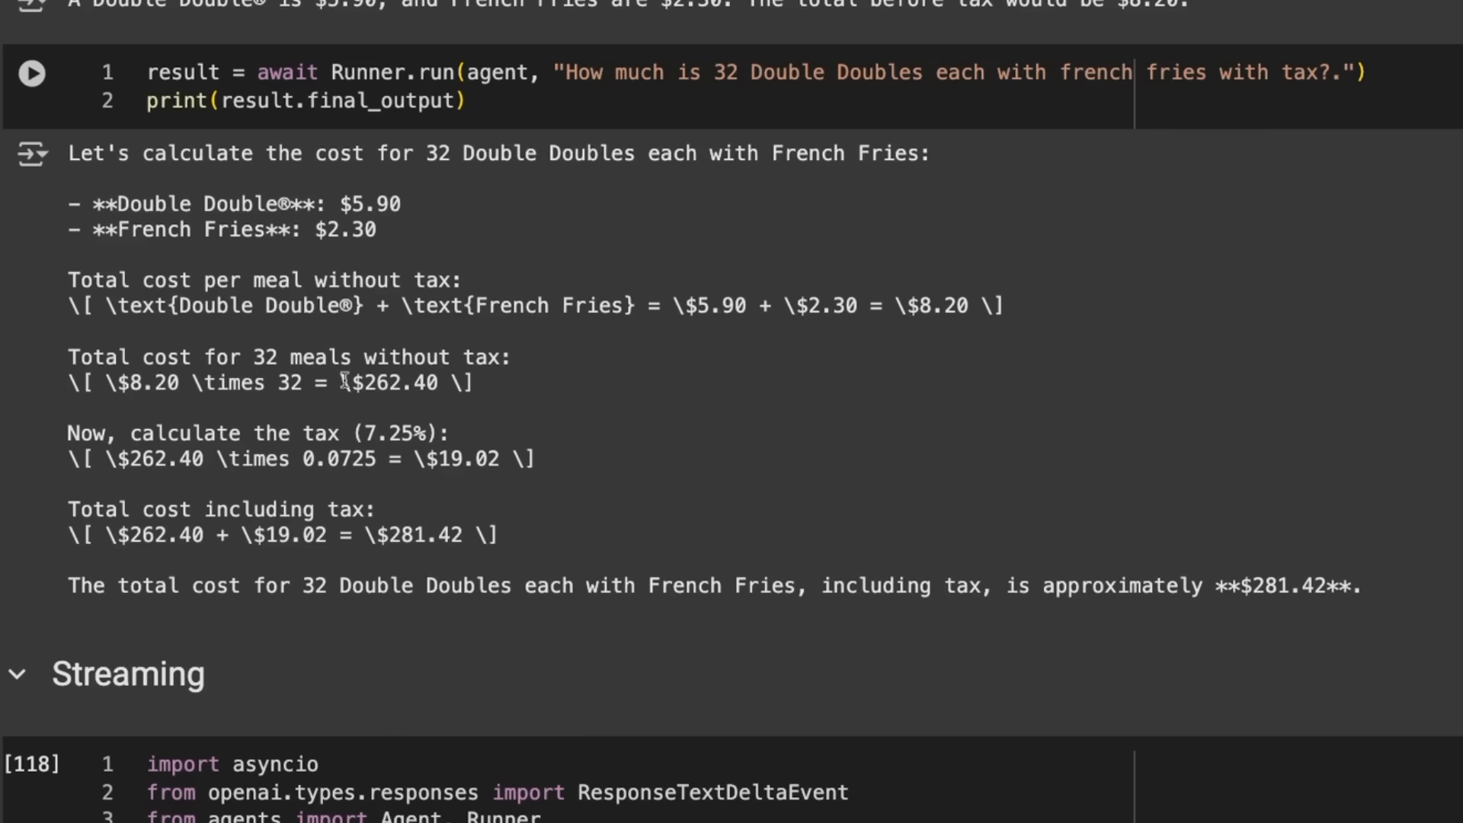
mouse_move(446, 124)
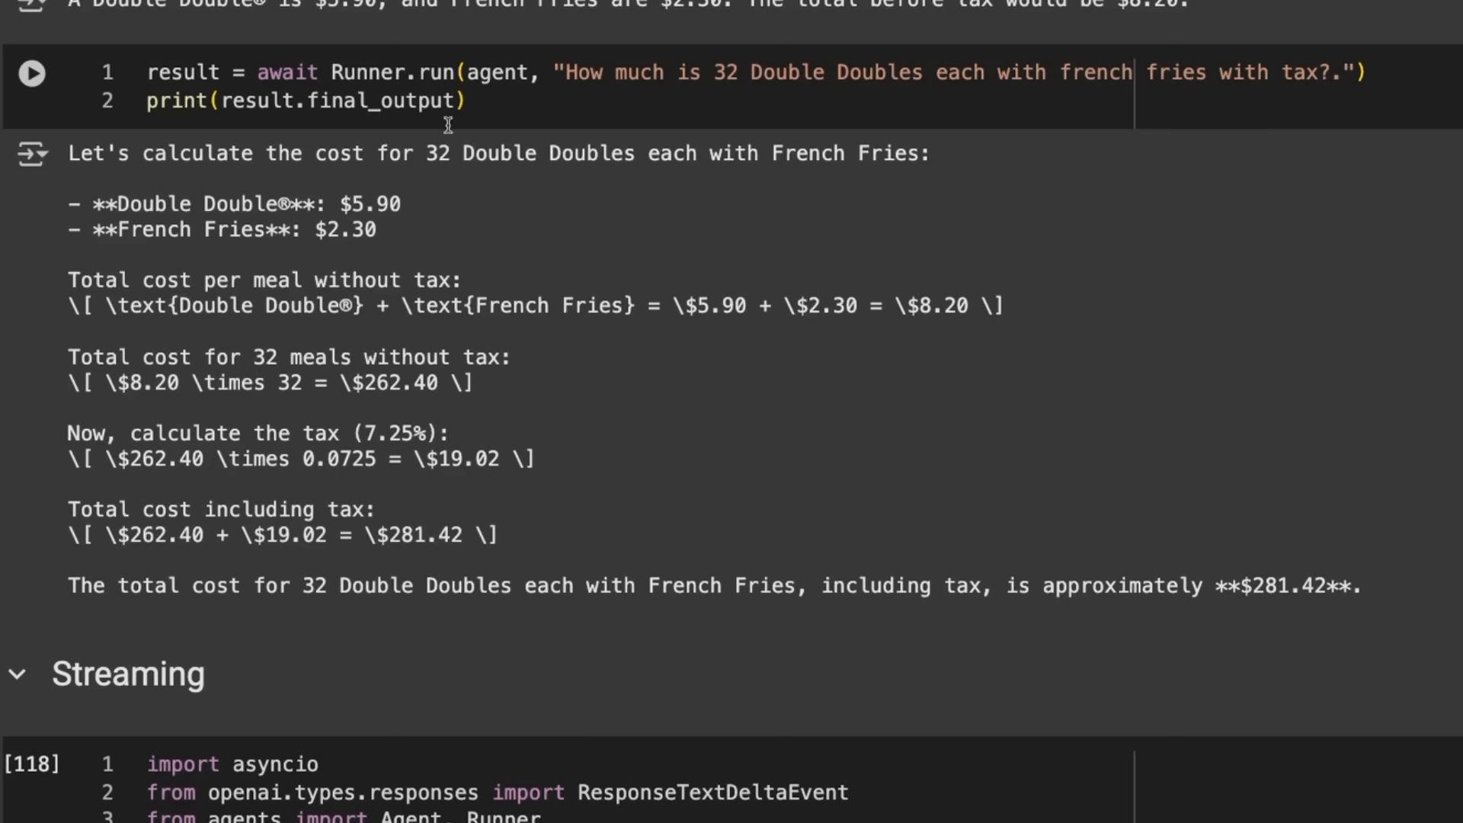
mouse_move(830, 396)
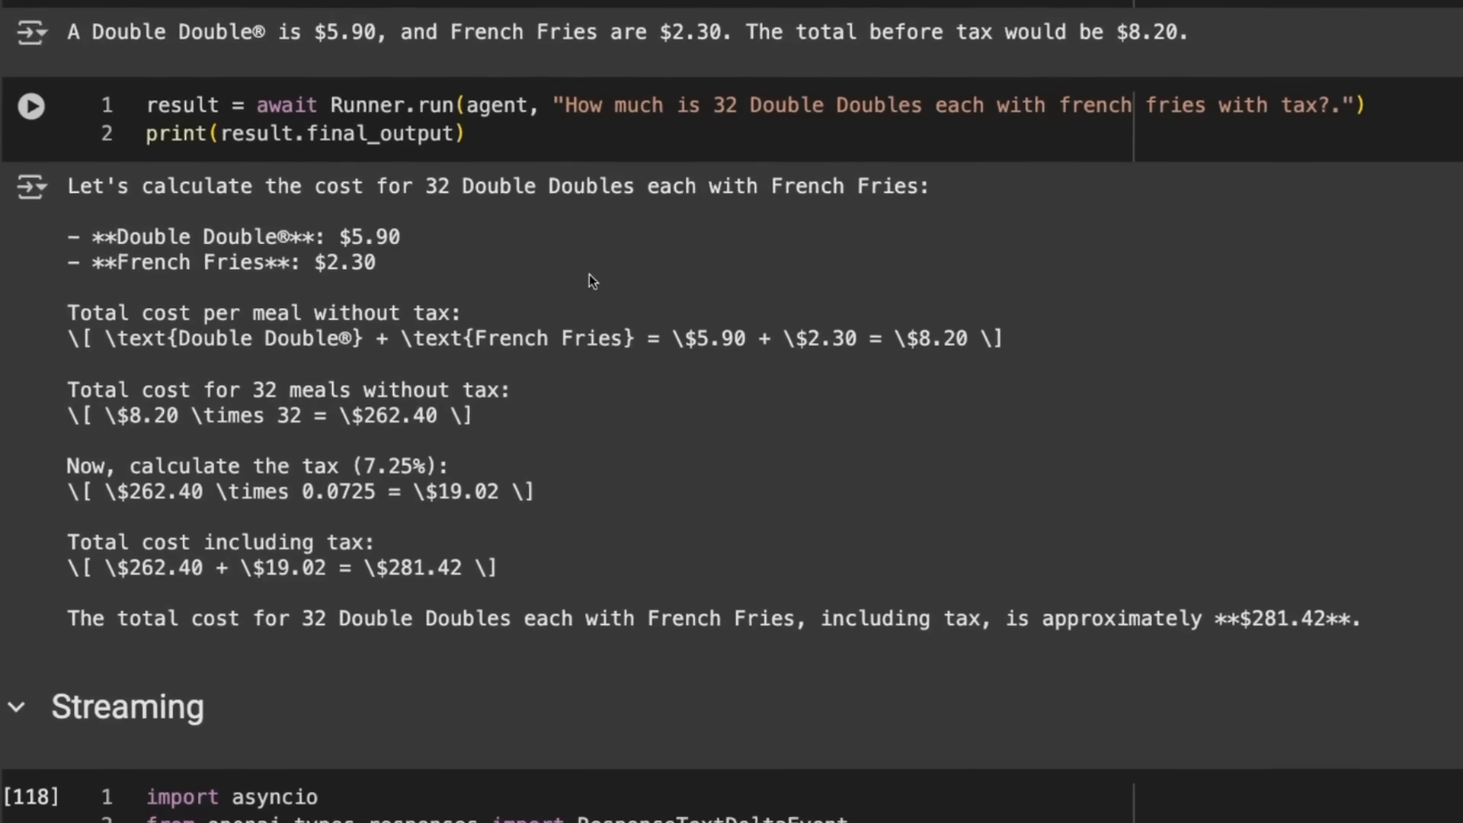
Run the Runner.run_streamed cell pricing every menu item, totaling $63.77 with tax
scroll("down", 3)
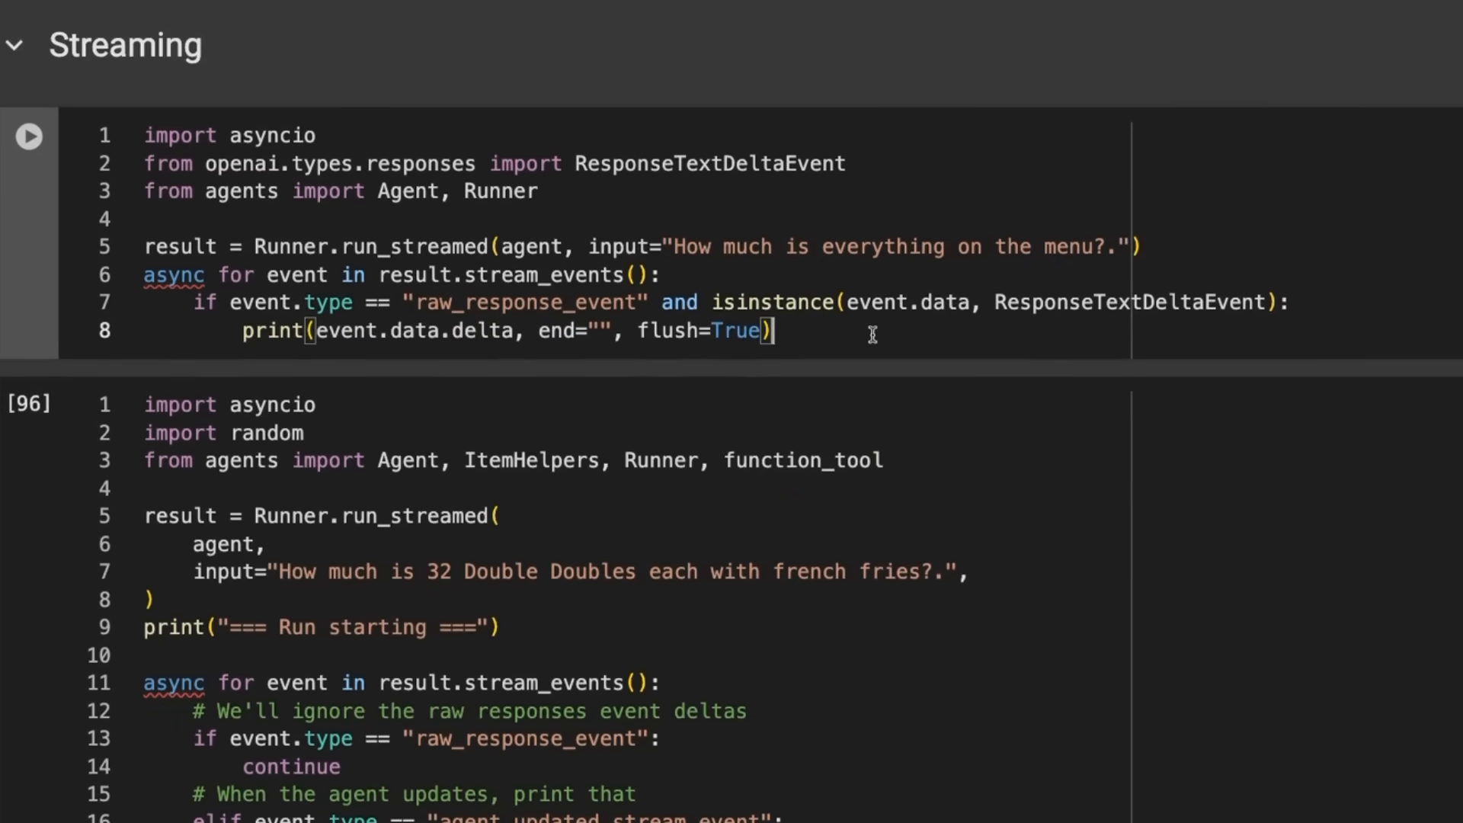
mouse_move(463, 154)
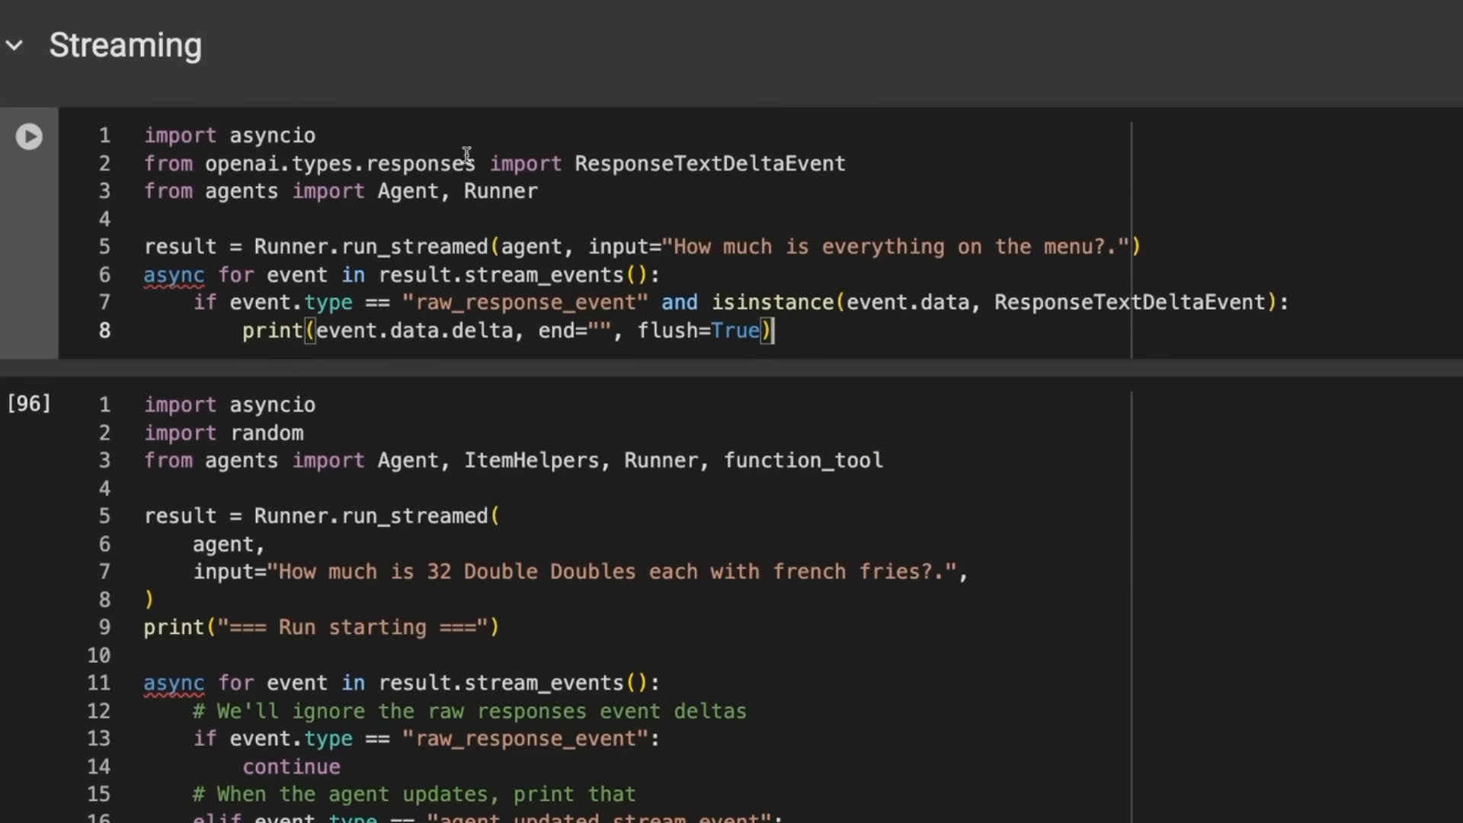
scroll("up", 3)
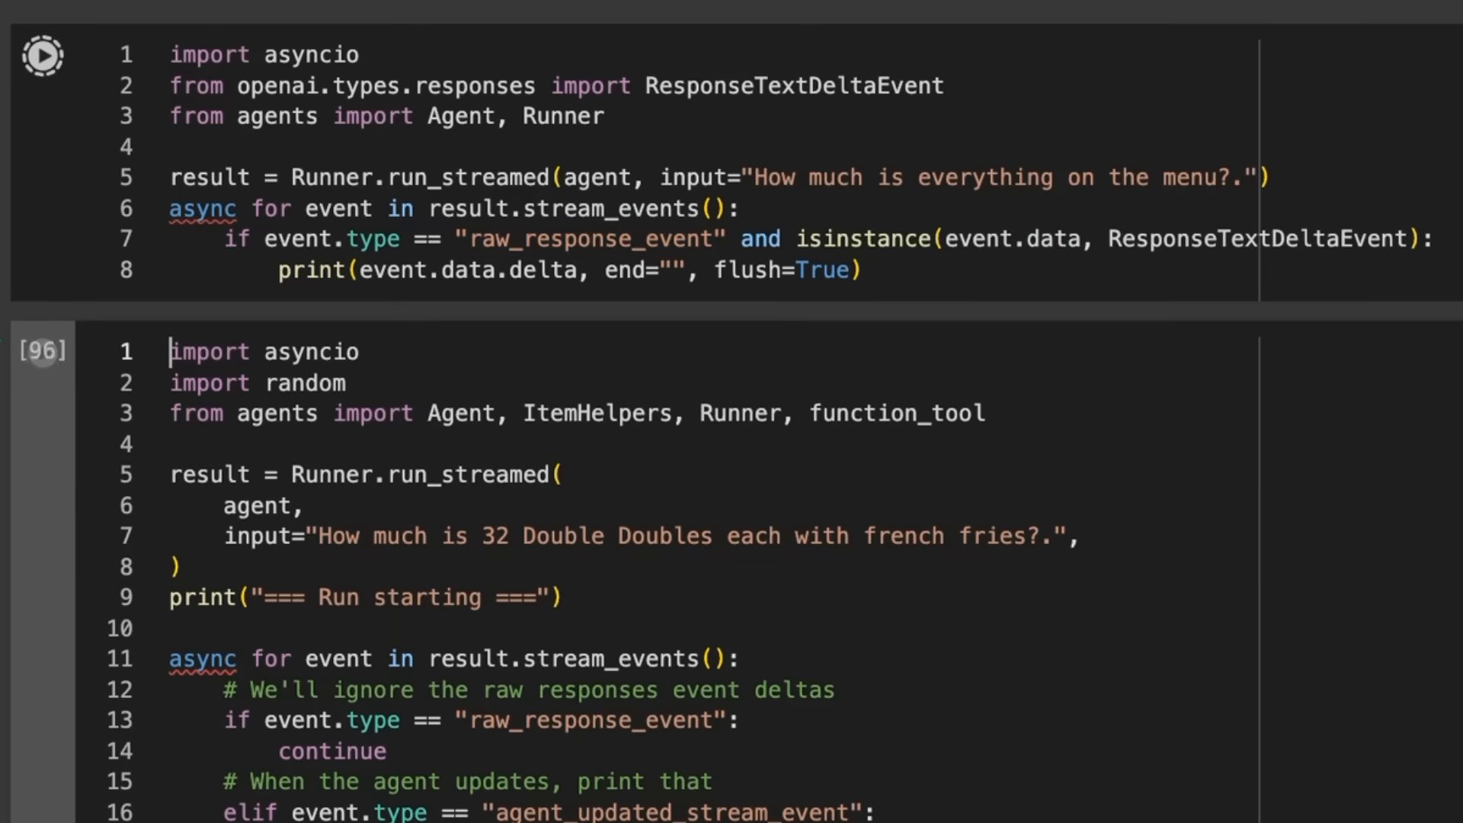
left_click(42, 55)
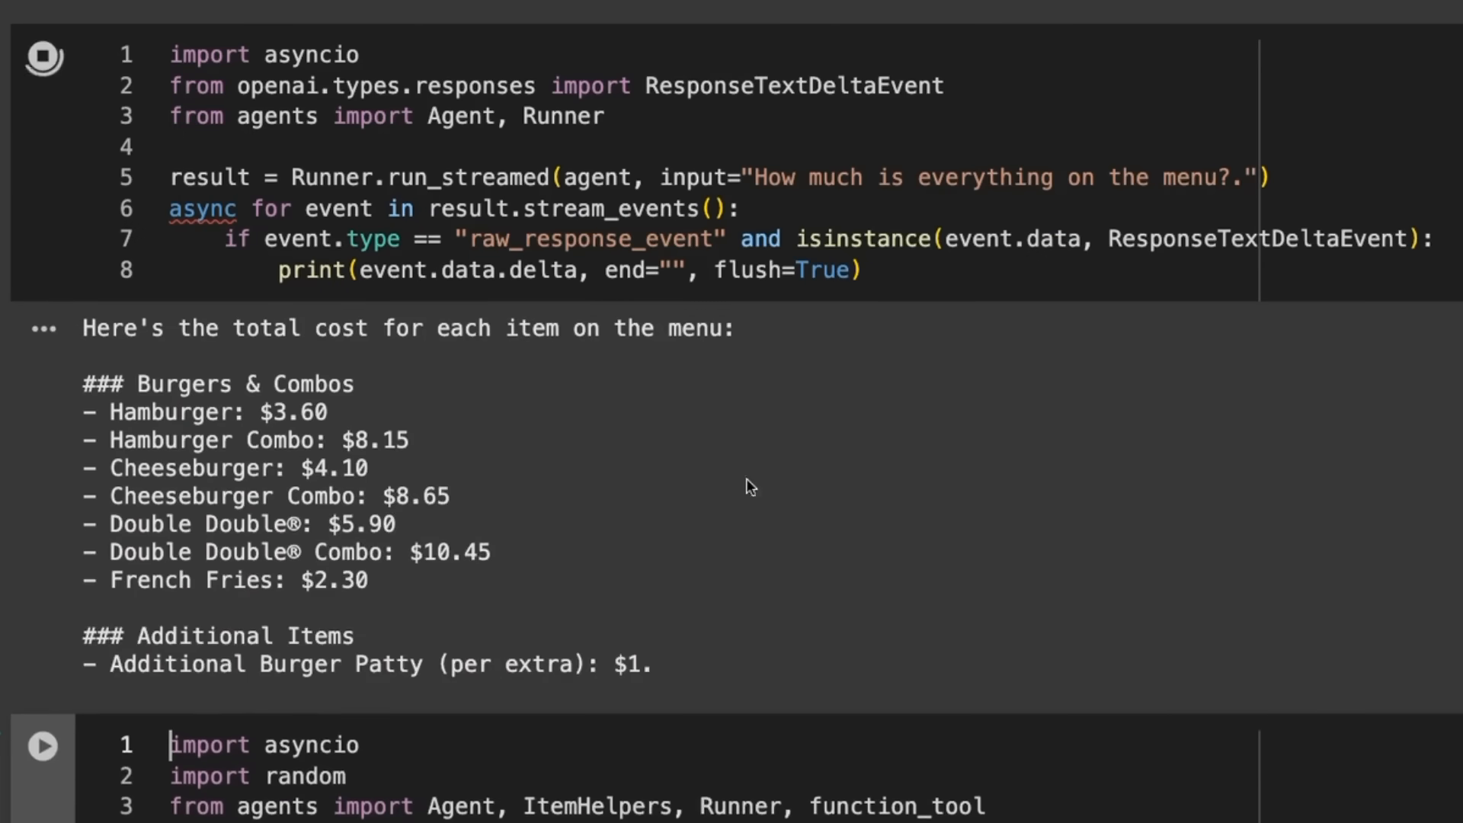
scroll("down", 3)
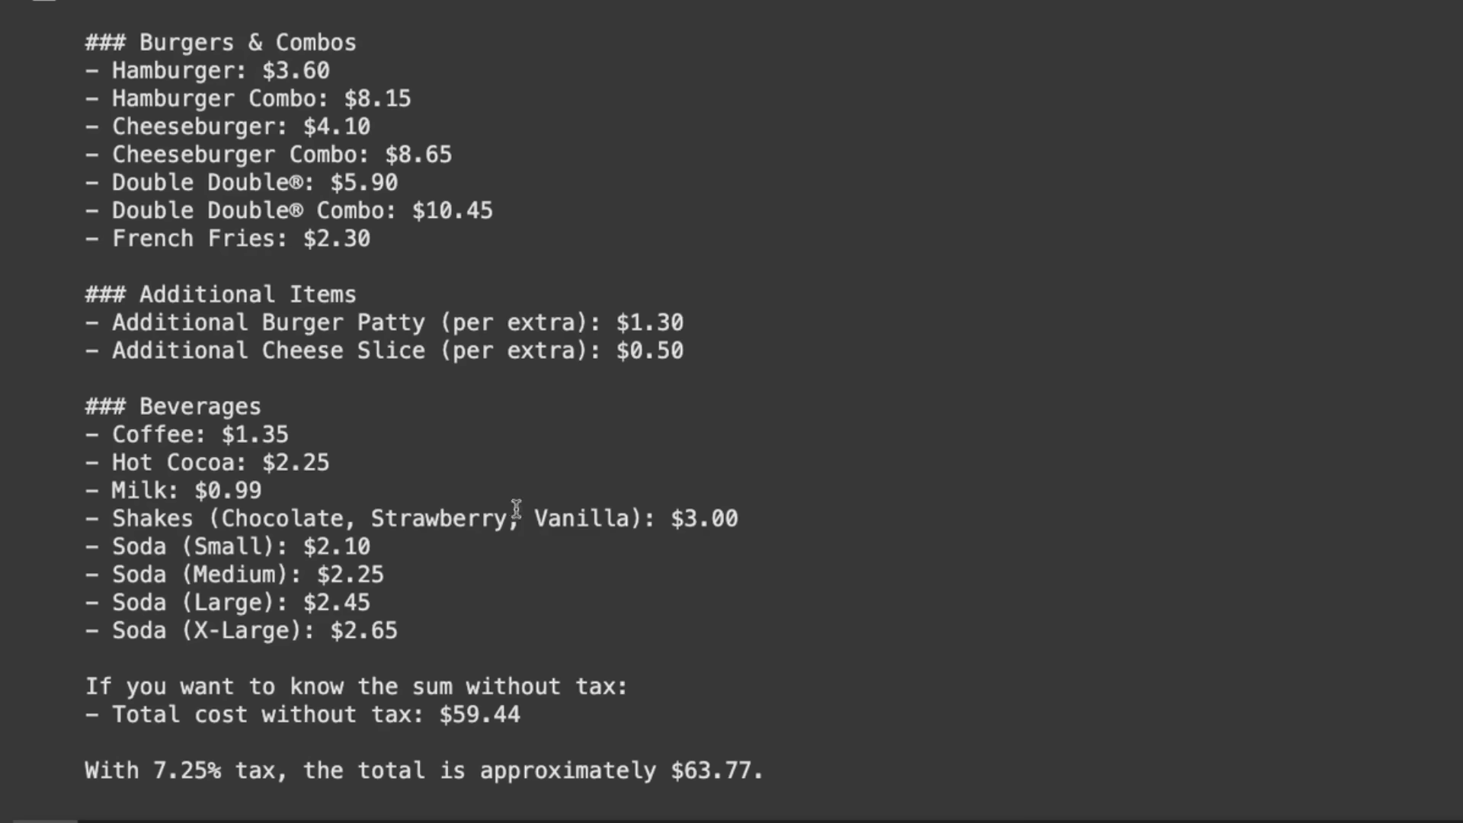
scroll("down", 3)
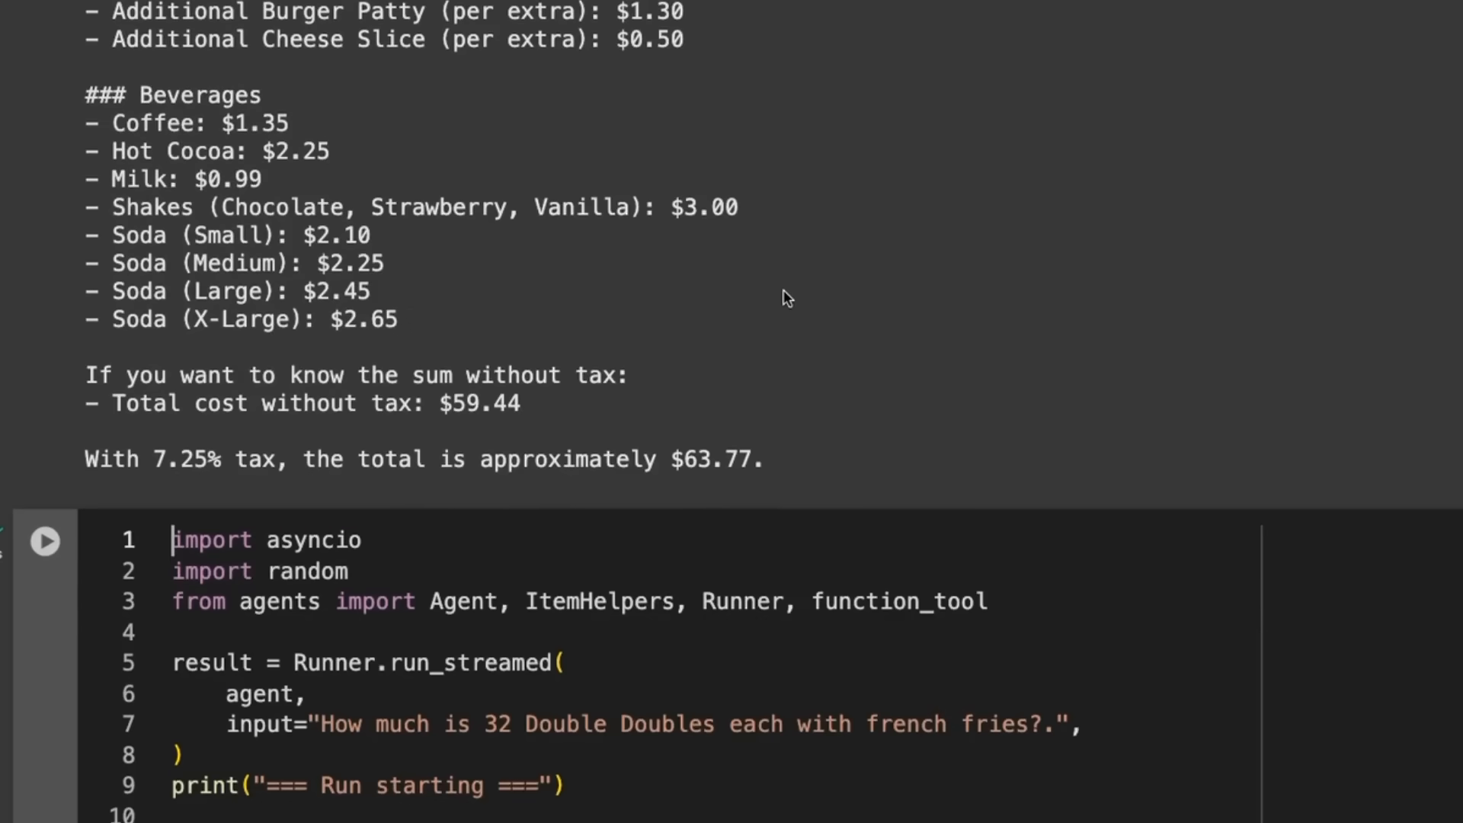
scroll("down", 3)
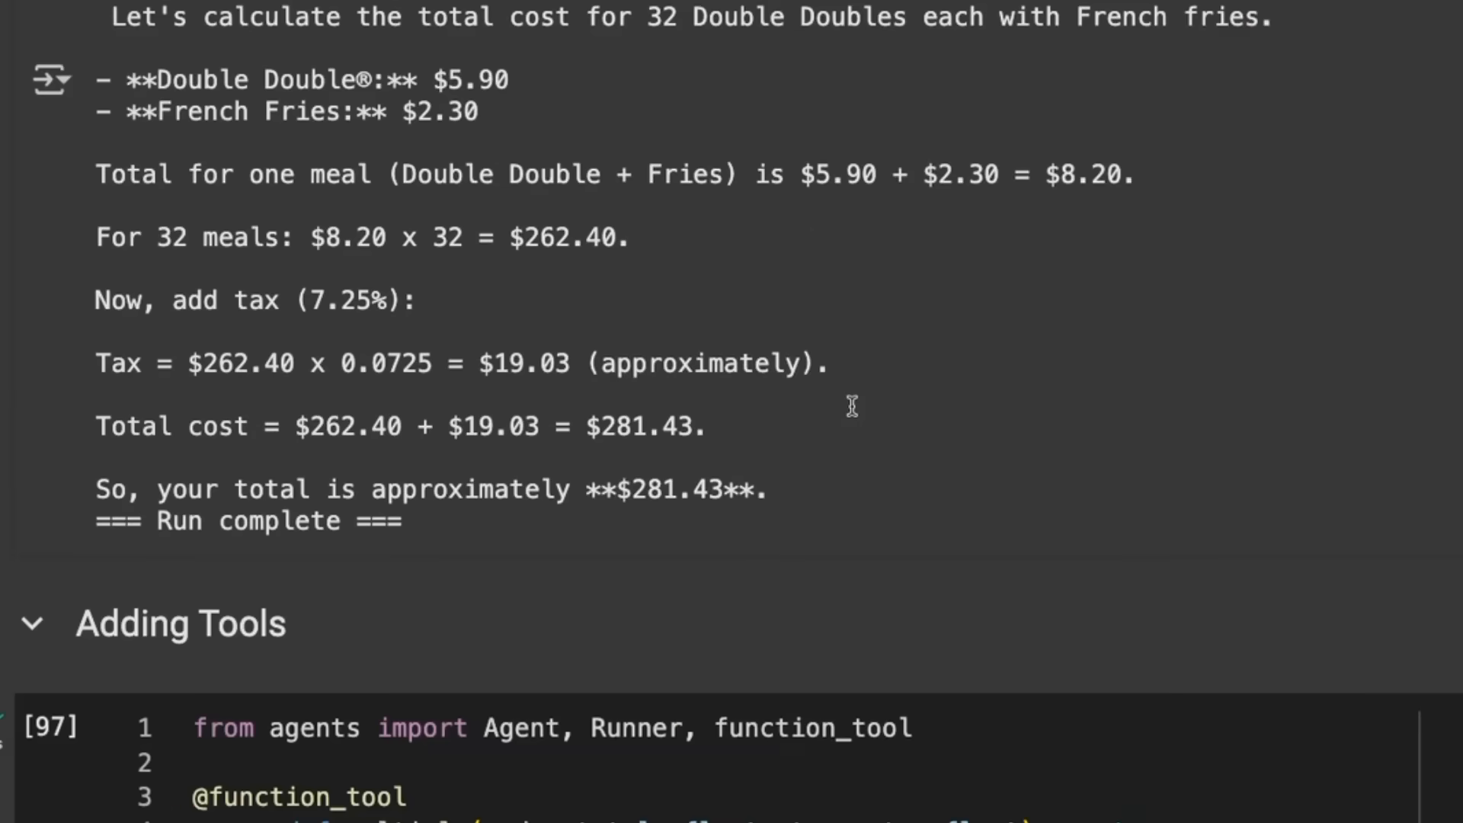
Scroll through the stream_events output for 32 Double Doubles to the calculate_tax function tool cell
scroll("up", 3)
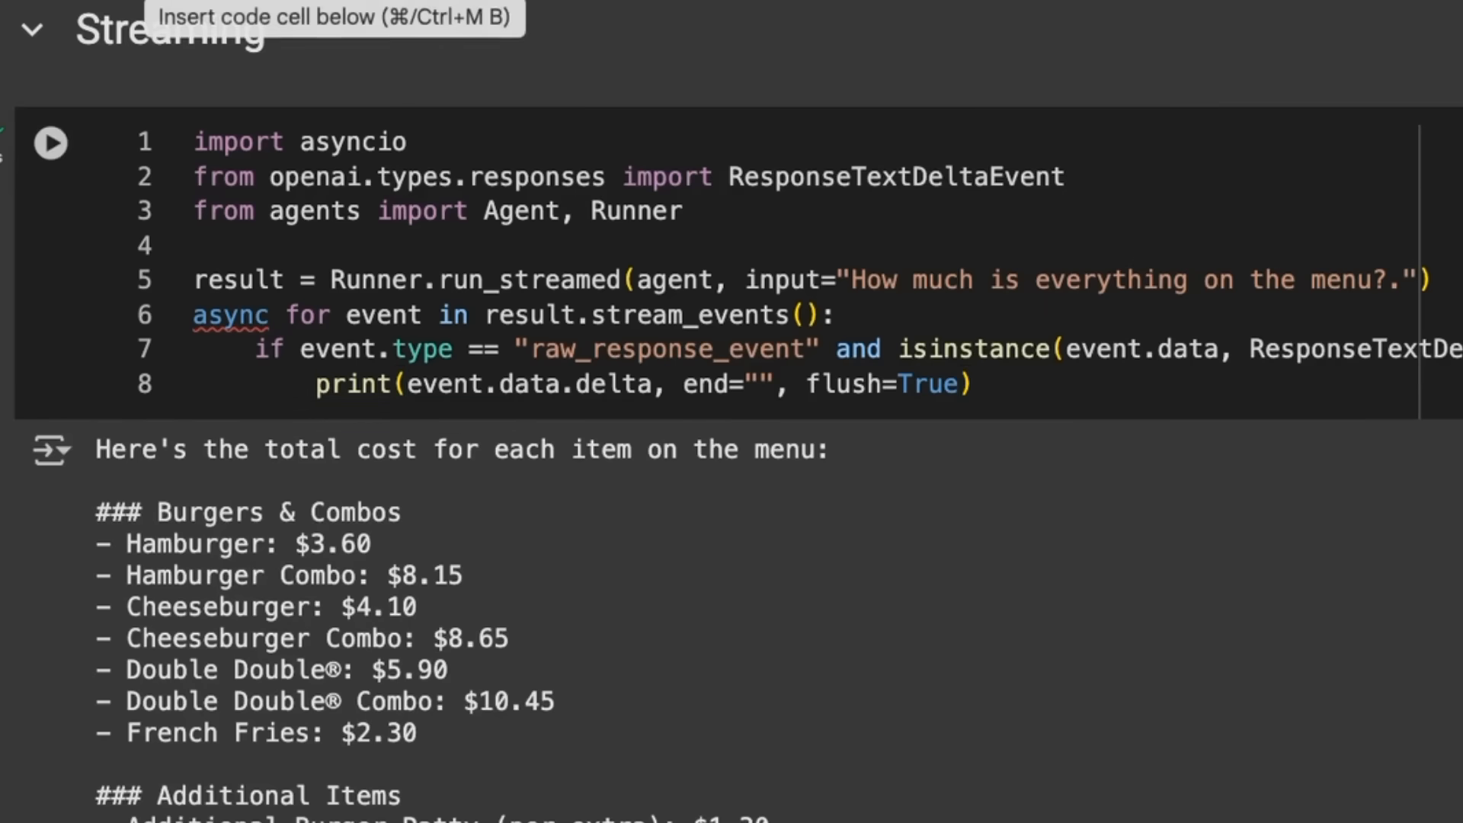
scroll("down", 3)
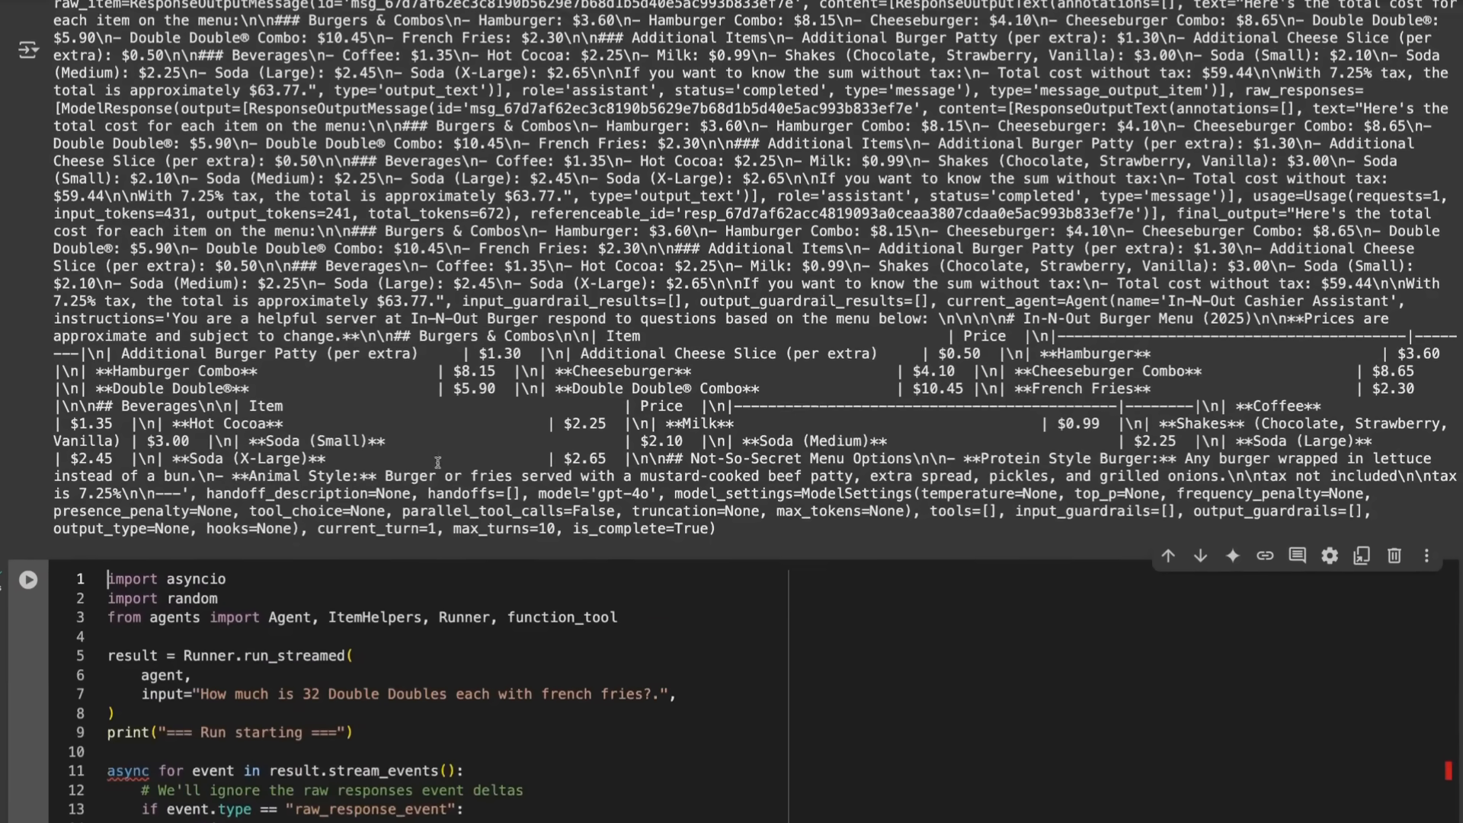
scroll("down", 3)
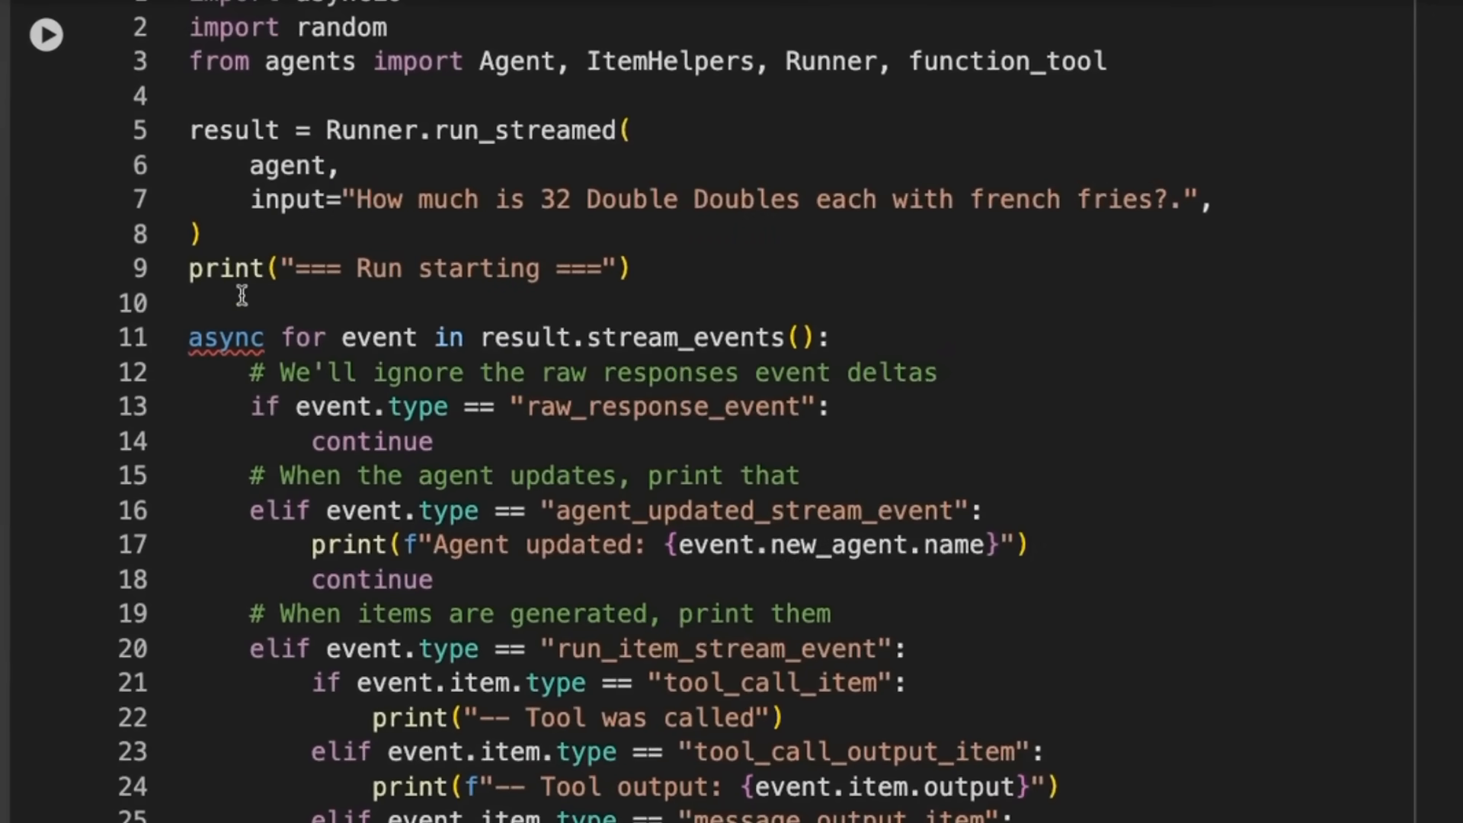
mouse_move(402, 420)
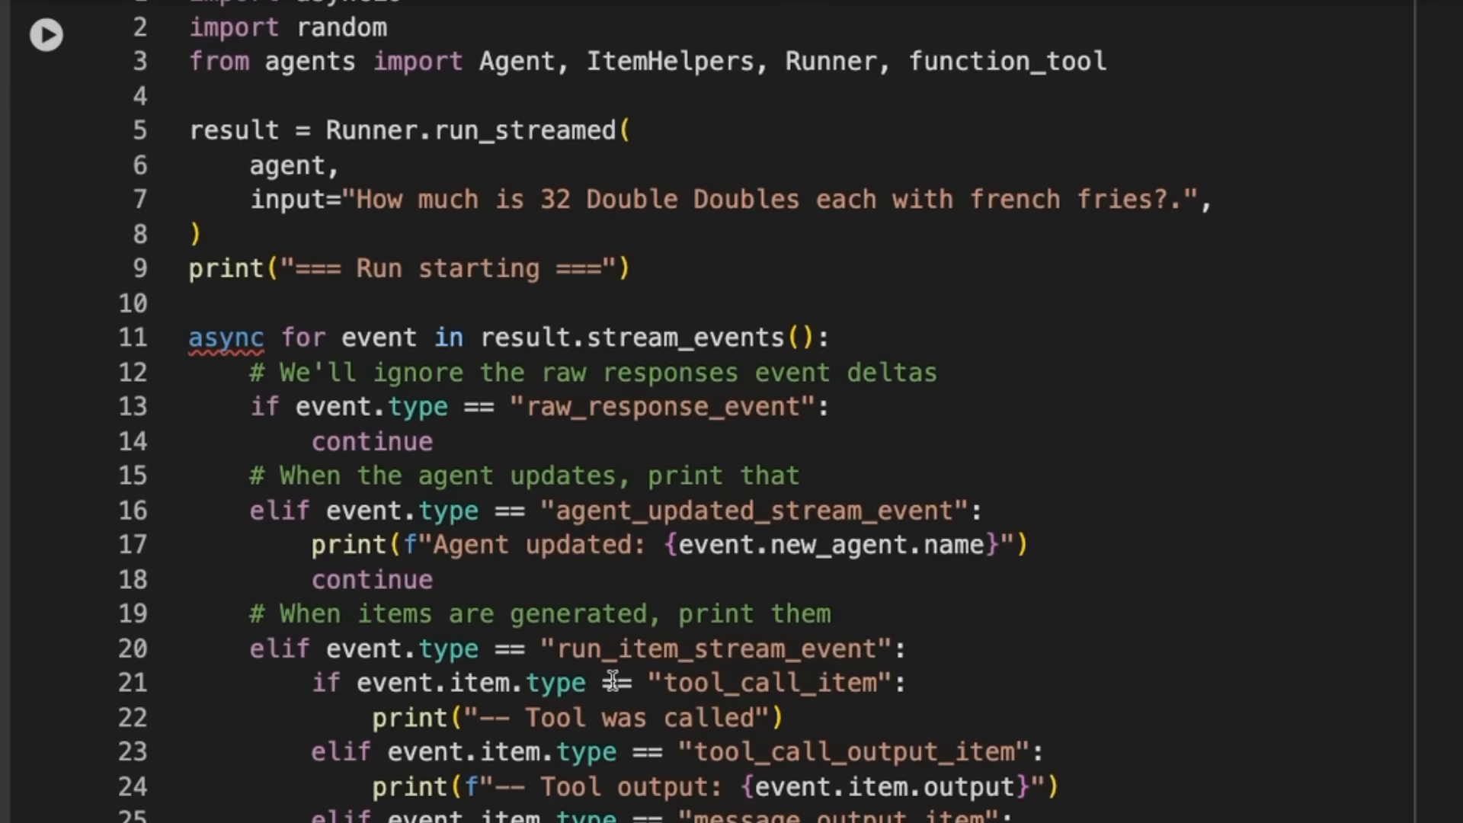
scroll("down", 3)
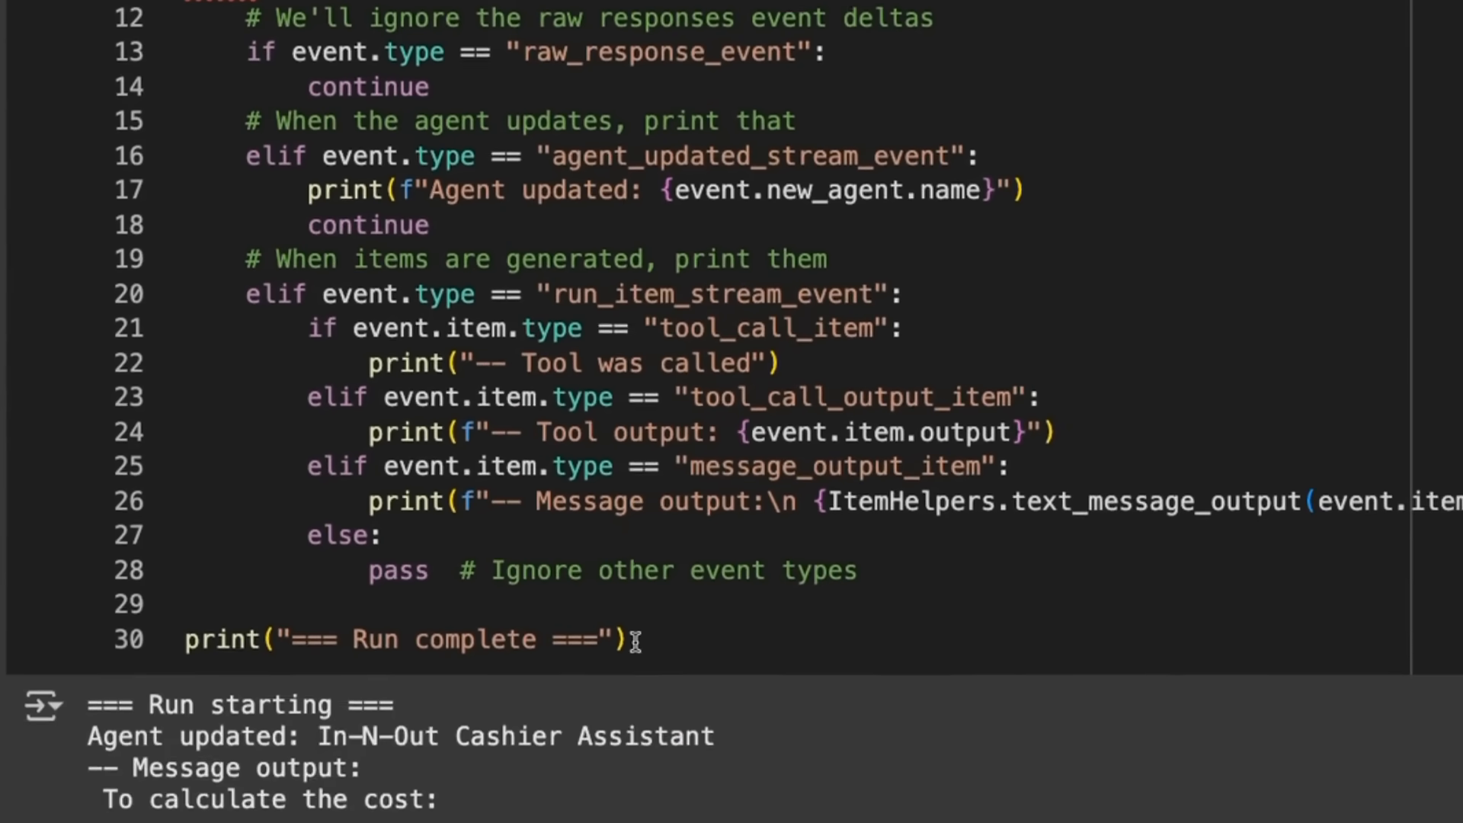
scroll("down", 3)
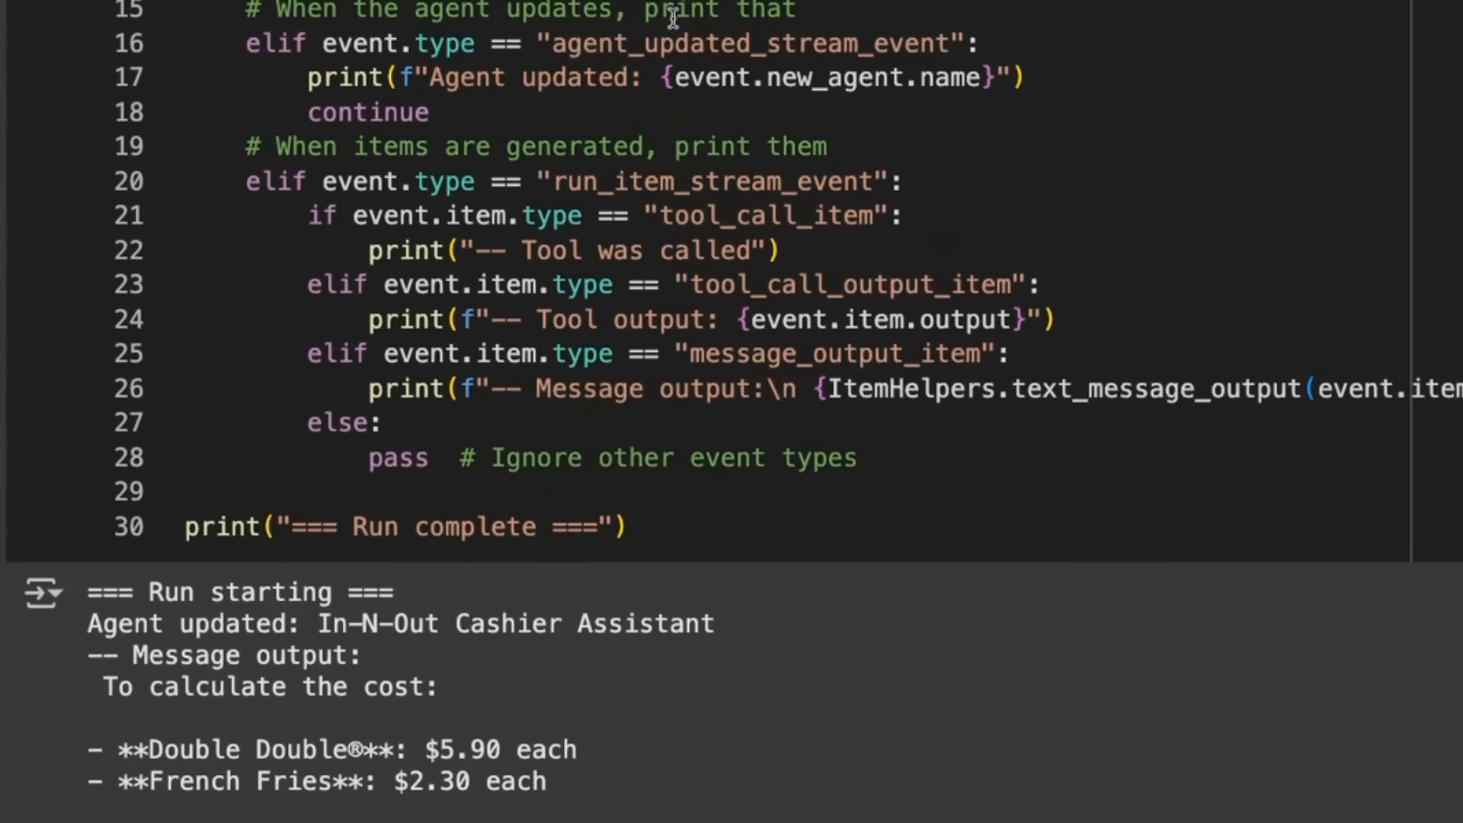
scroll("down", 3)
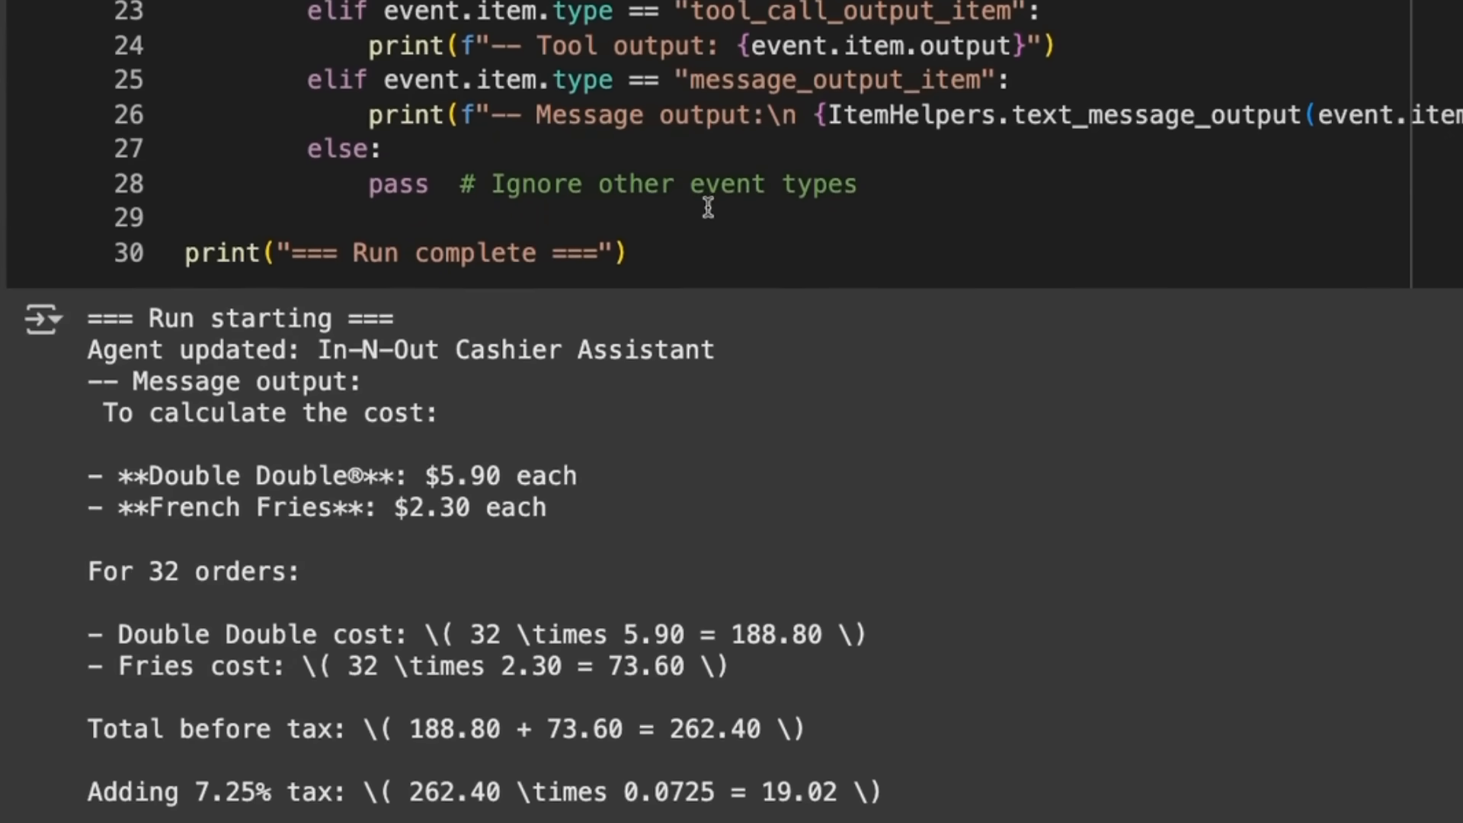
scroll("up", 3)
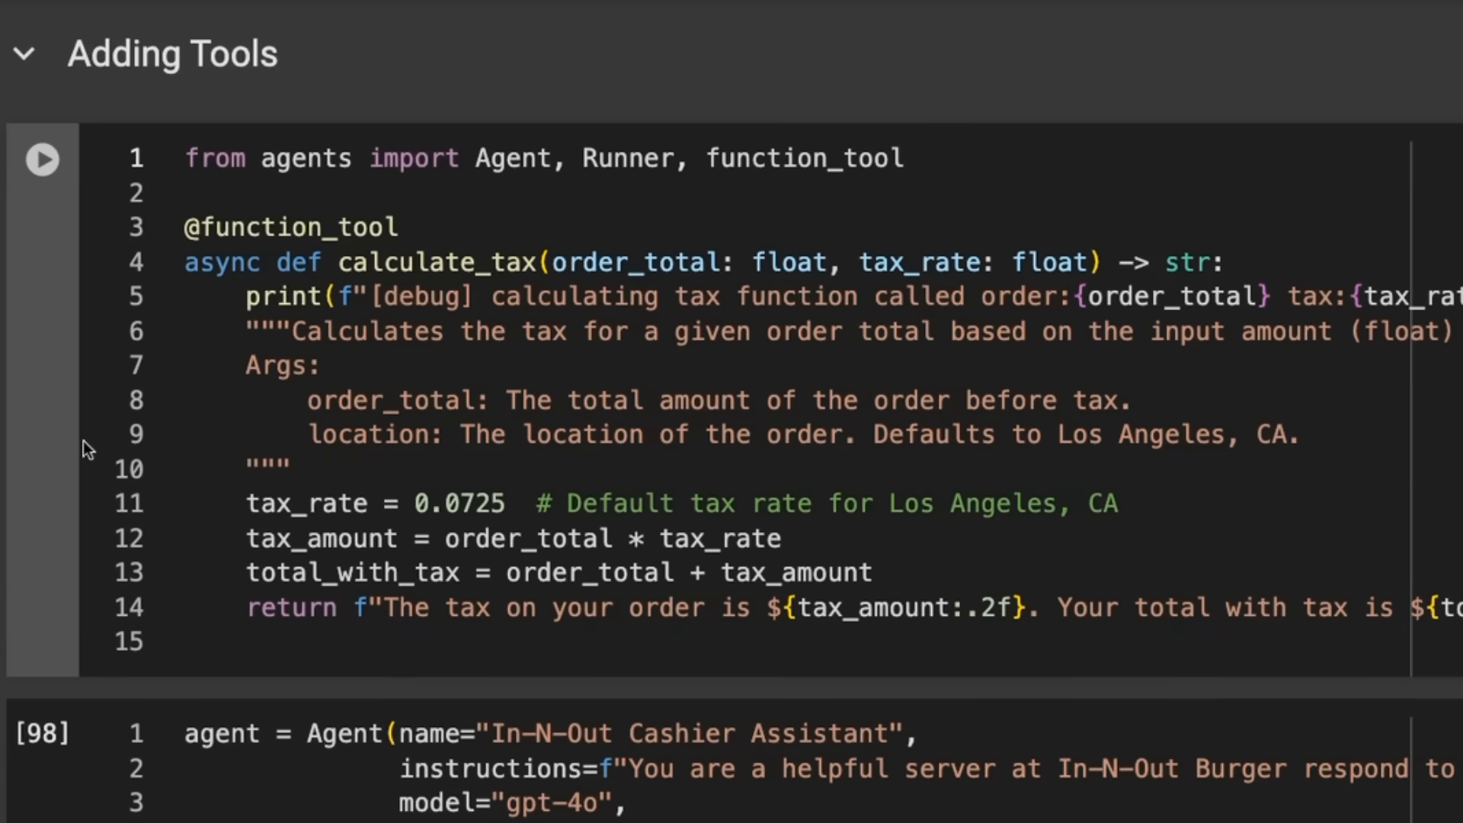
mouse_move(773, 592)
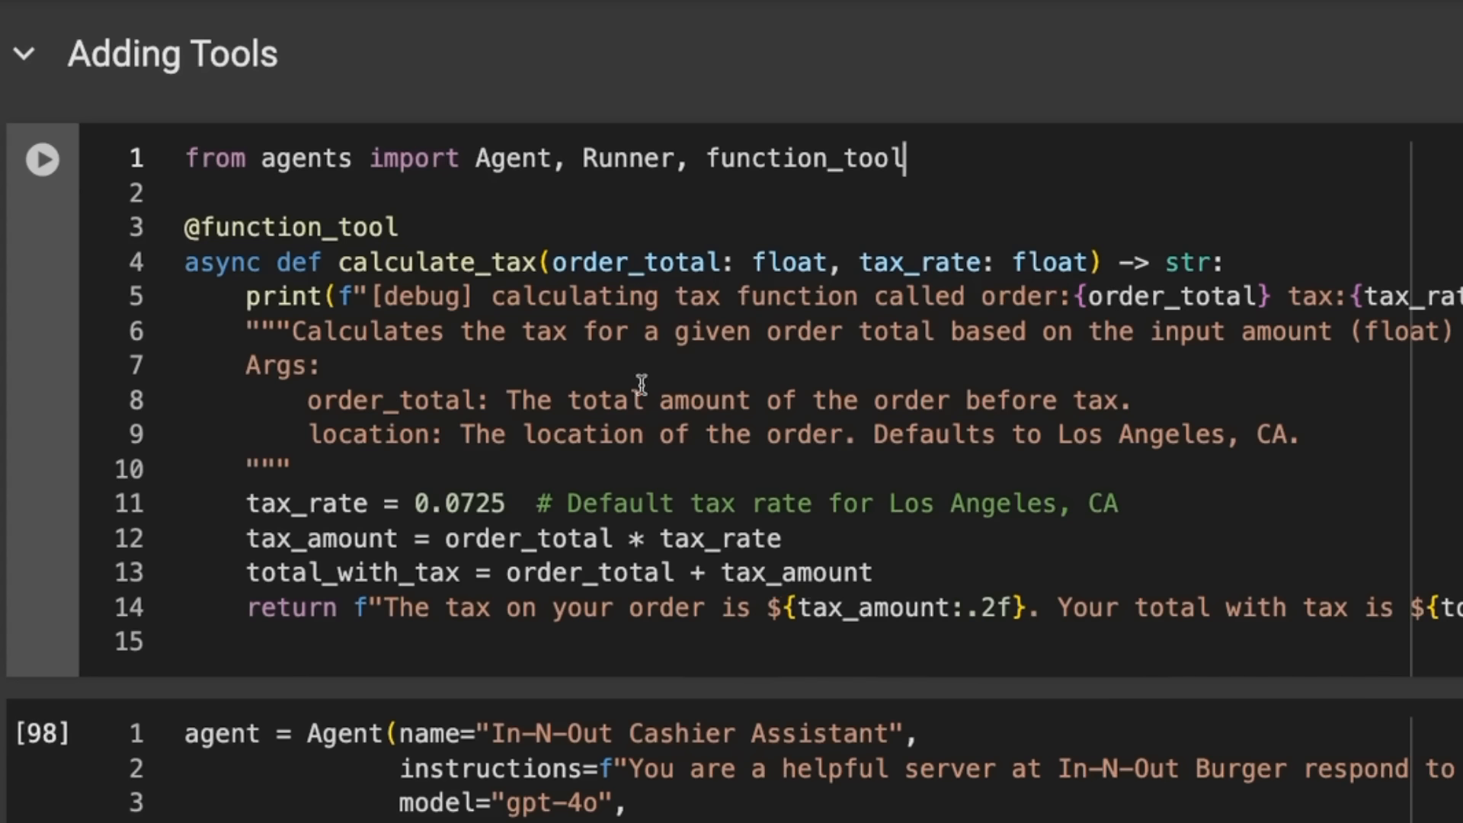
mouse_move(535, 145)
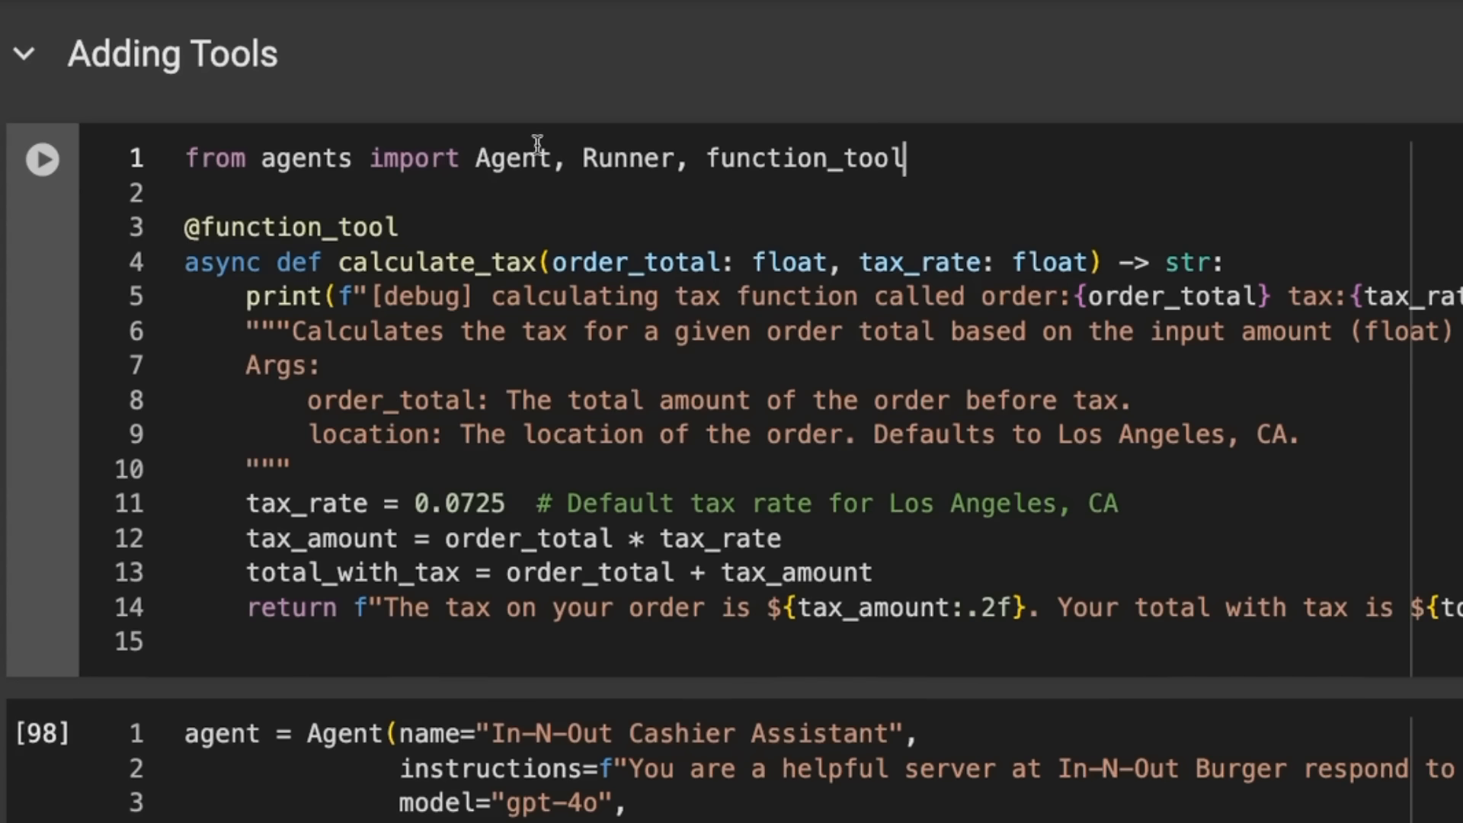
mouse_move(402, 343)
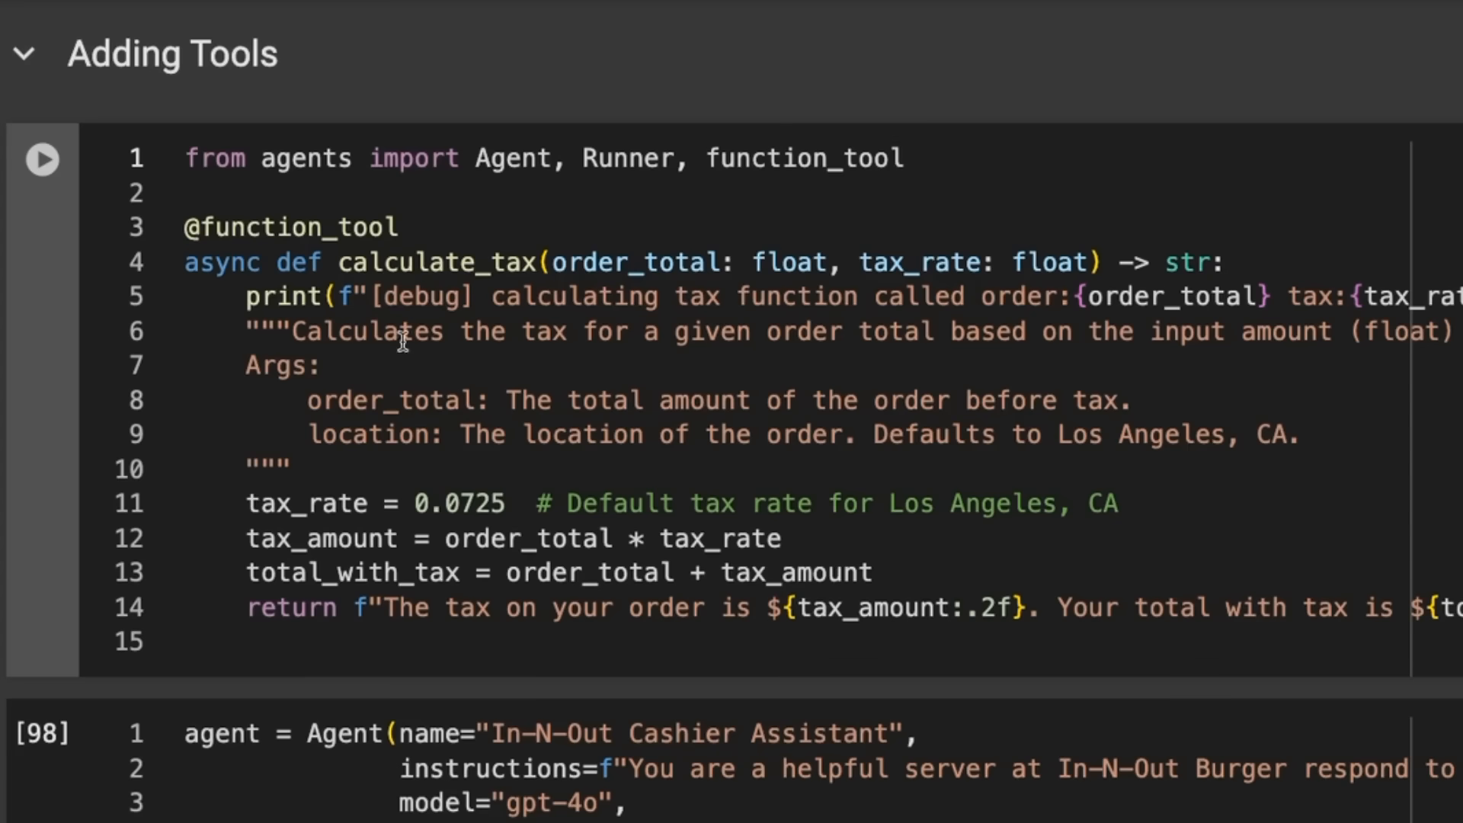
mouse_move(652, 240)
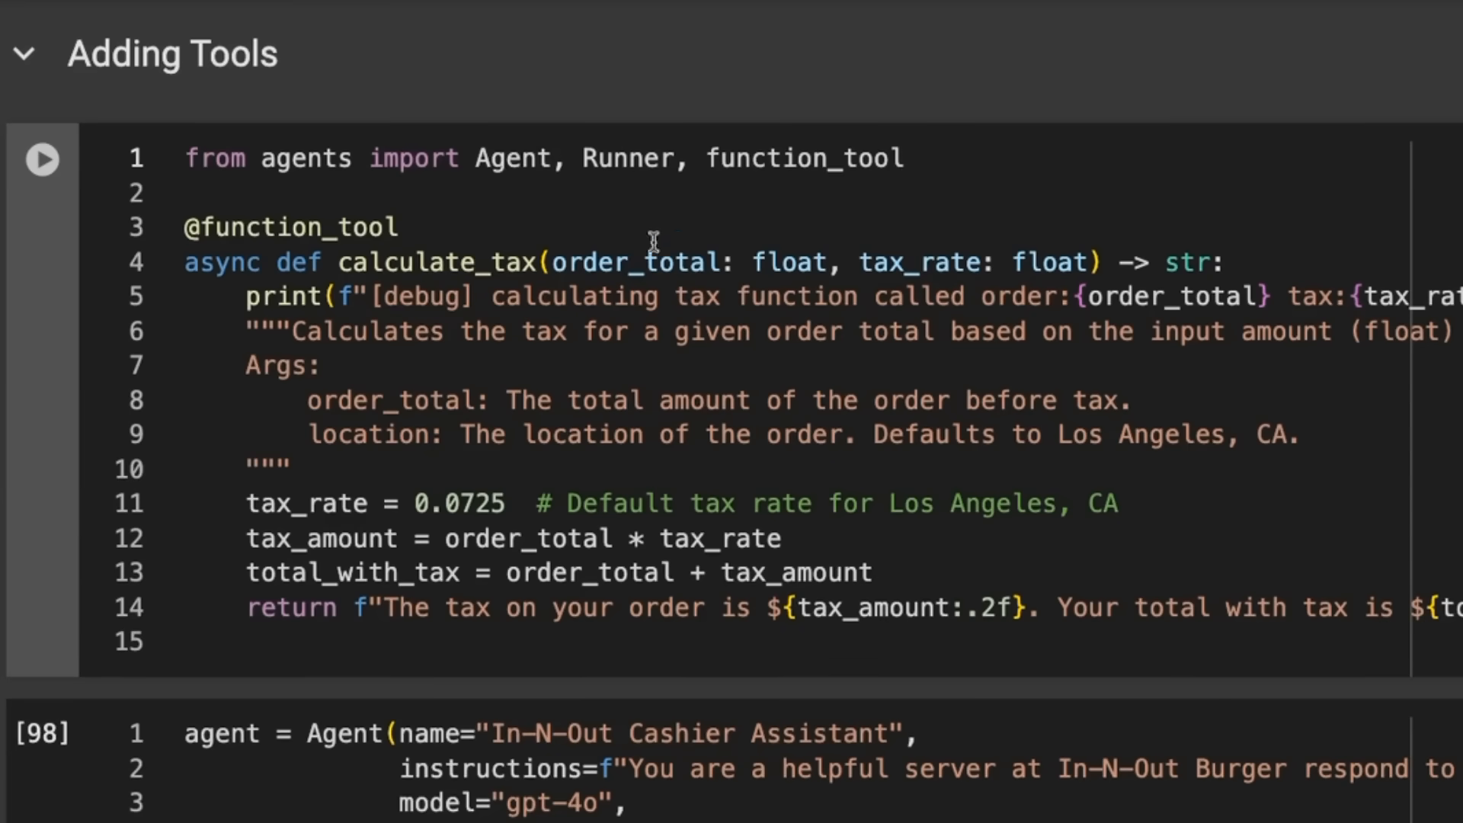
mouse_move(365, 522)
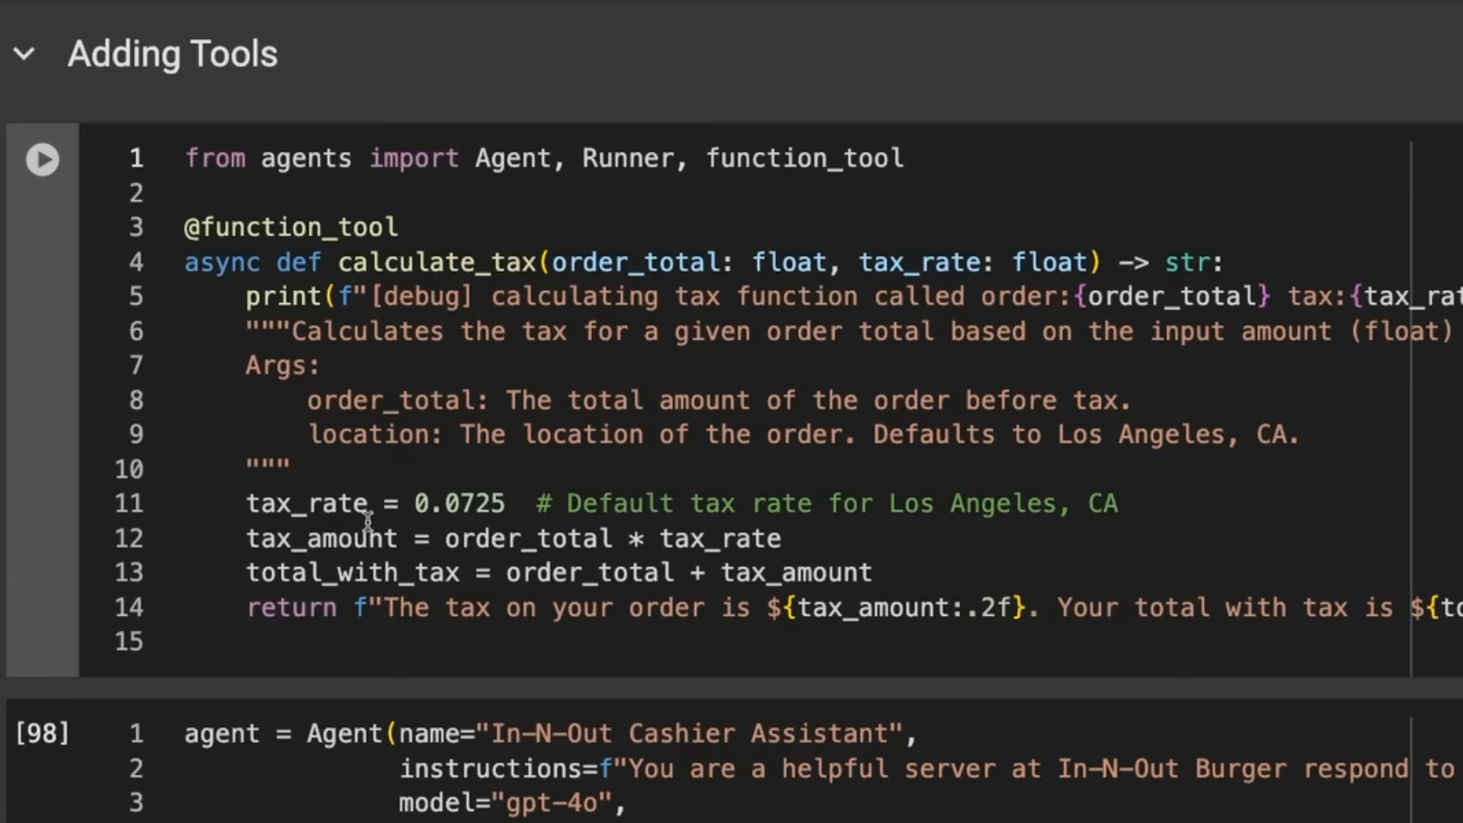
mouse_move(480, 518)
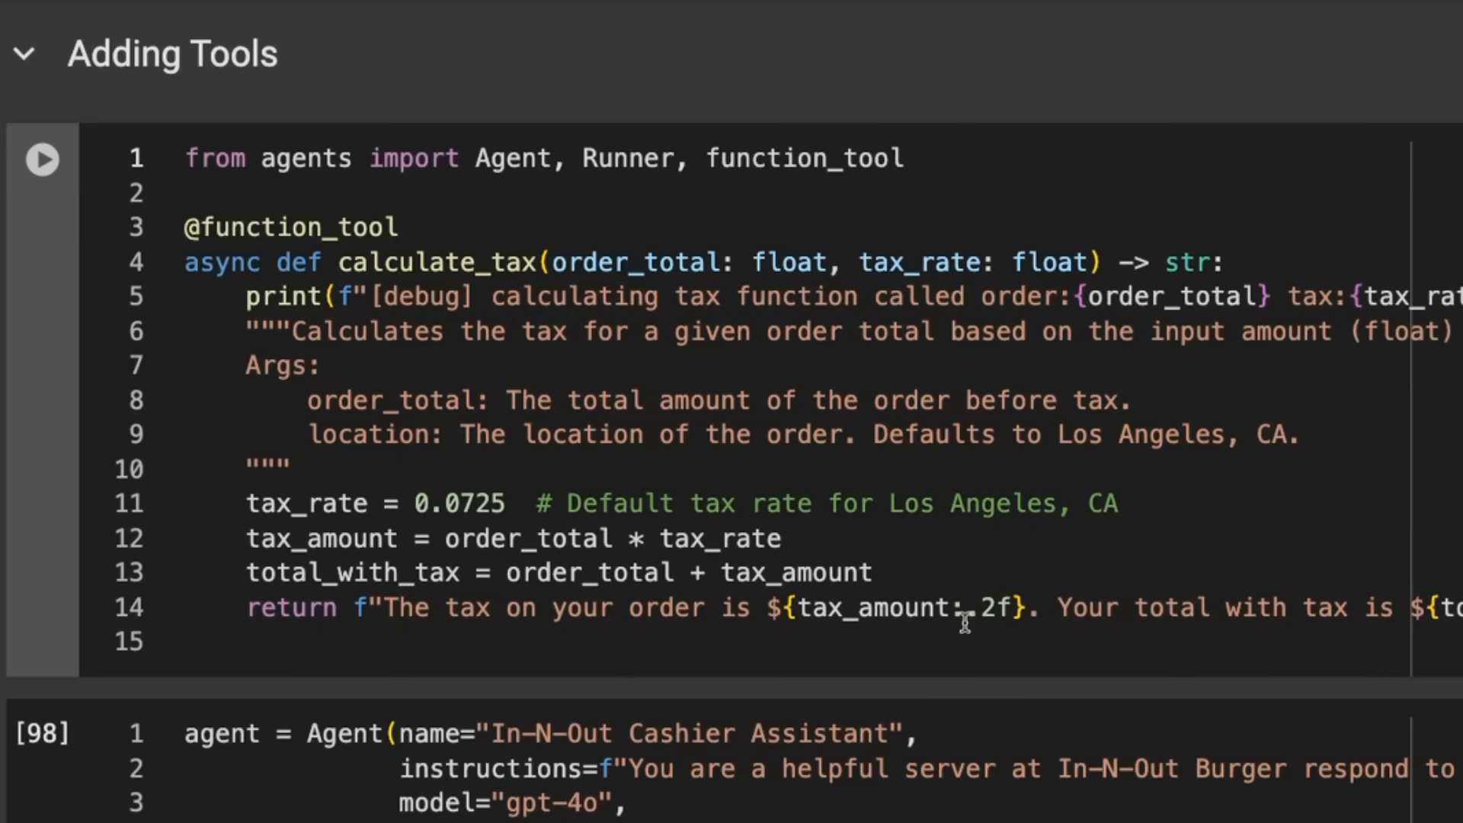
Review the await Runner.run query answering $41.00 before tax, $43.97 with tax, and its RunResult
scroll("down", 3)
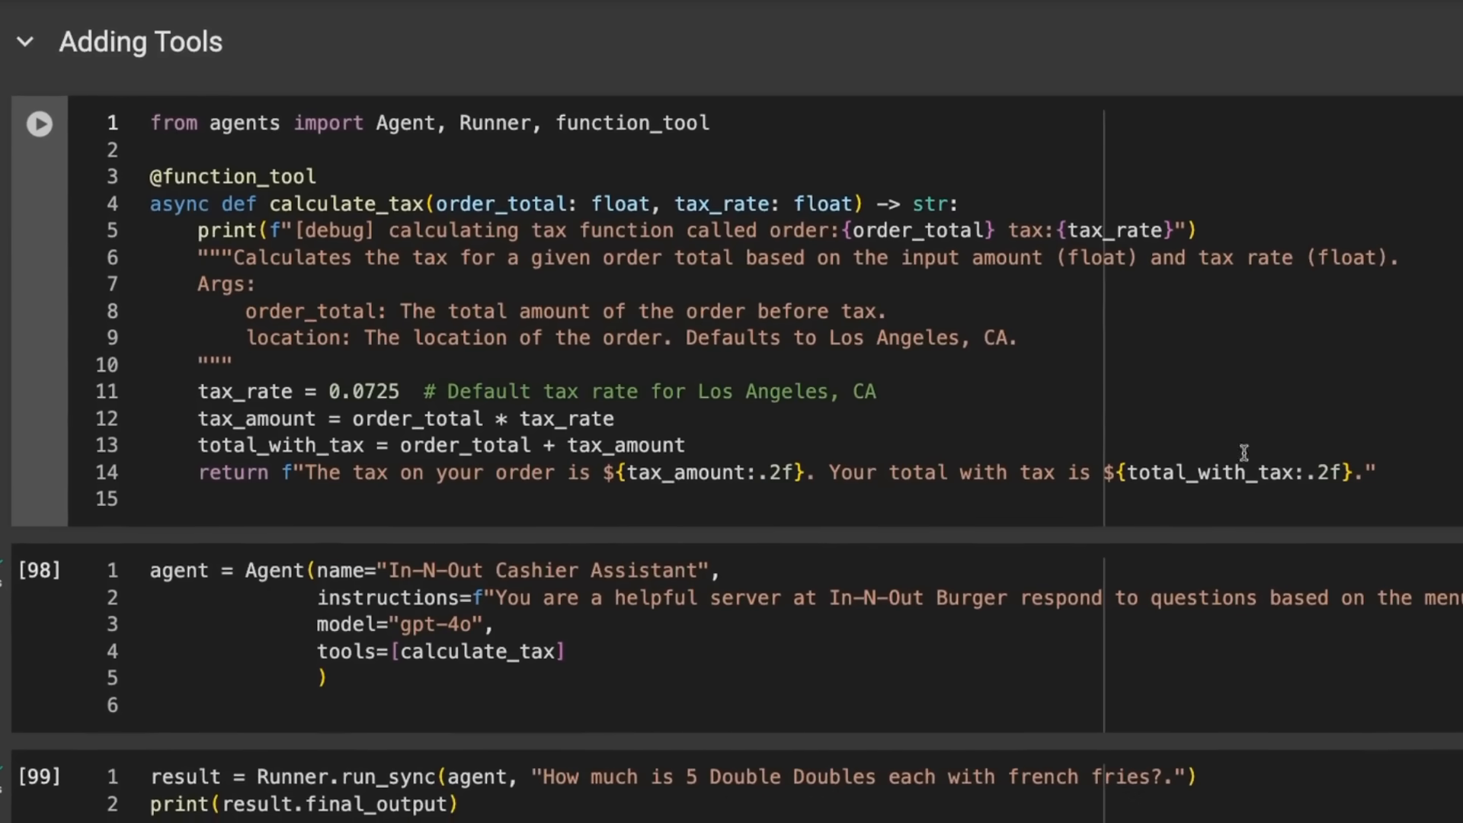
mouse_move(1096, 435)
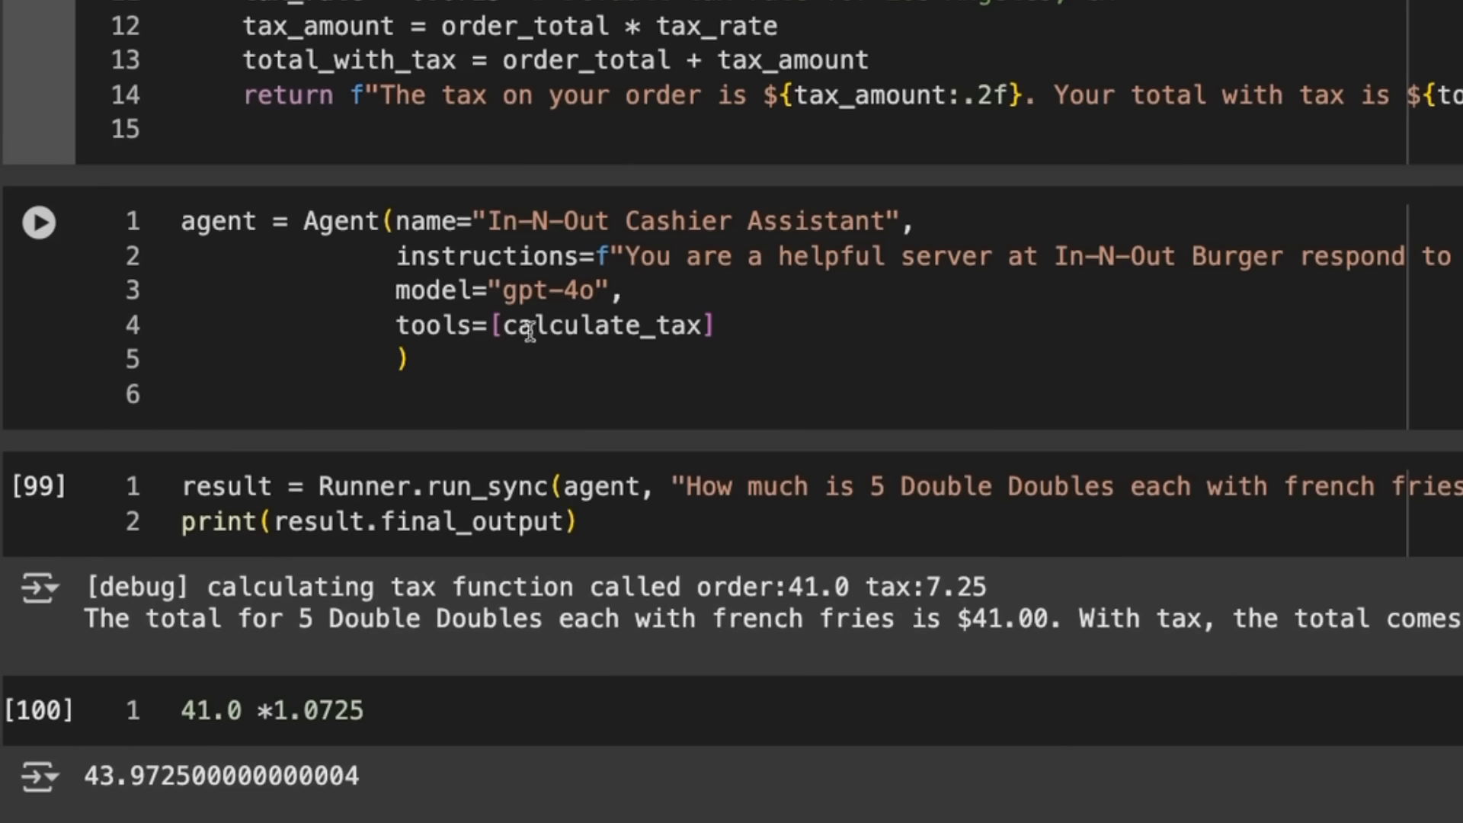
mouse_move(872, 334)
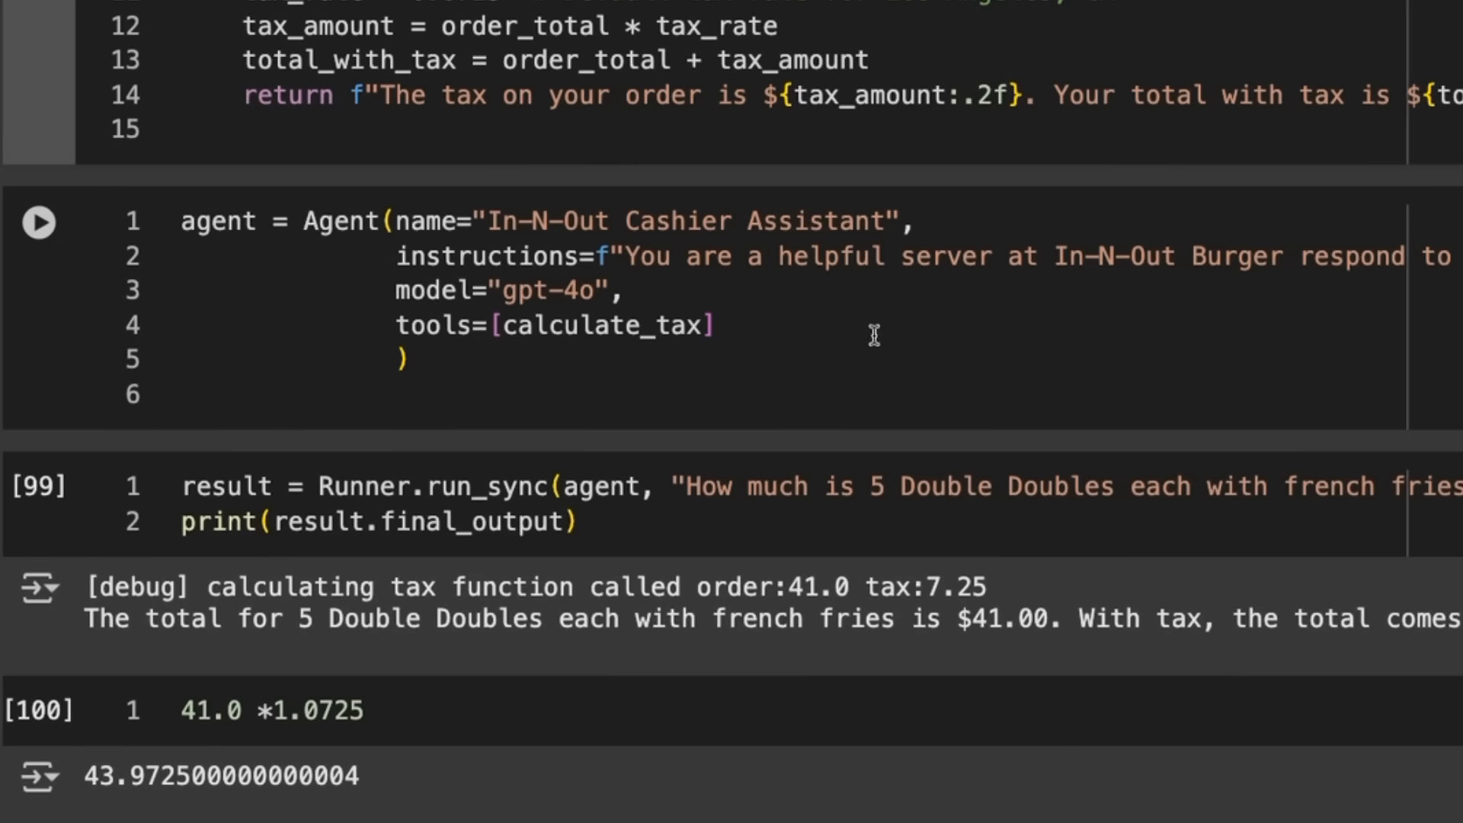
mouse_move(569, 352)
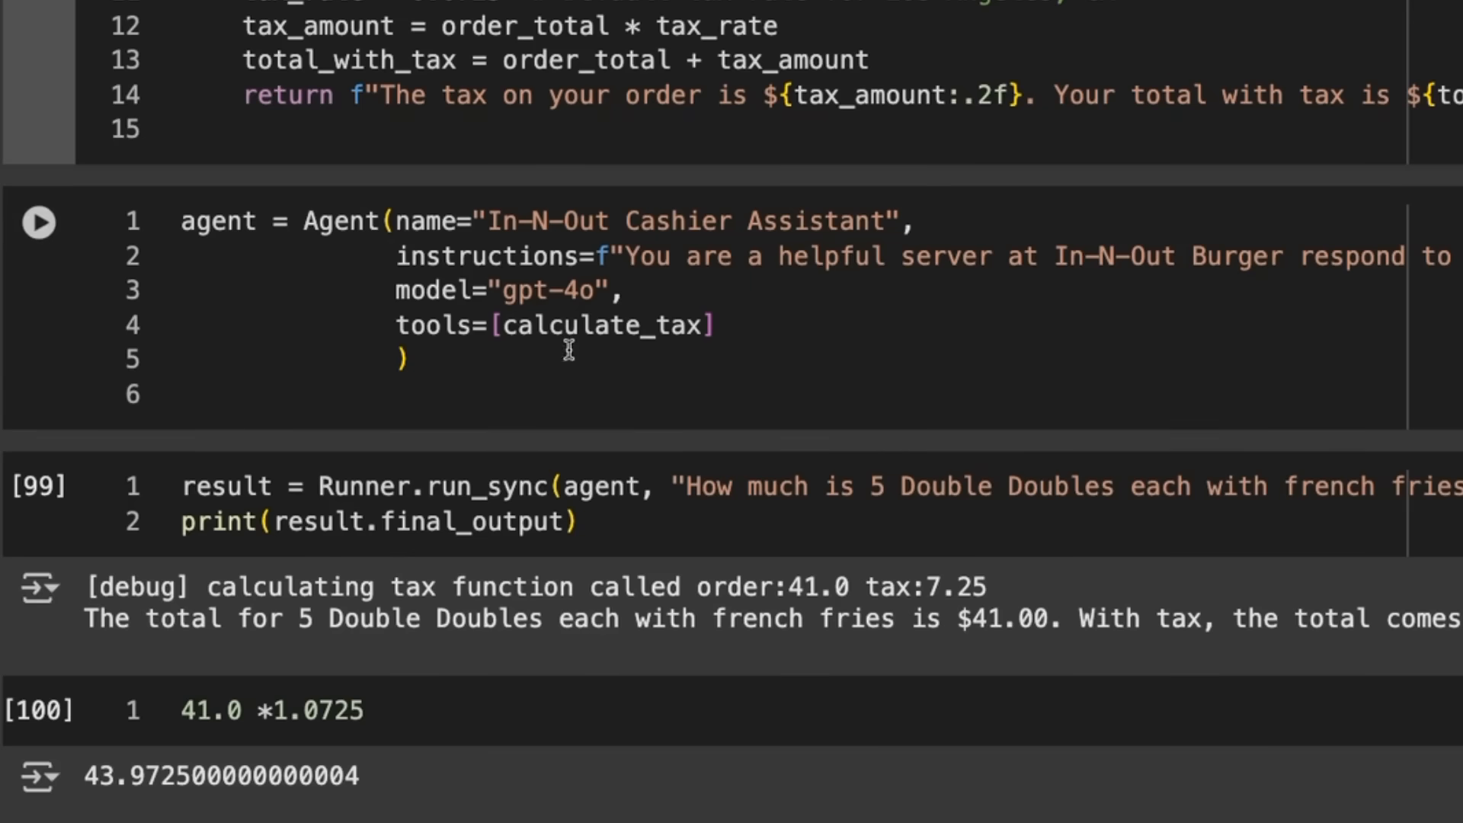
mouse_move(651, 346)
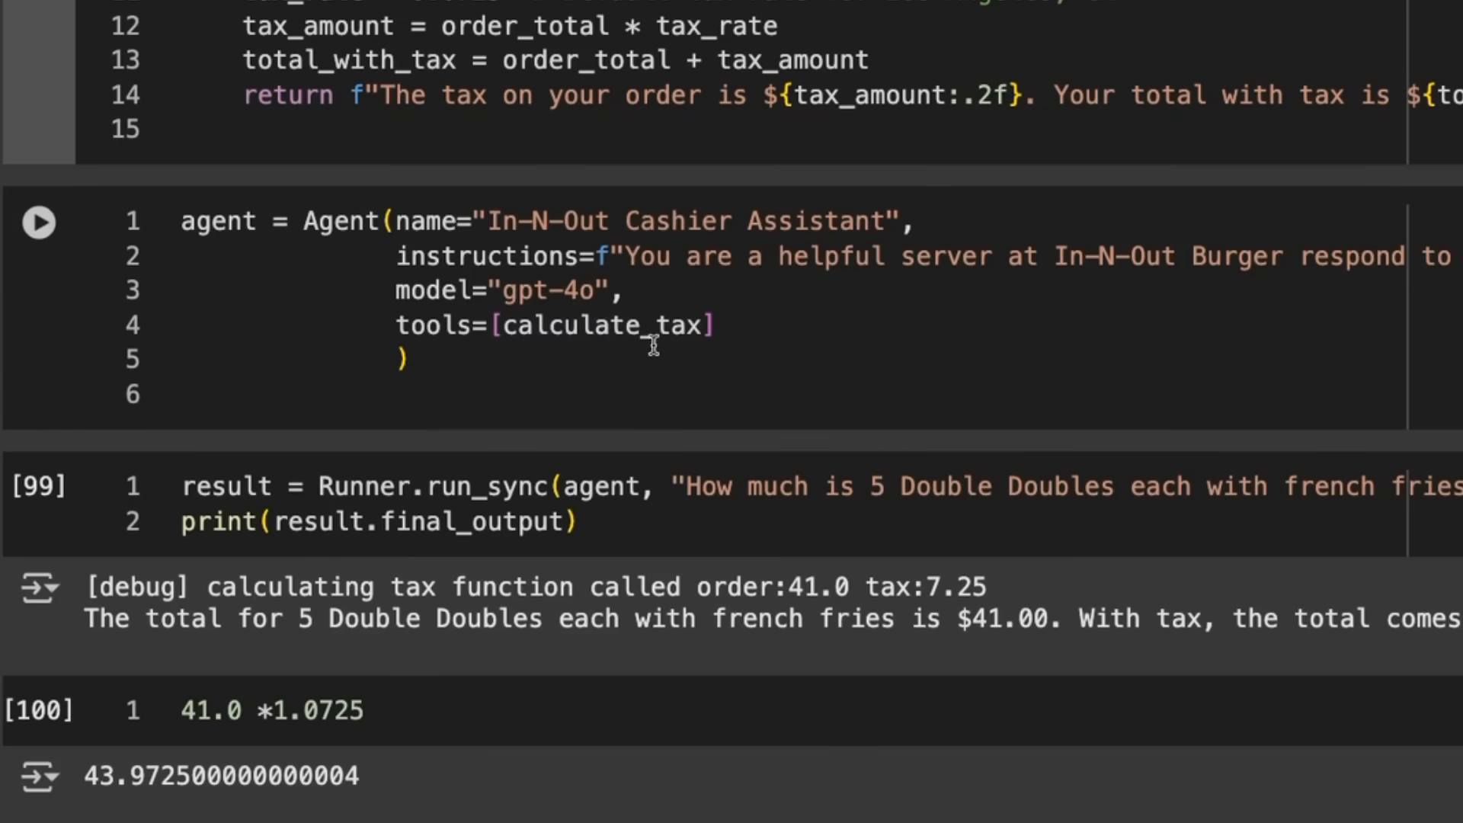
mouse_move(888, 340)
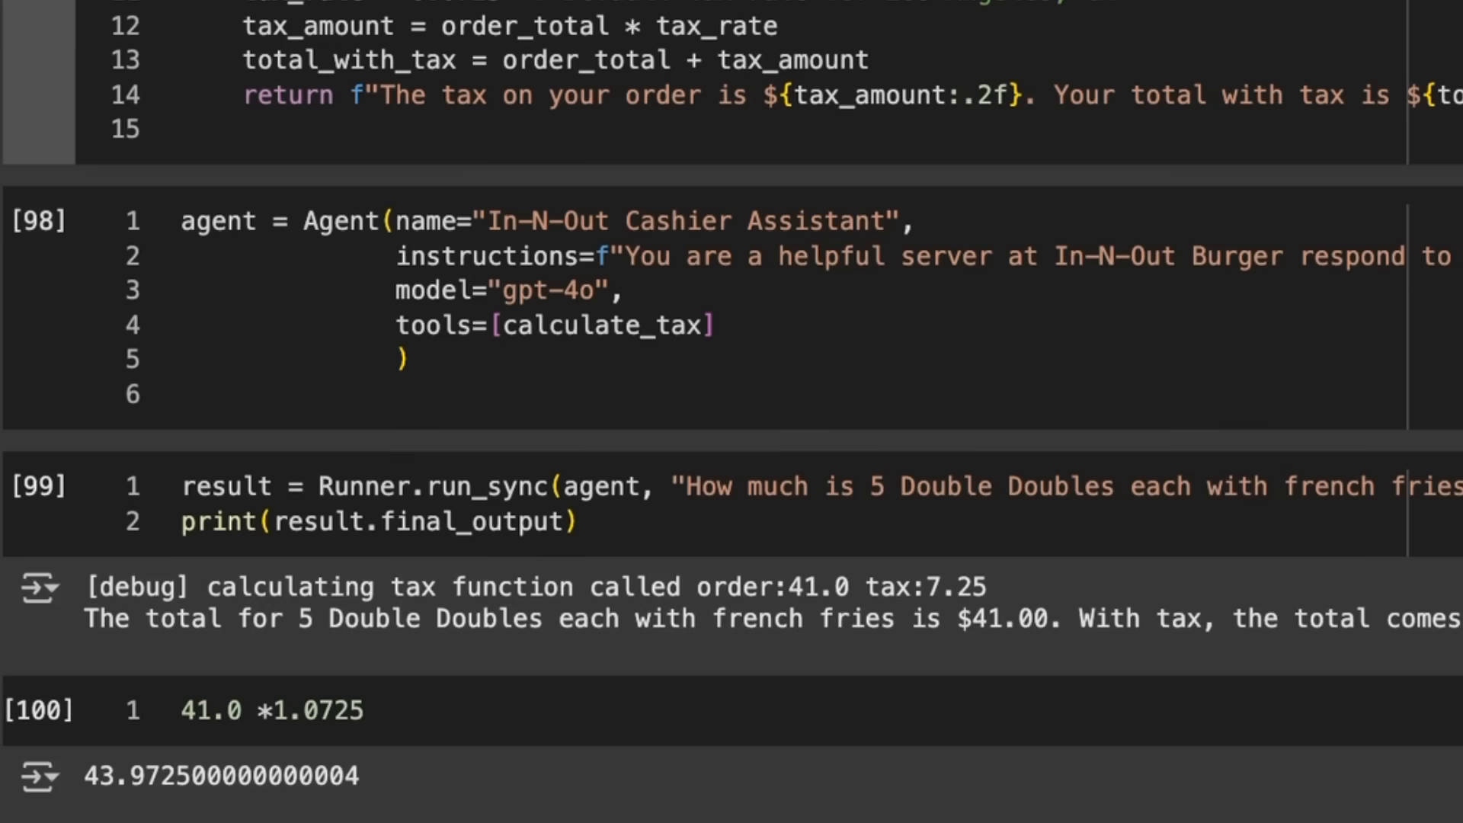
scroll("up", 3)
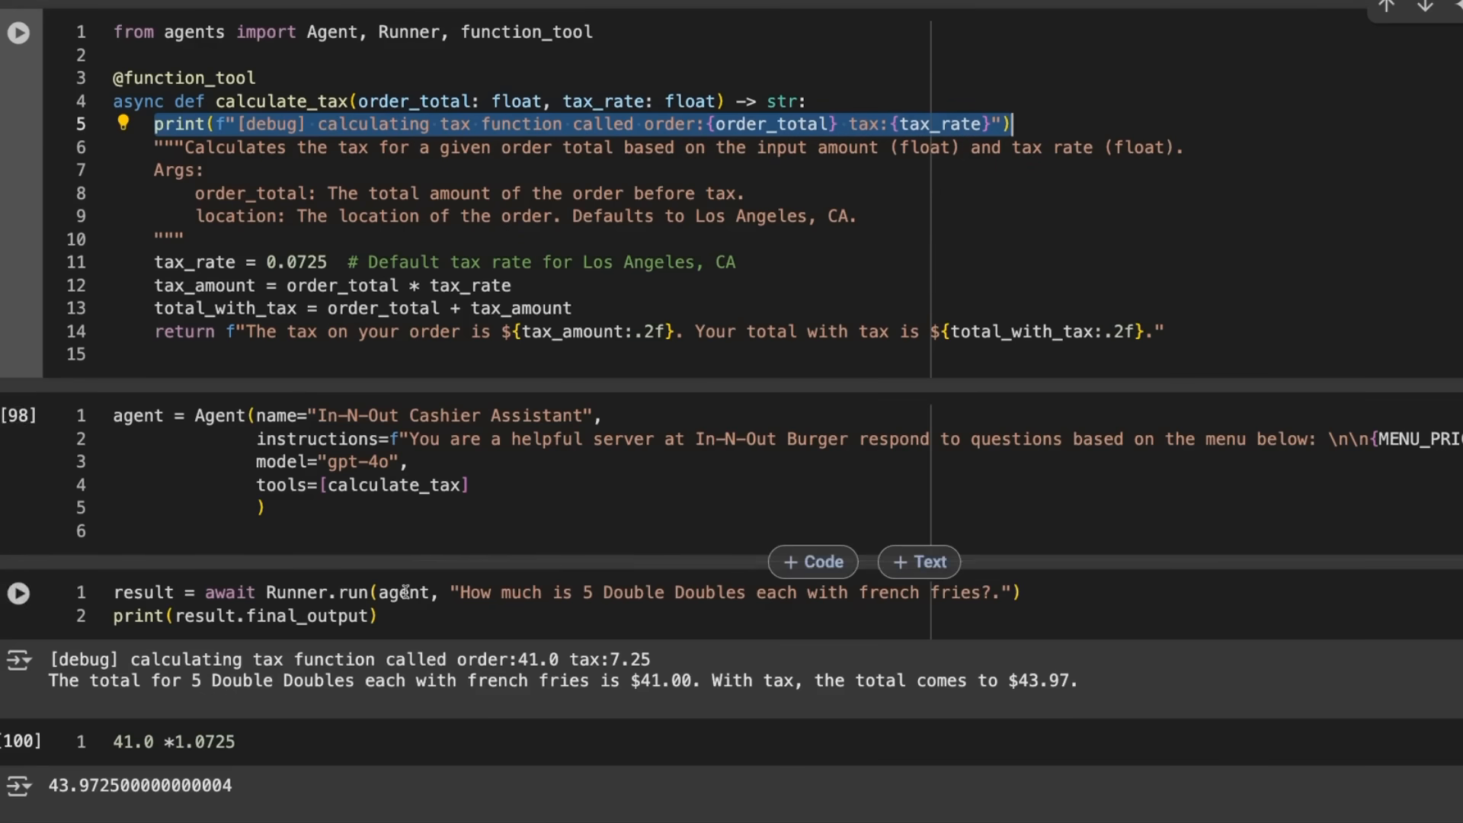
scroll("down", 3)
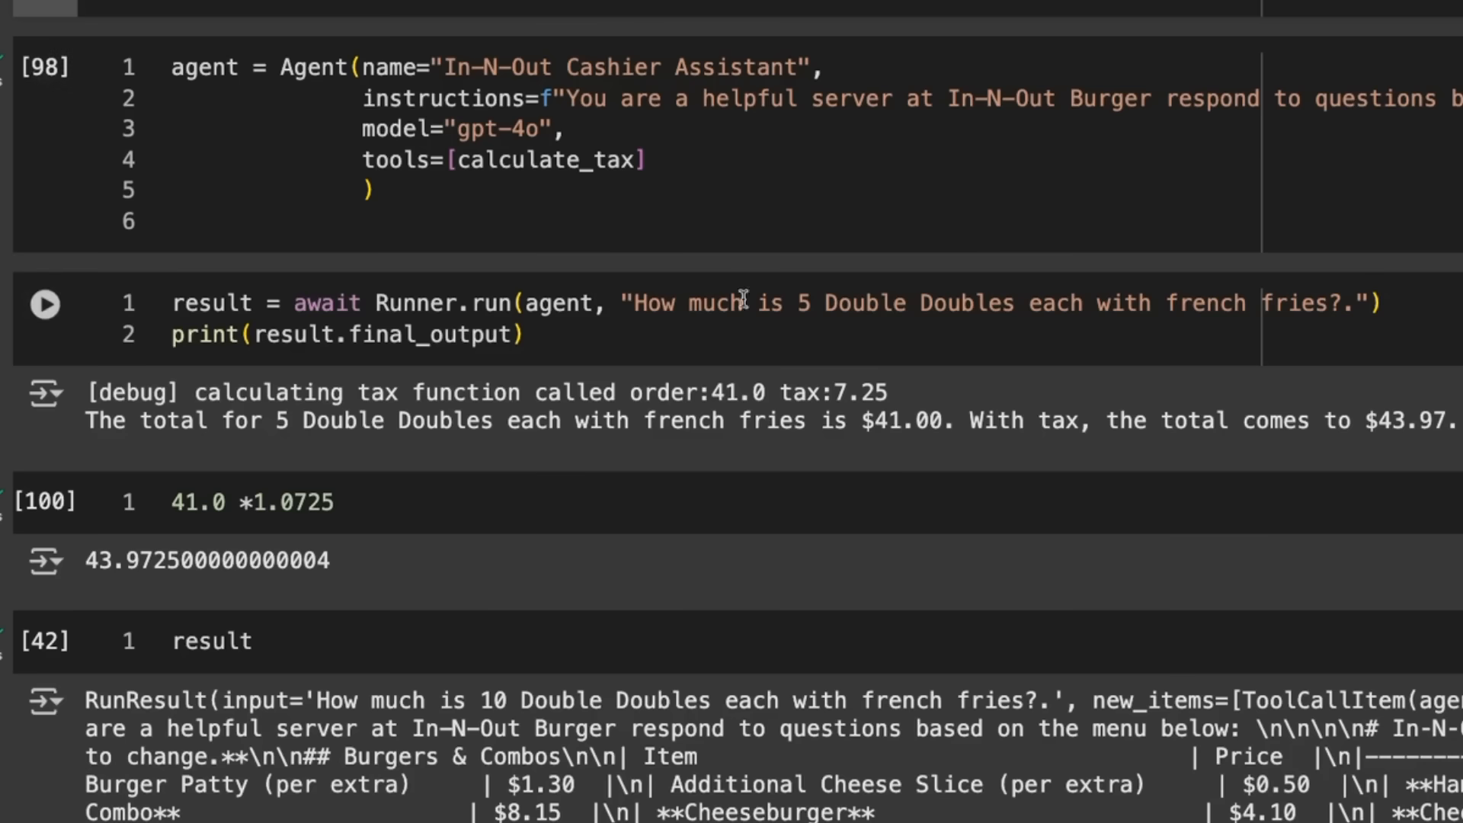
mouse_move(478, 393)
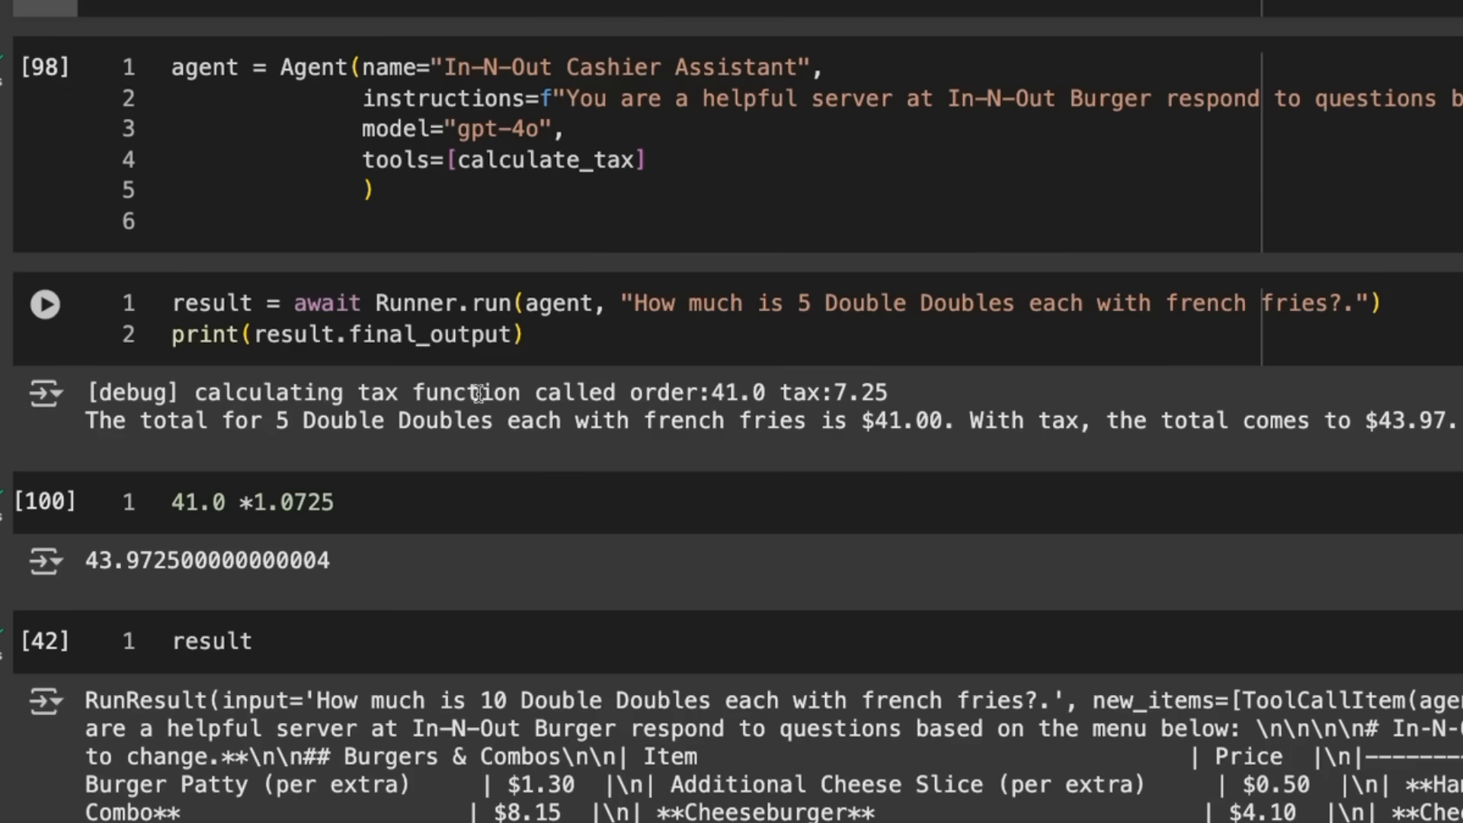
mouse_move(298, 421)
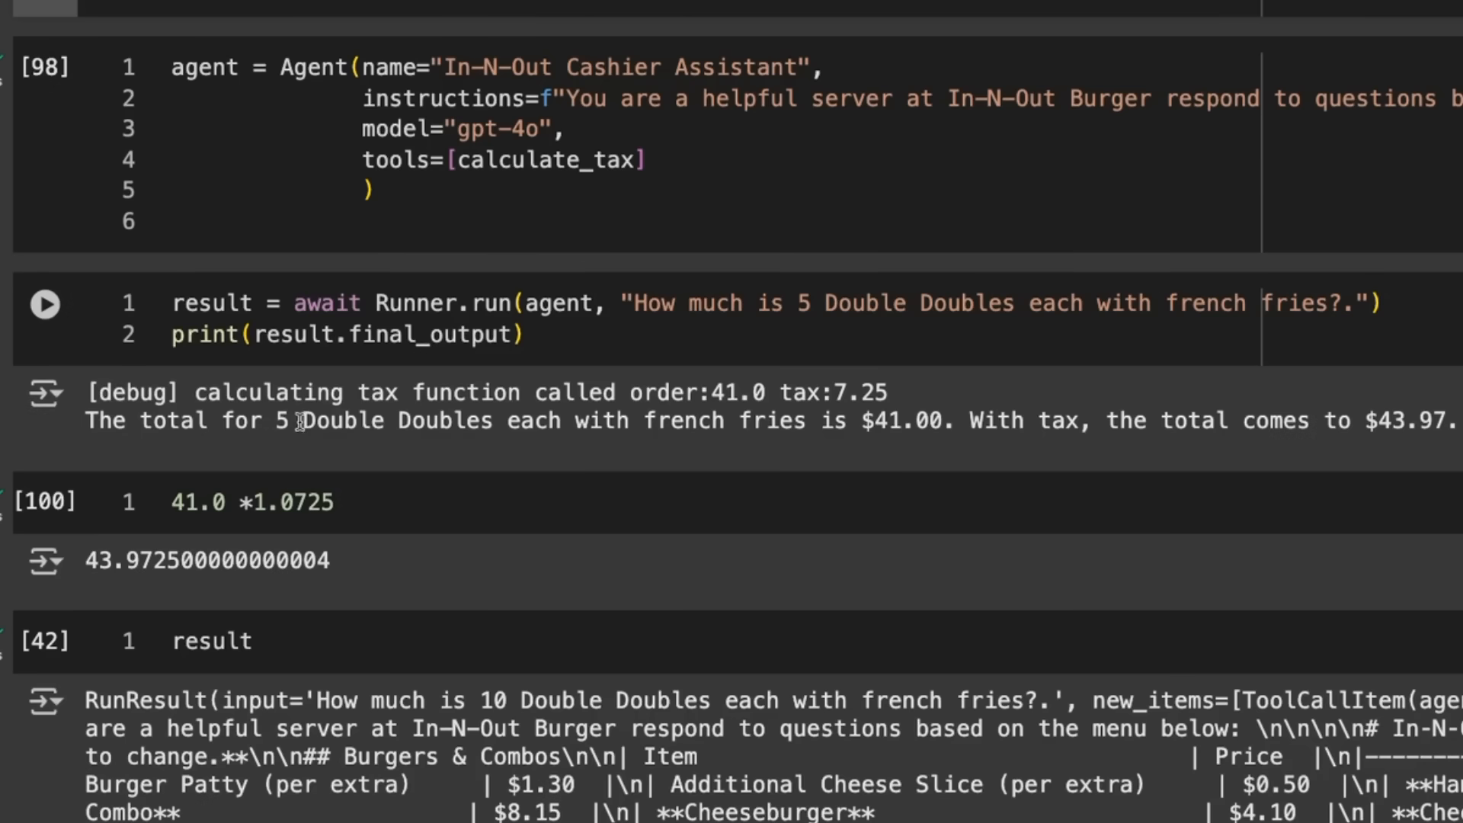
mouse_move(937, 425)
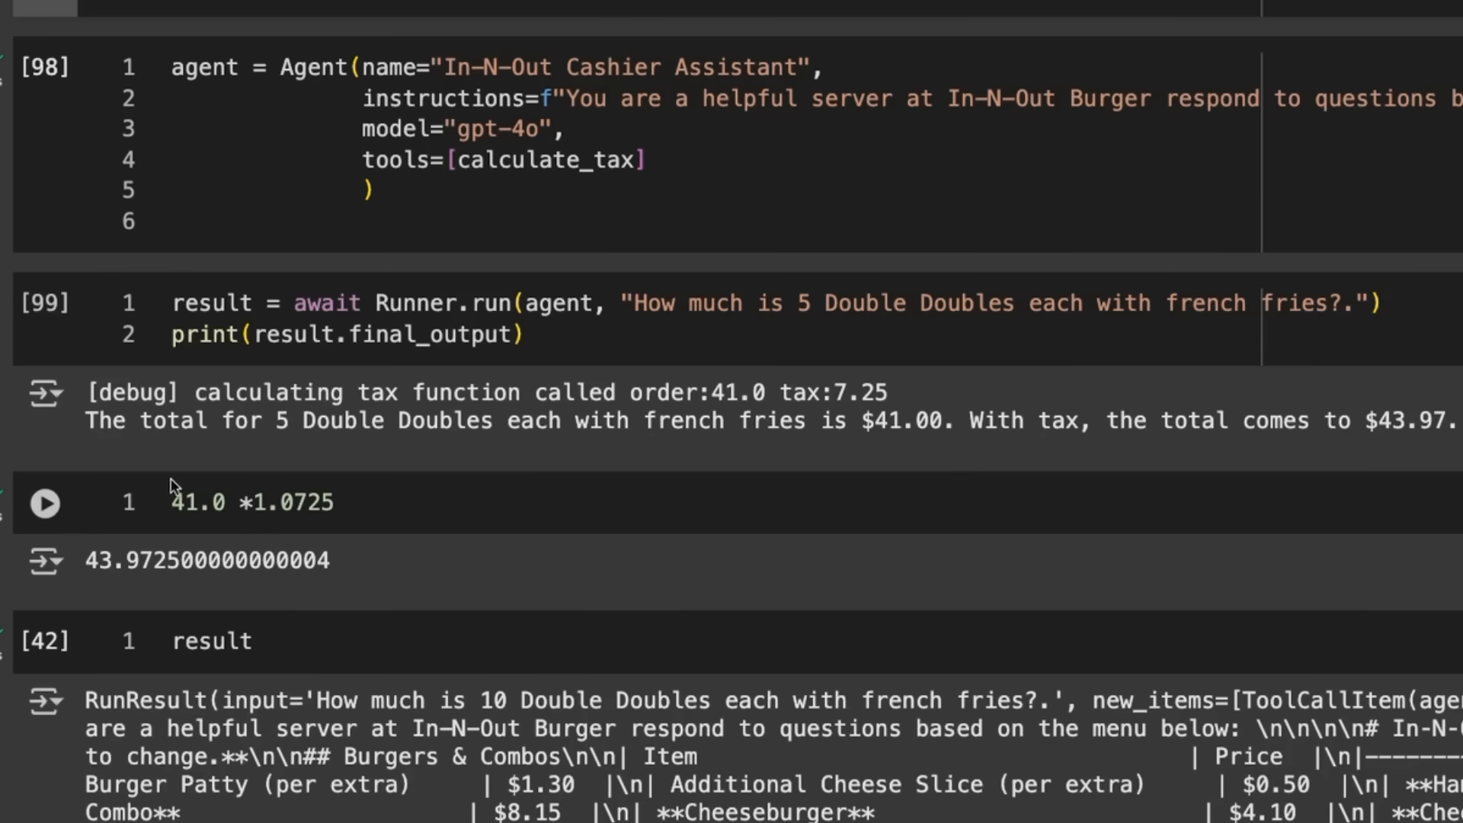
mouse_move(473, 519)
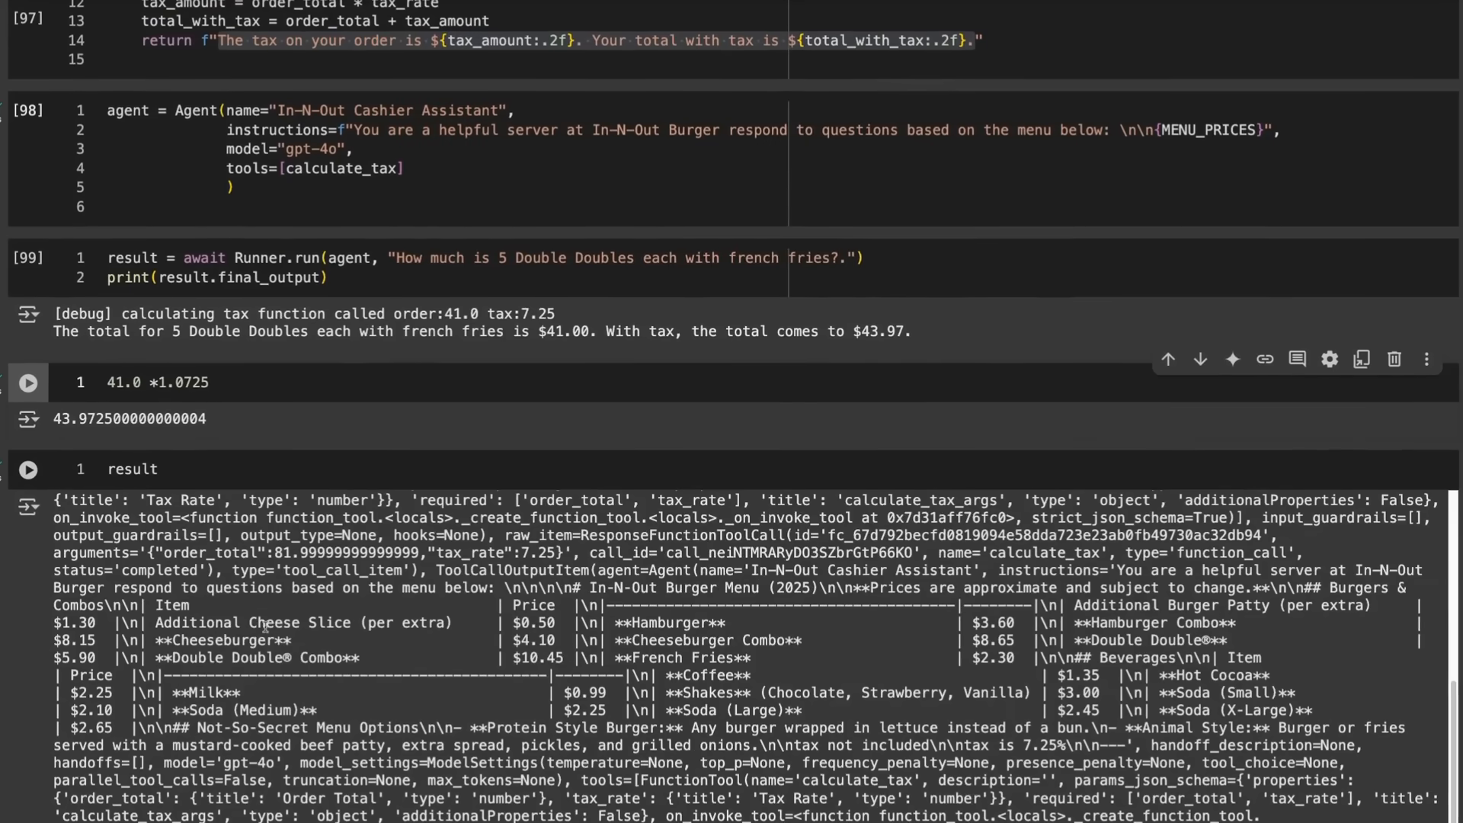
Scroll through extract_function_calls output showing calculate_tax with order_total 41.0, tax_rate 7.25 returning $43.97
scroll("down", 3)
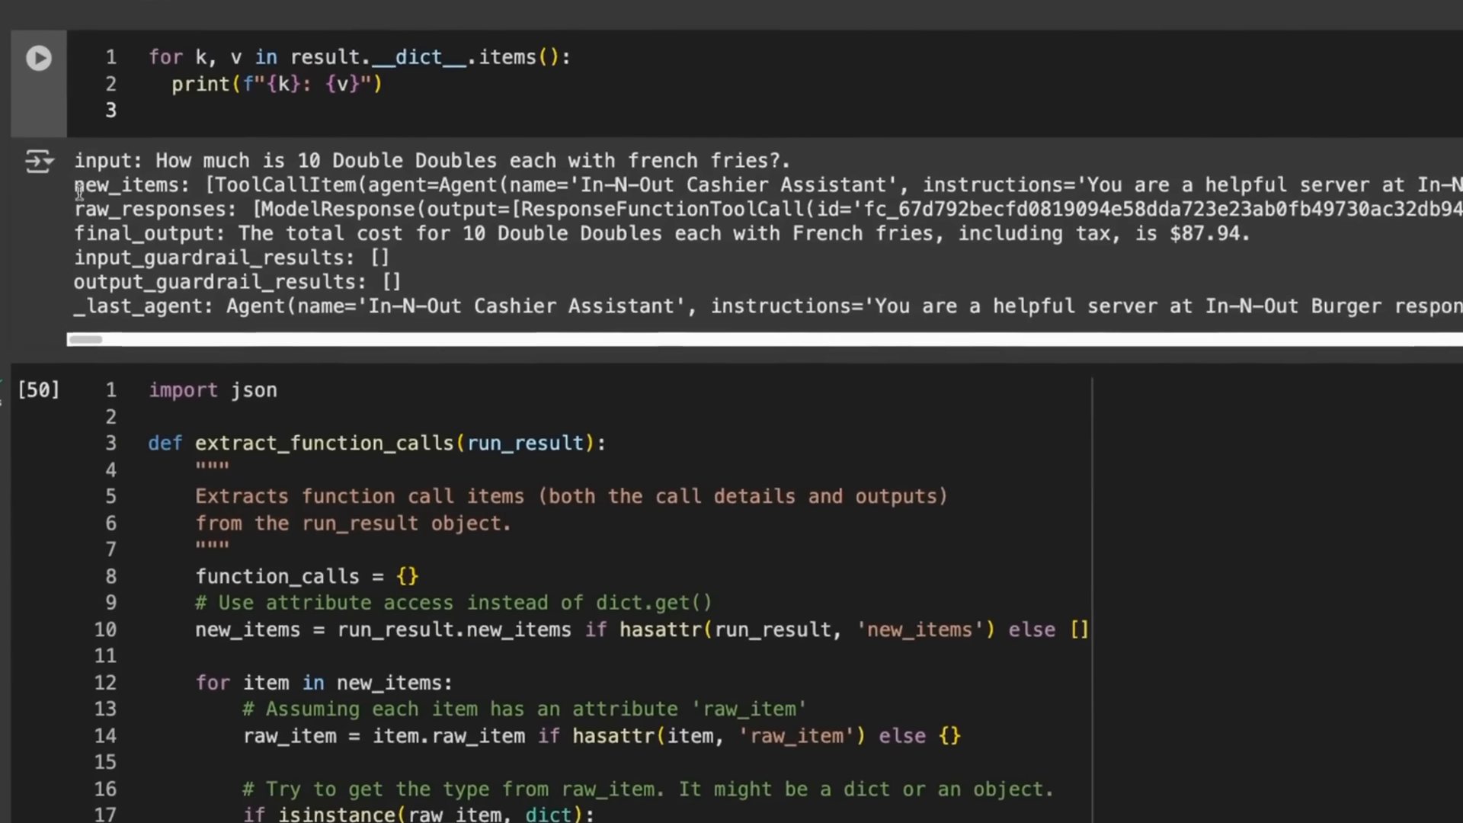
scroll("down", 3)
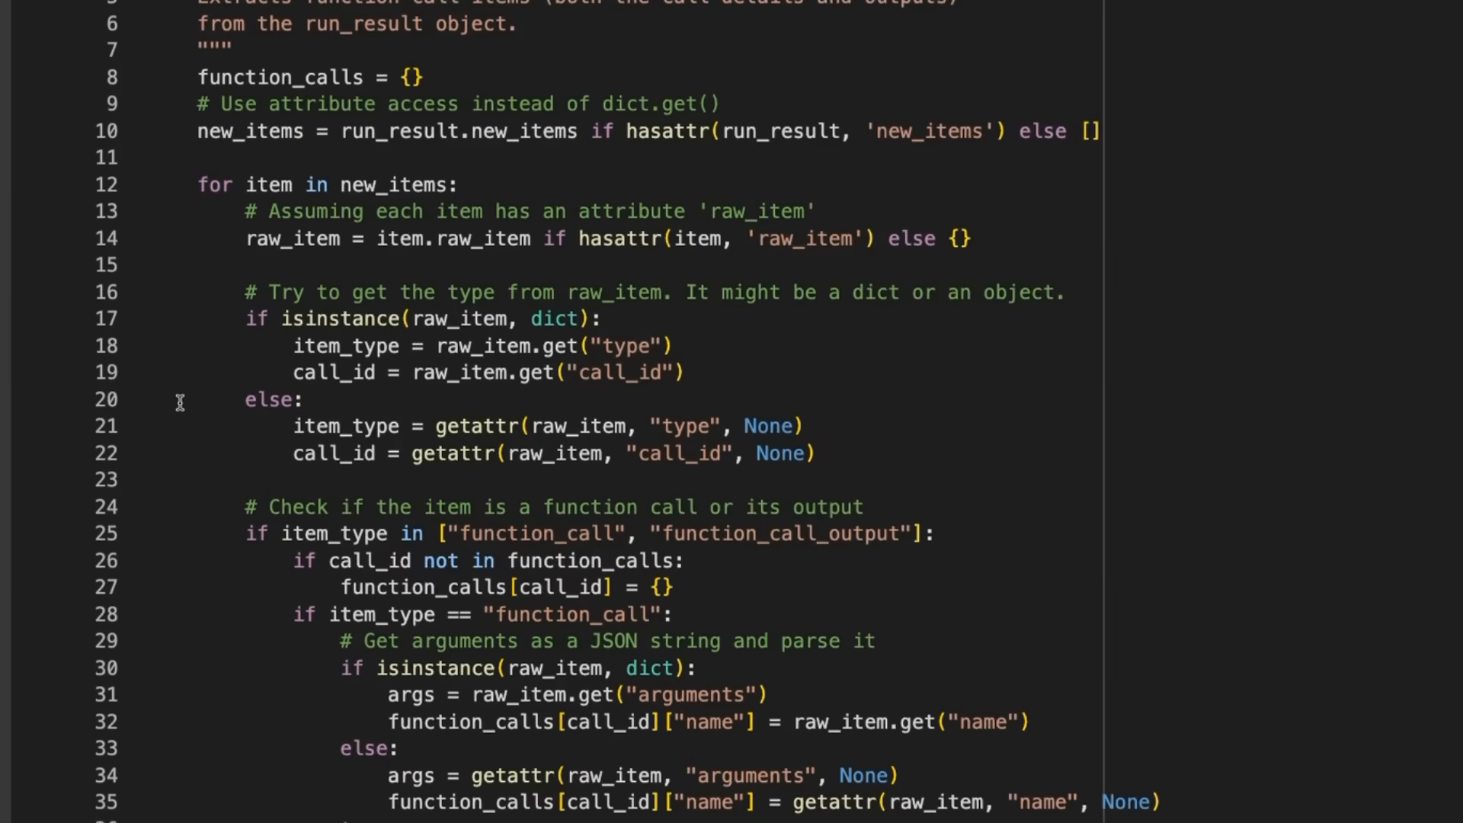
scroll("down", 3)
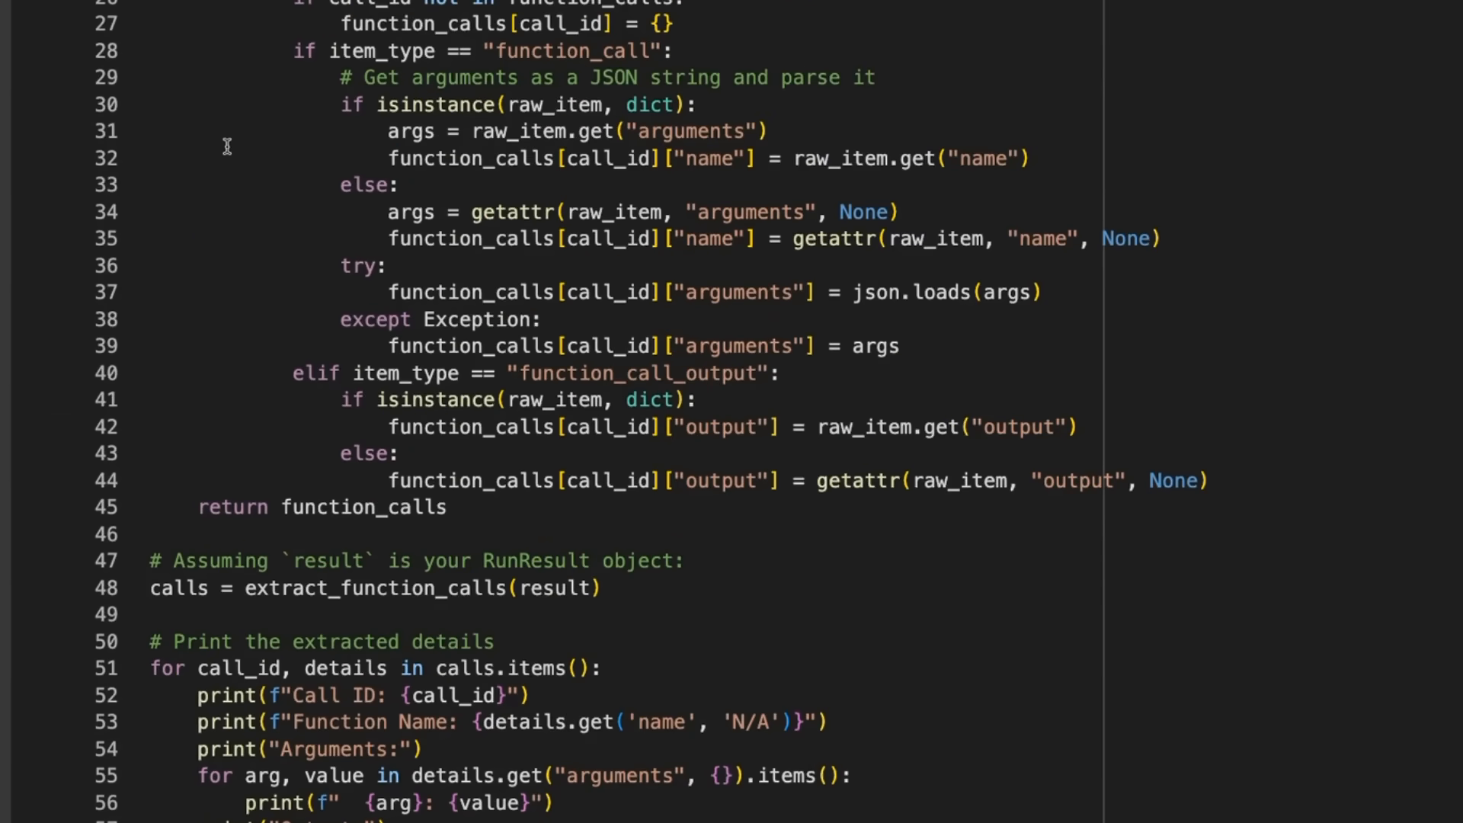
scroll("down", 3)
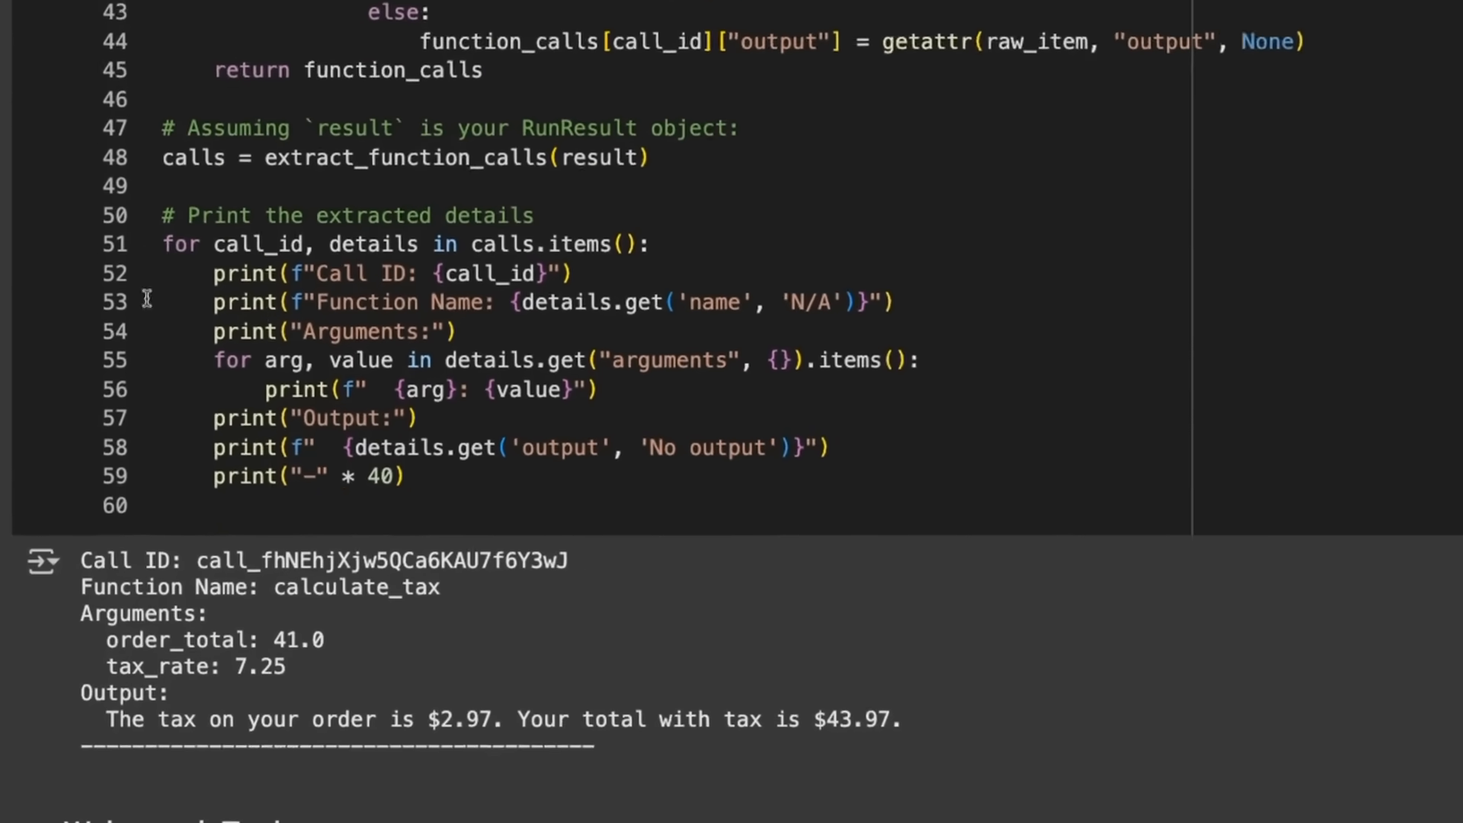
scroll("down", 3)
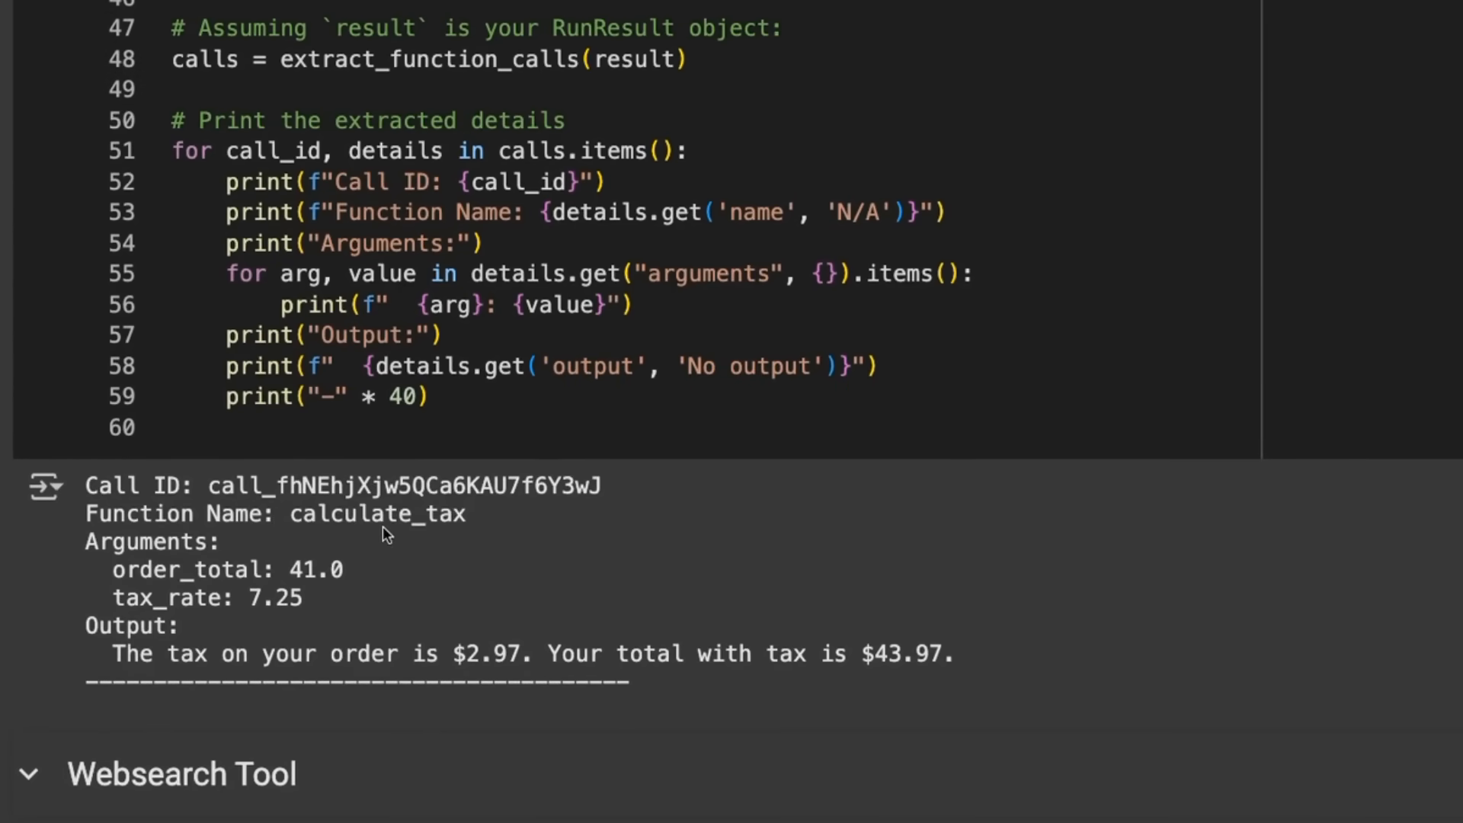
mouse_move(207, 532)
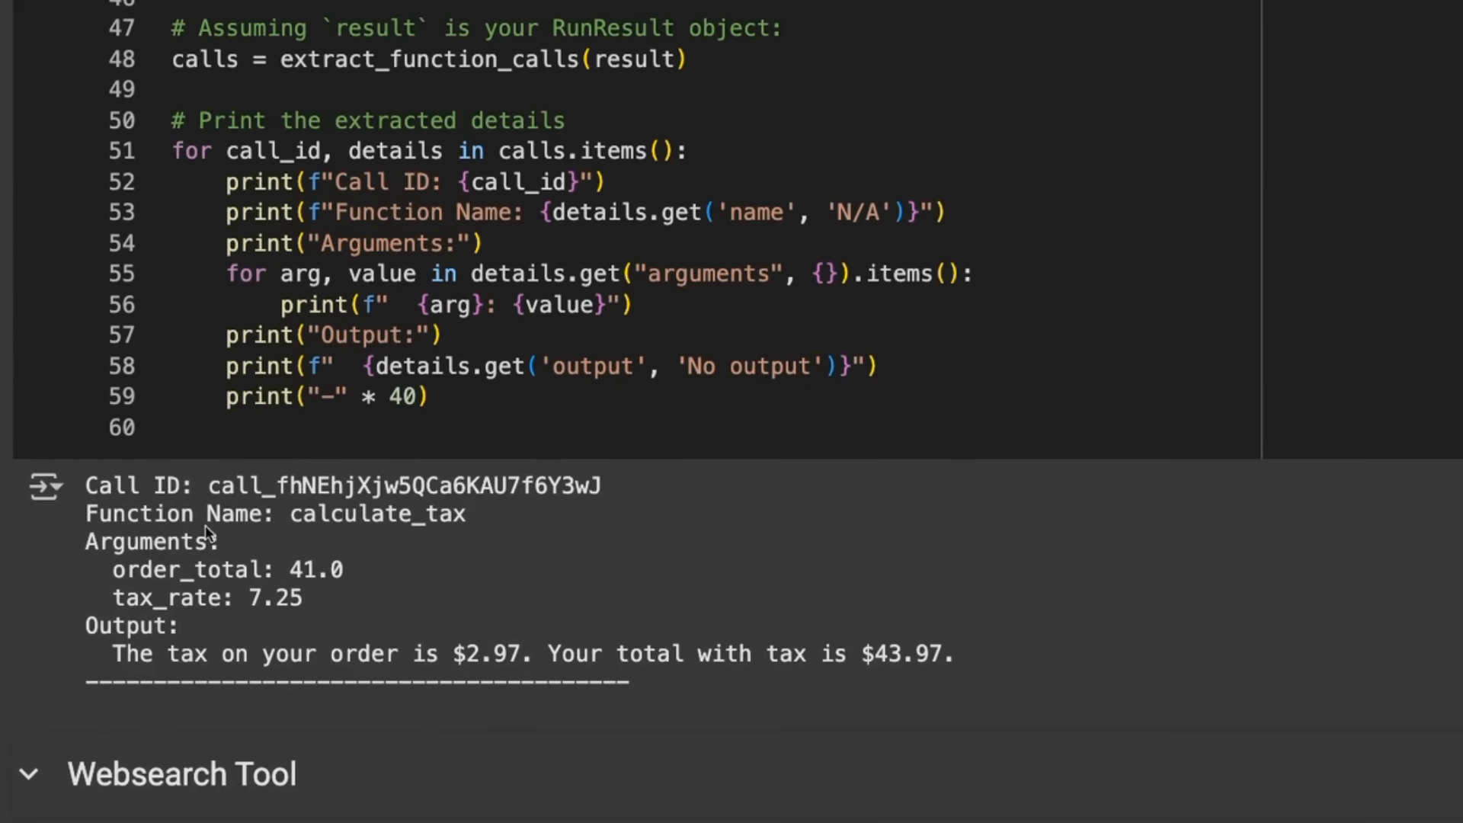
mouse_move(362, 586)
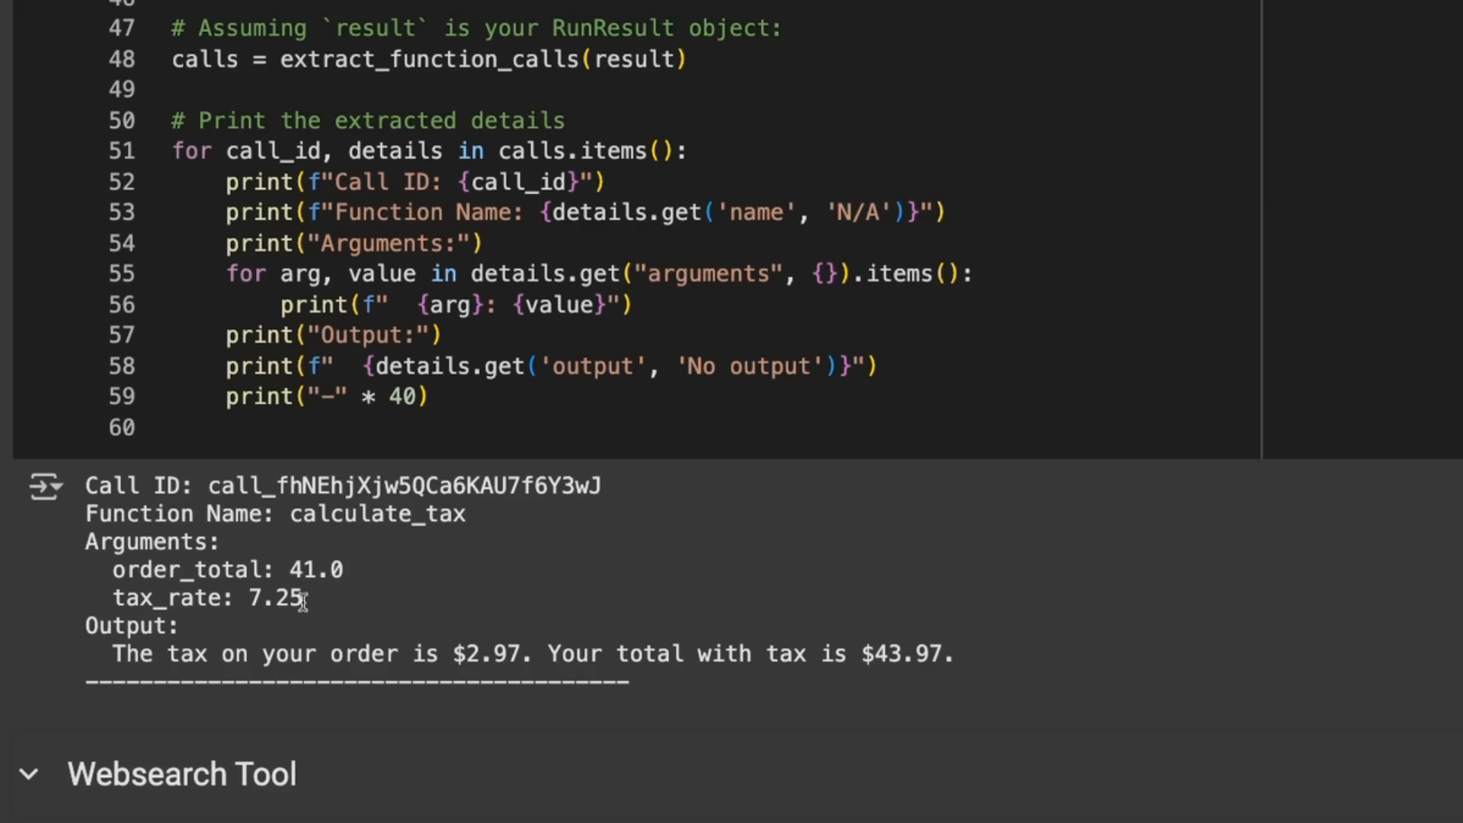
mouse_move(247, 598)
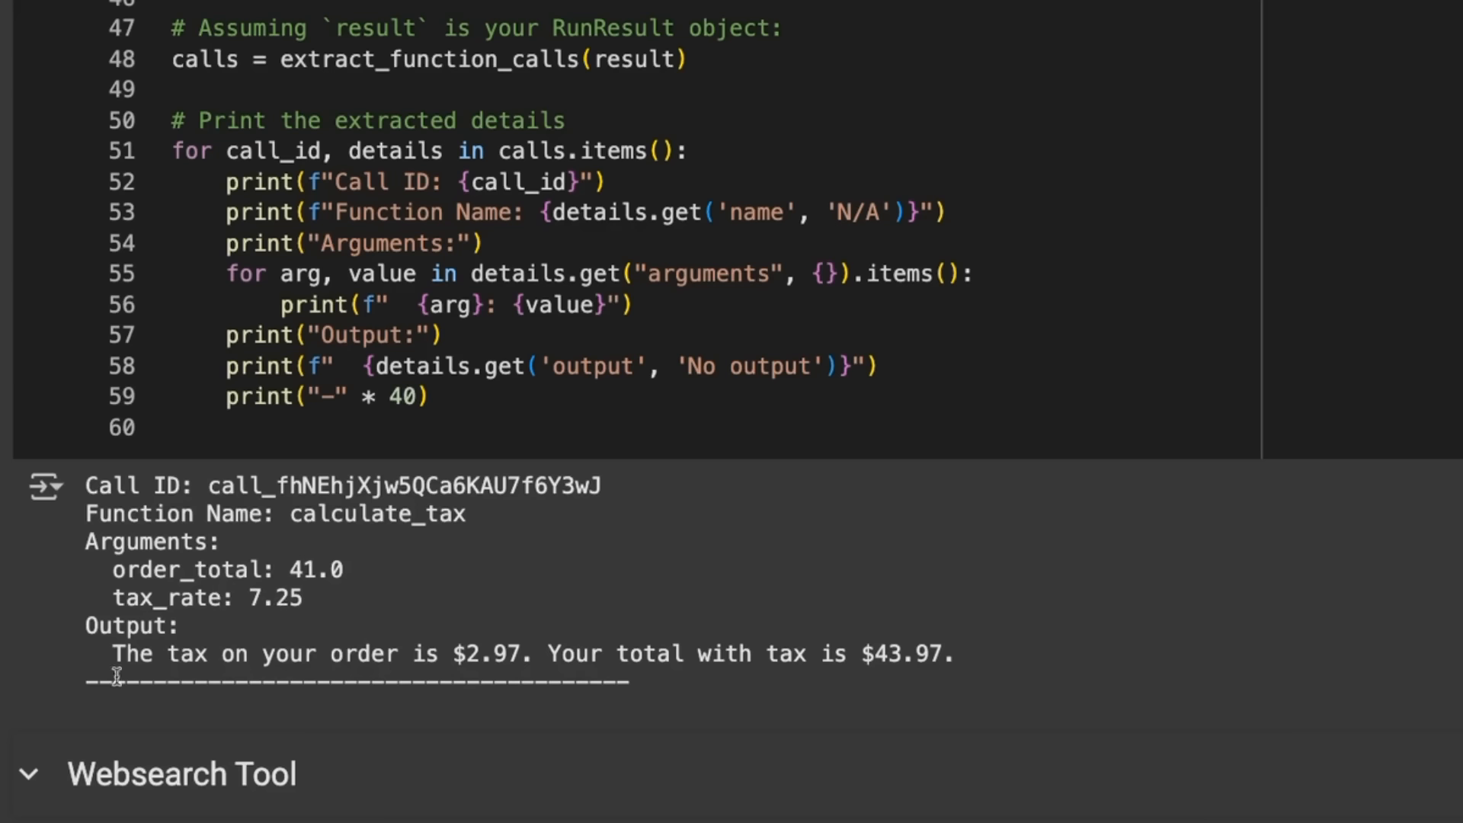
mouse_move(509, 656)
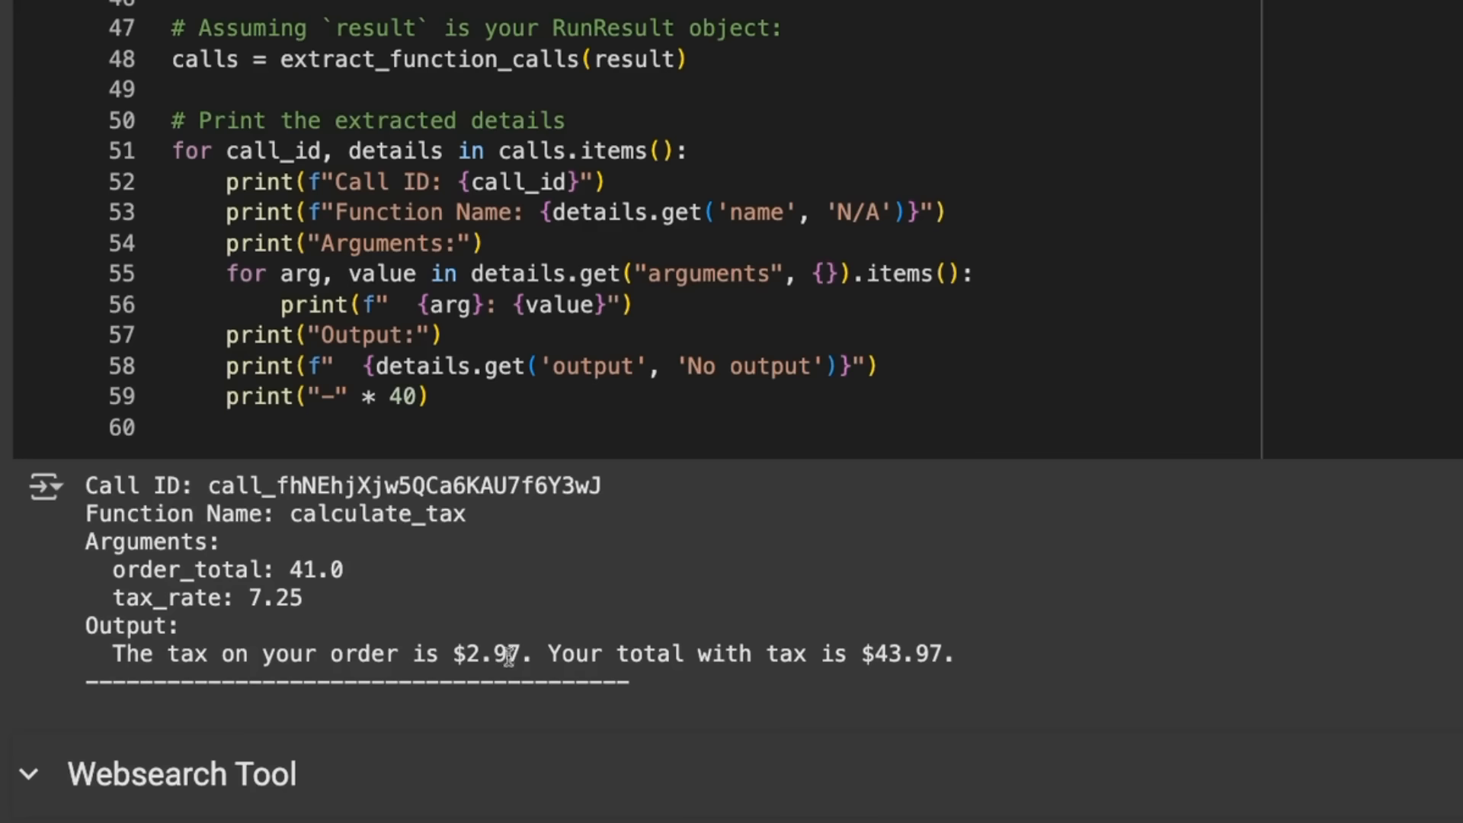
mouse_move(959, 663)
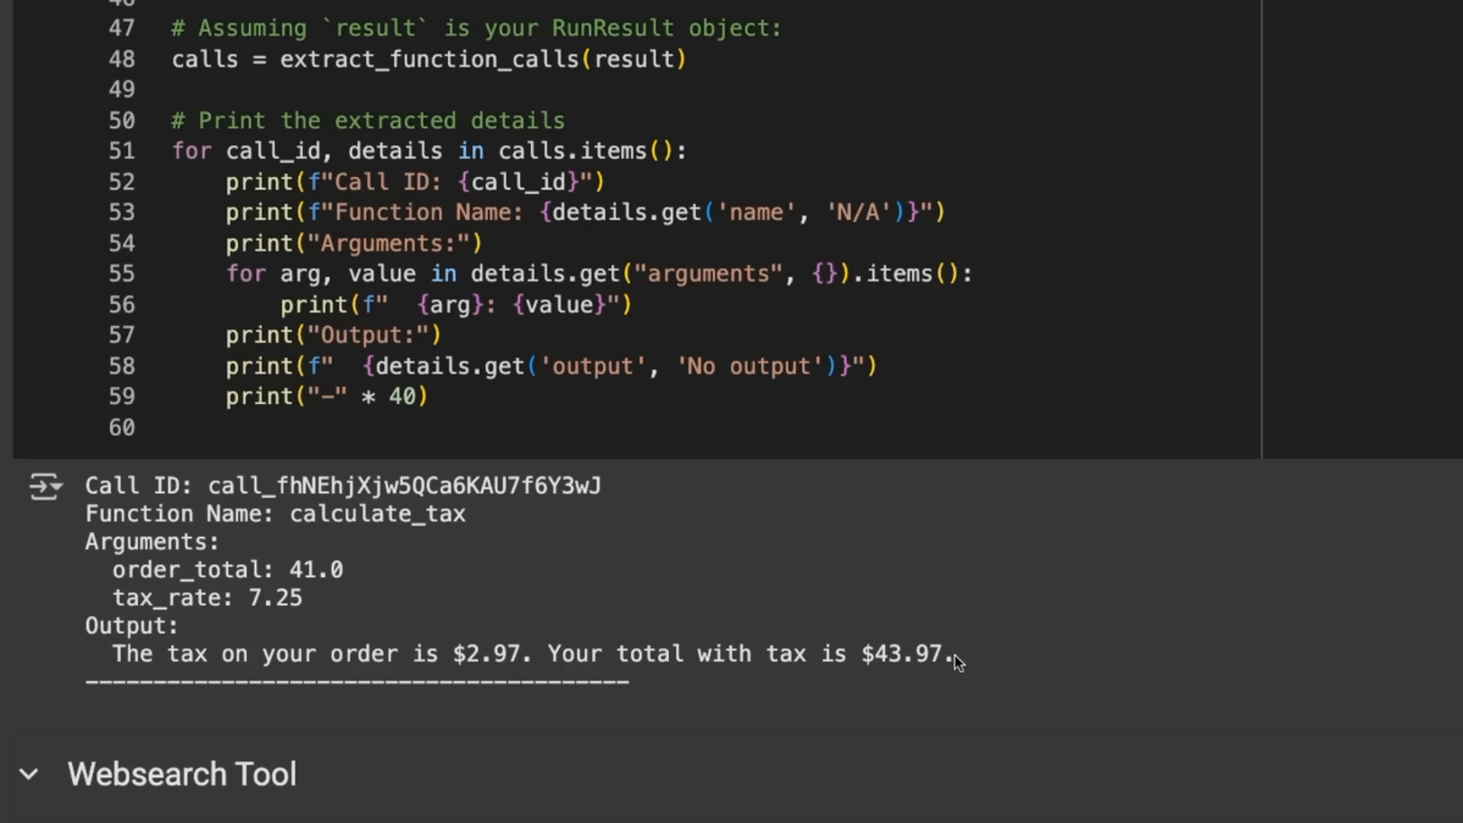
scroll("down", 3)
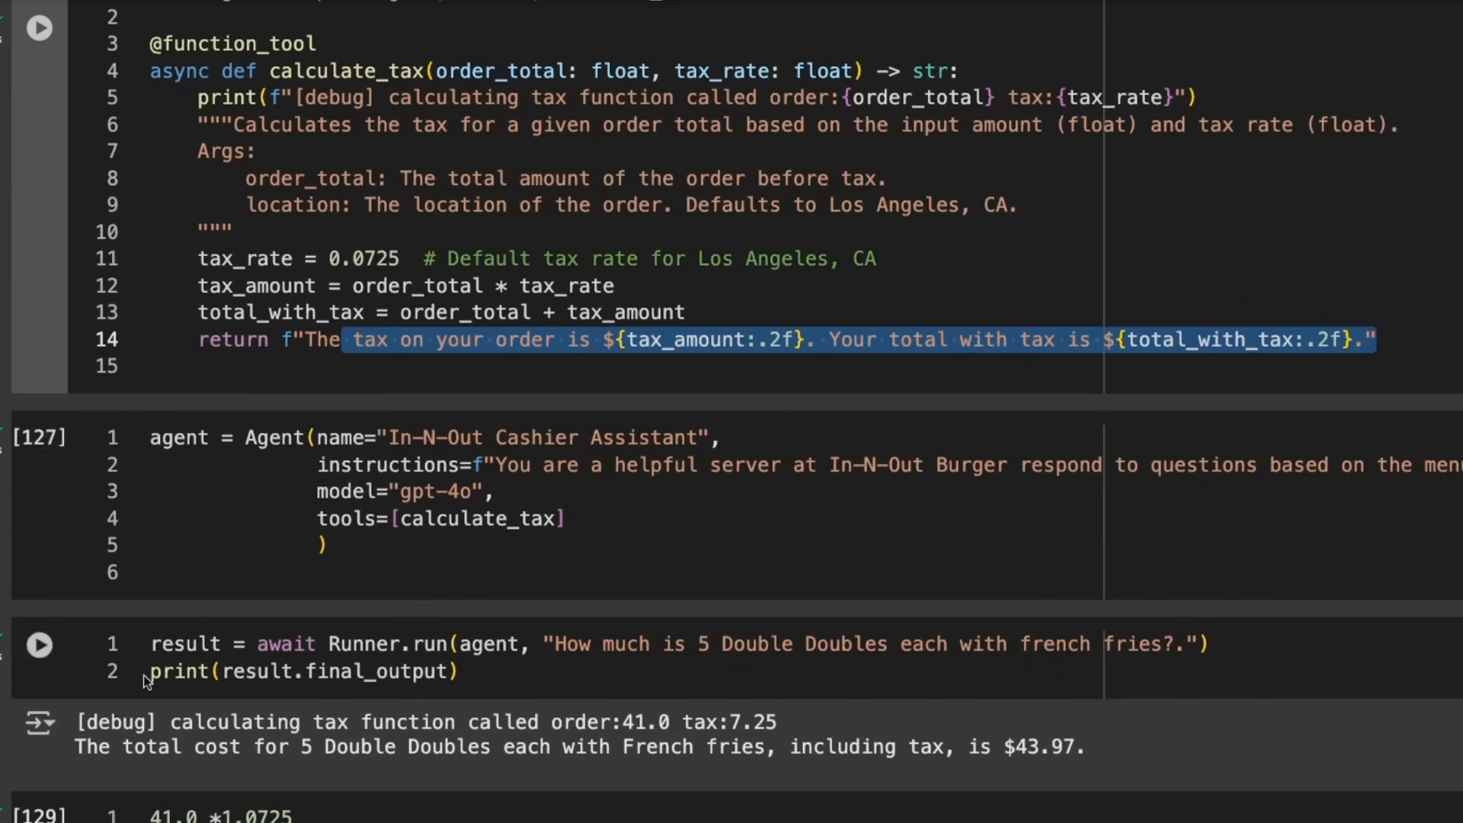
scroll("down", 3)
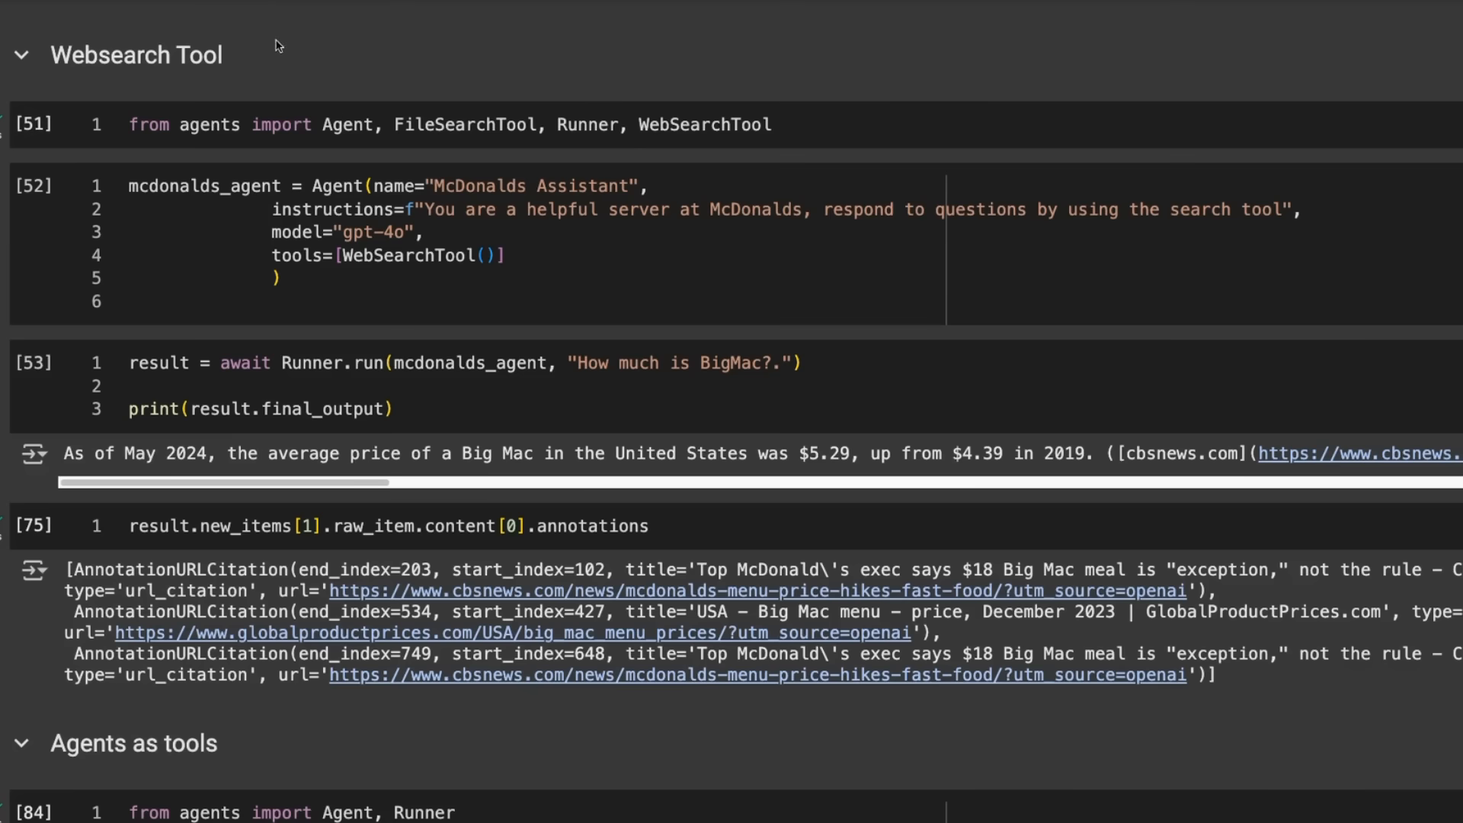
mouse_move(522, 73)
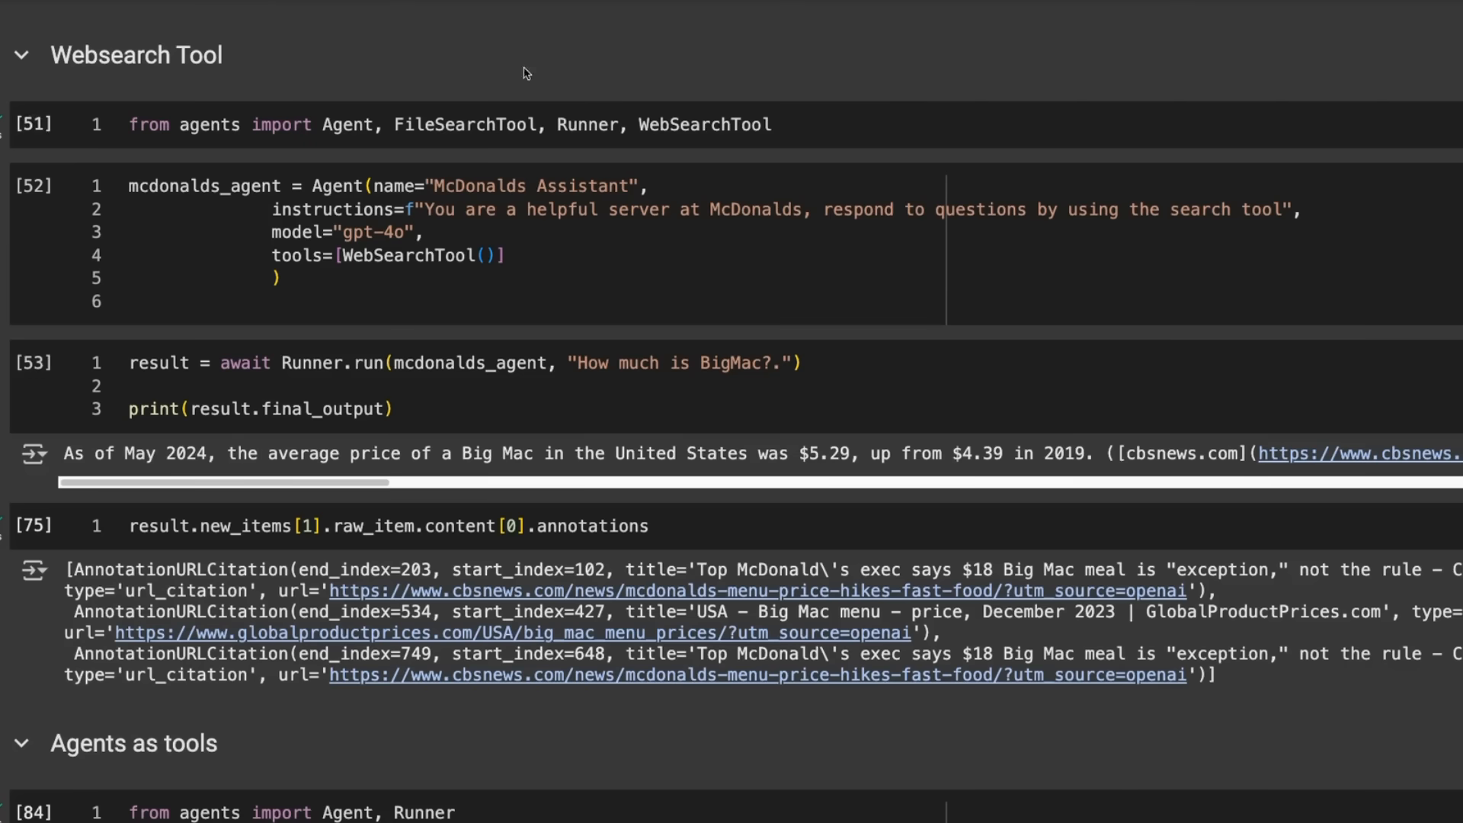
mouse_move(465, 124)
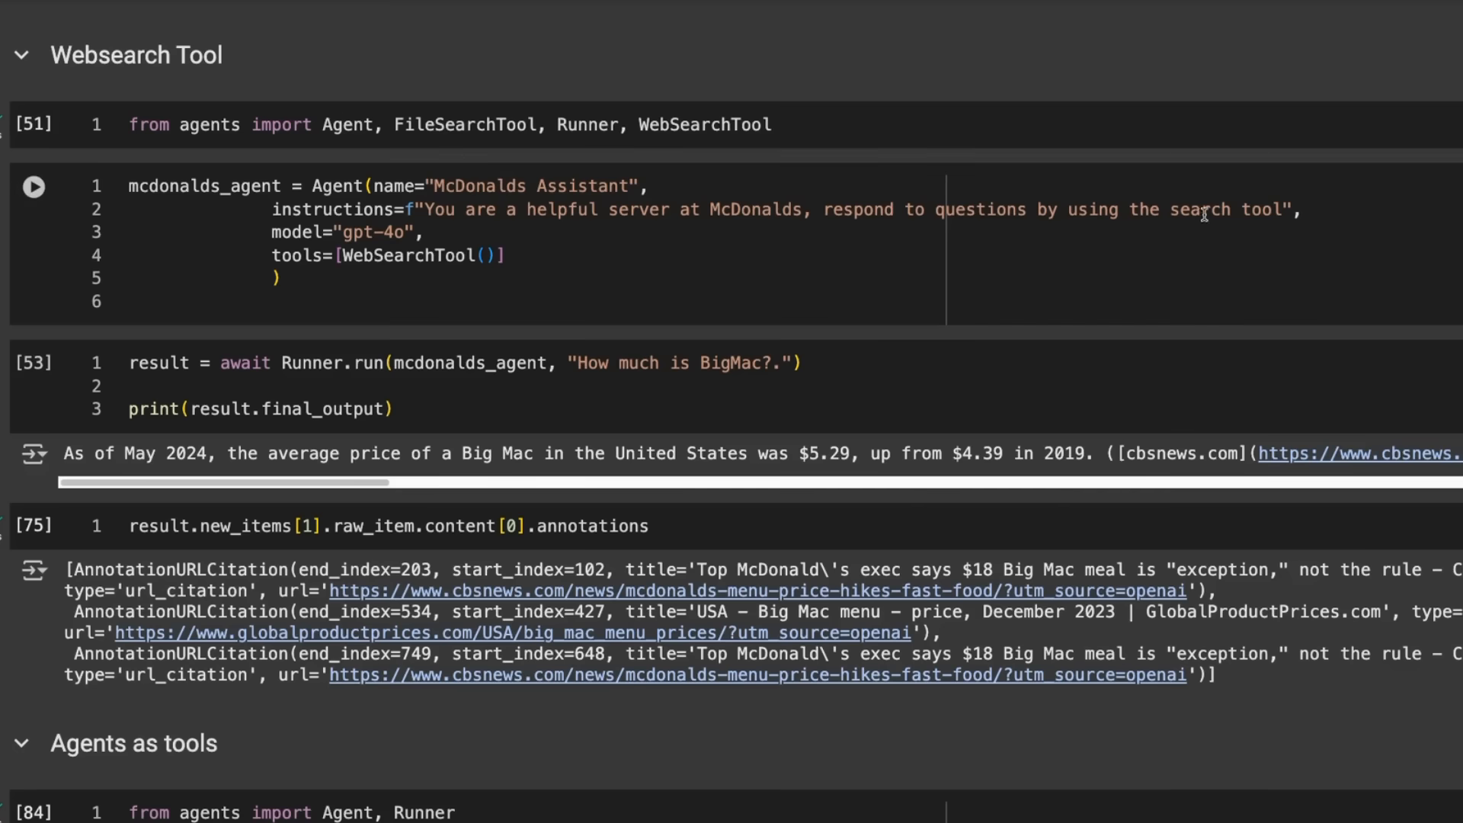
mouse_move(1057, 209)
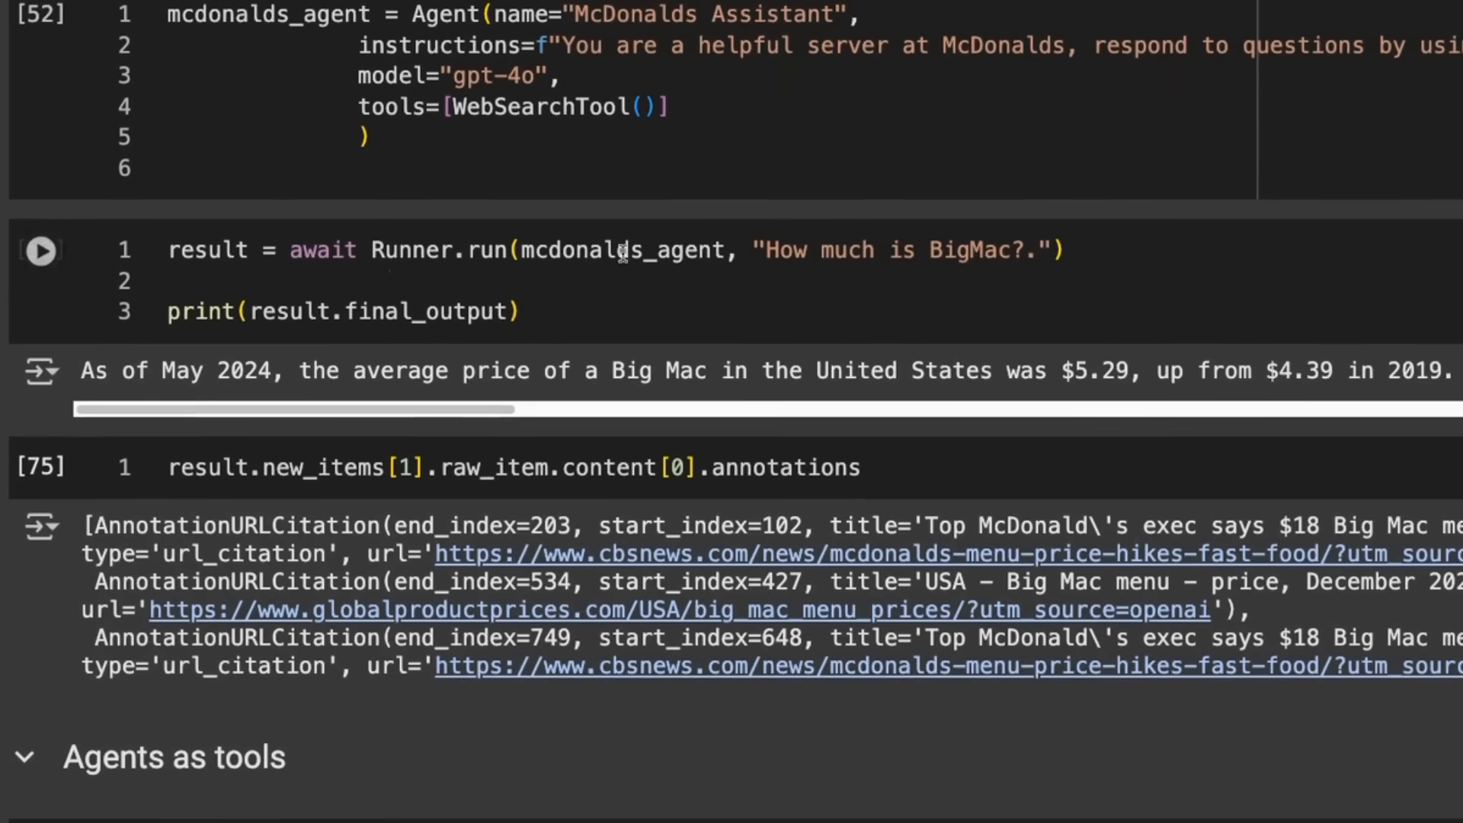
mouse_move(730, 305)
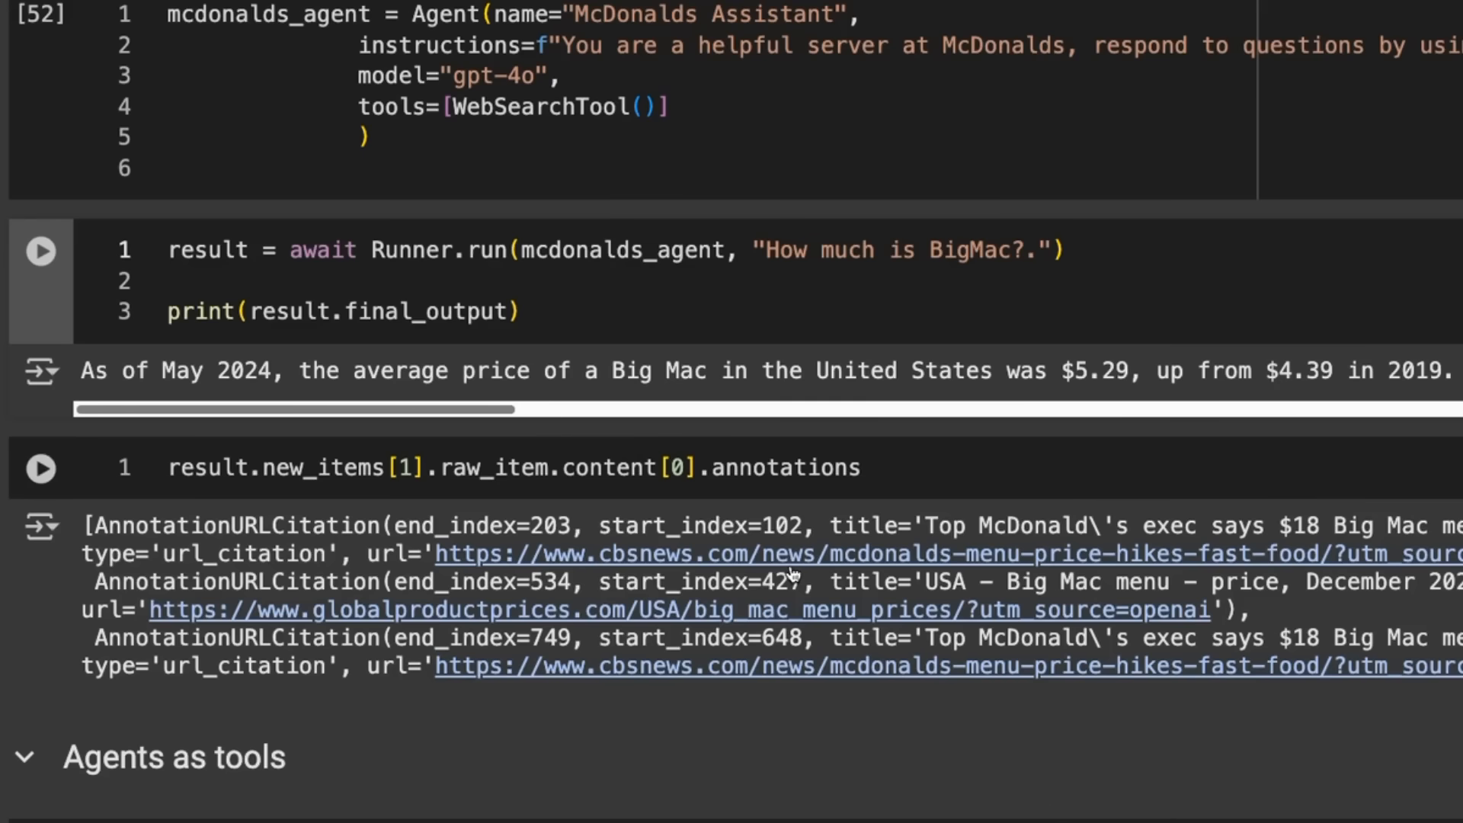
left_click(40, 467)
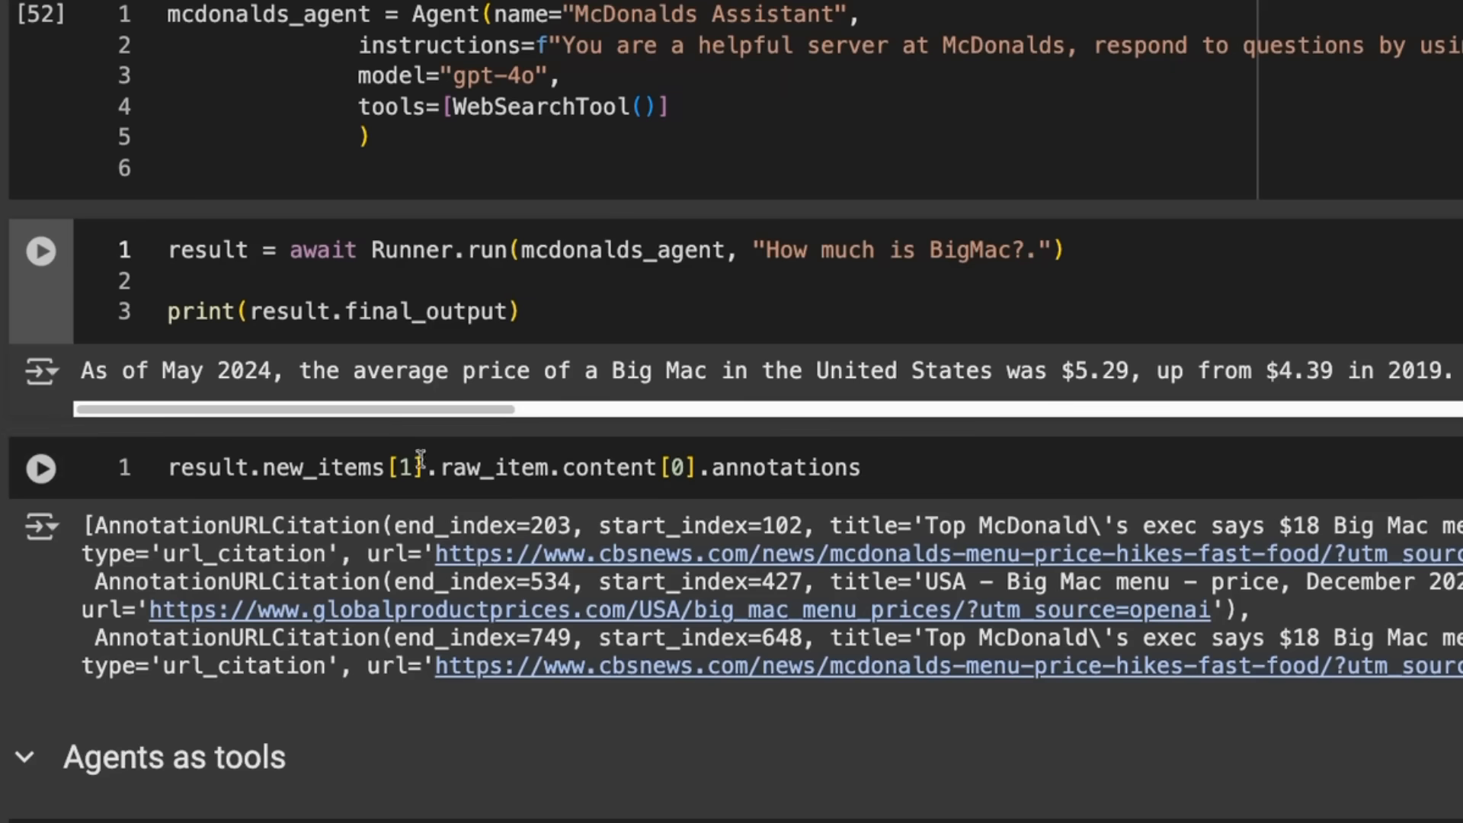
mouse_move(868, 463)
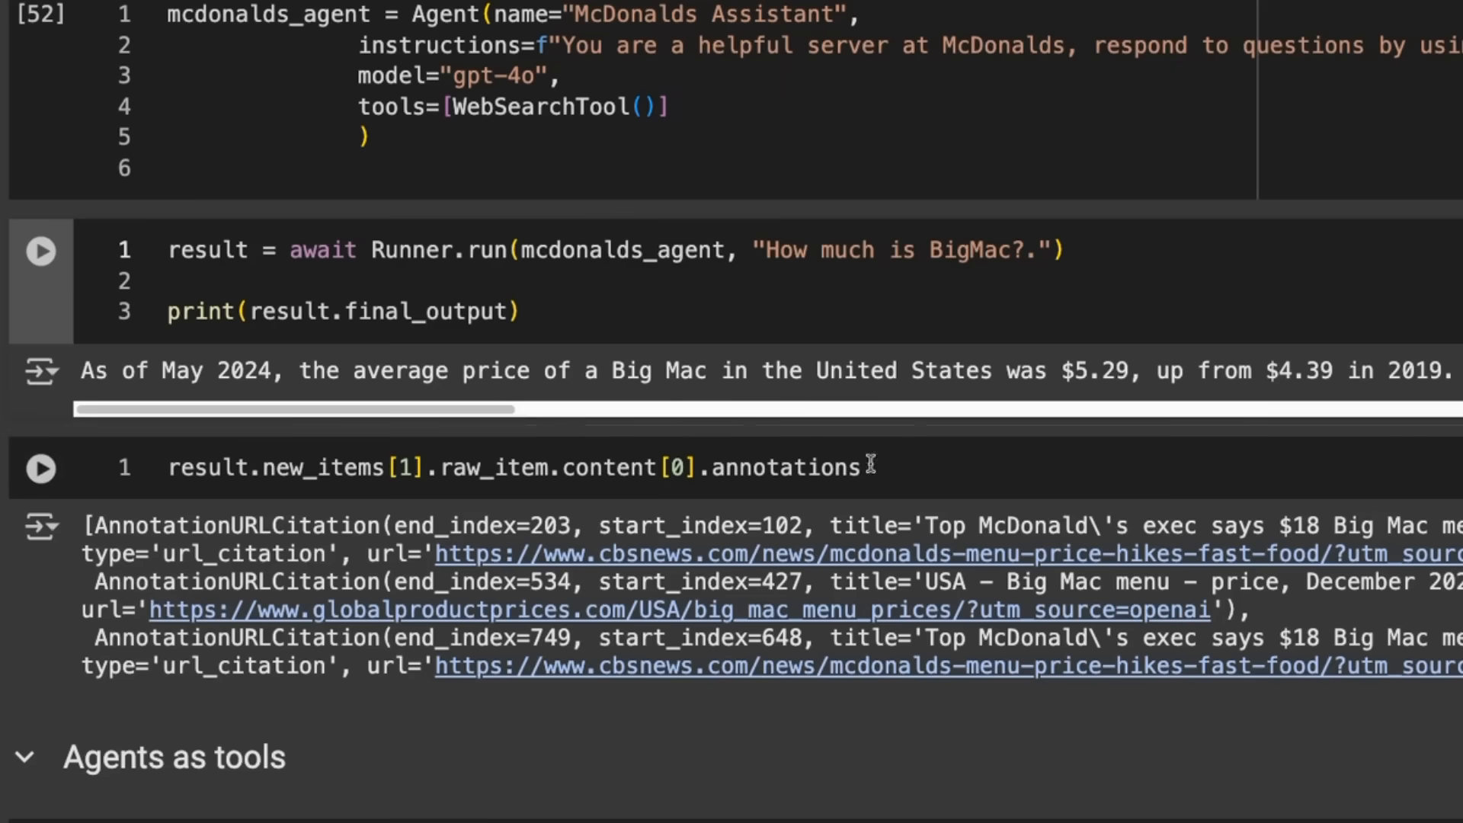
scroll("up", 3)
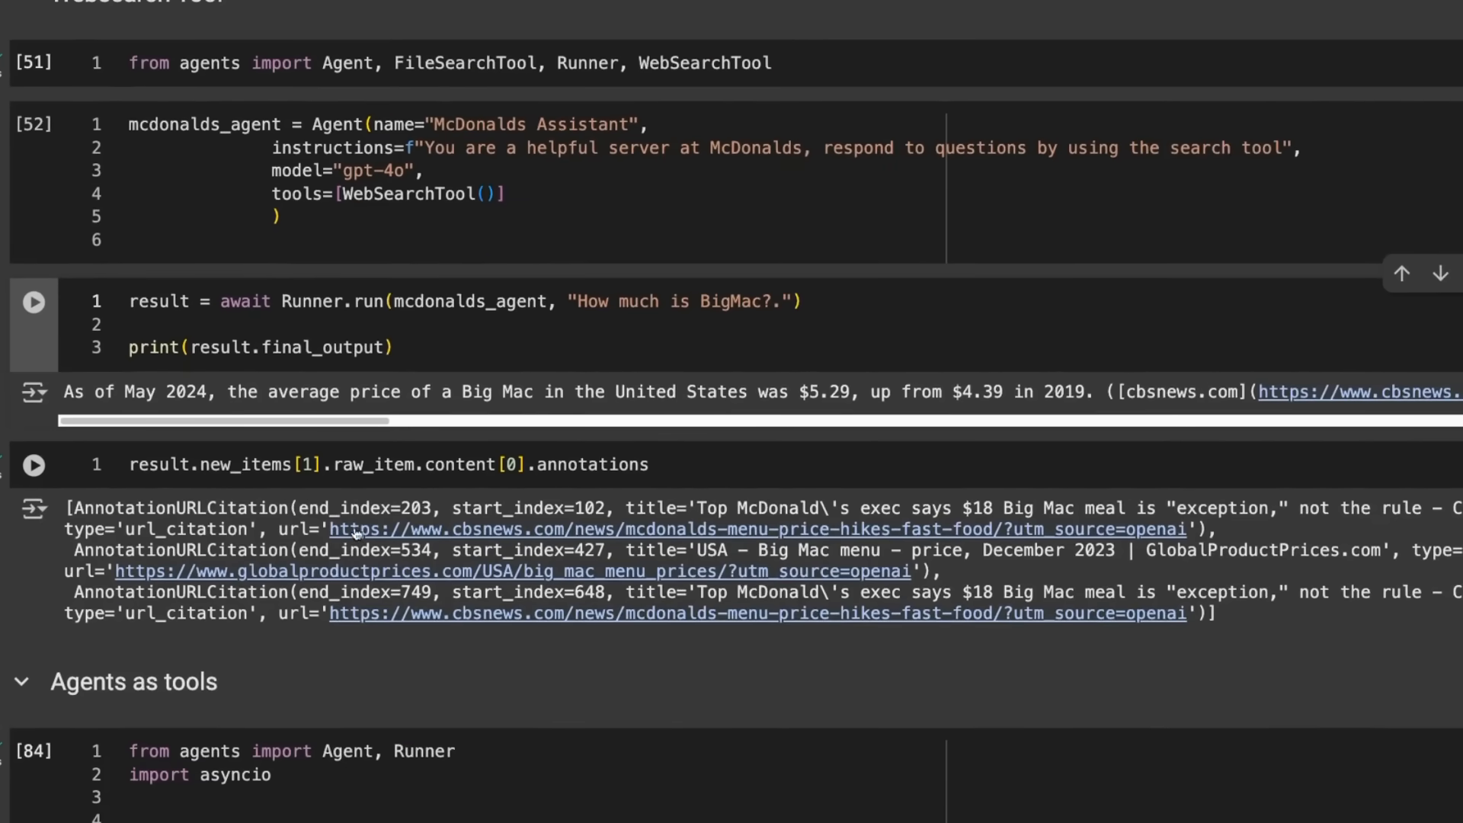
mouse_move(537, 544)
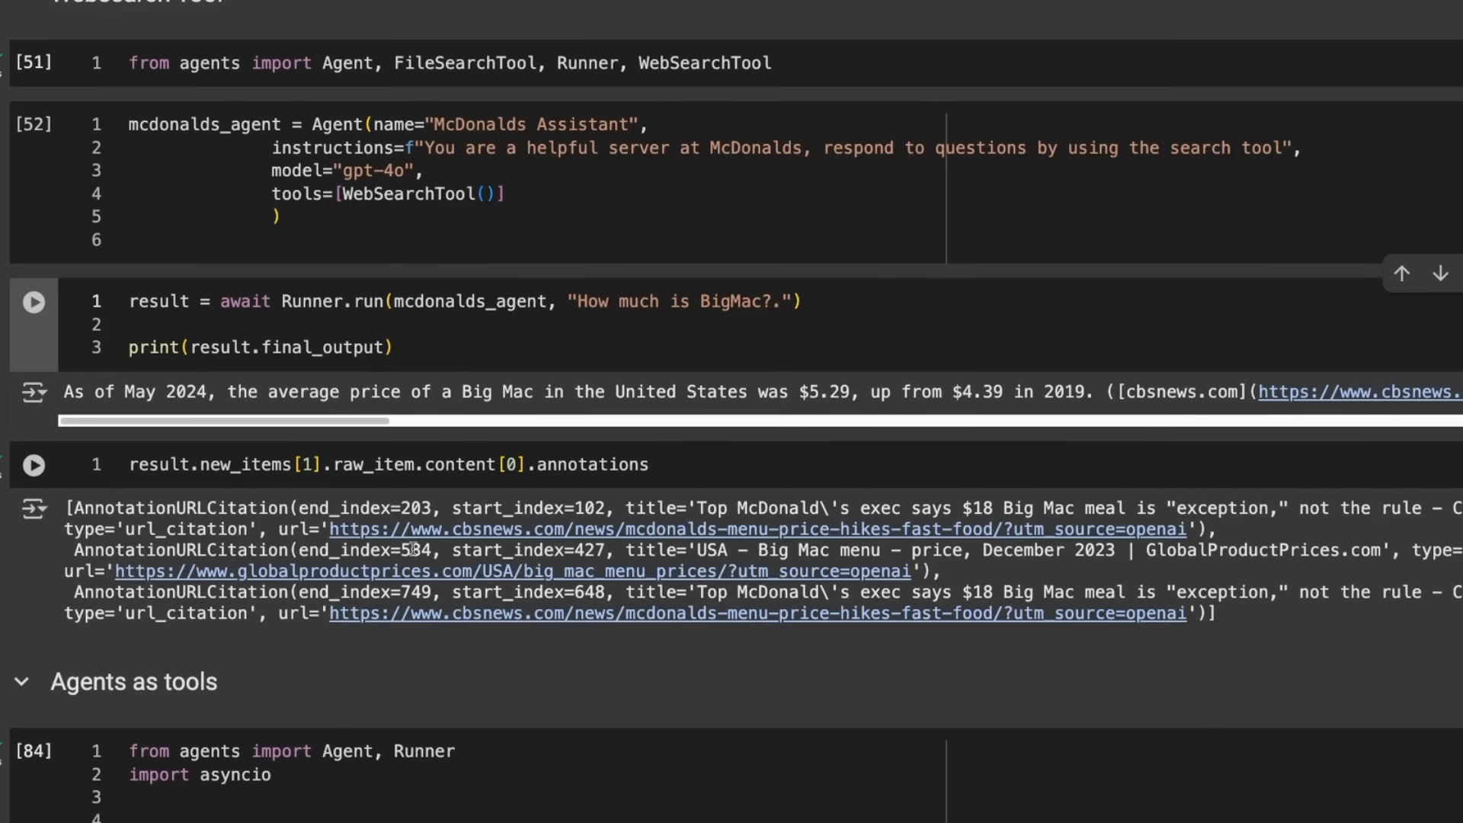
mouse_move(383, 497)
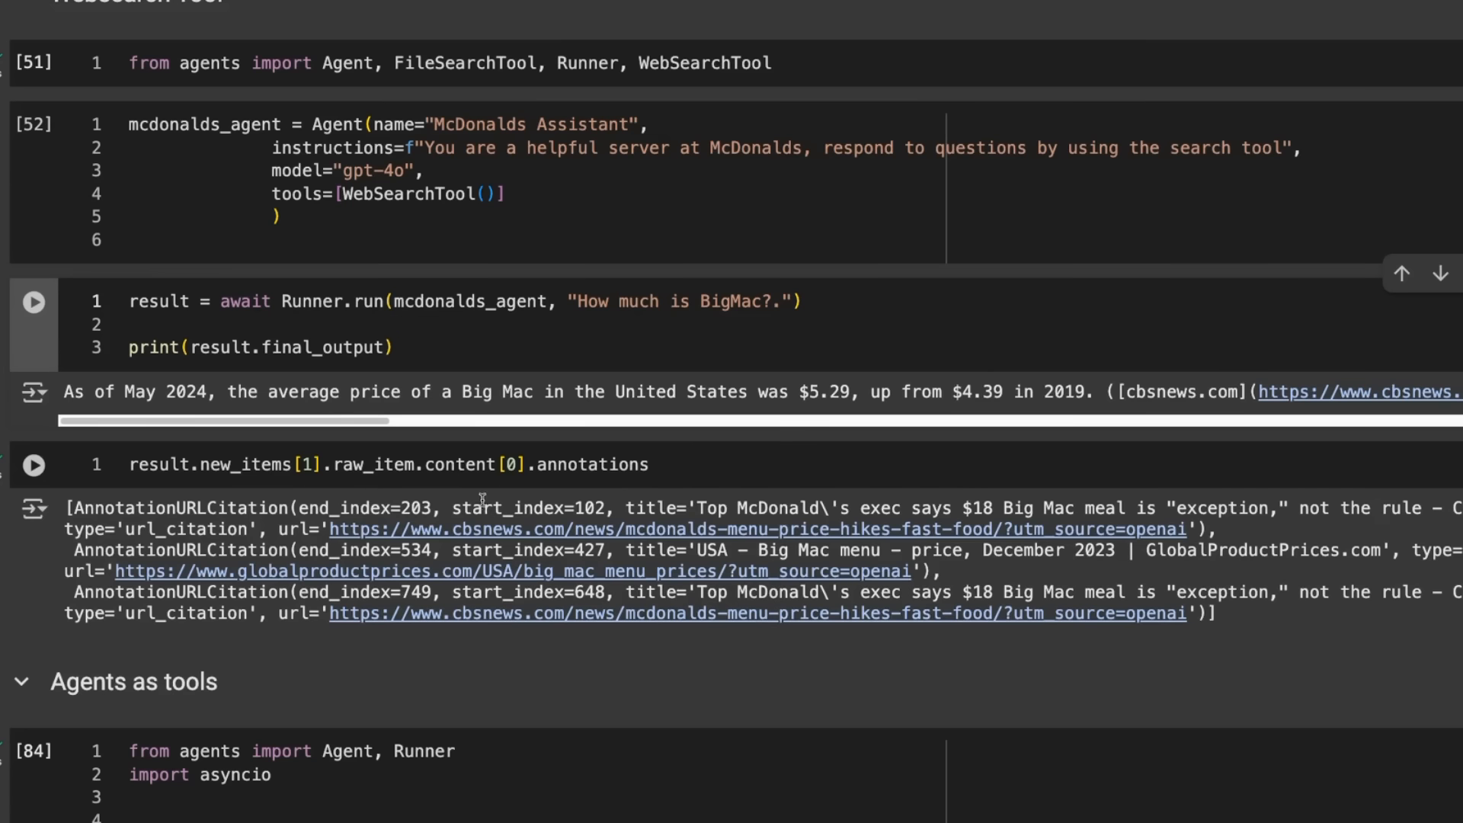
mouse_move(585, 540)
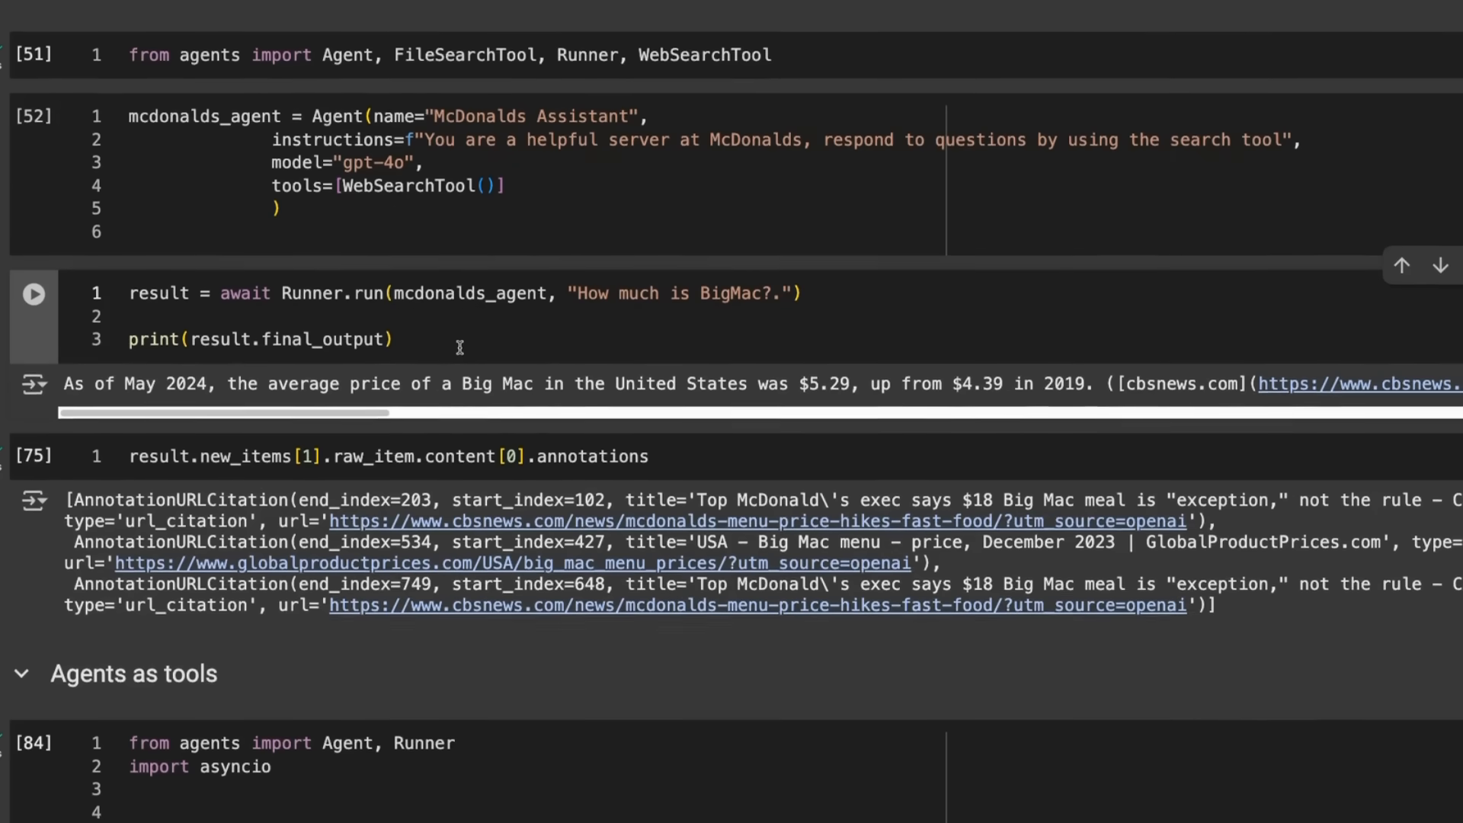
scroll("down", 3)
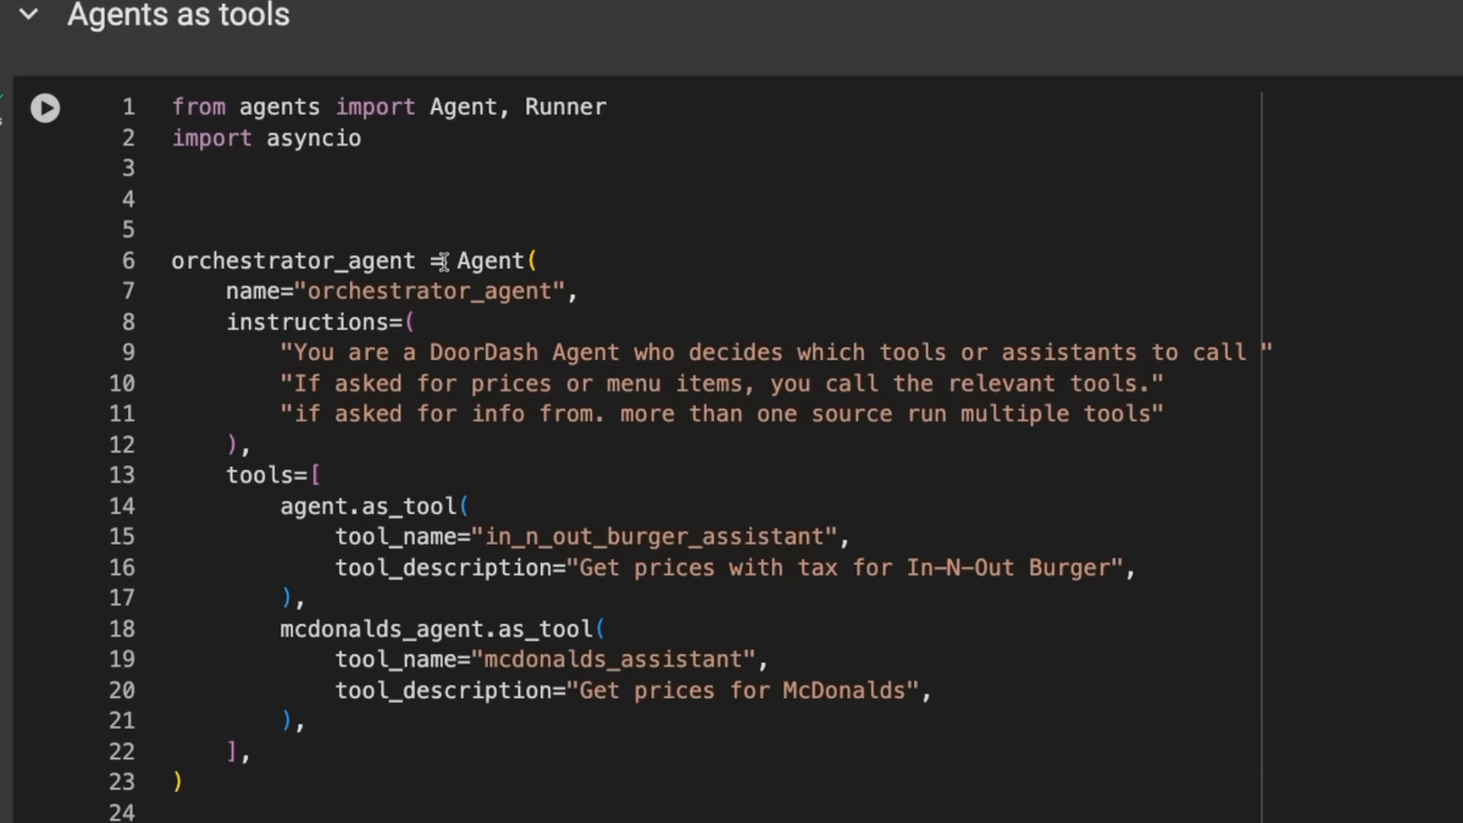
mouse_move(735, 260)
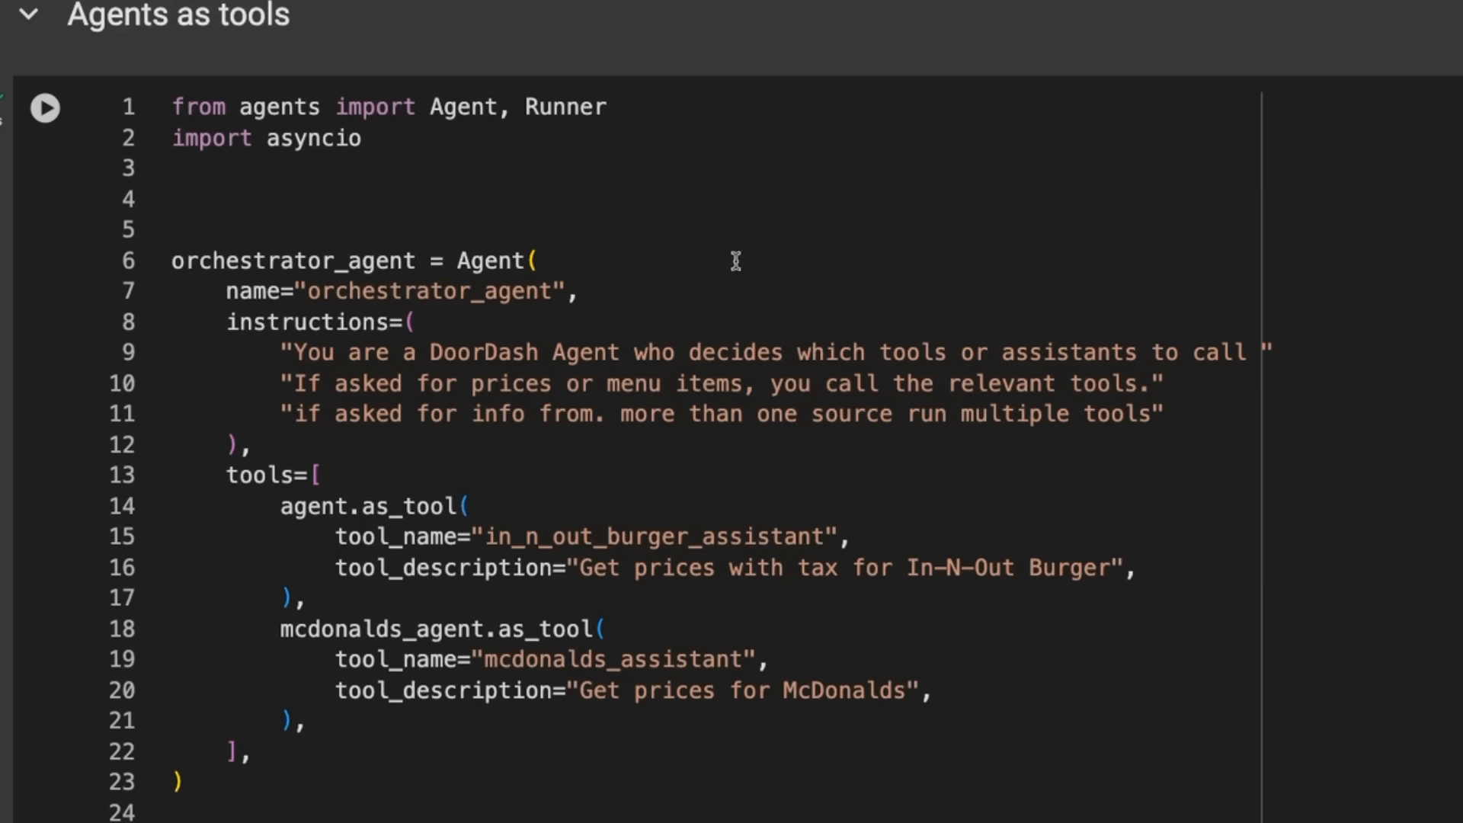
mouse_move(1176, 309)
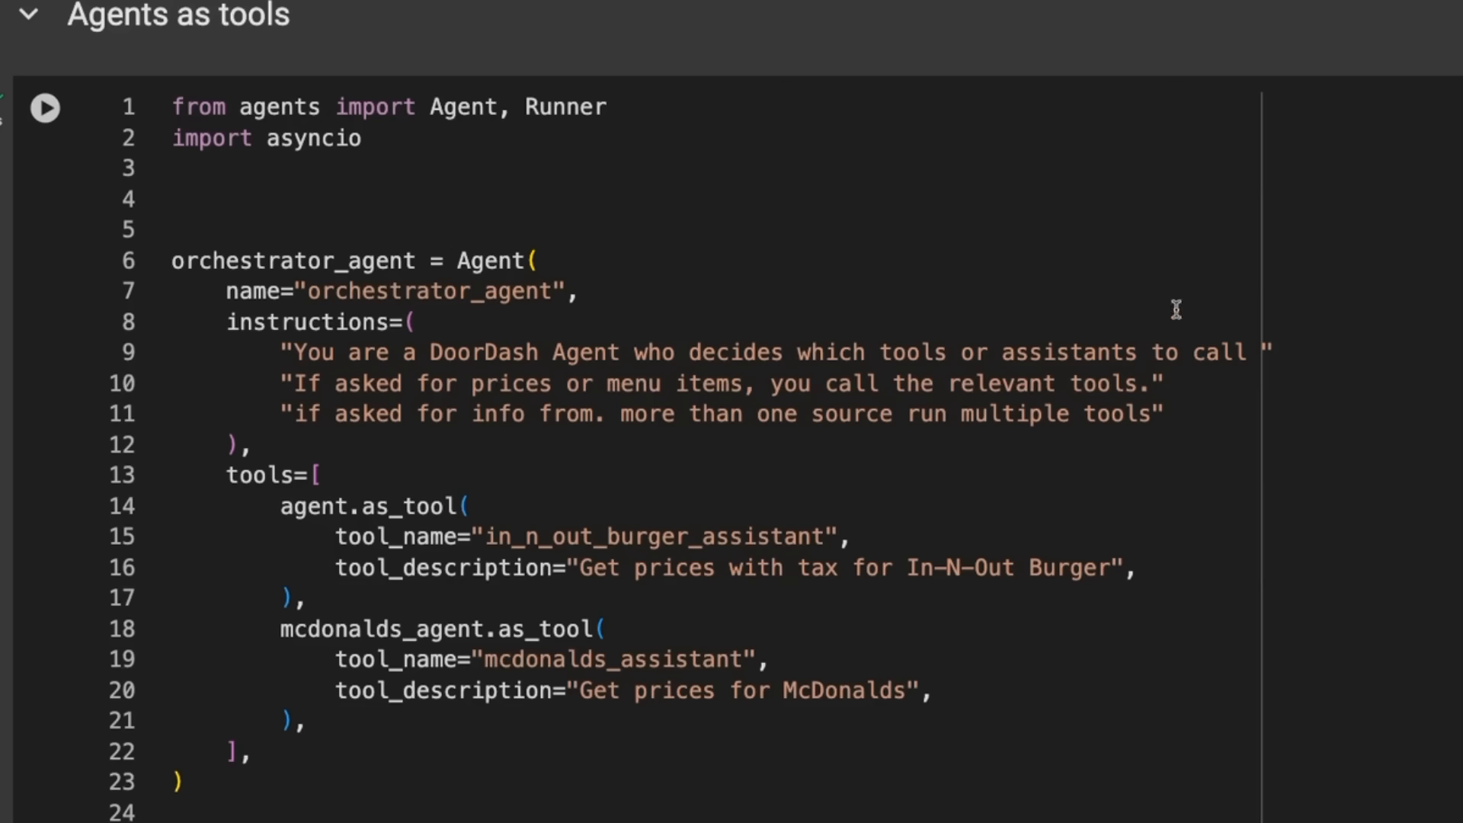
mouse_move(862, 340)
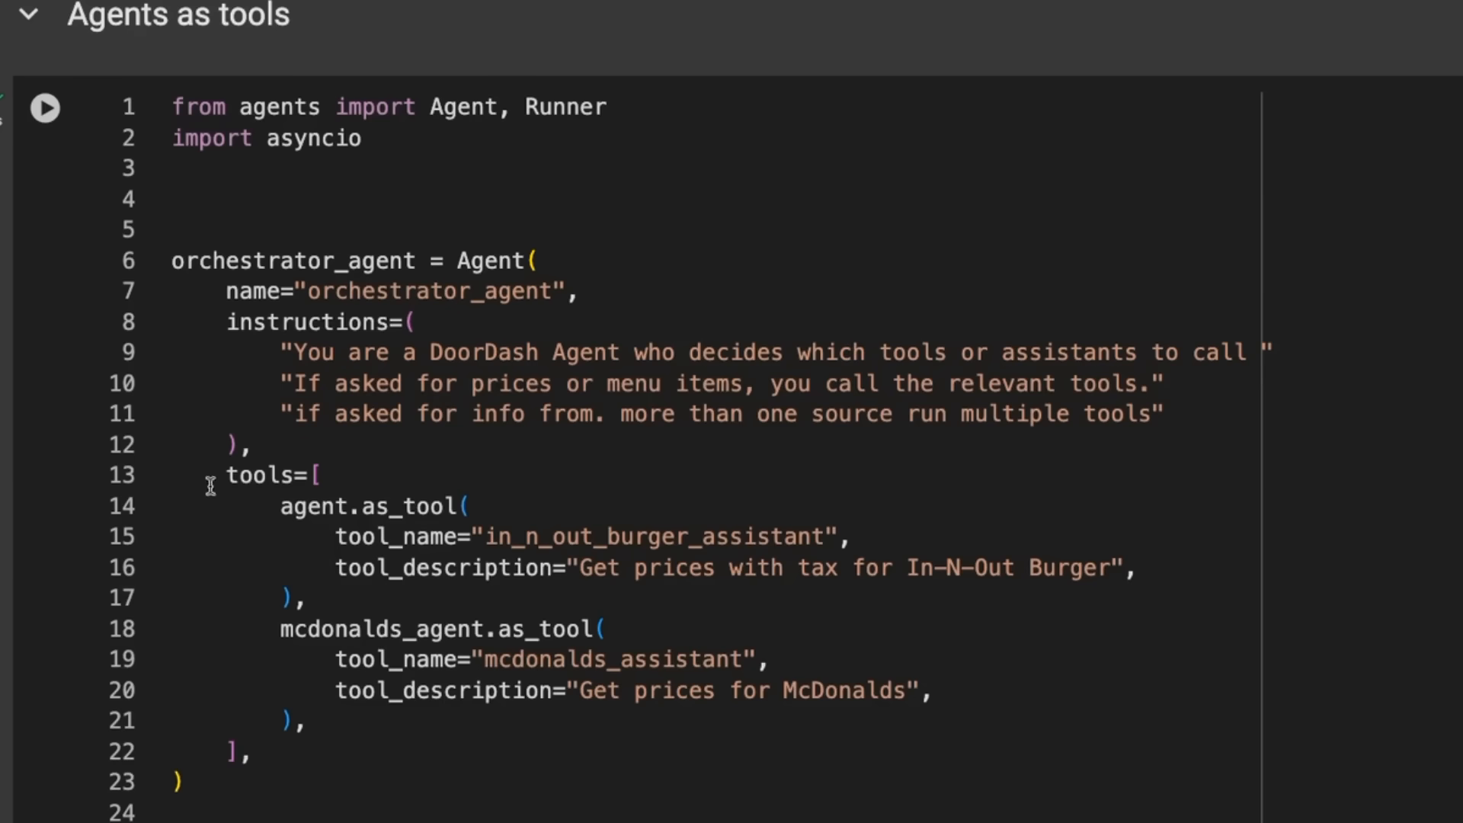
mouse_move(264, 476)
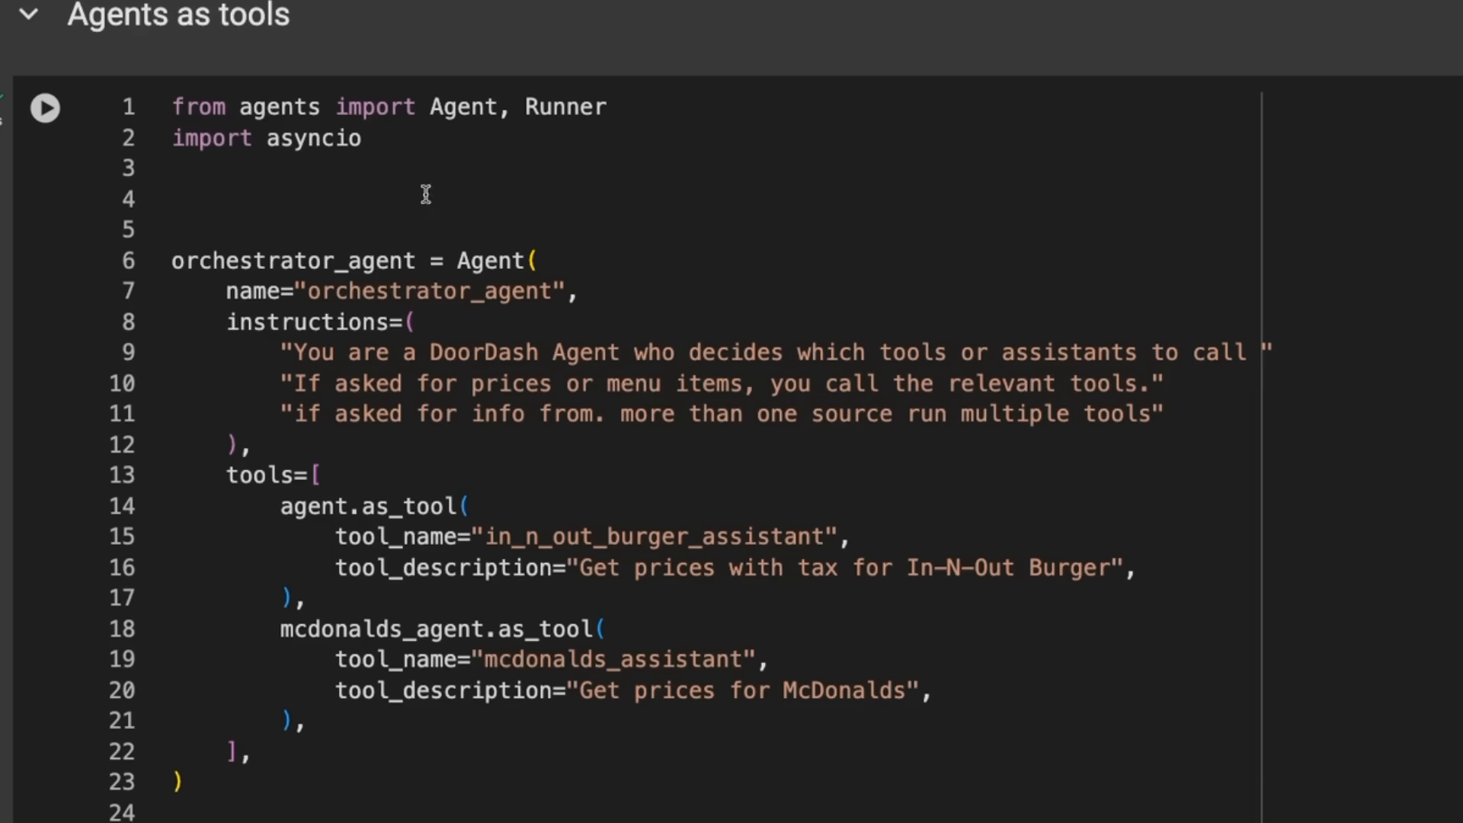
mouse_move(501, 365)
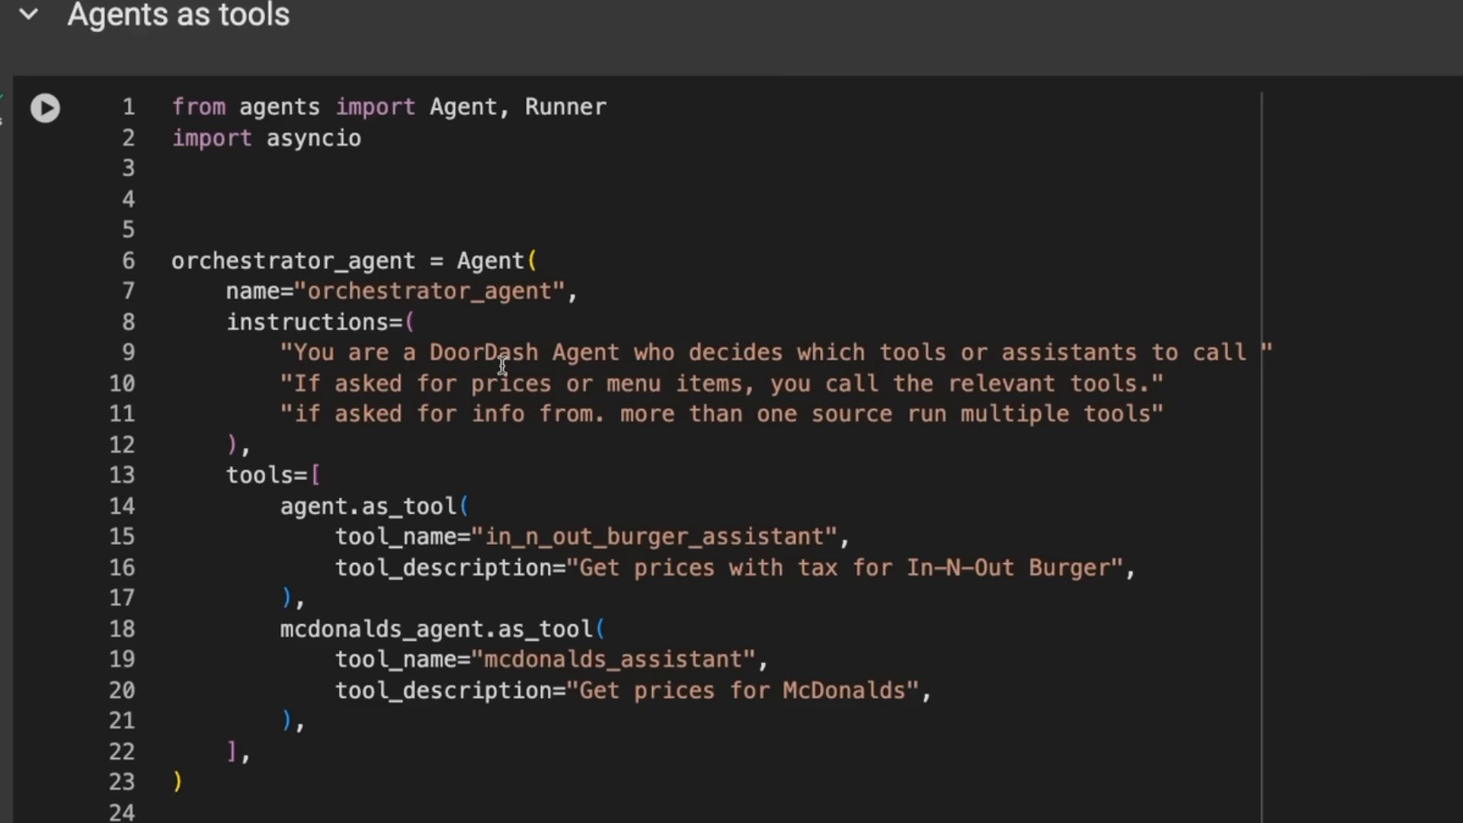
mouse_move(1024, 447)
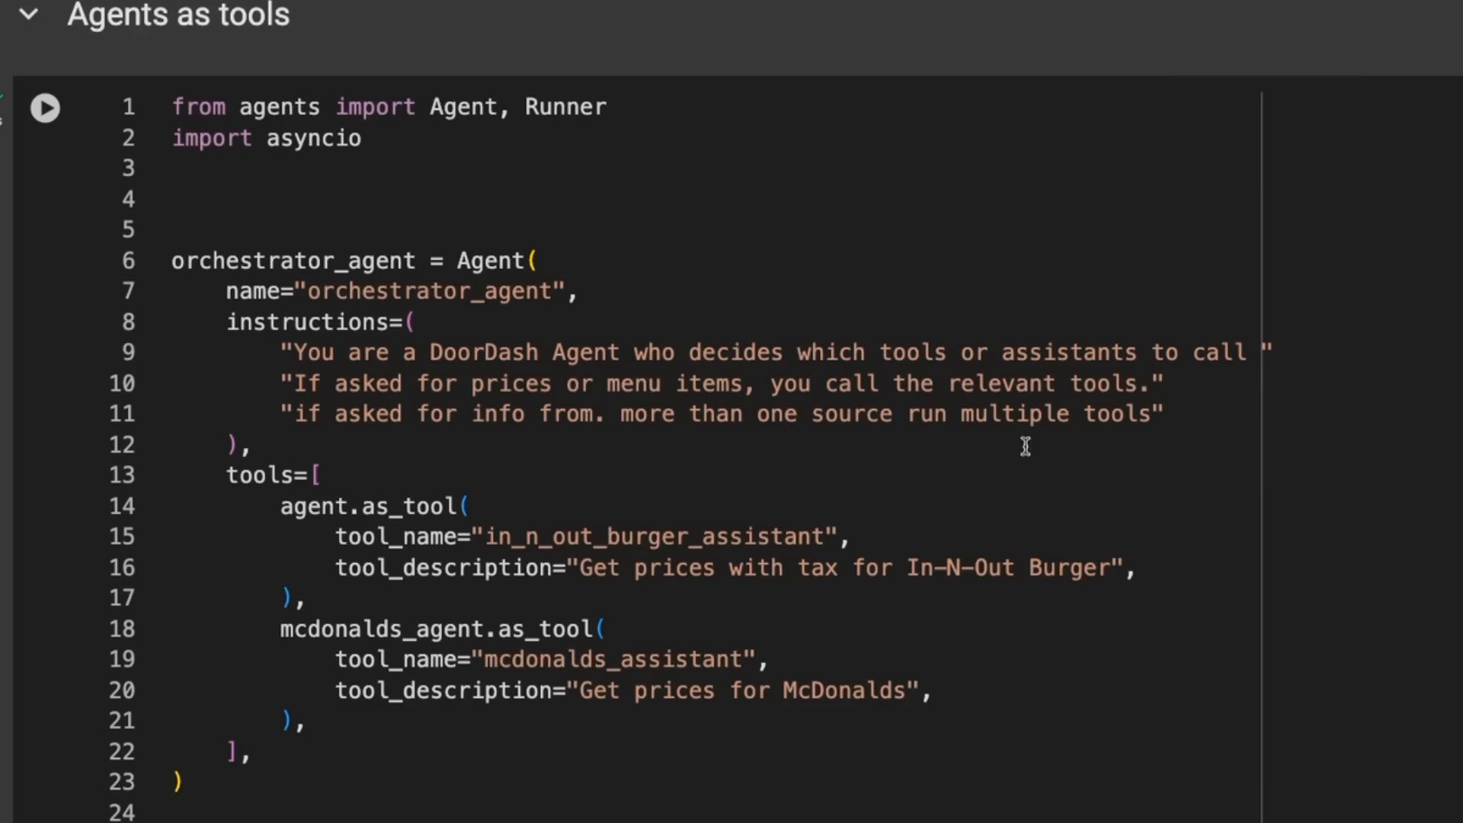
mouse_move(778, 559)
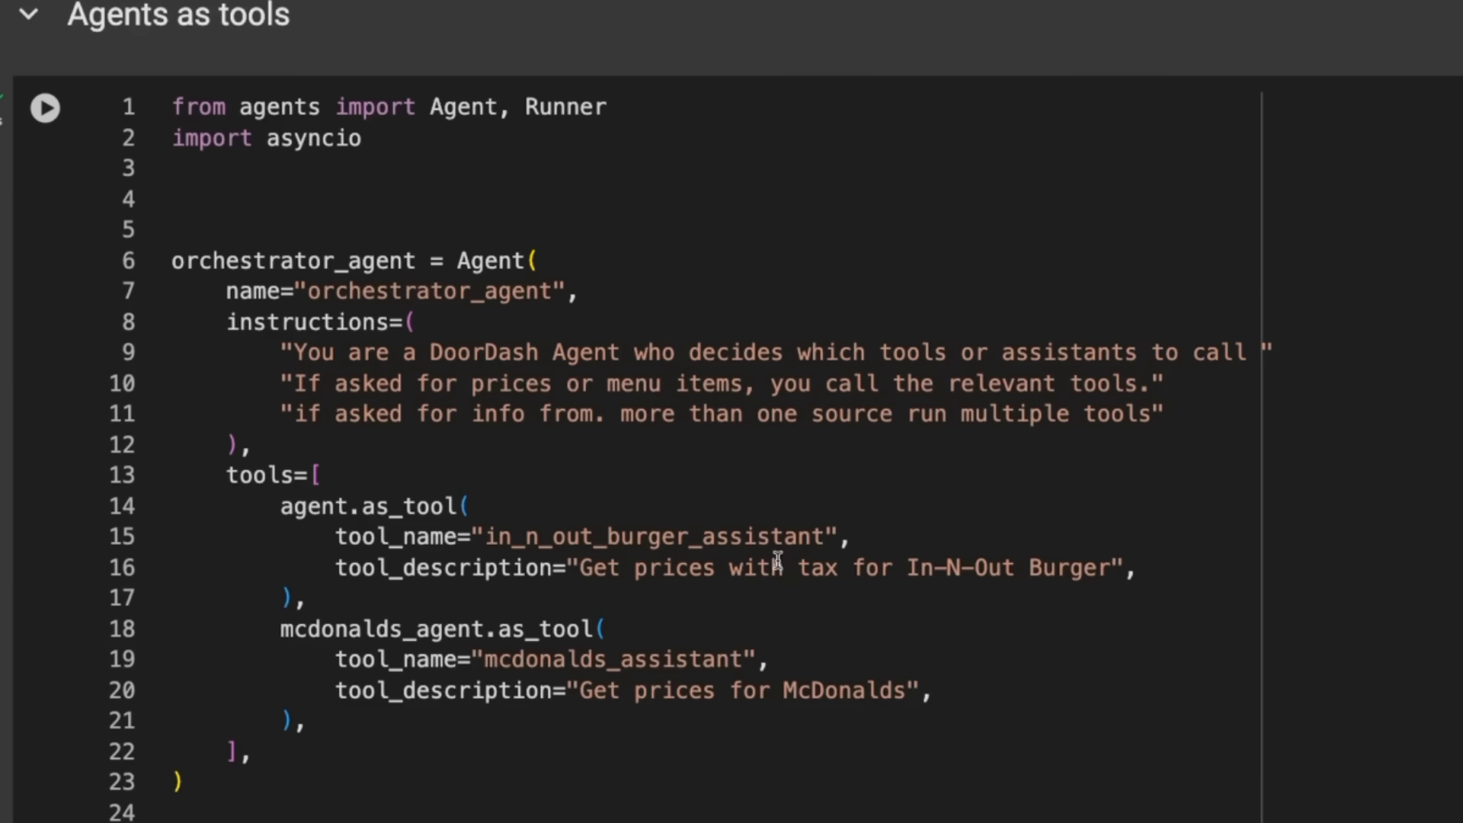
mouse_move(781, 555)
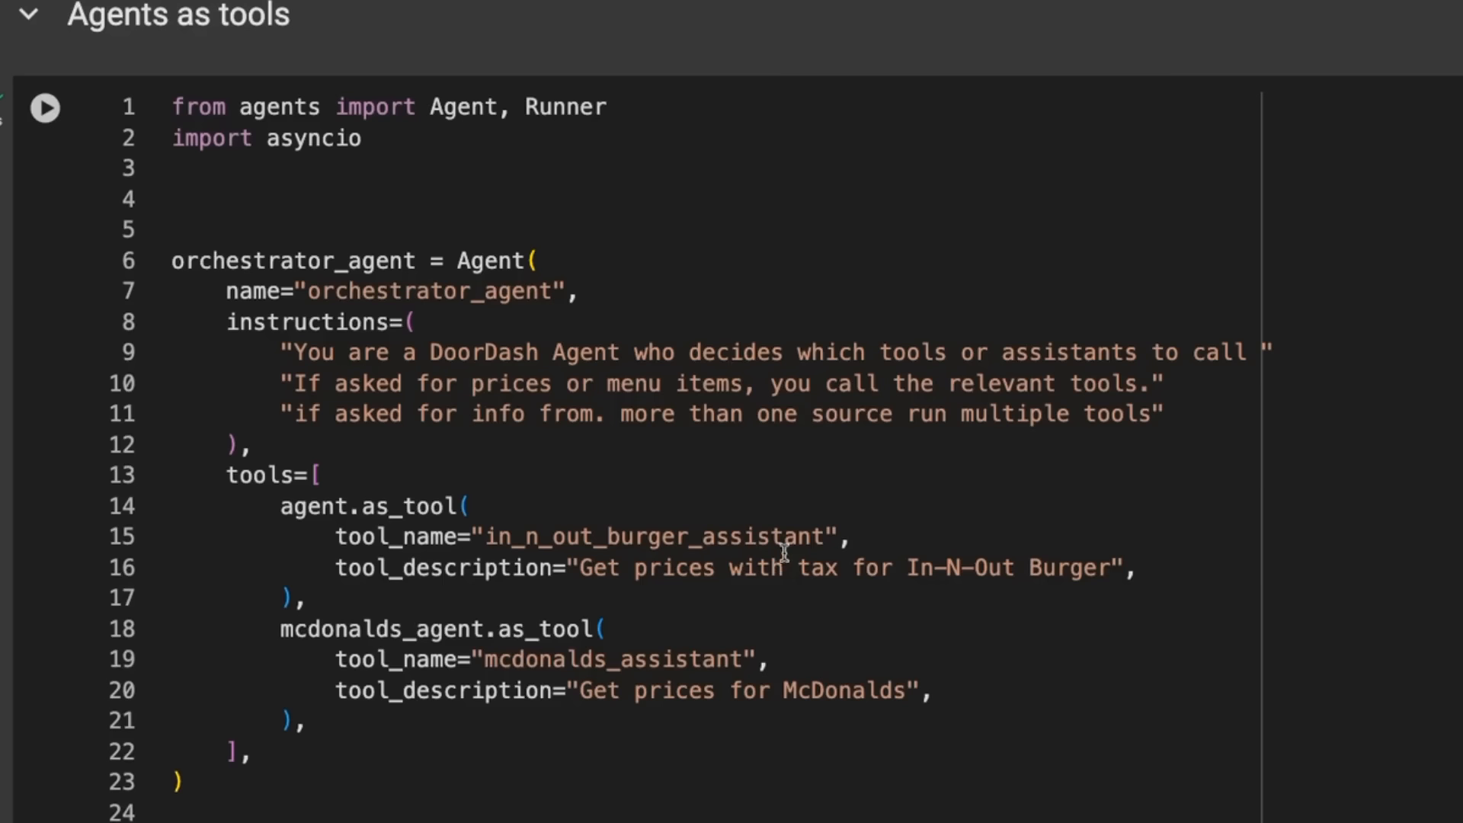
mouse_move(321, 497)
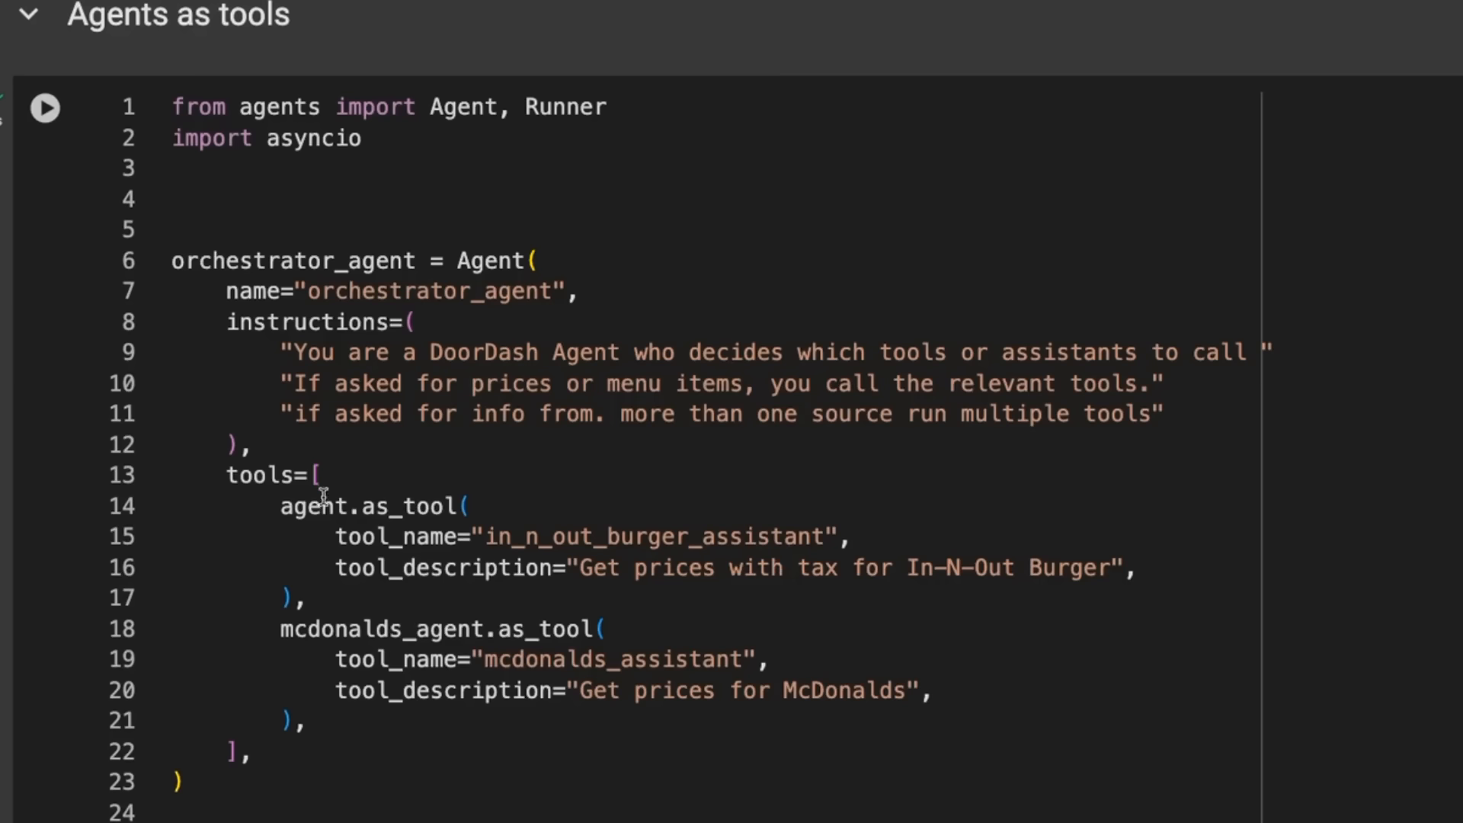
double_click(312, 506)
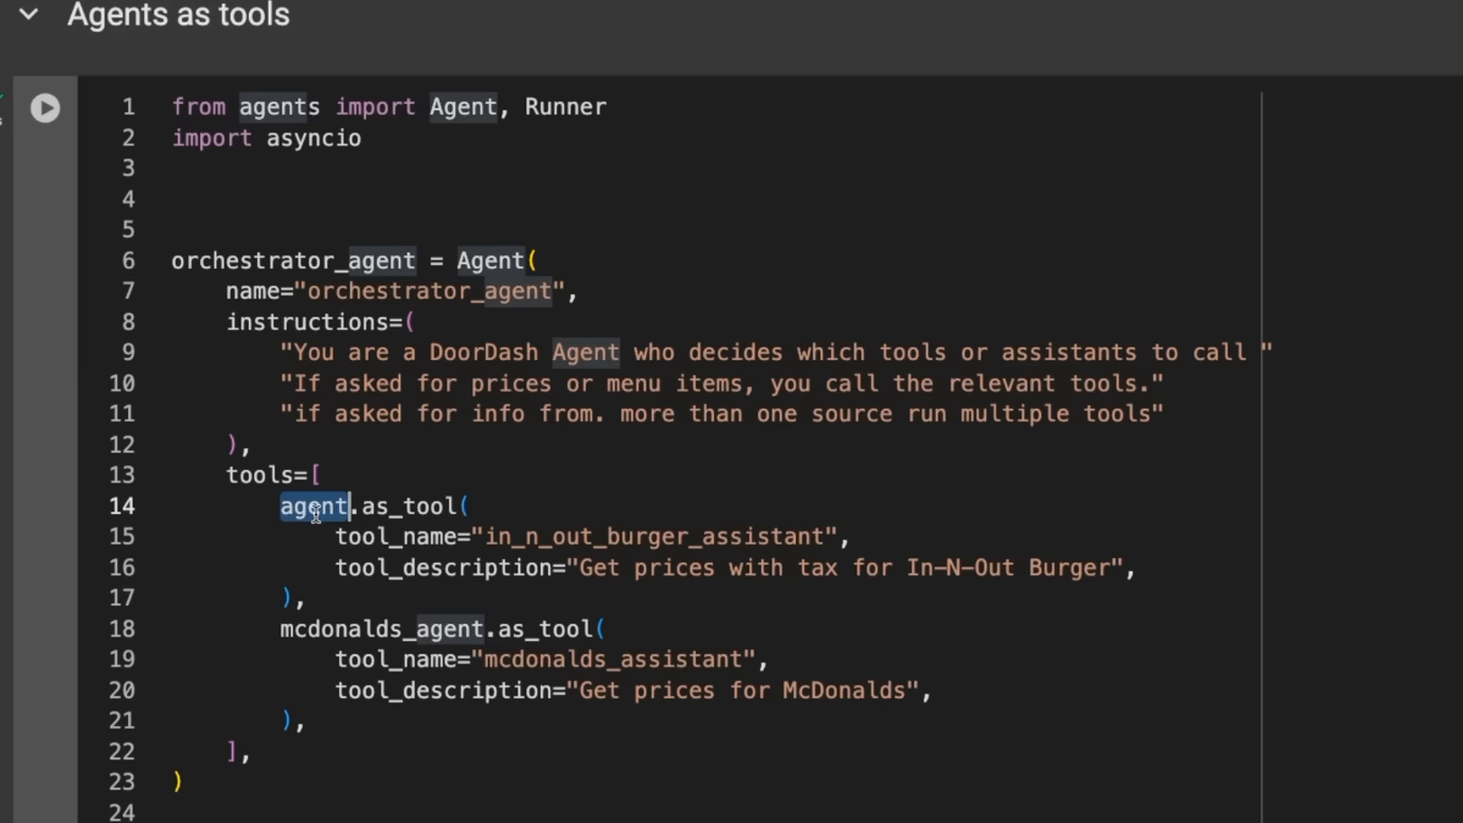
mouse_move(561, 468)
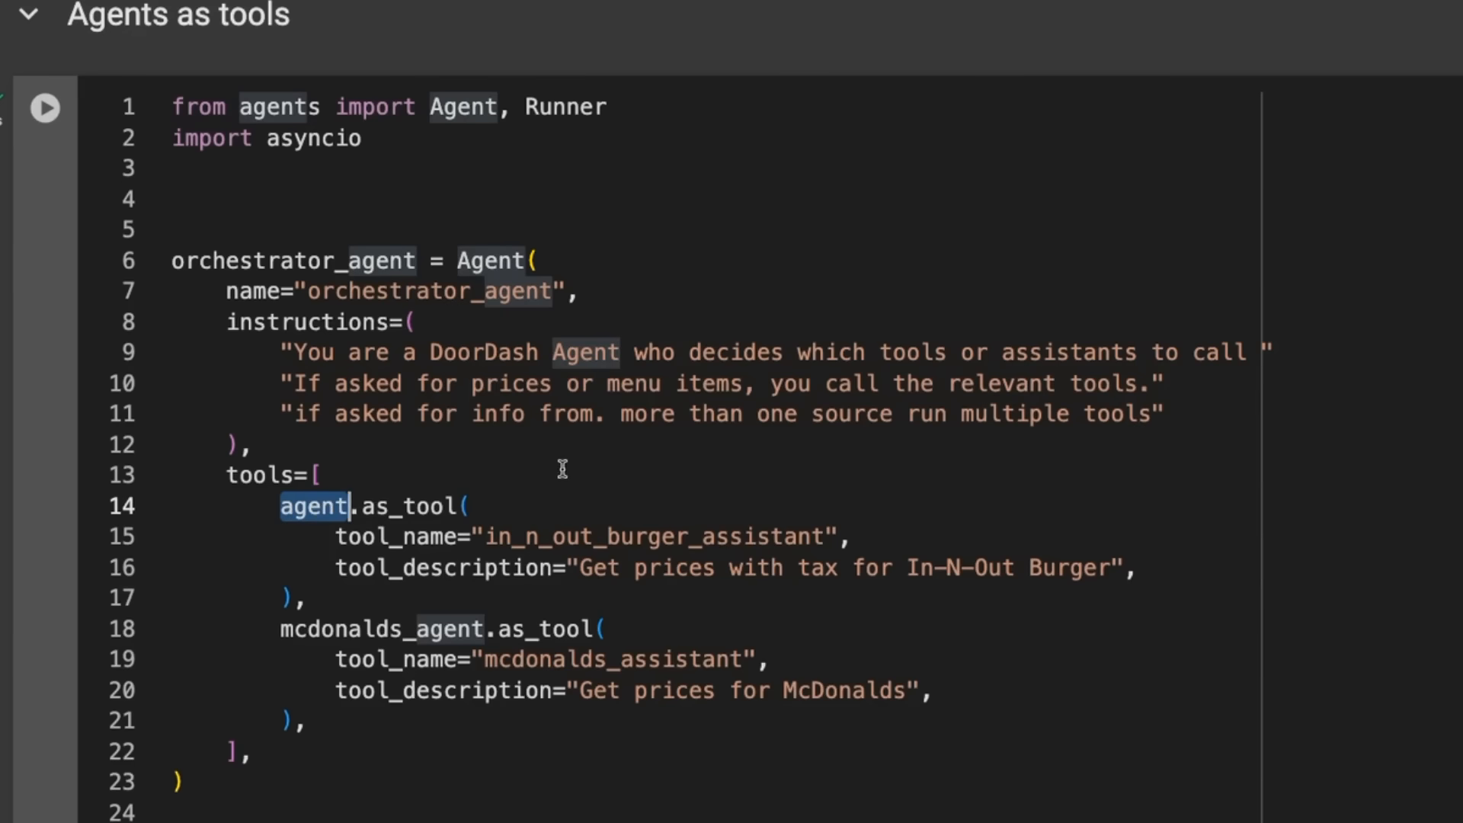
mouse_move(313, 507)
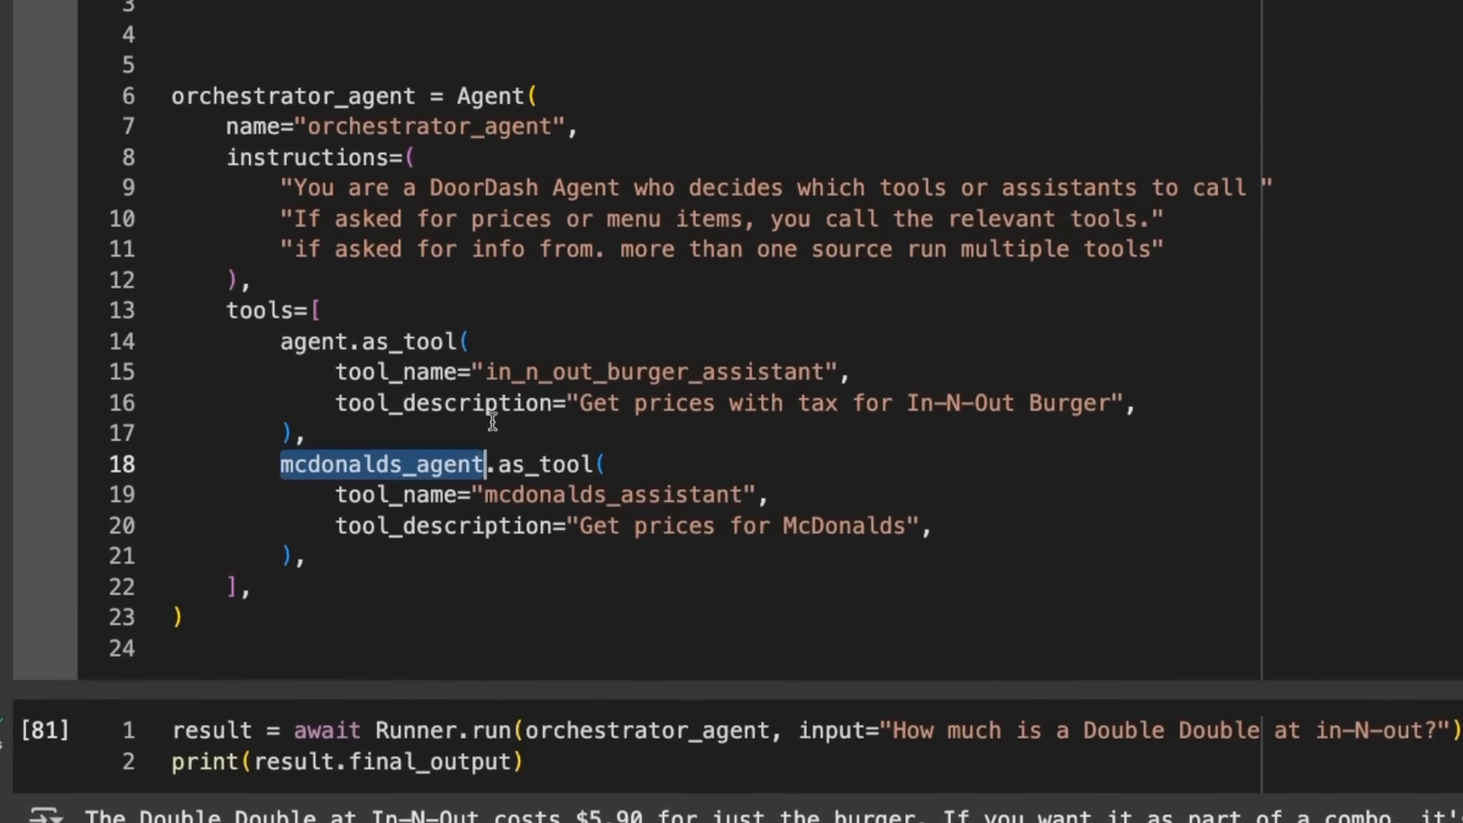
scroll("up", 3)
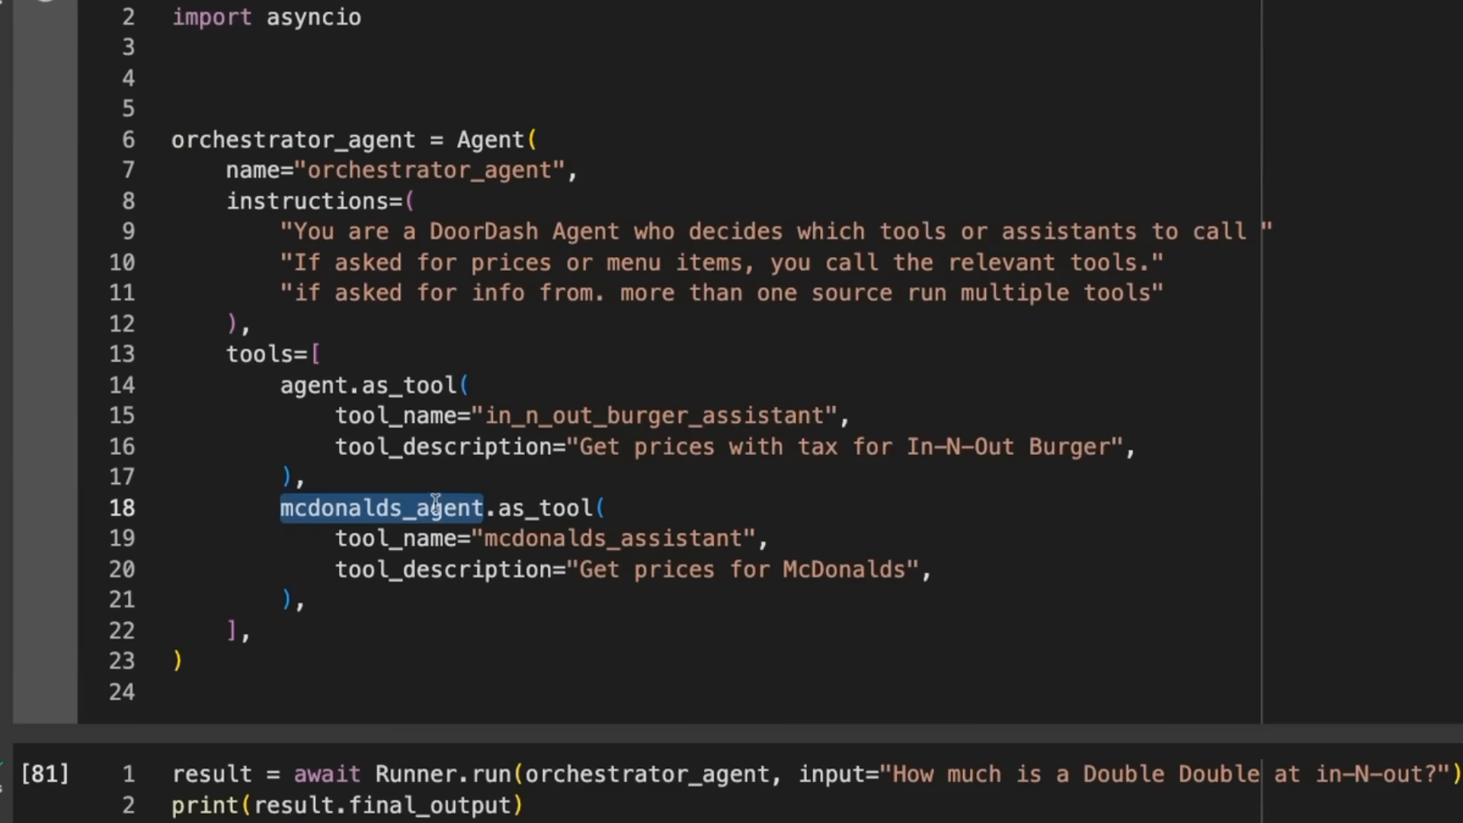
mouse_move(975, 560)
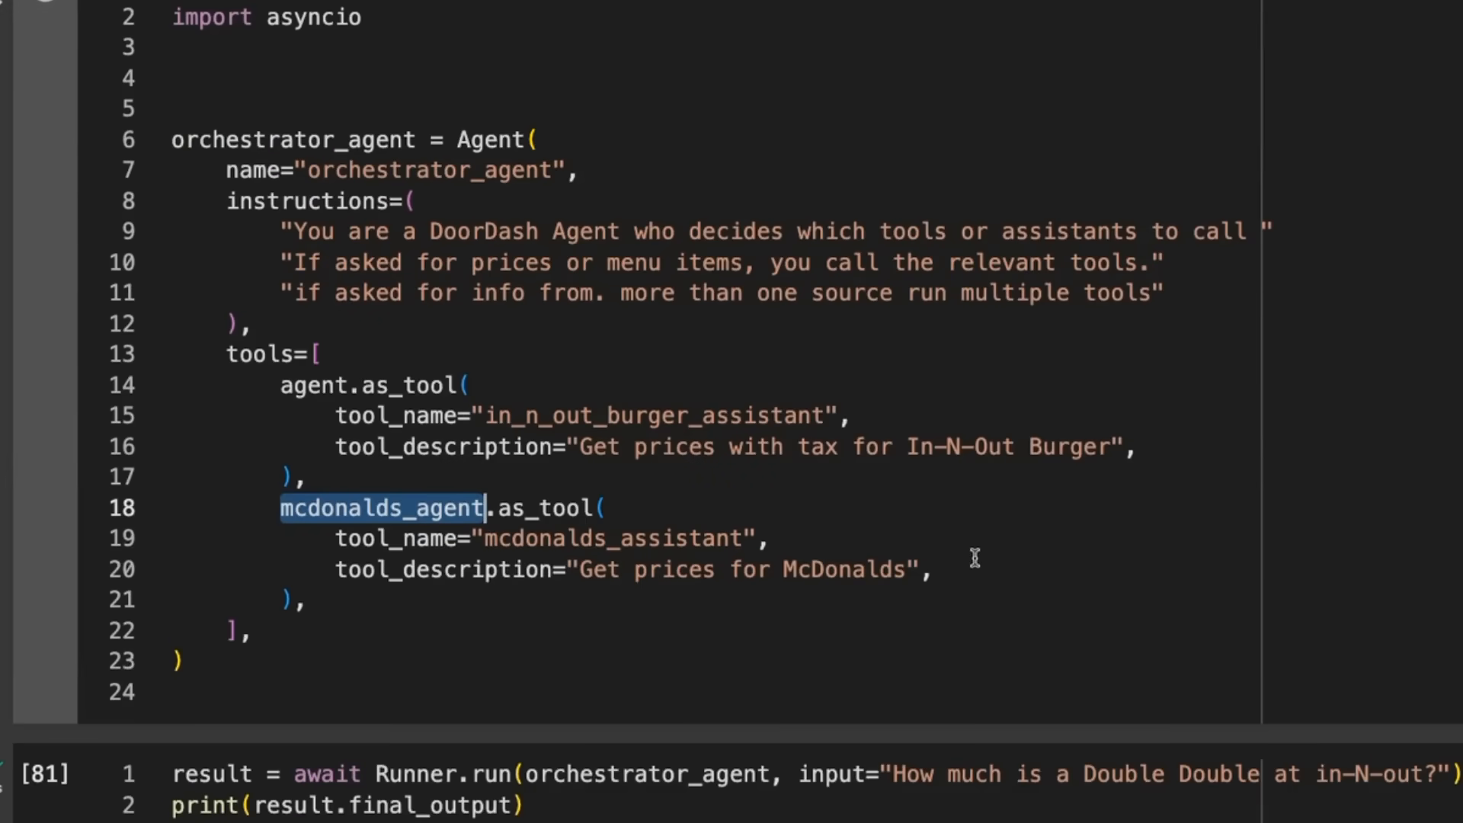
mouse_move(695, 523)
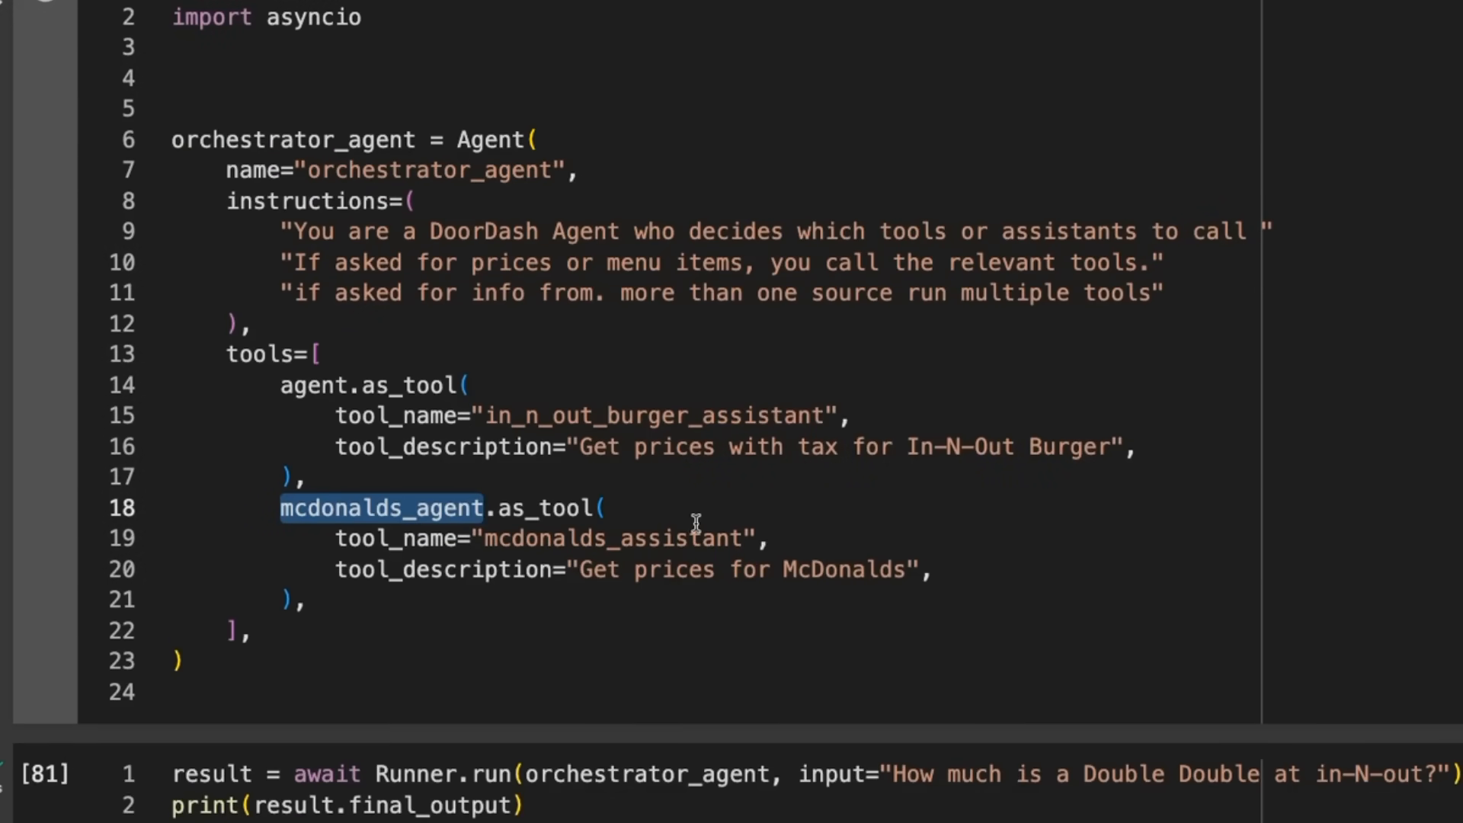
scroll("down", 3)
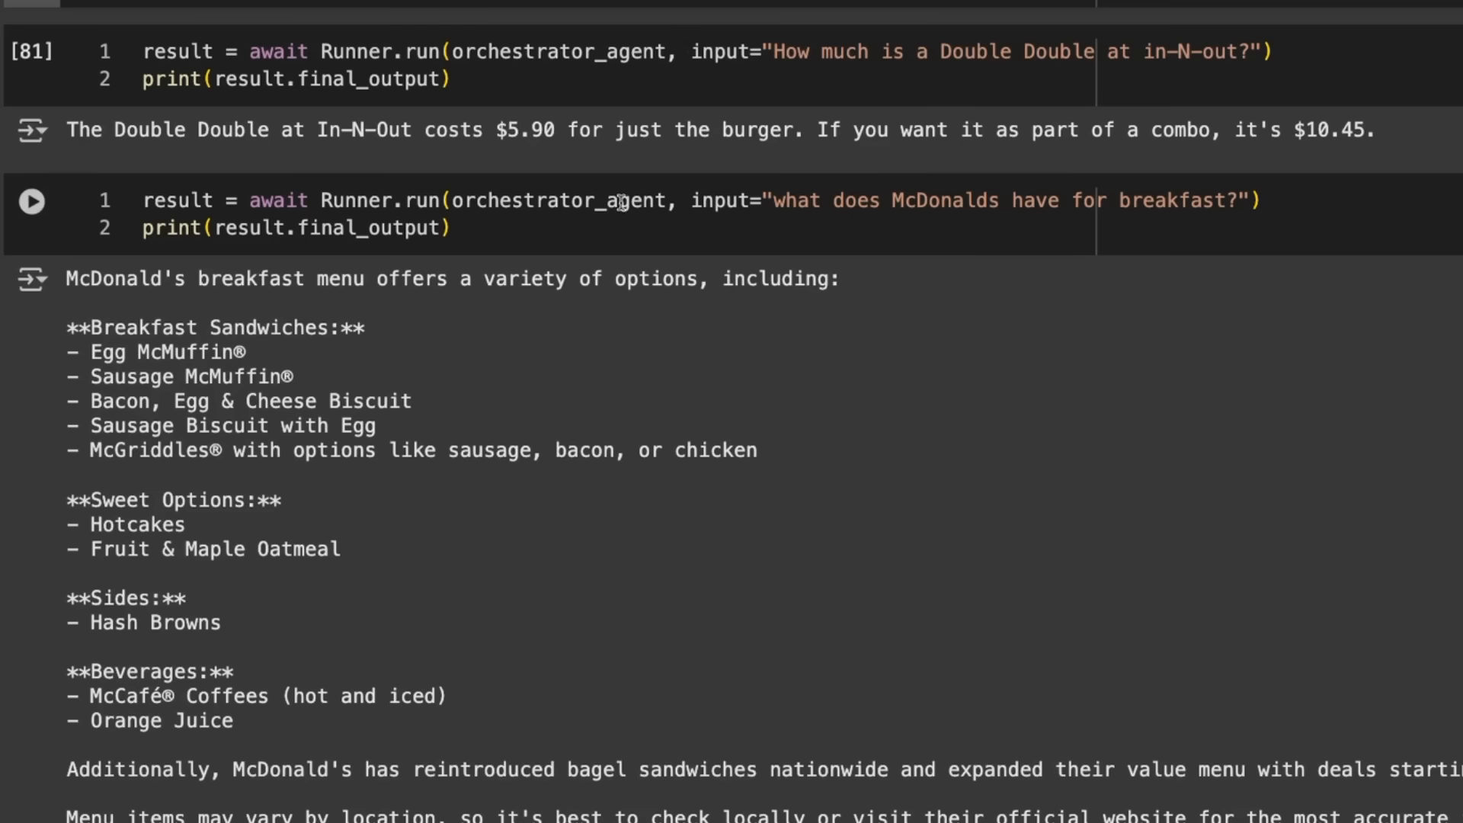
mouse_move(859, 184)
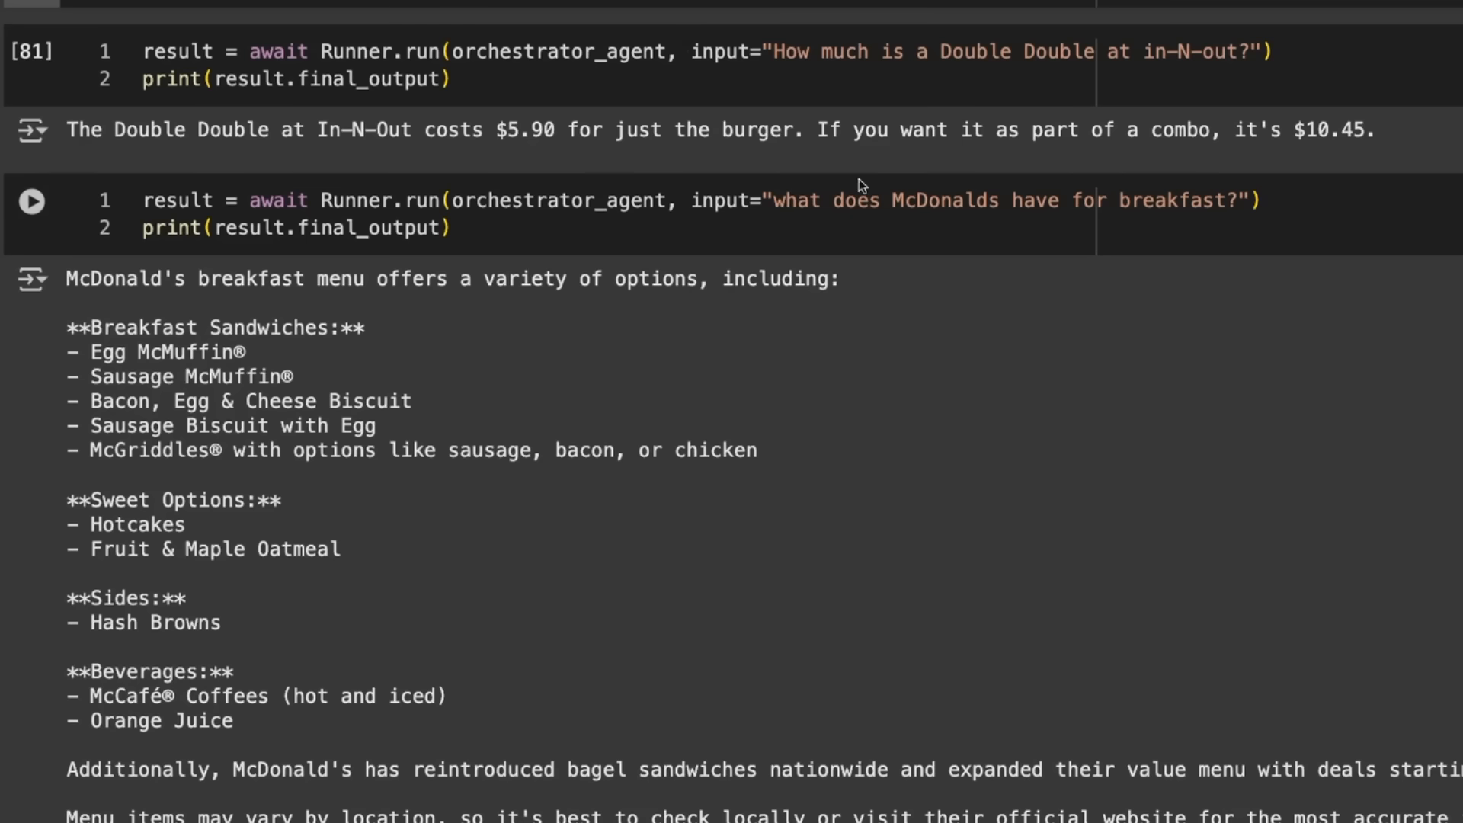
scroll("up", 3)
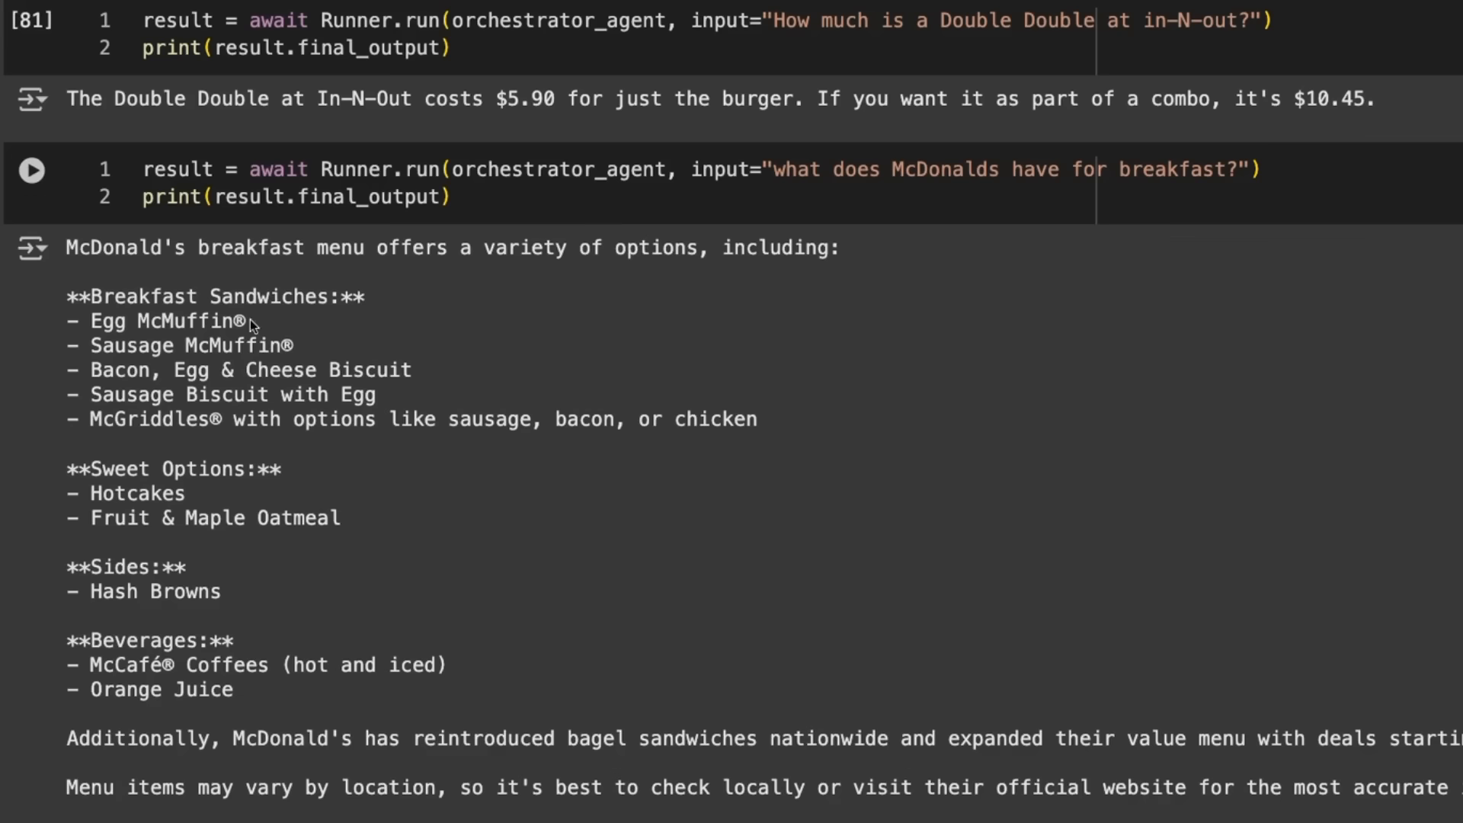
scroll("down", 3)
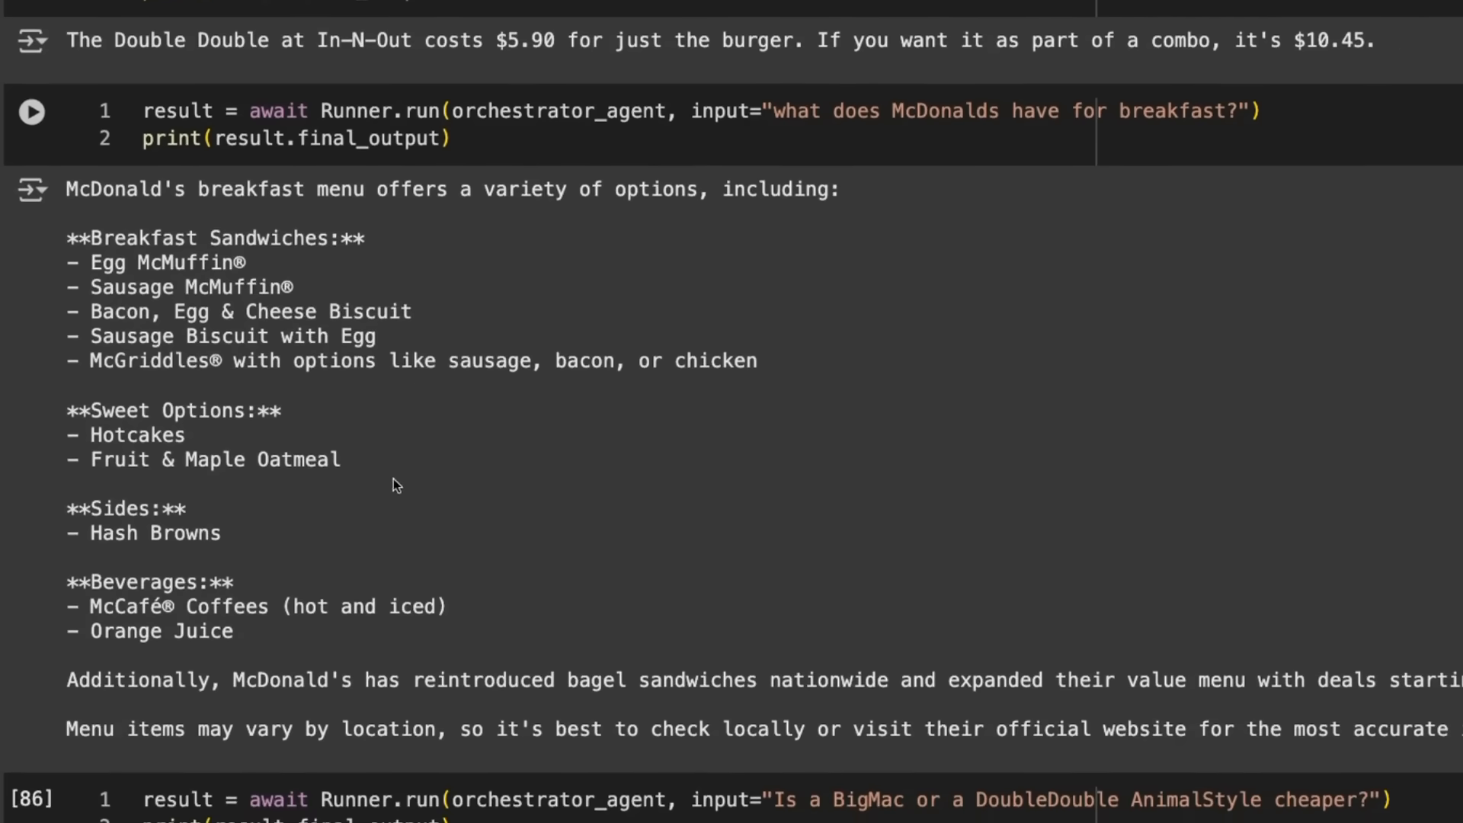
left_click(32, 109)
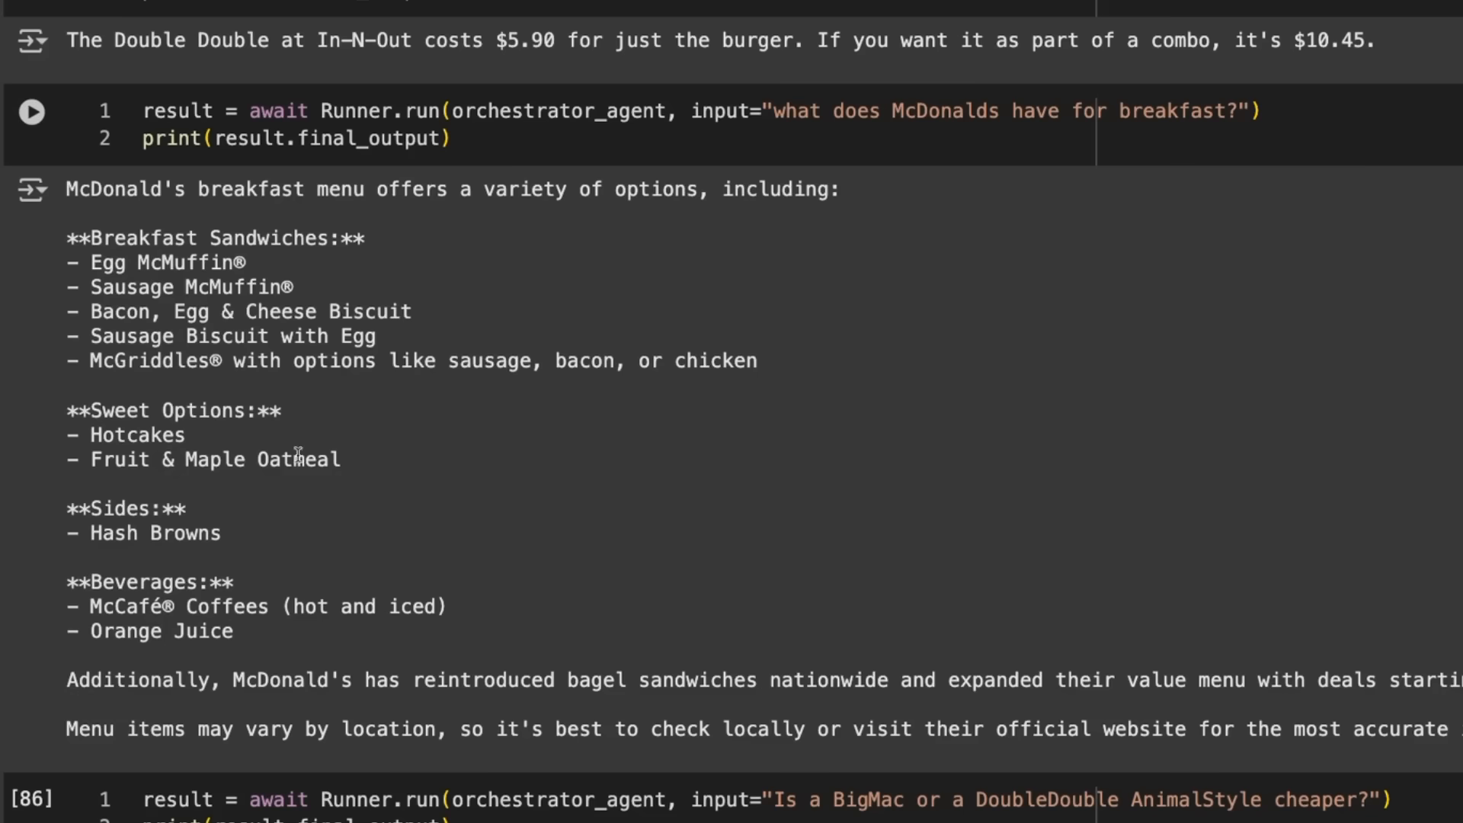
mouse_move(929, 253)
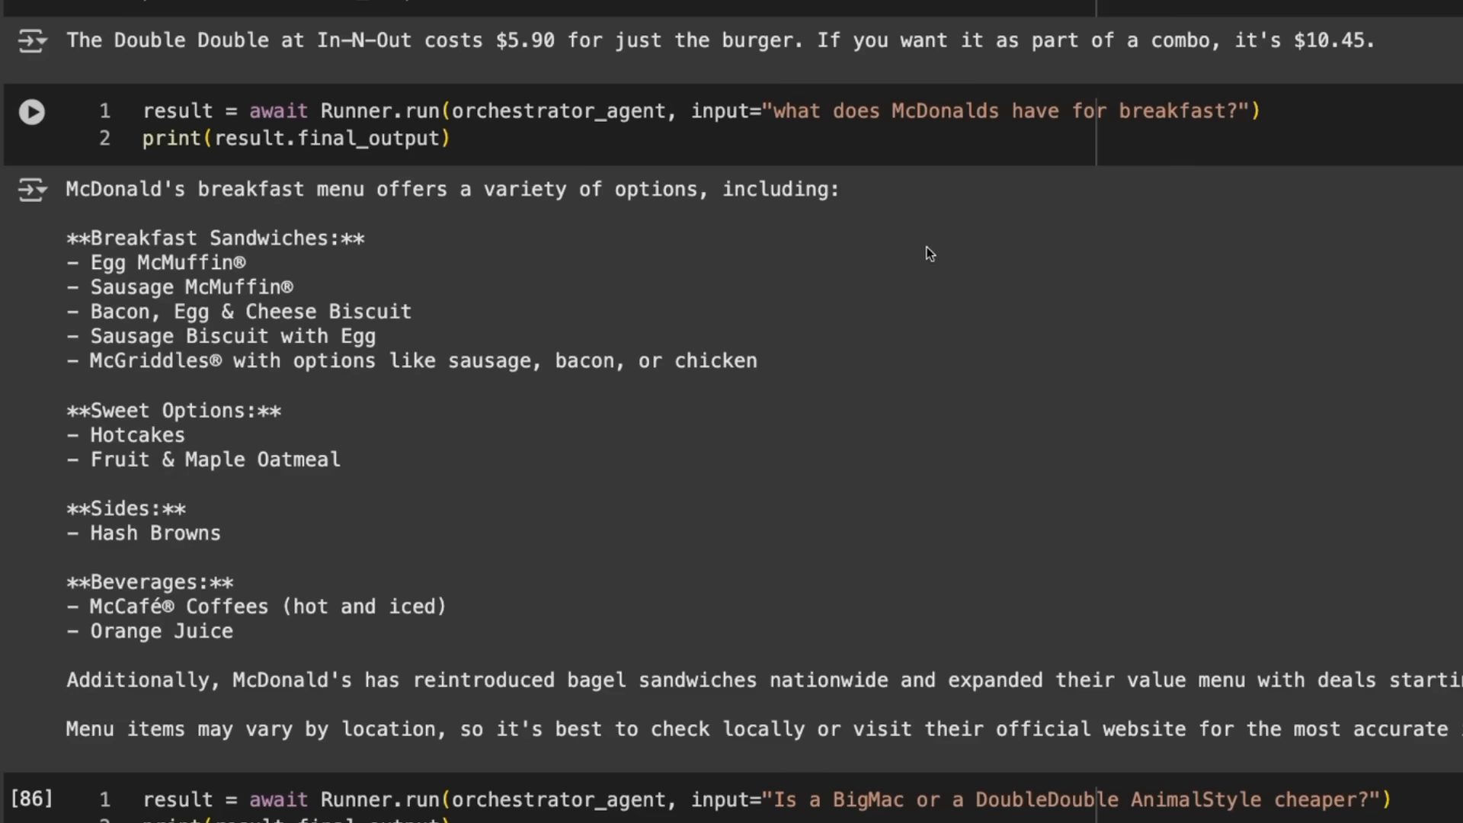
scroll("down", 3)
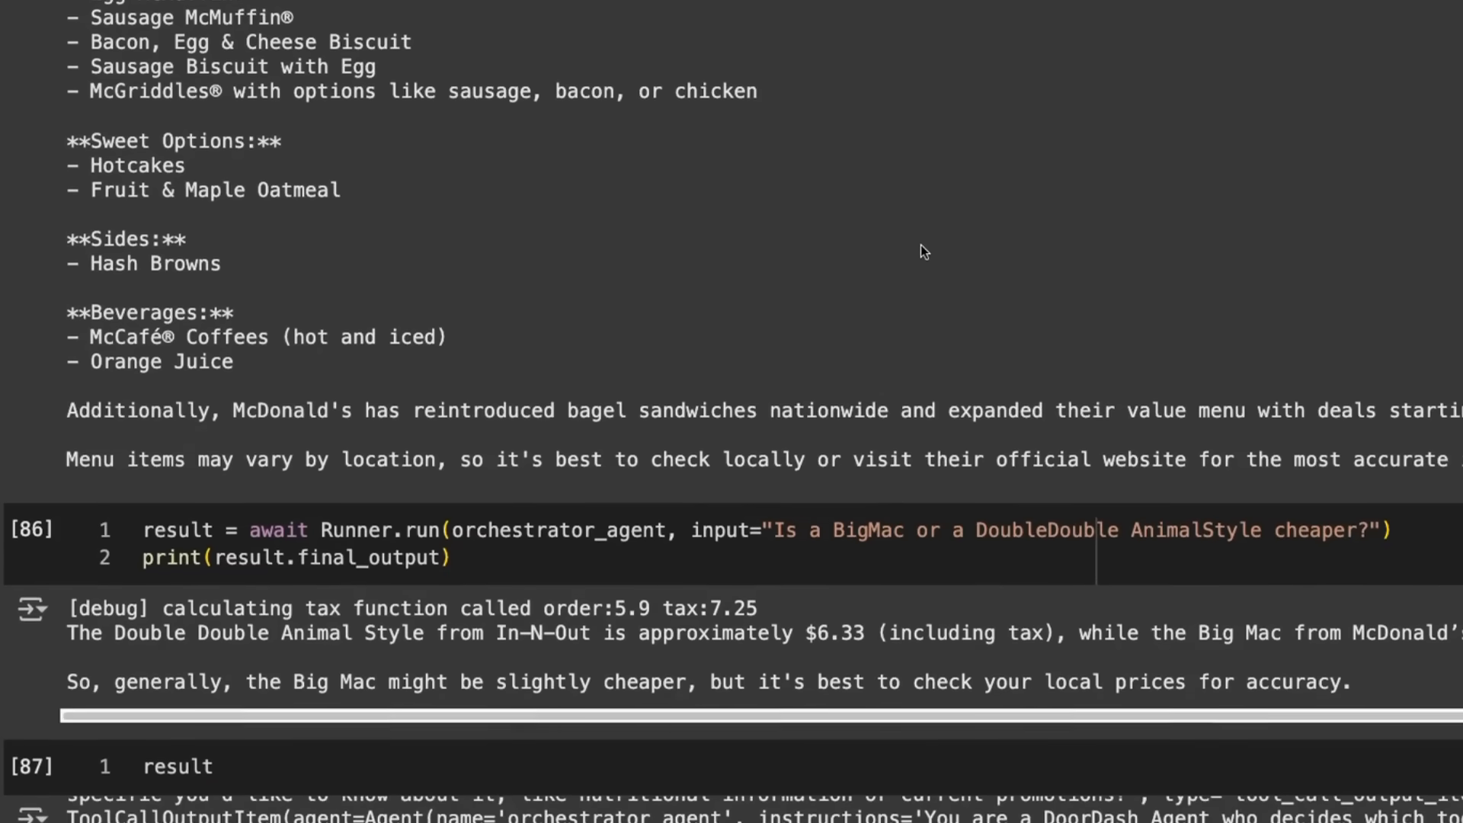
scroll("up", 3)
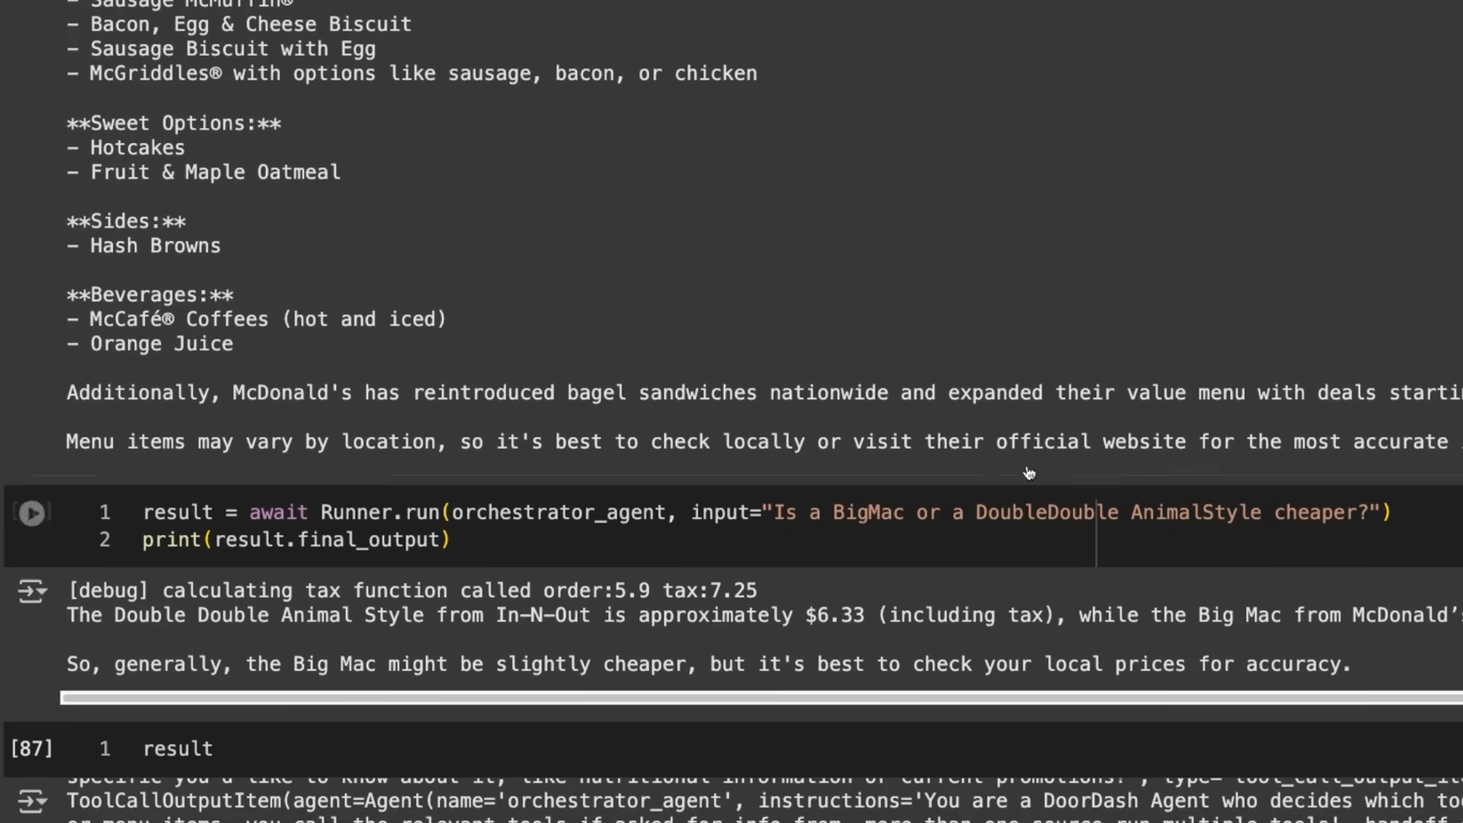
mouse_move(1341, 526)
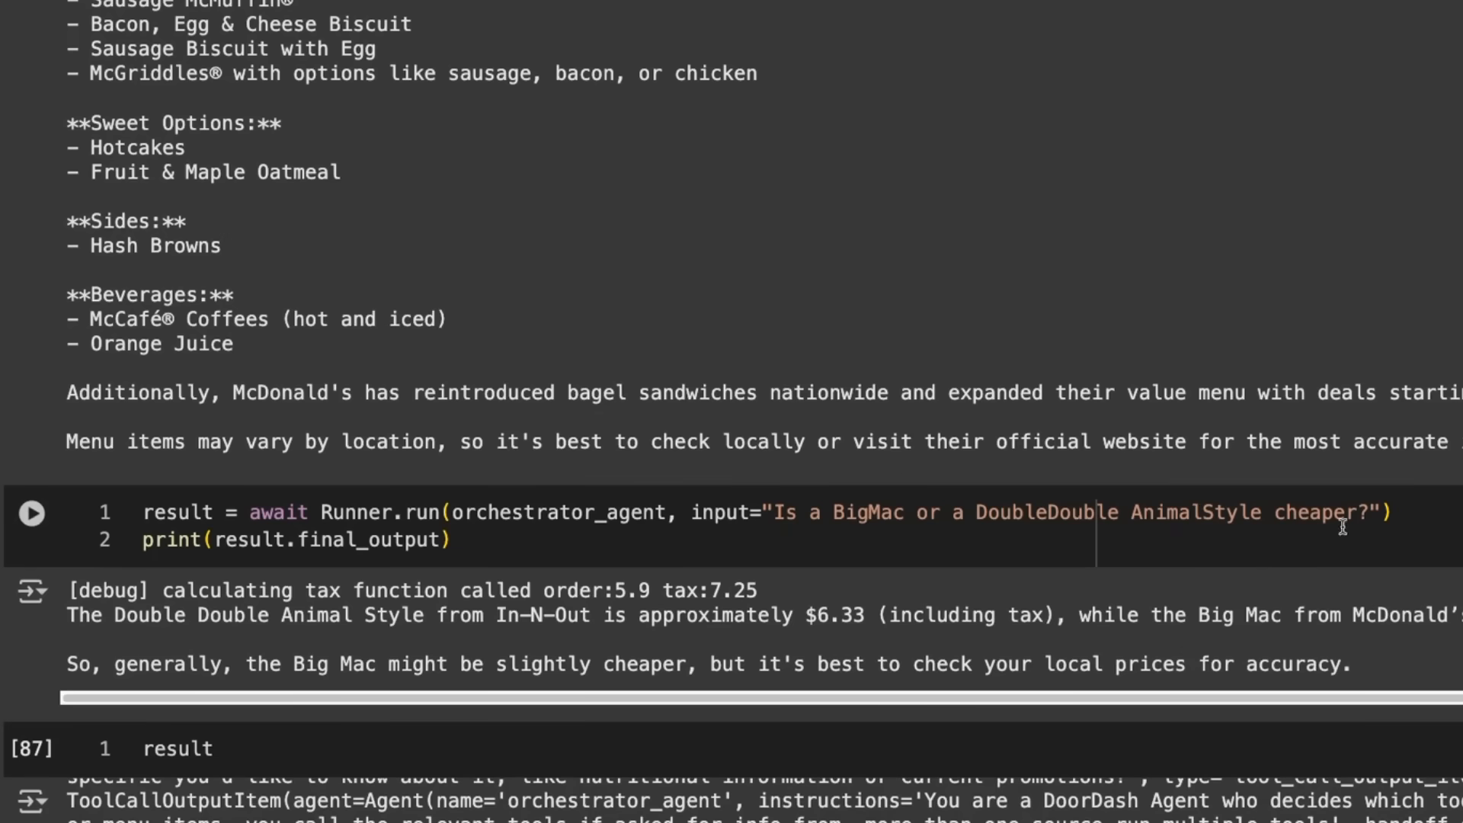
mouse_move(379, 329)
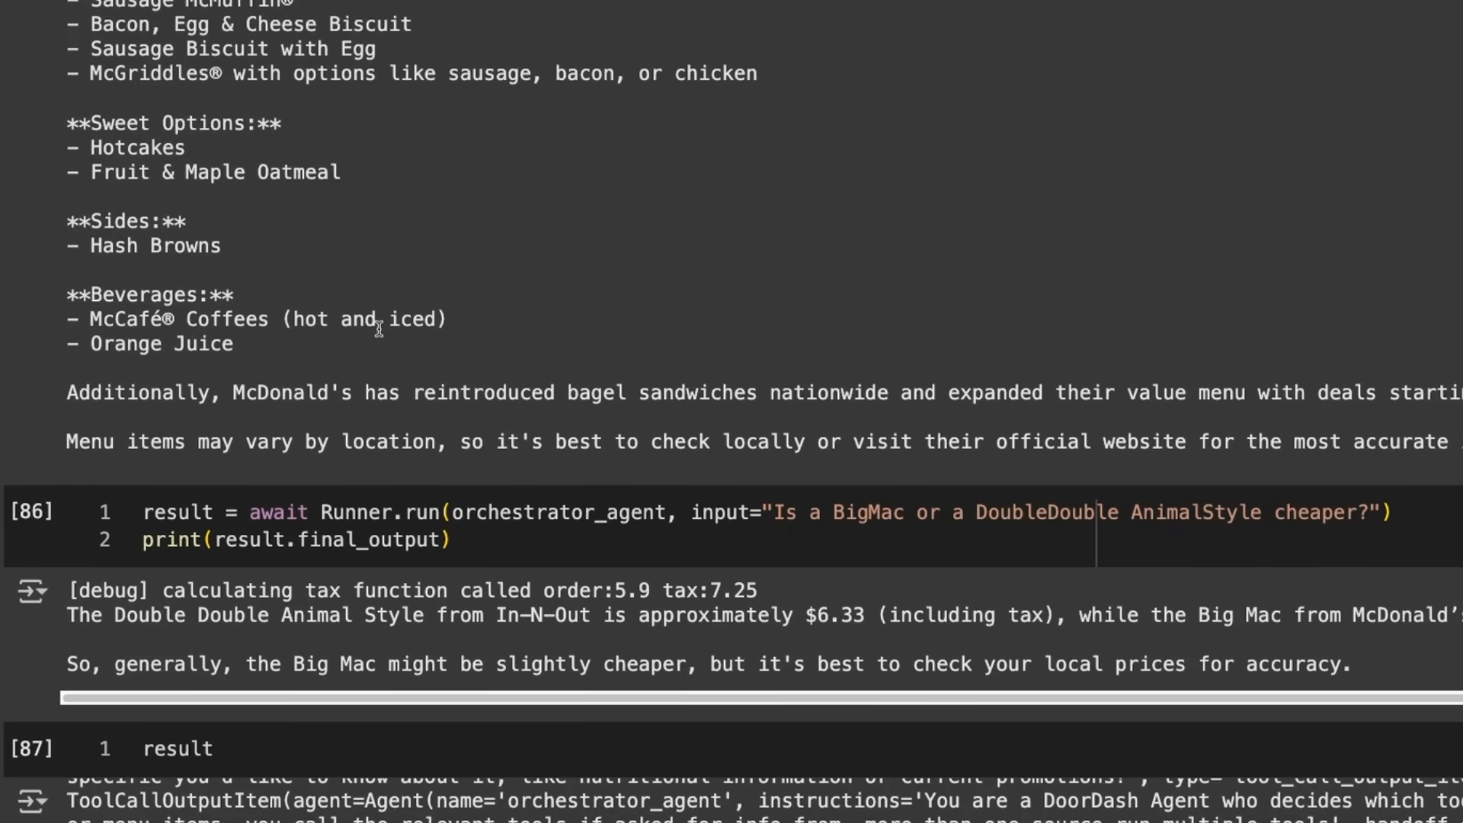
mouse_move(407, 346)
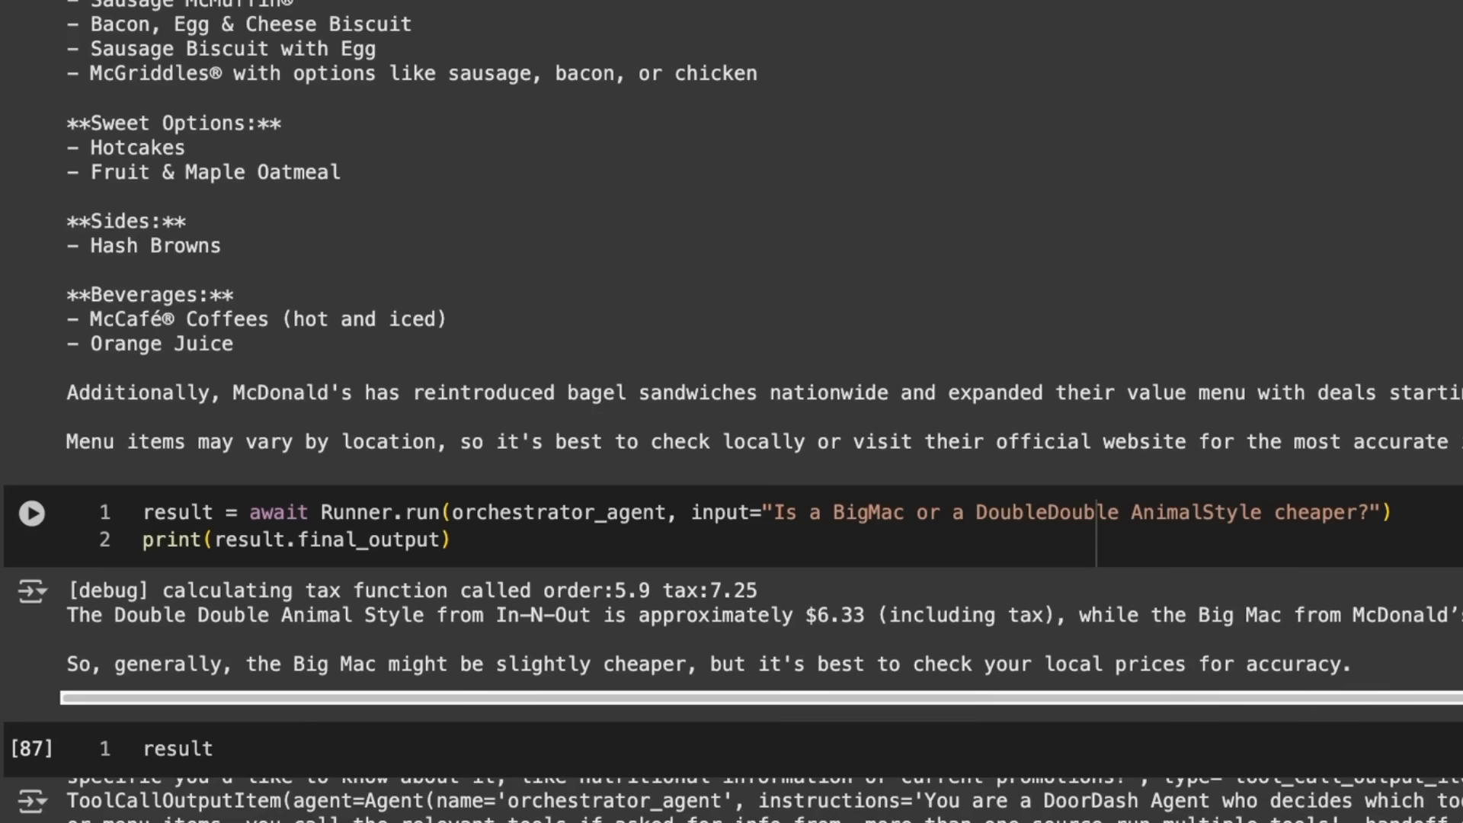
mouse_move(287, 583)
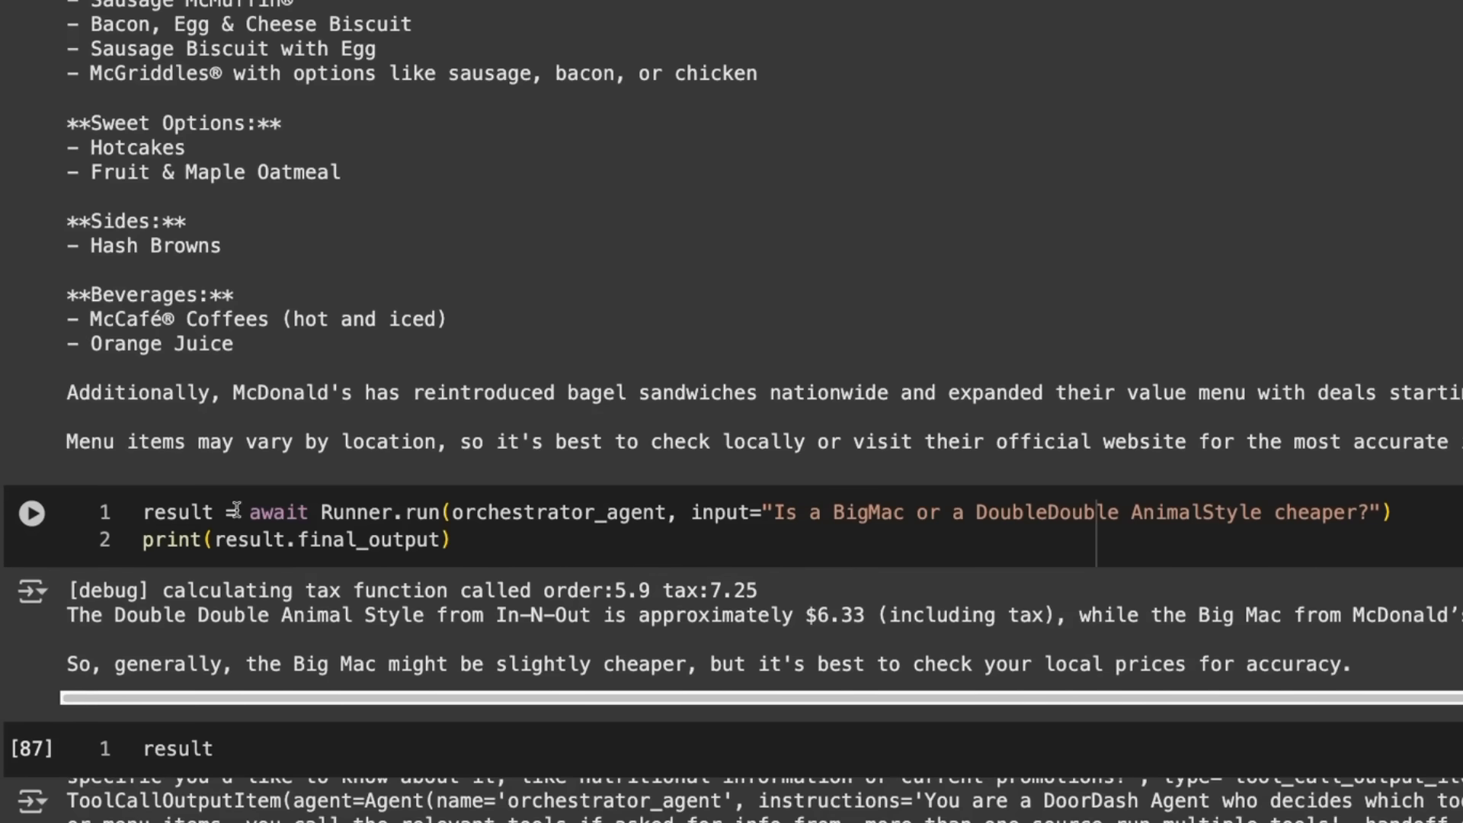
Scroll past the orchestrator's raw run result to the Giving it a Chat Memory section
scroll("down", 3)
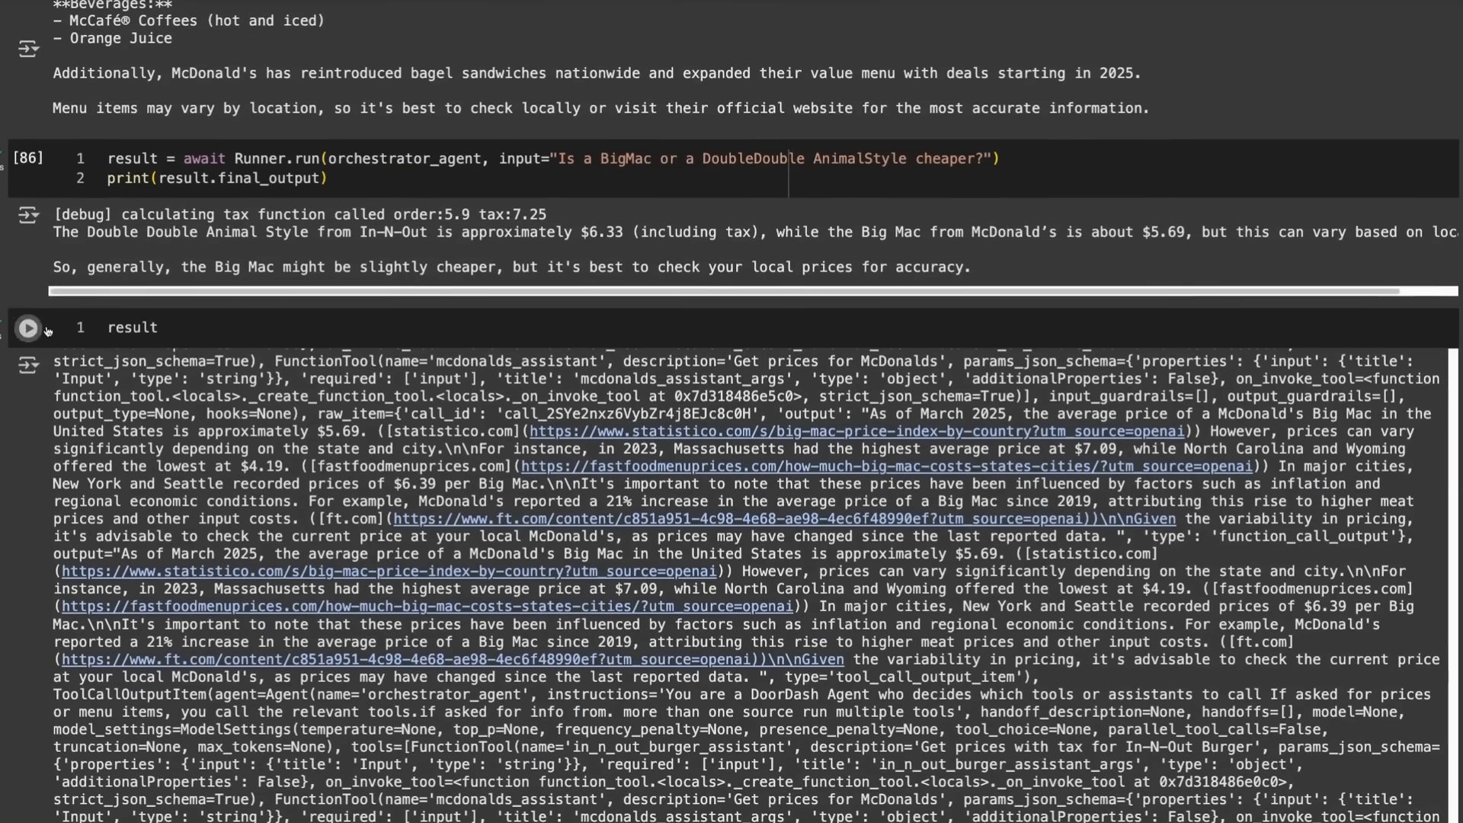
mouse_move(797, 378)
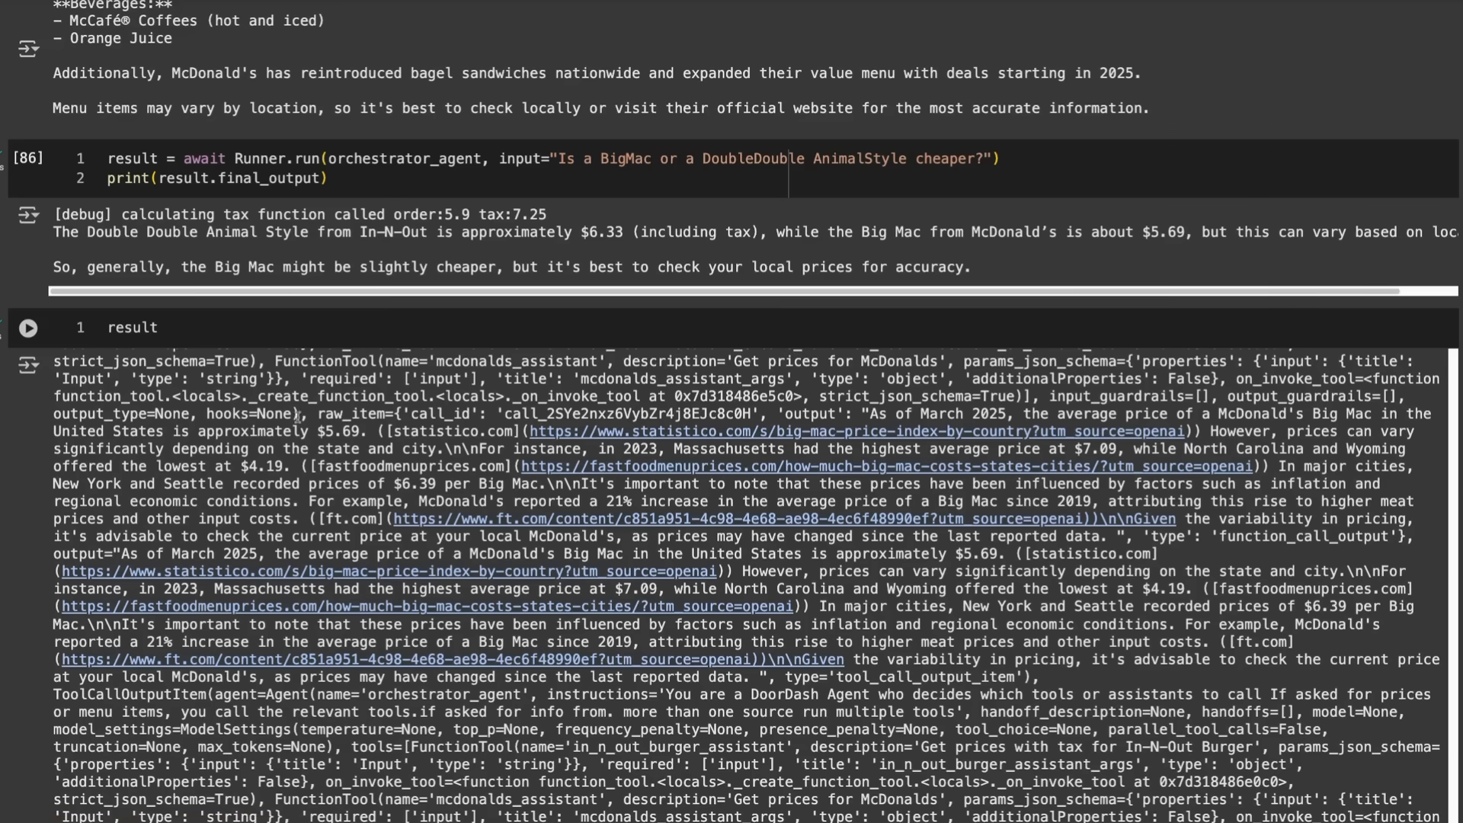
scroll("down", 3)
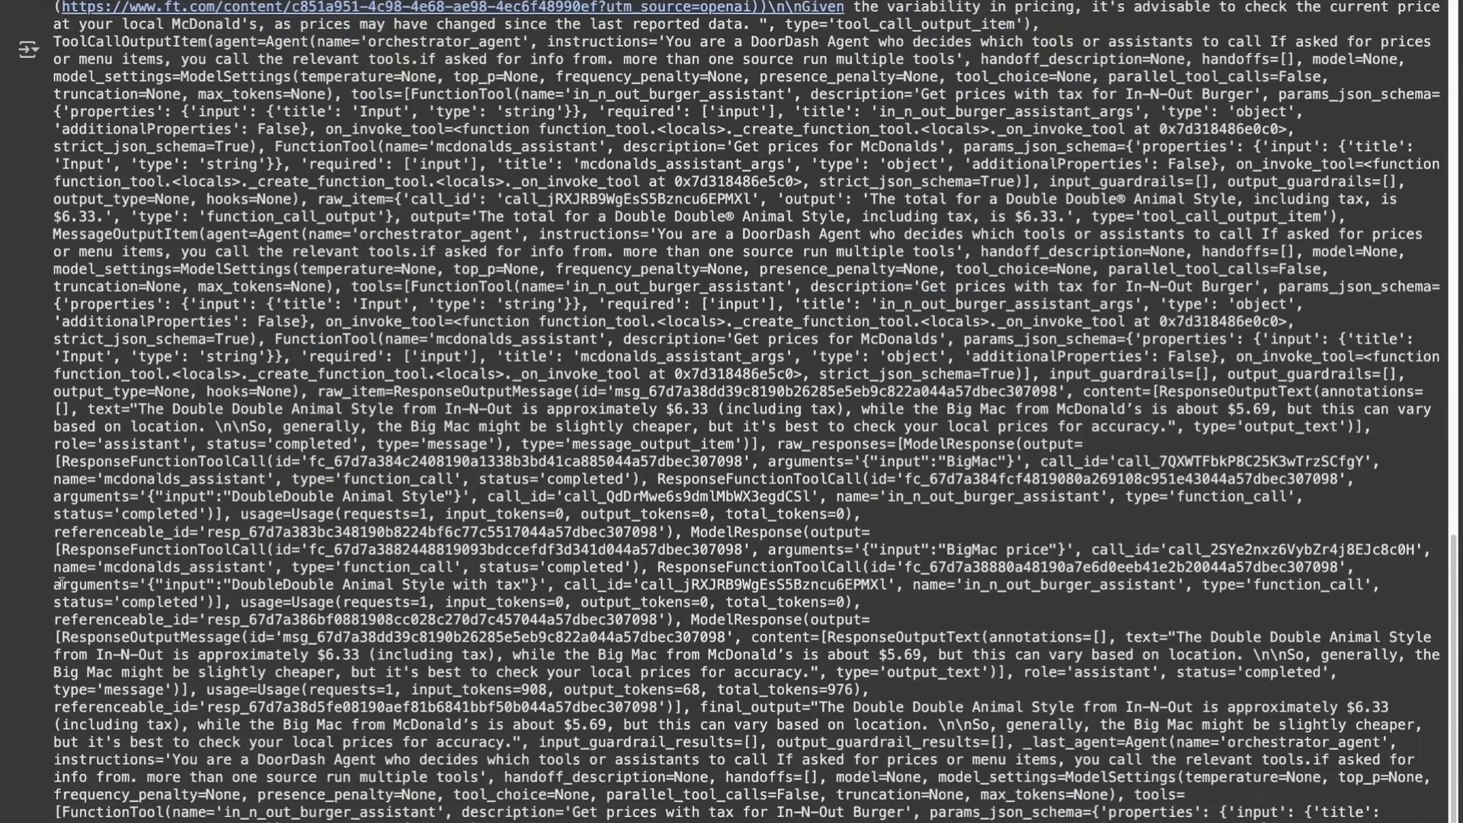
scroll("down", 3)
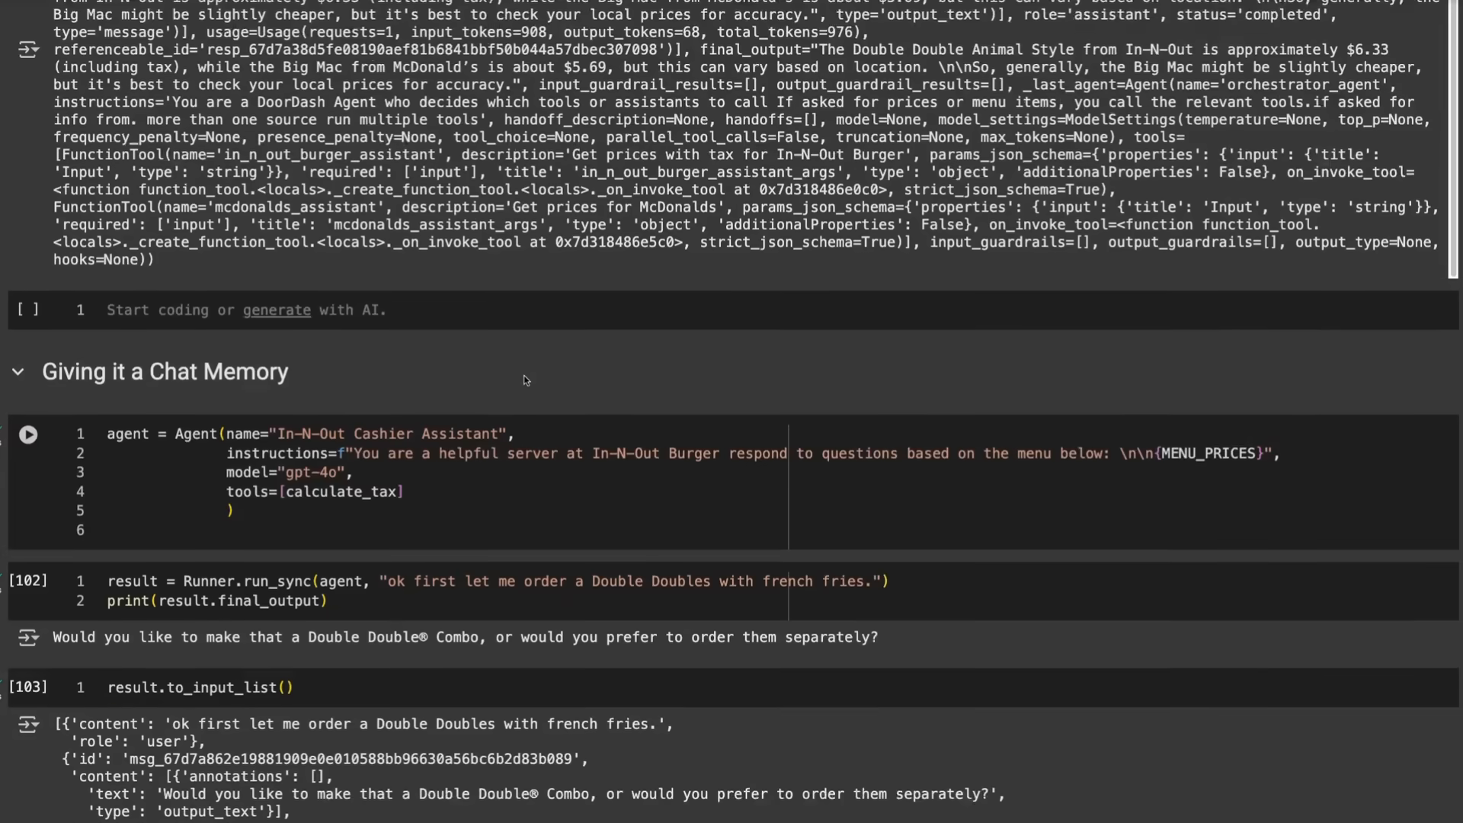
Highlight the user and assistant entries in the to_input_list history and reach assemble_conversation
scroll("down", 3)
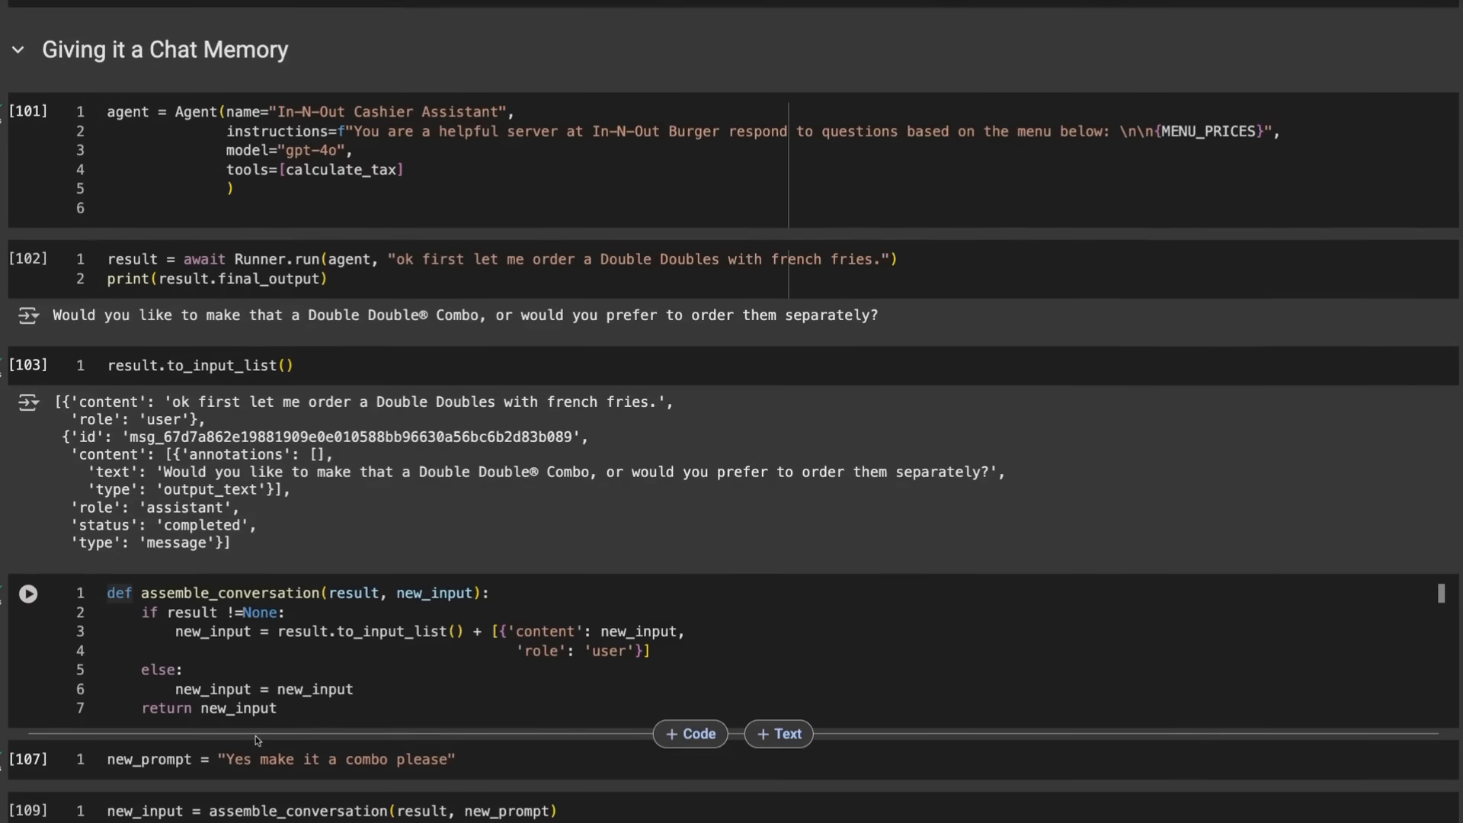
mouse_move(334, 612)
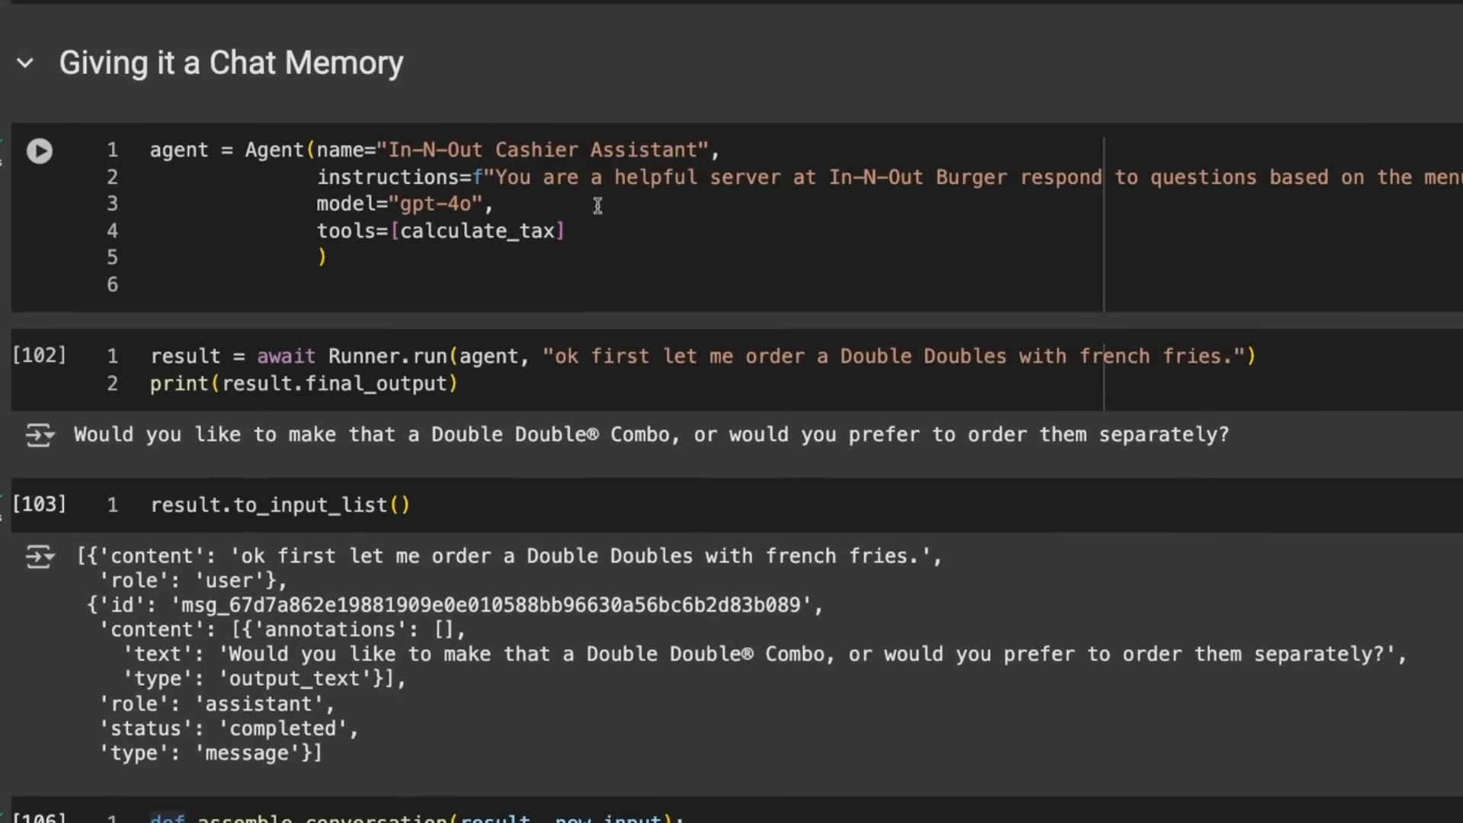
mouse_move(649, 203)
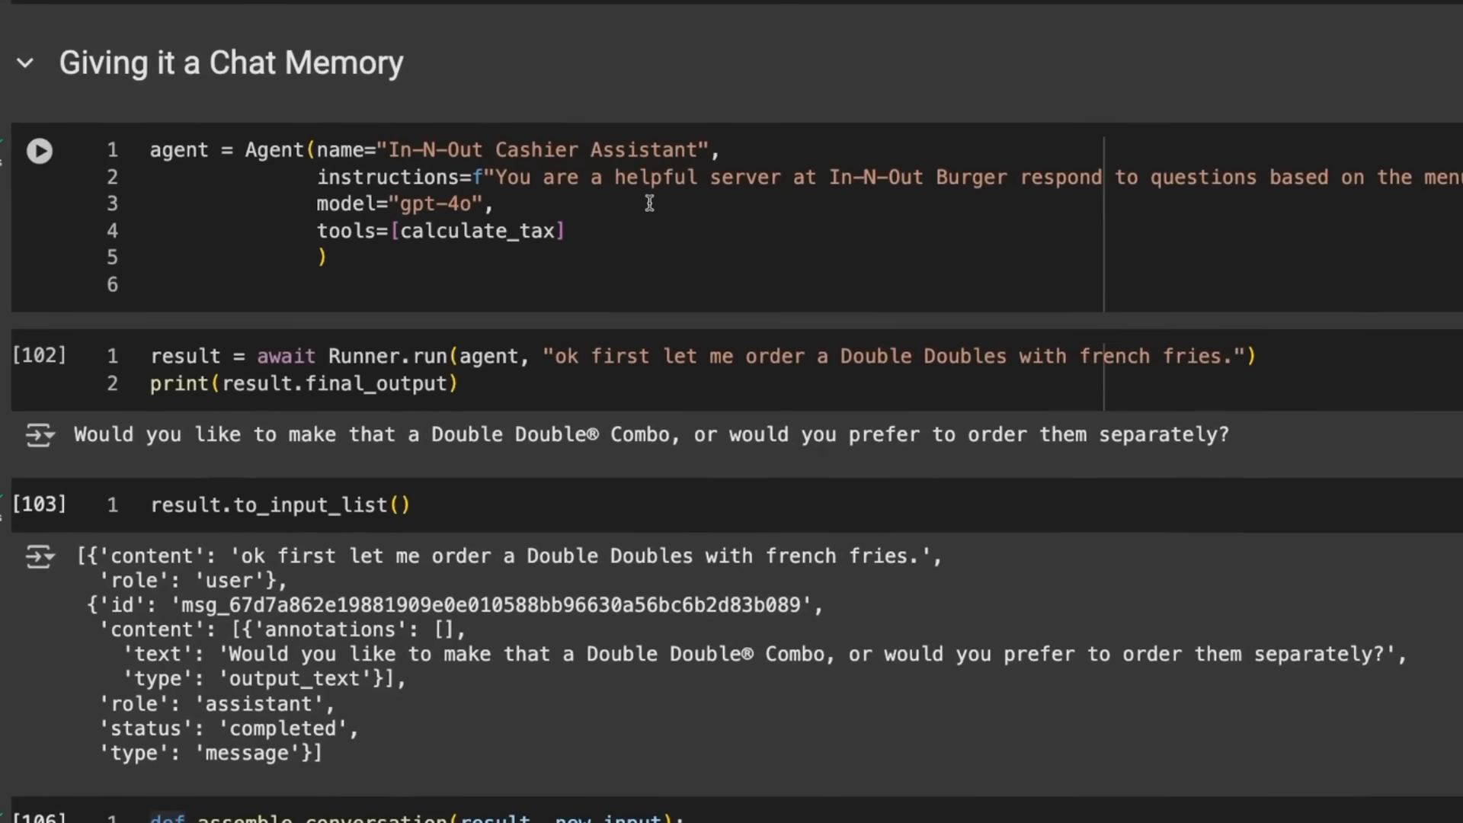
mouse_move(502, 102)
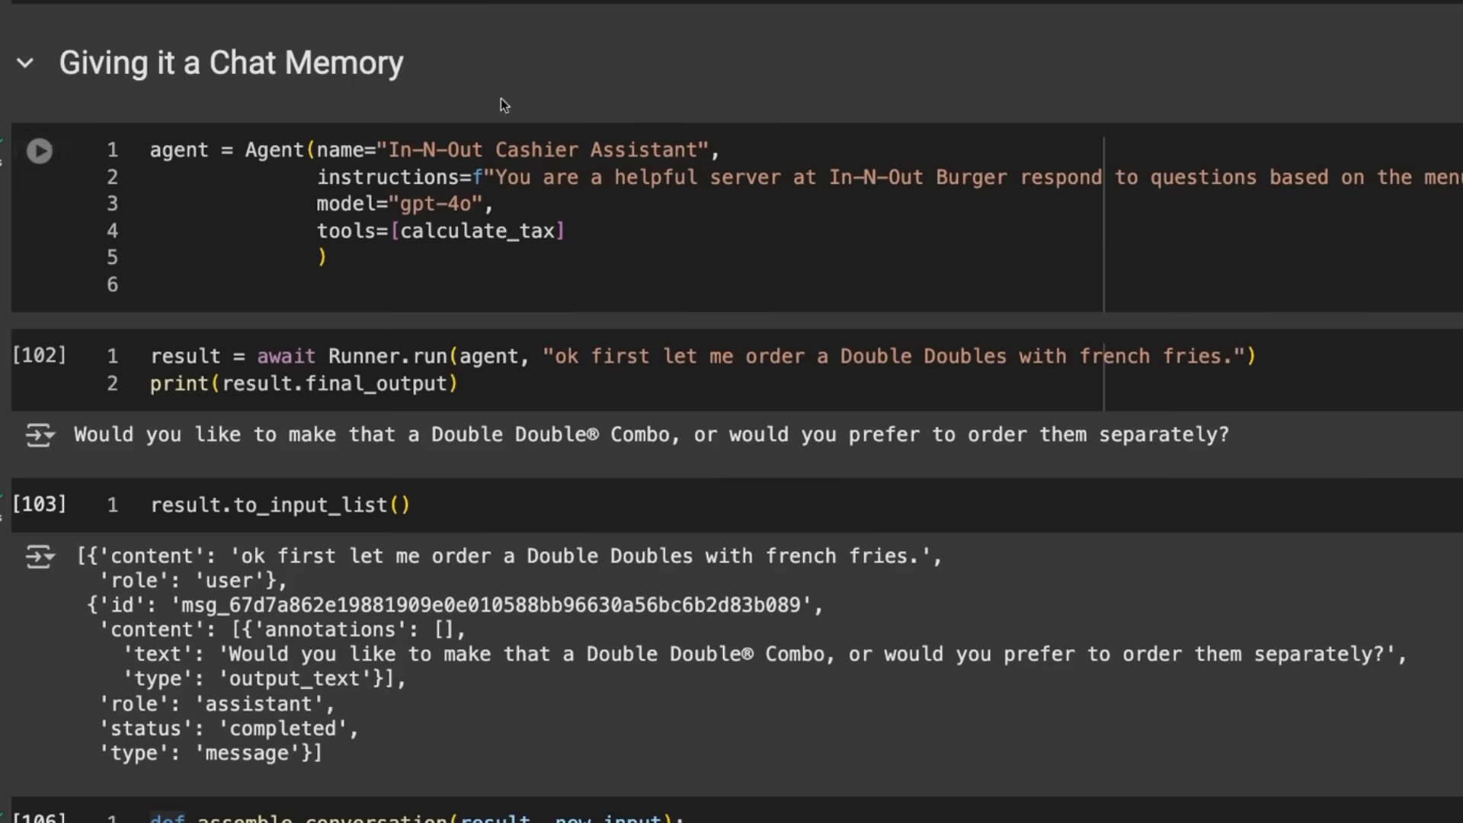
mouse_move(451, 230)
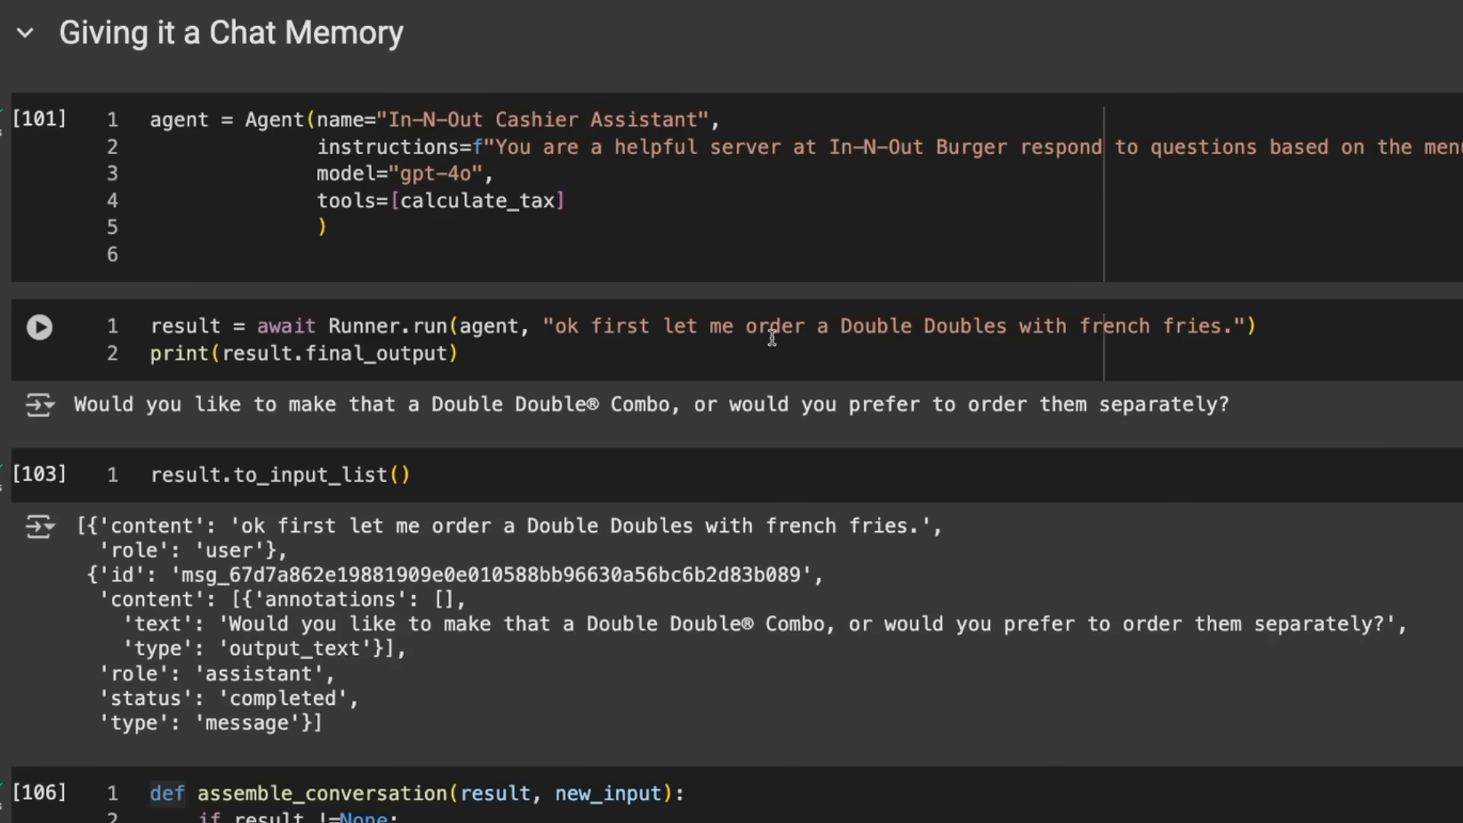
mouse_move(1132, 334)
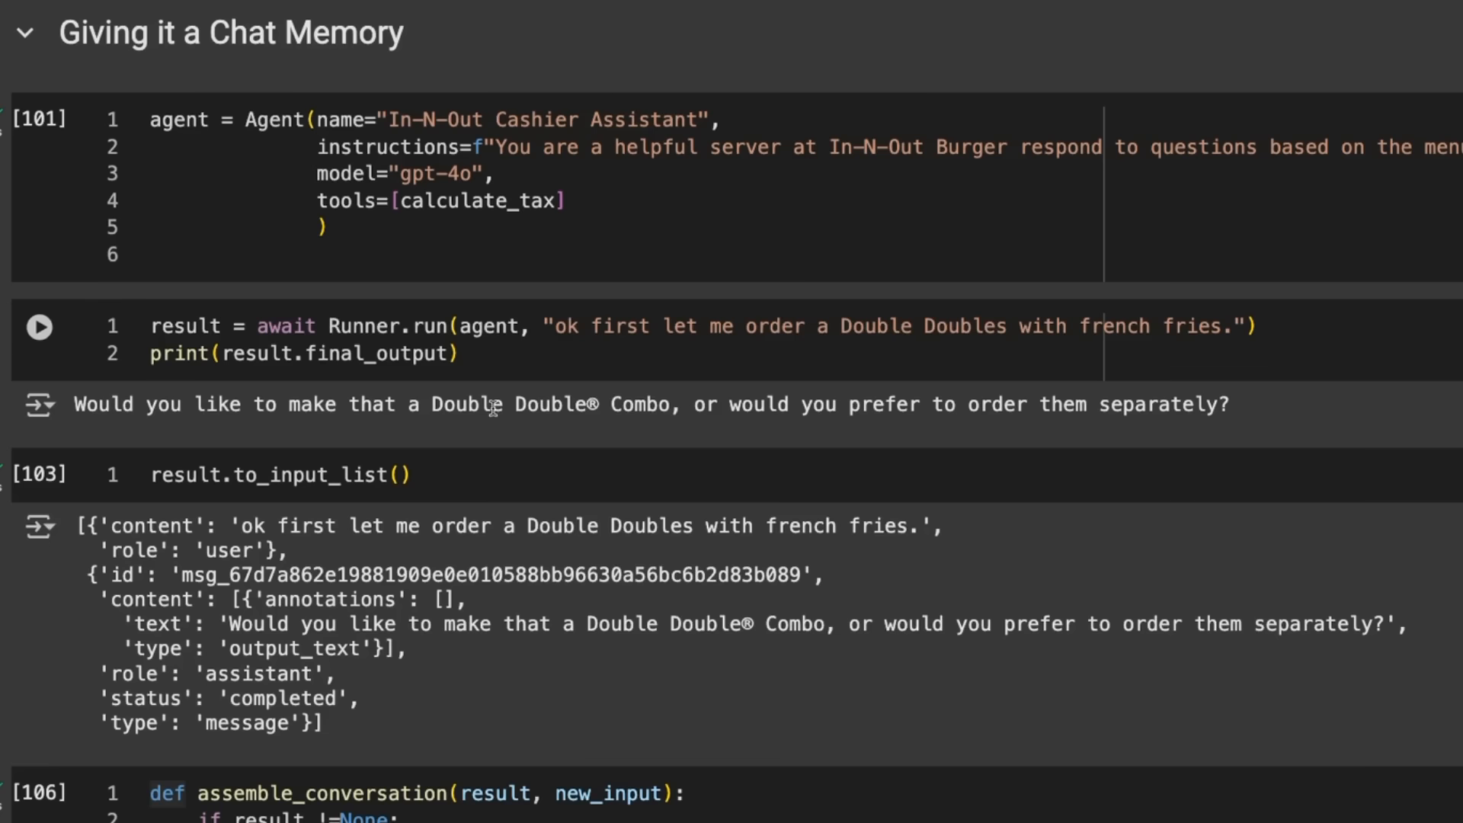
mouse_move(998, 406)
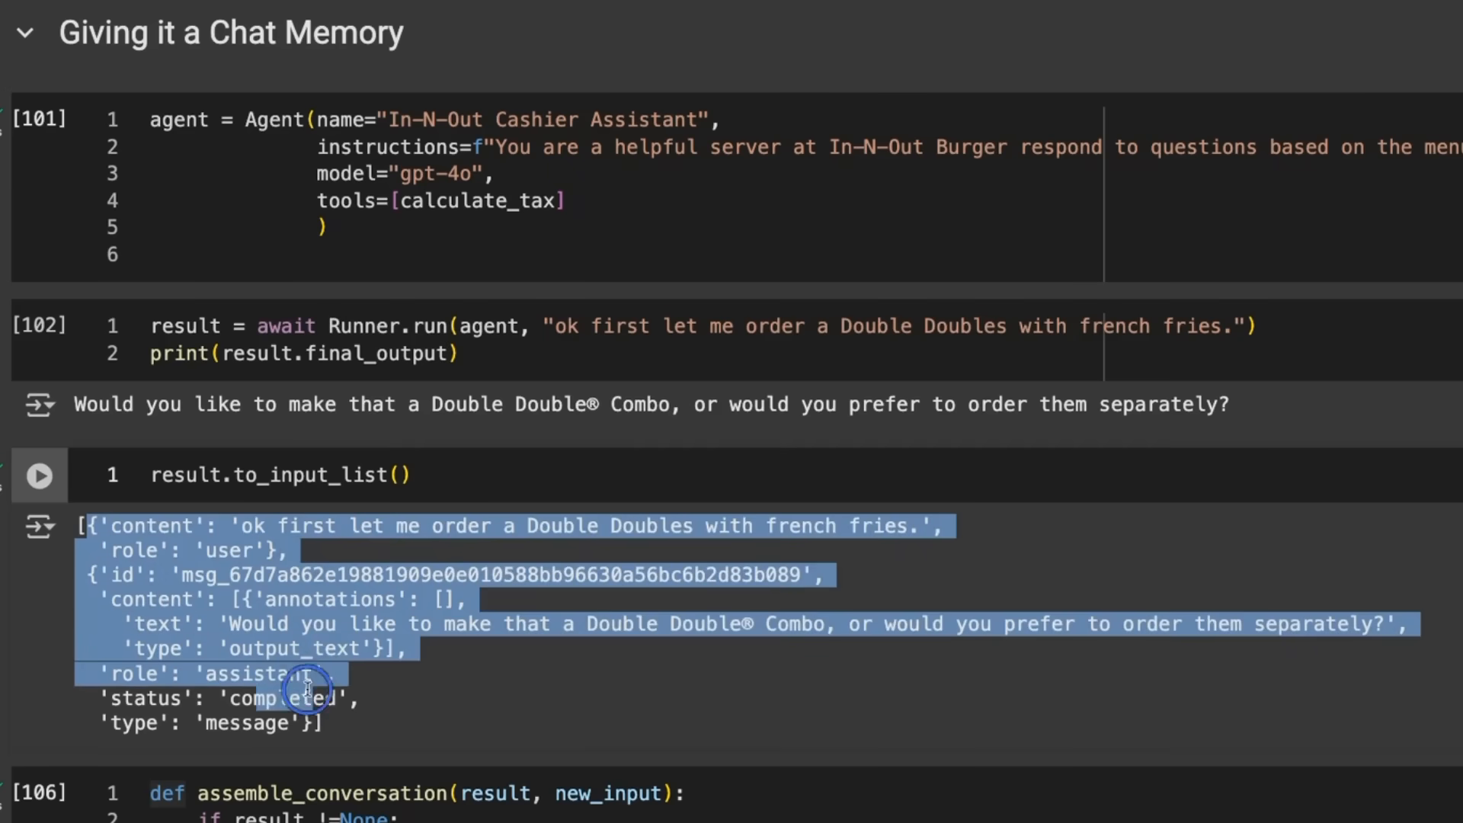
scroll("down", 3)
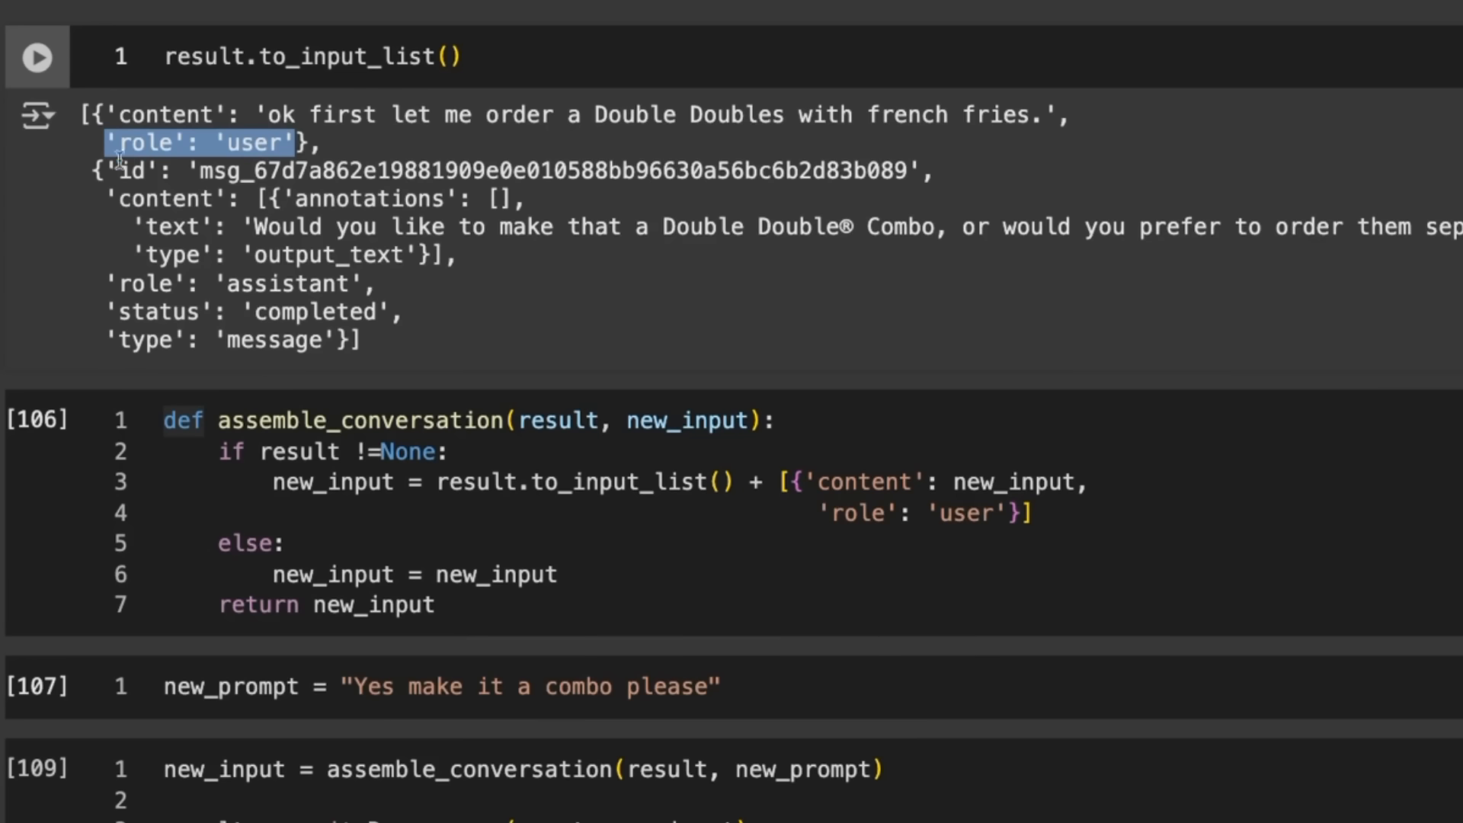
left_click_drag(117, 143, 439, 198)
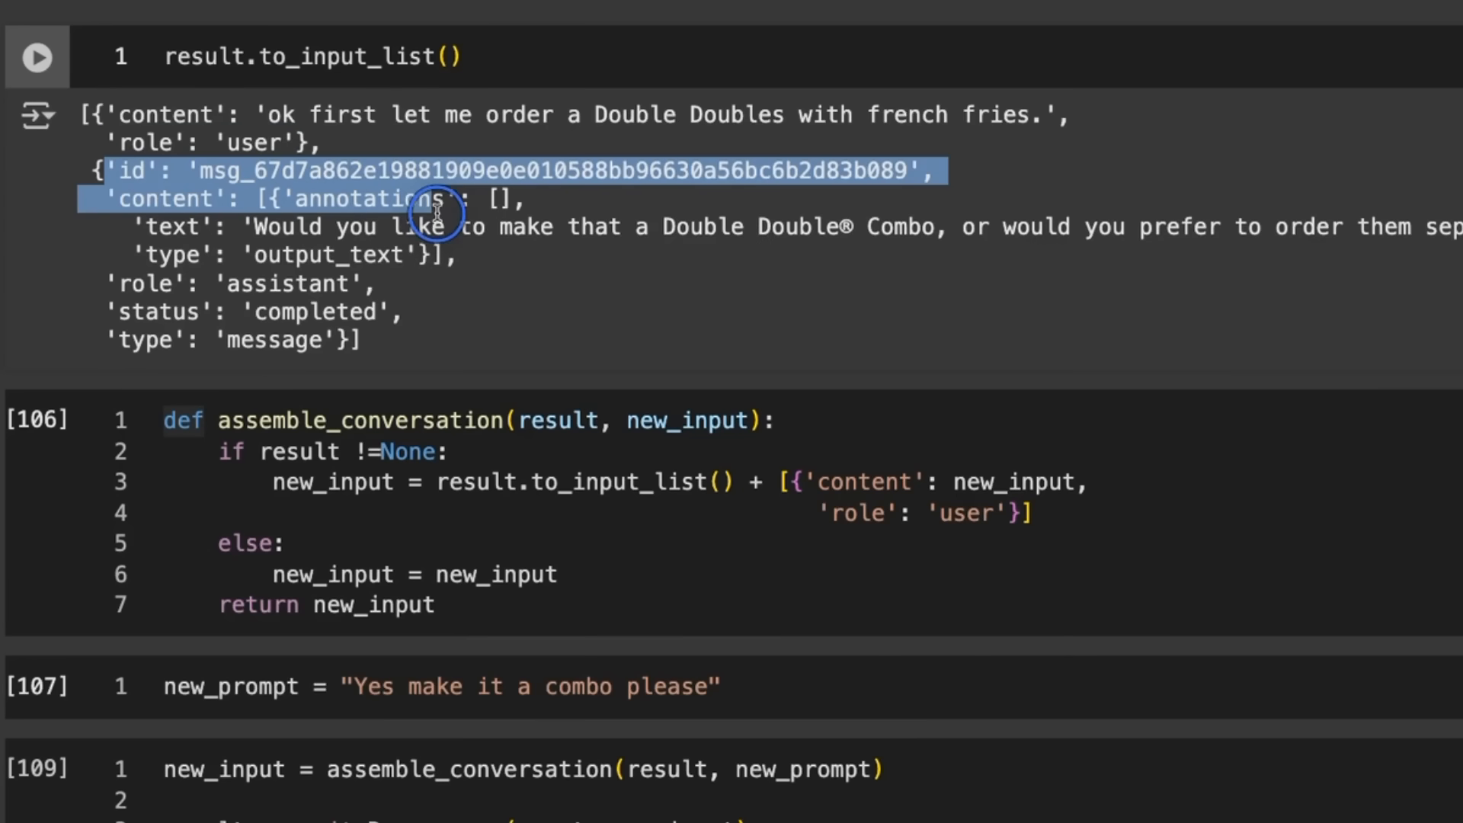
left_click_drag(434, 199, 369, 282)
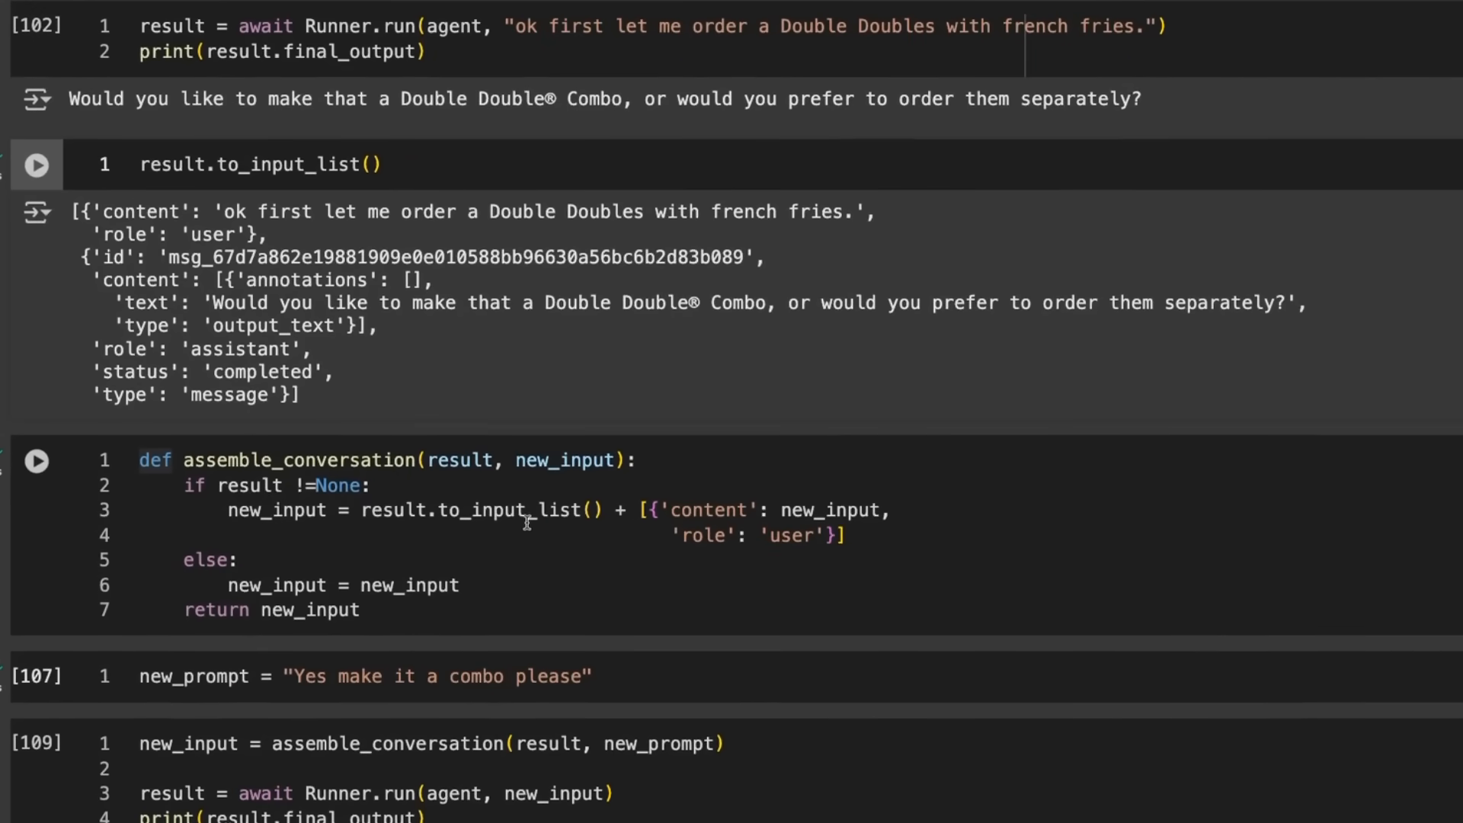
Run the 'Yes make it a combo please' follow-up, getting the agent's $11.21 including tax reply
left_click(37, 460)
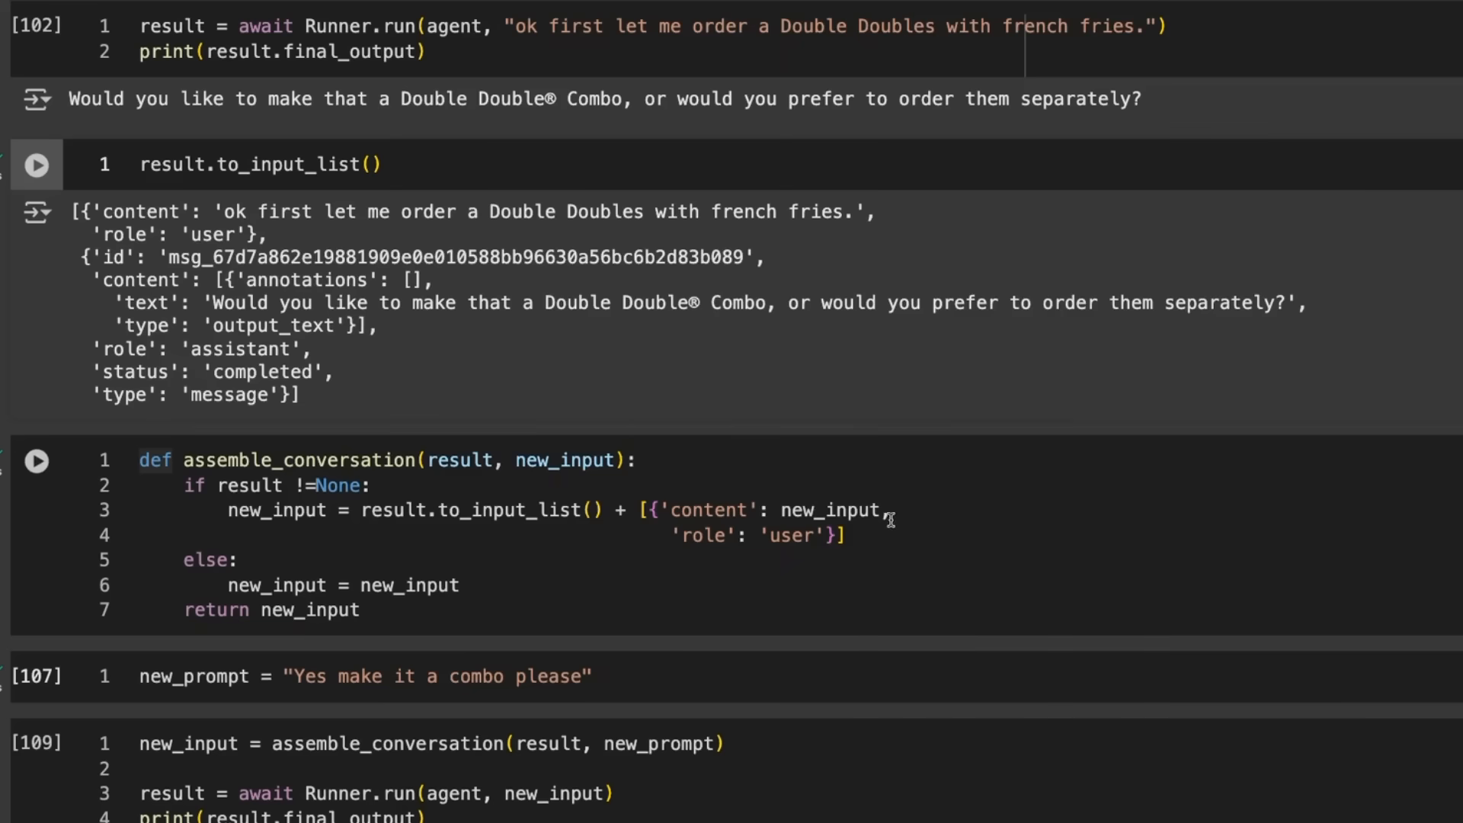
mouse_move(735, 457)
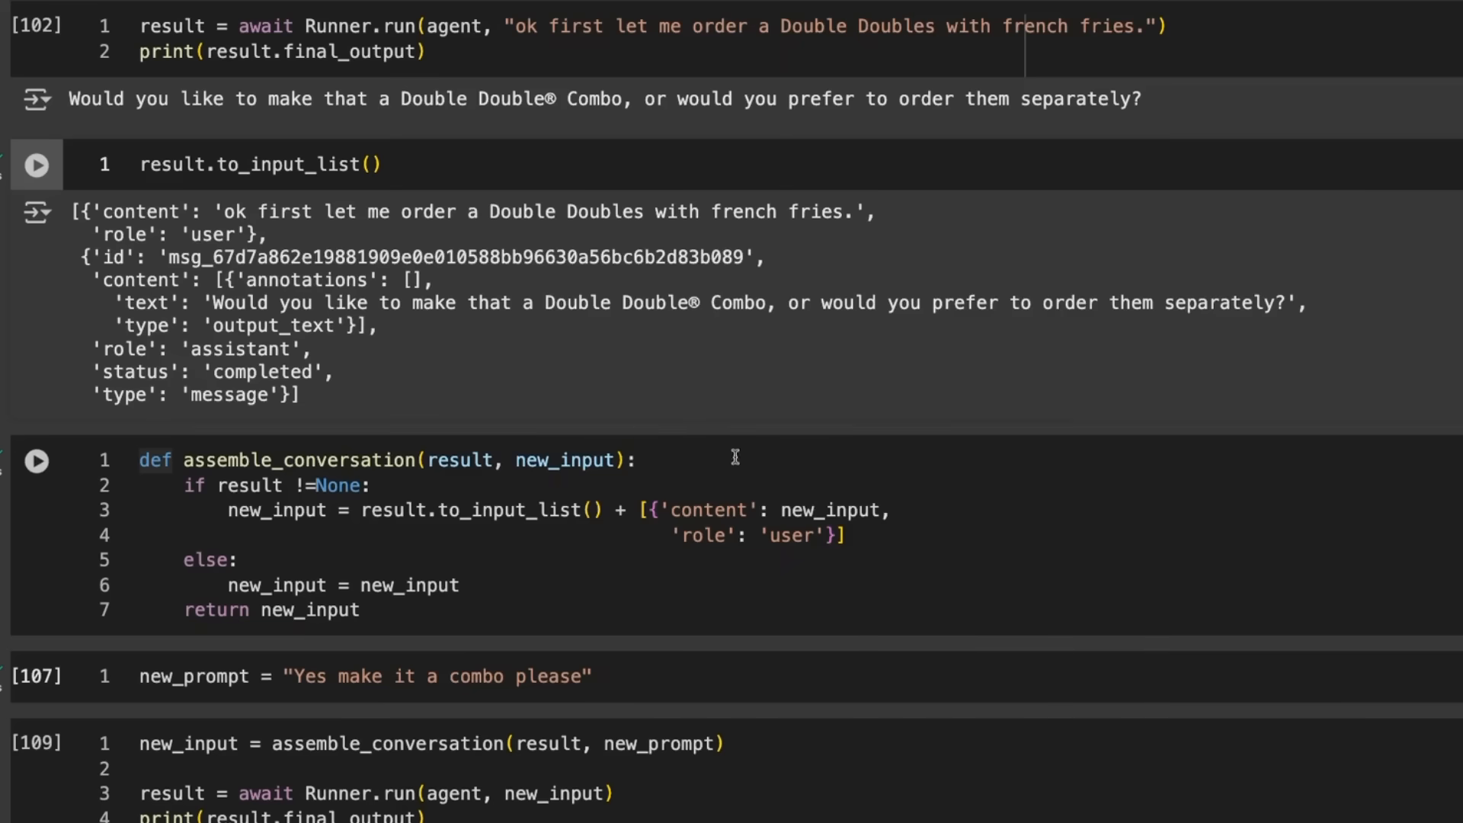
mouse_move(683, 461)
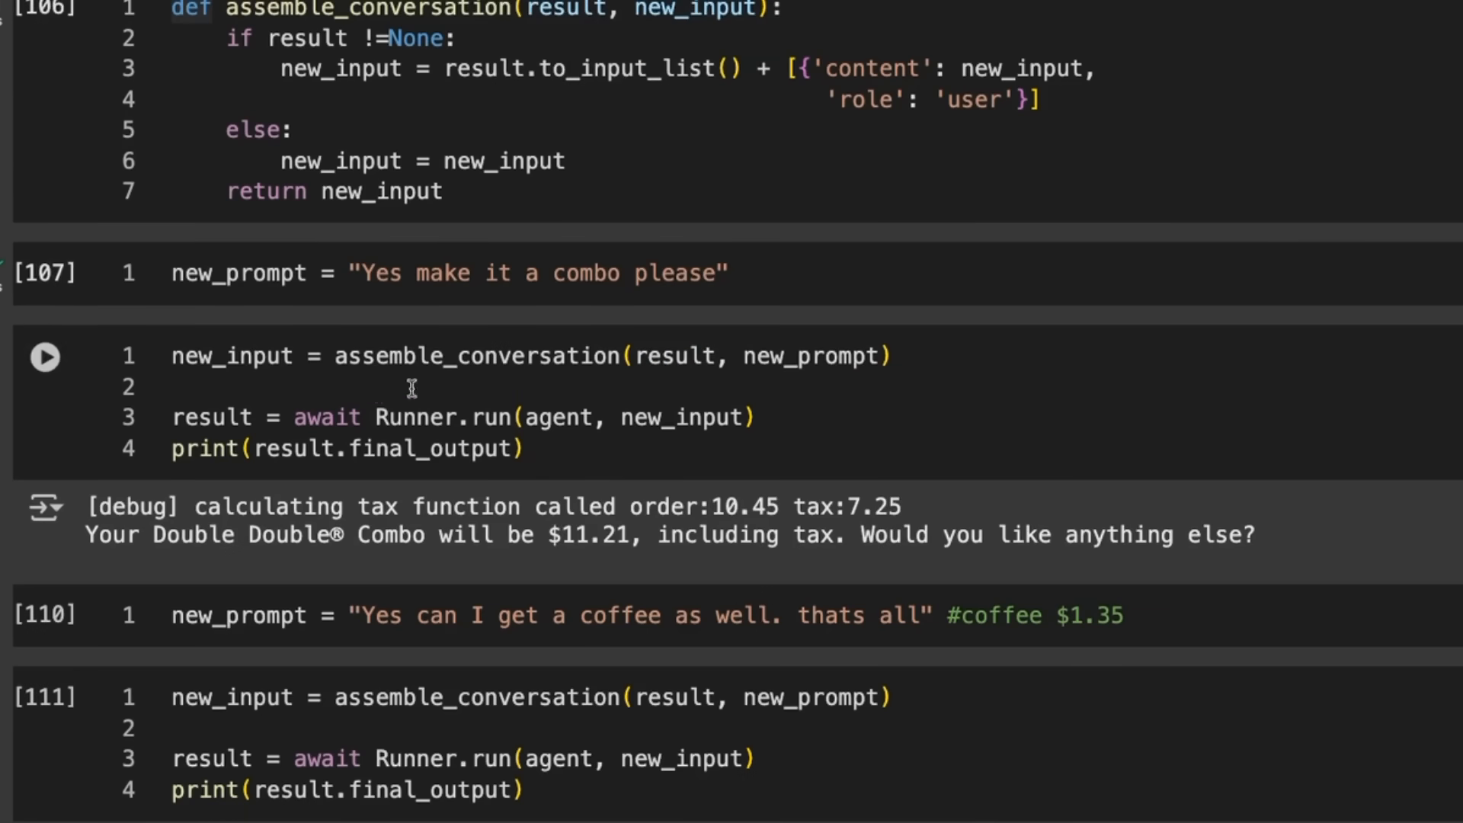
mouse_move(184, 494)
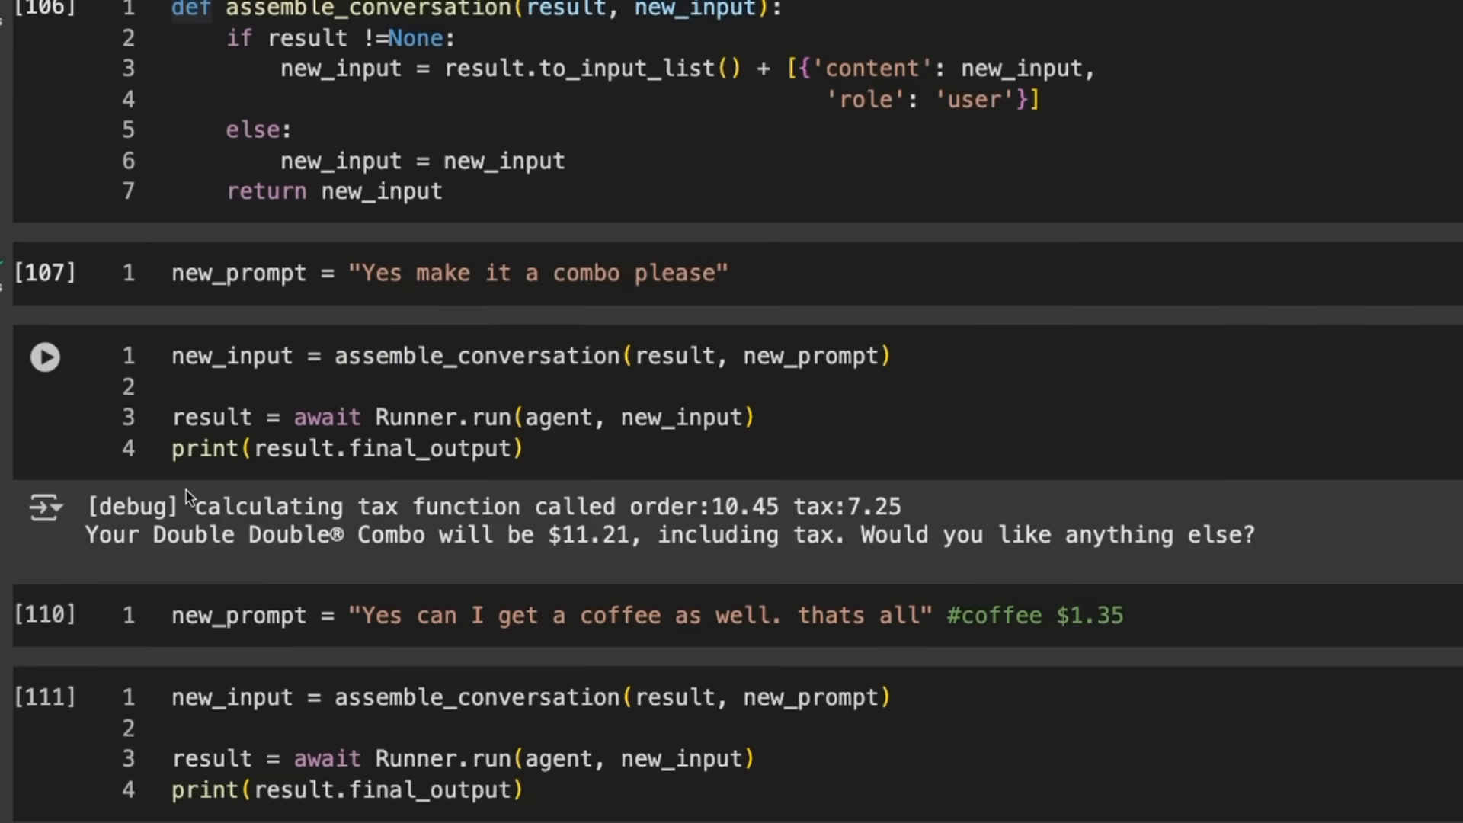
mouse_move(454, 540)
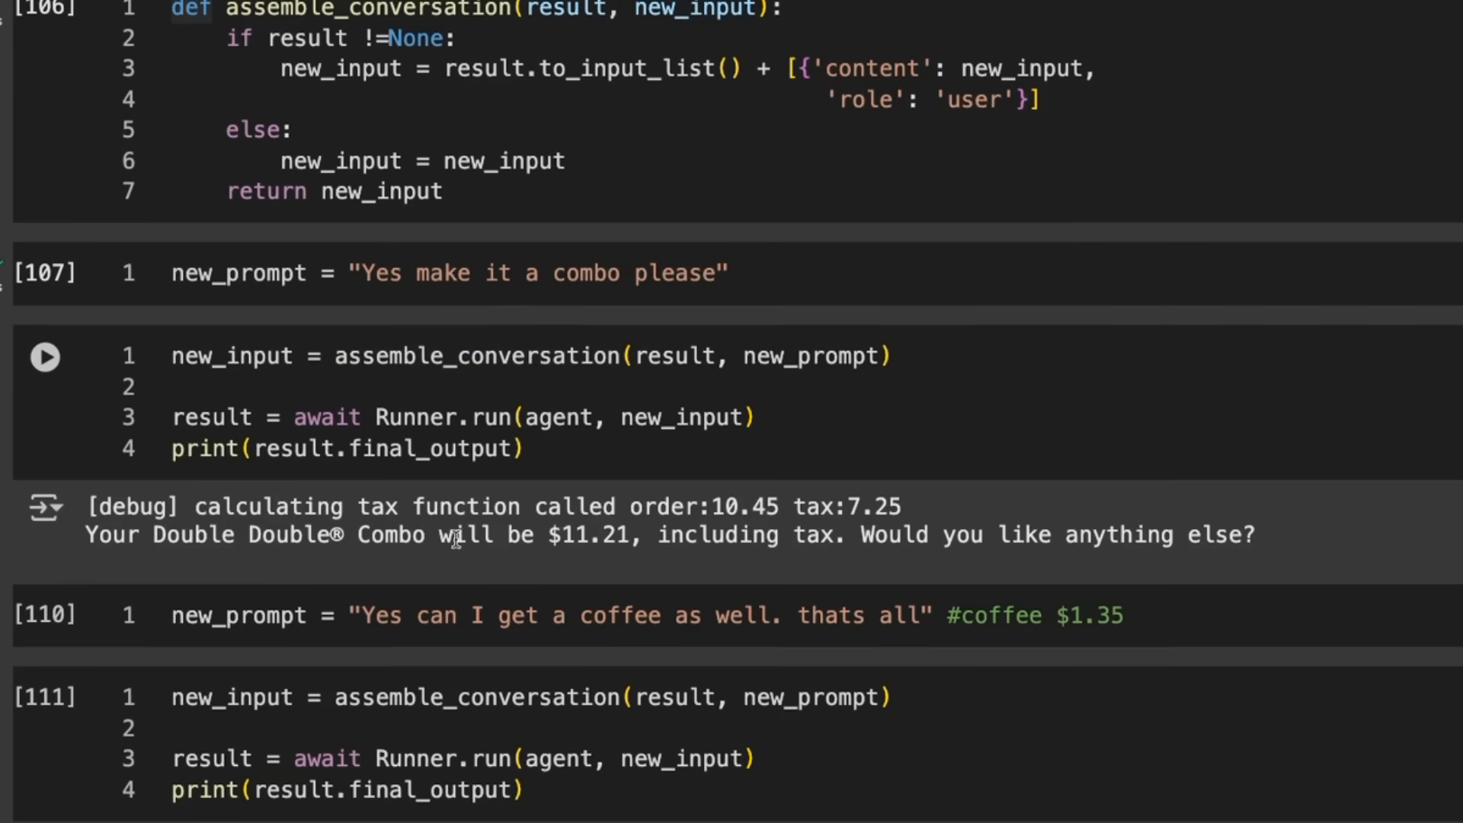
mouse_move(804, 532)
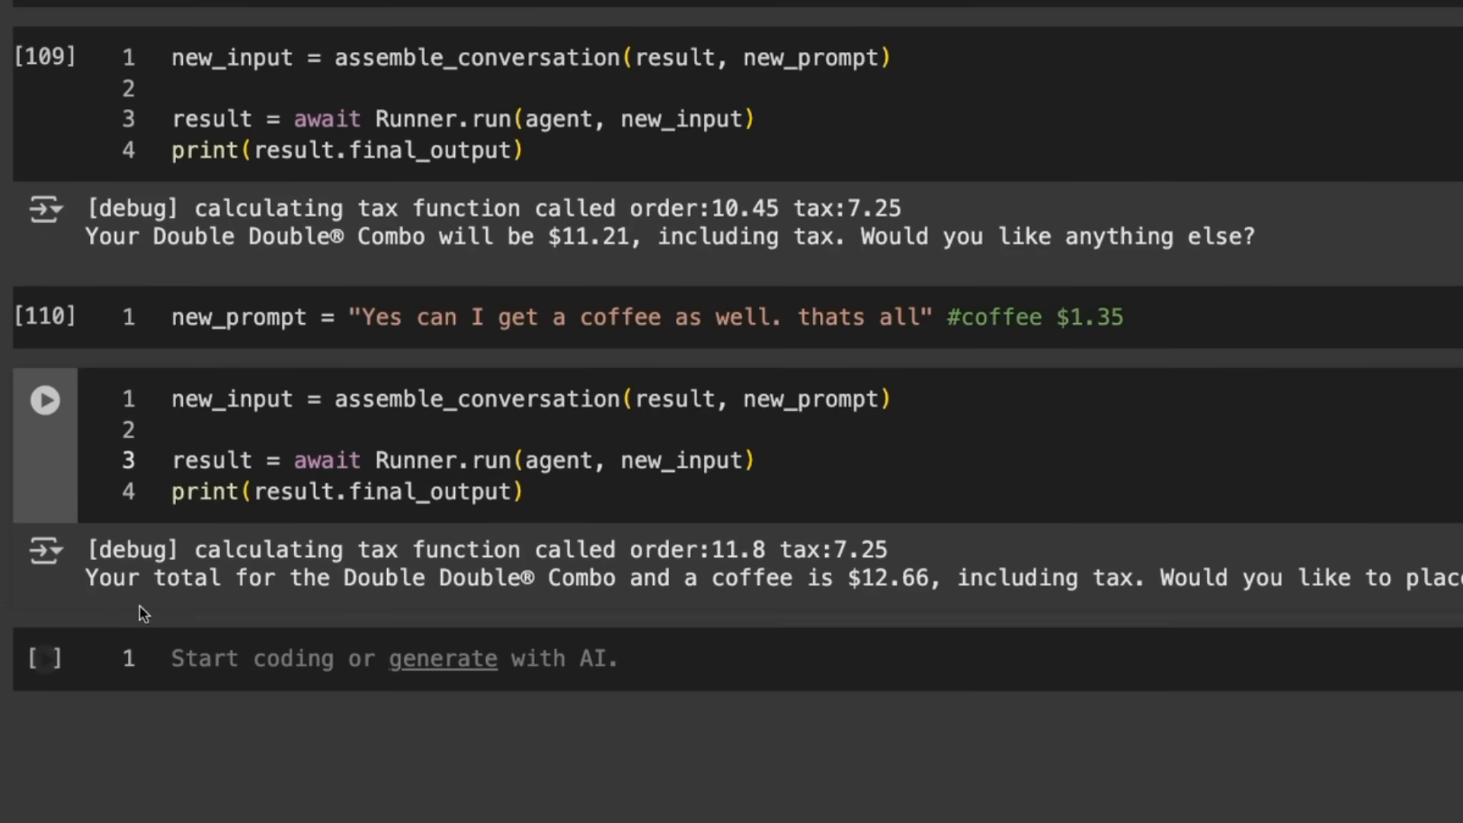
mouse_move(546, 574)
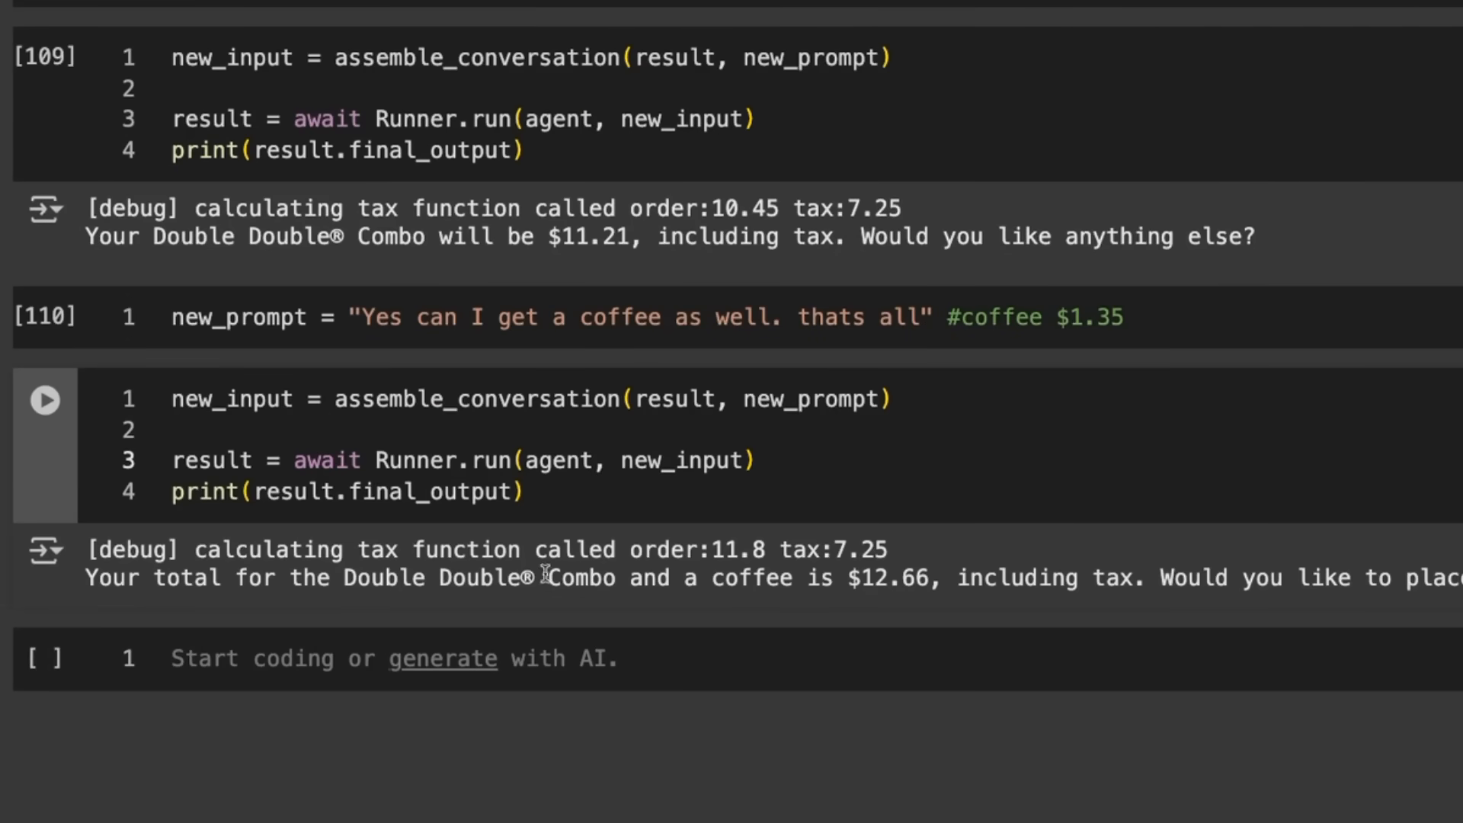
mouse_move(945, 576)
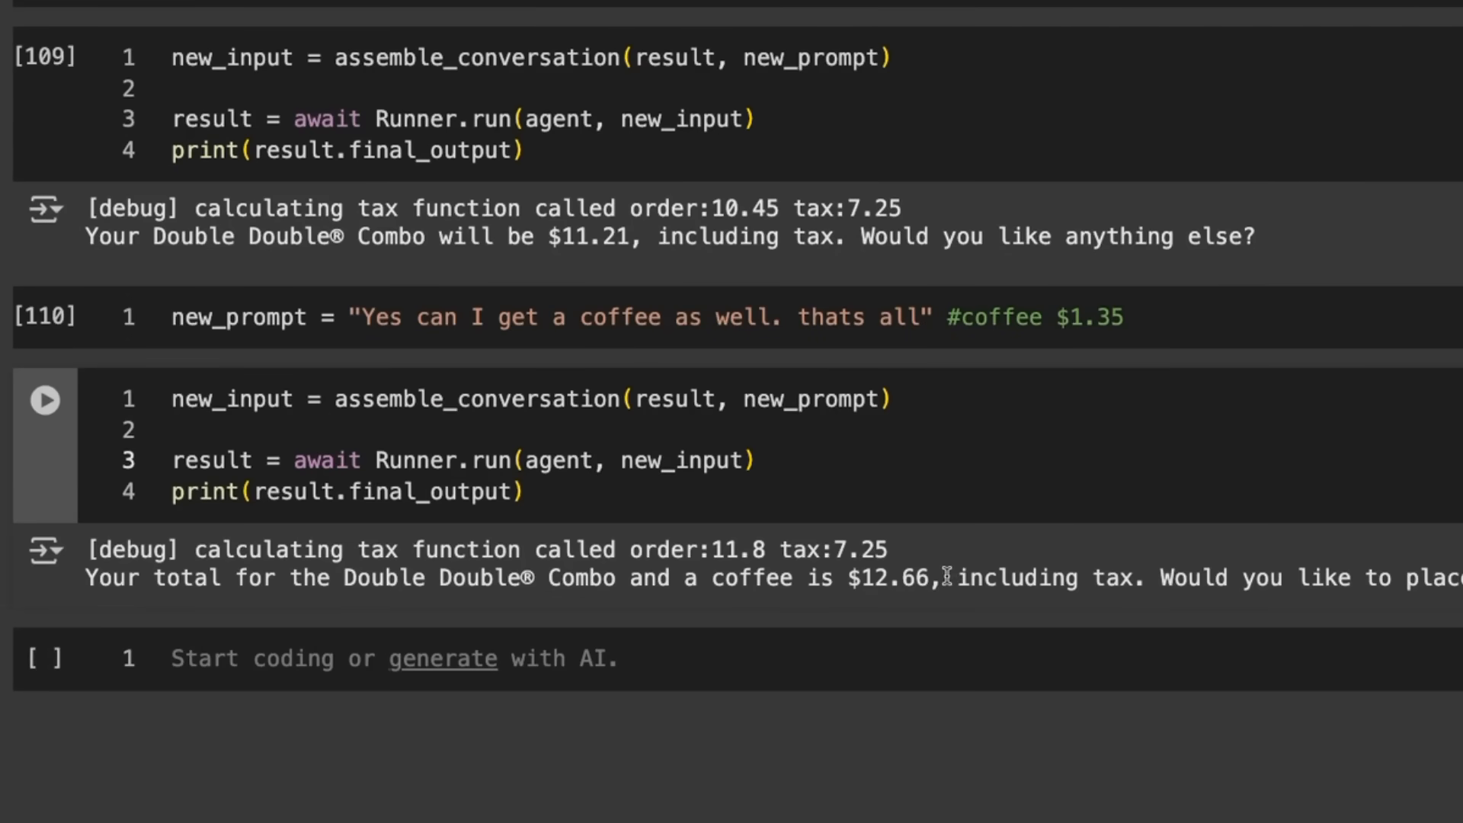
mouse_move(773, 541)
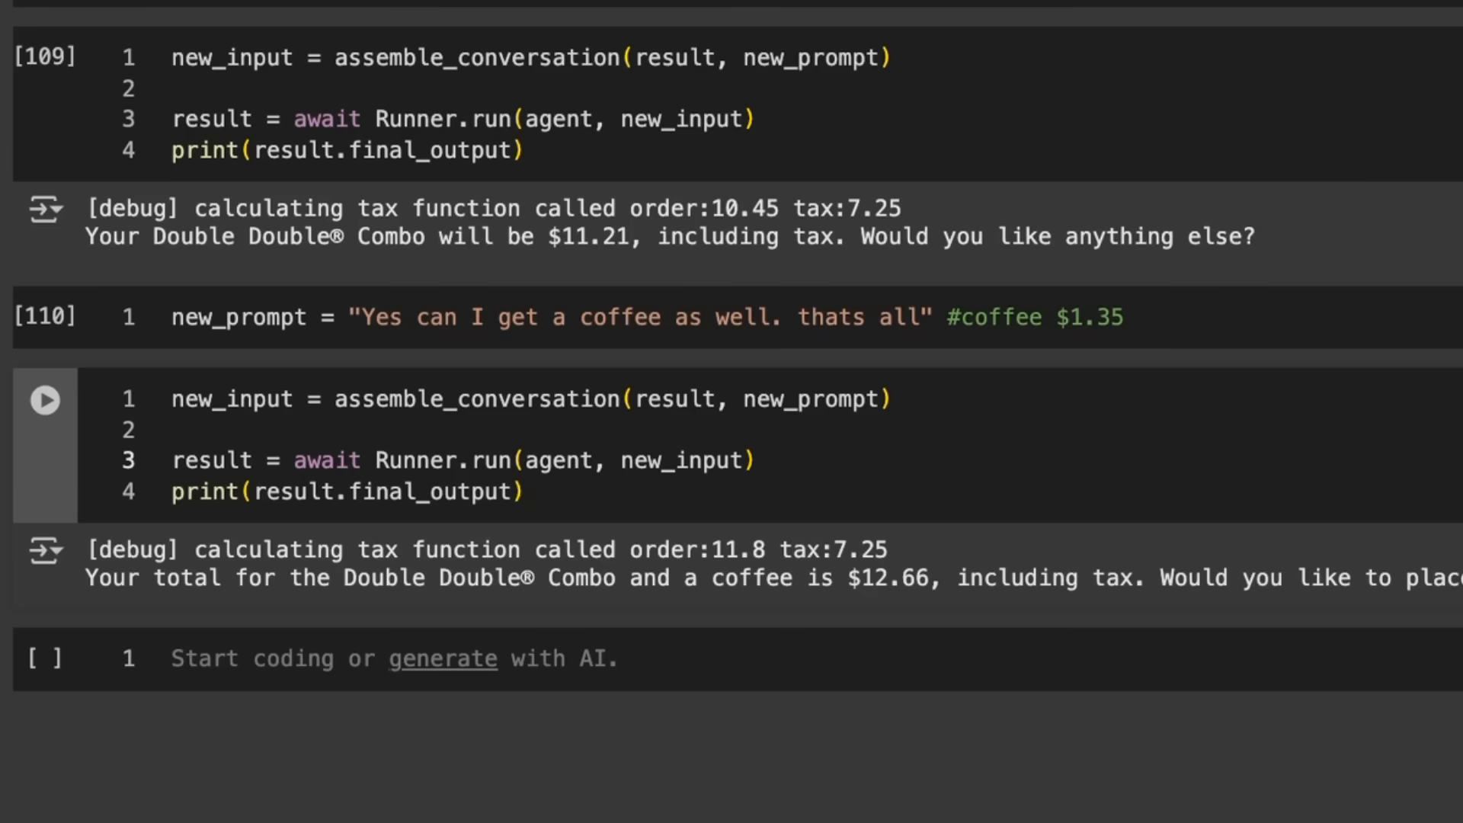
Scroll to read the coffee follow-up output reporting a $12.66 total including tax
scroll("up", 3)
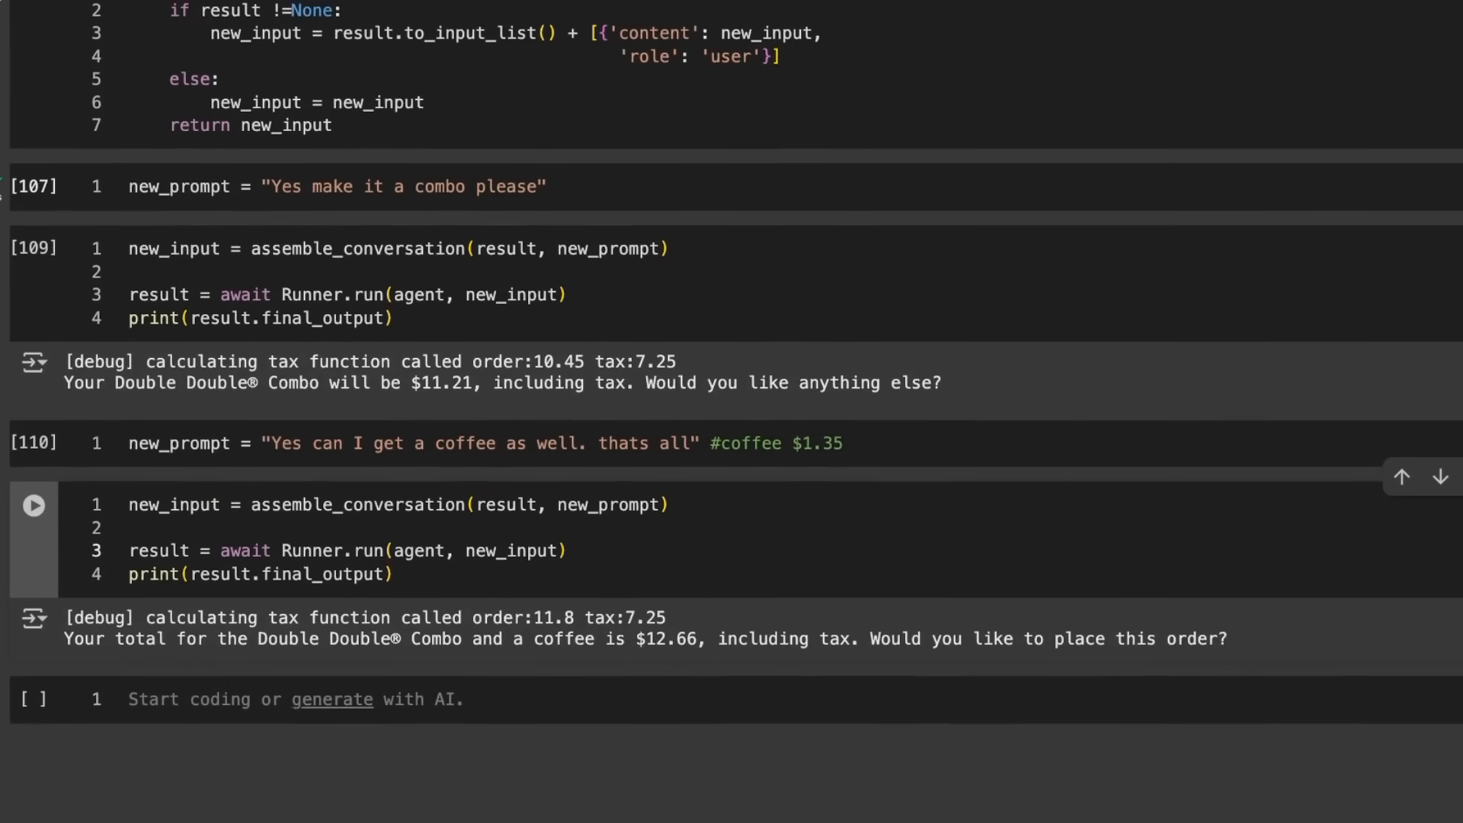
mouse_move(348, 124)
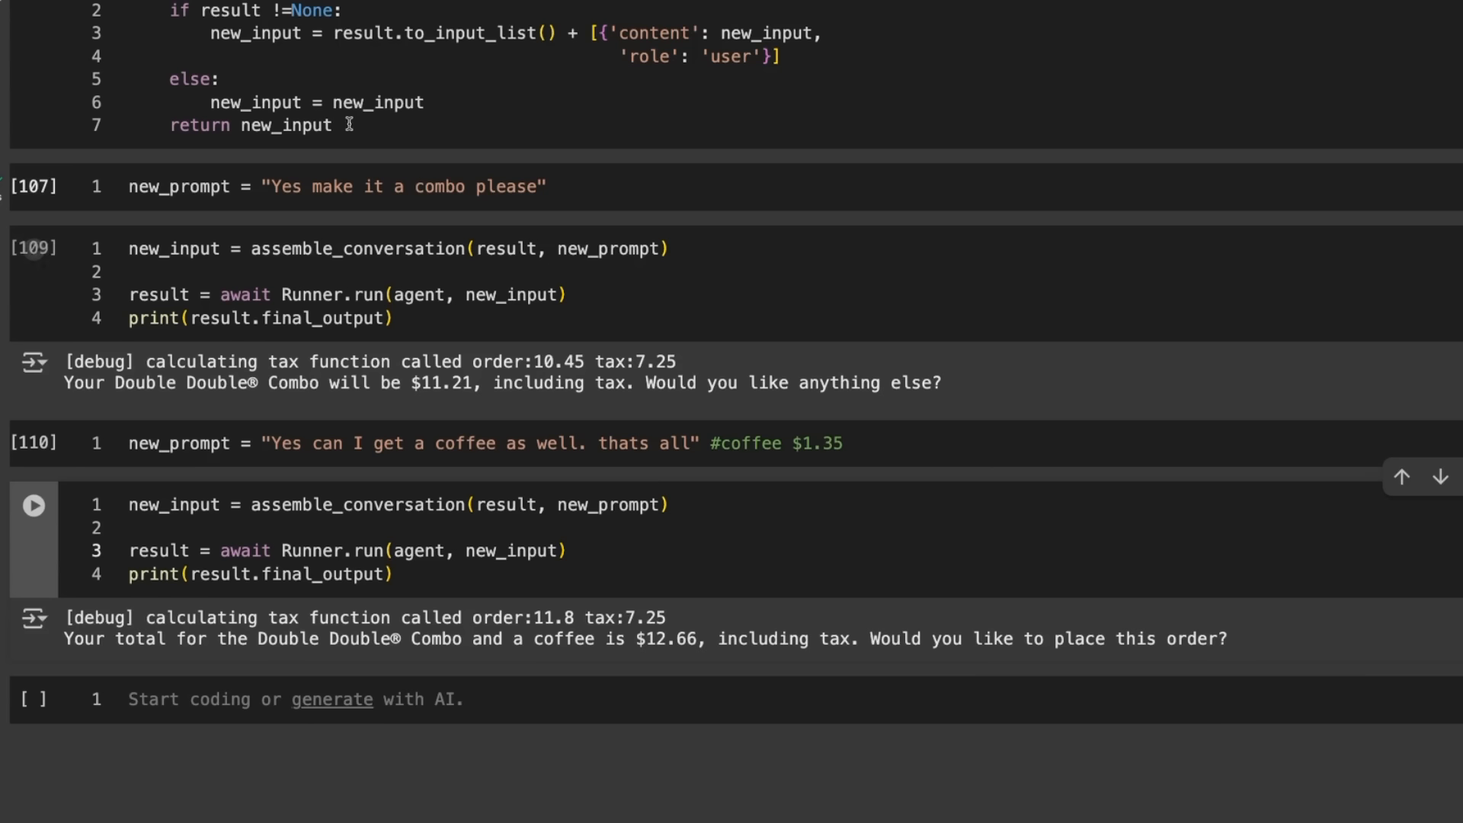